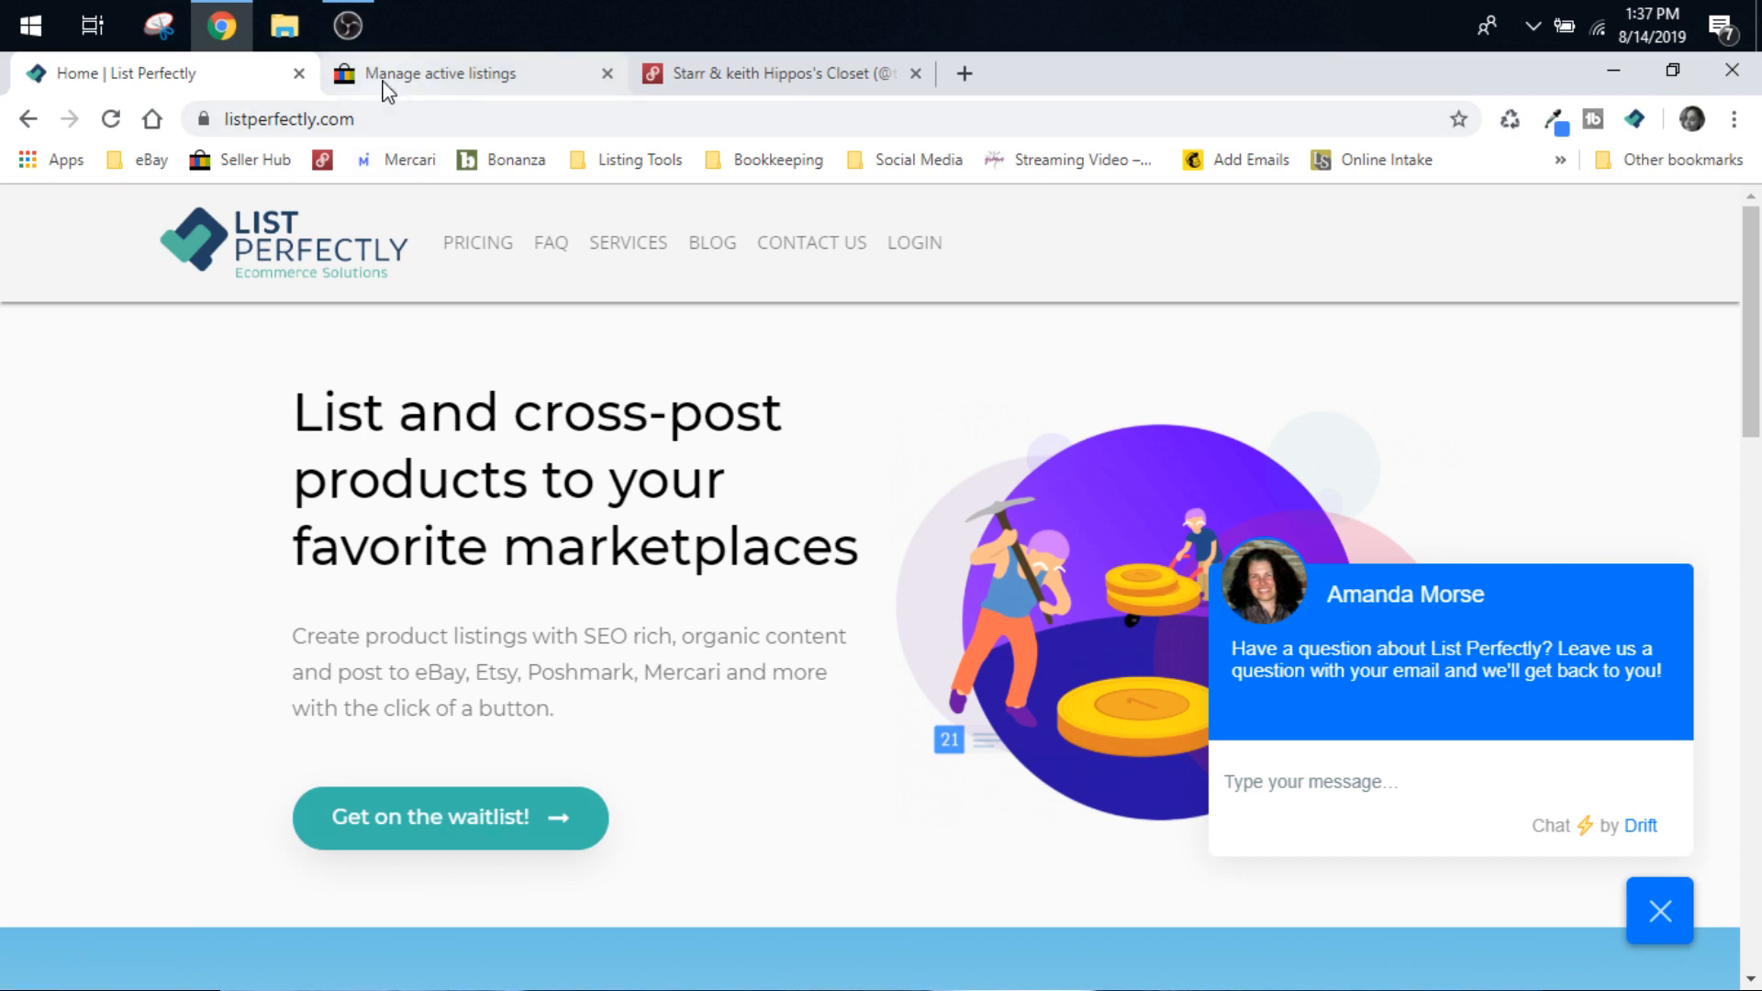
mouse_move(421, 187)
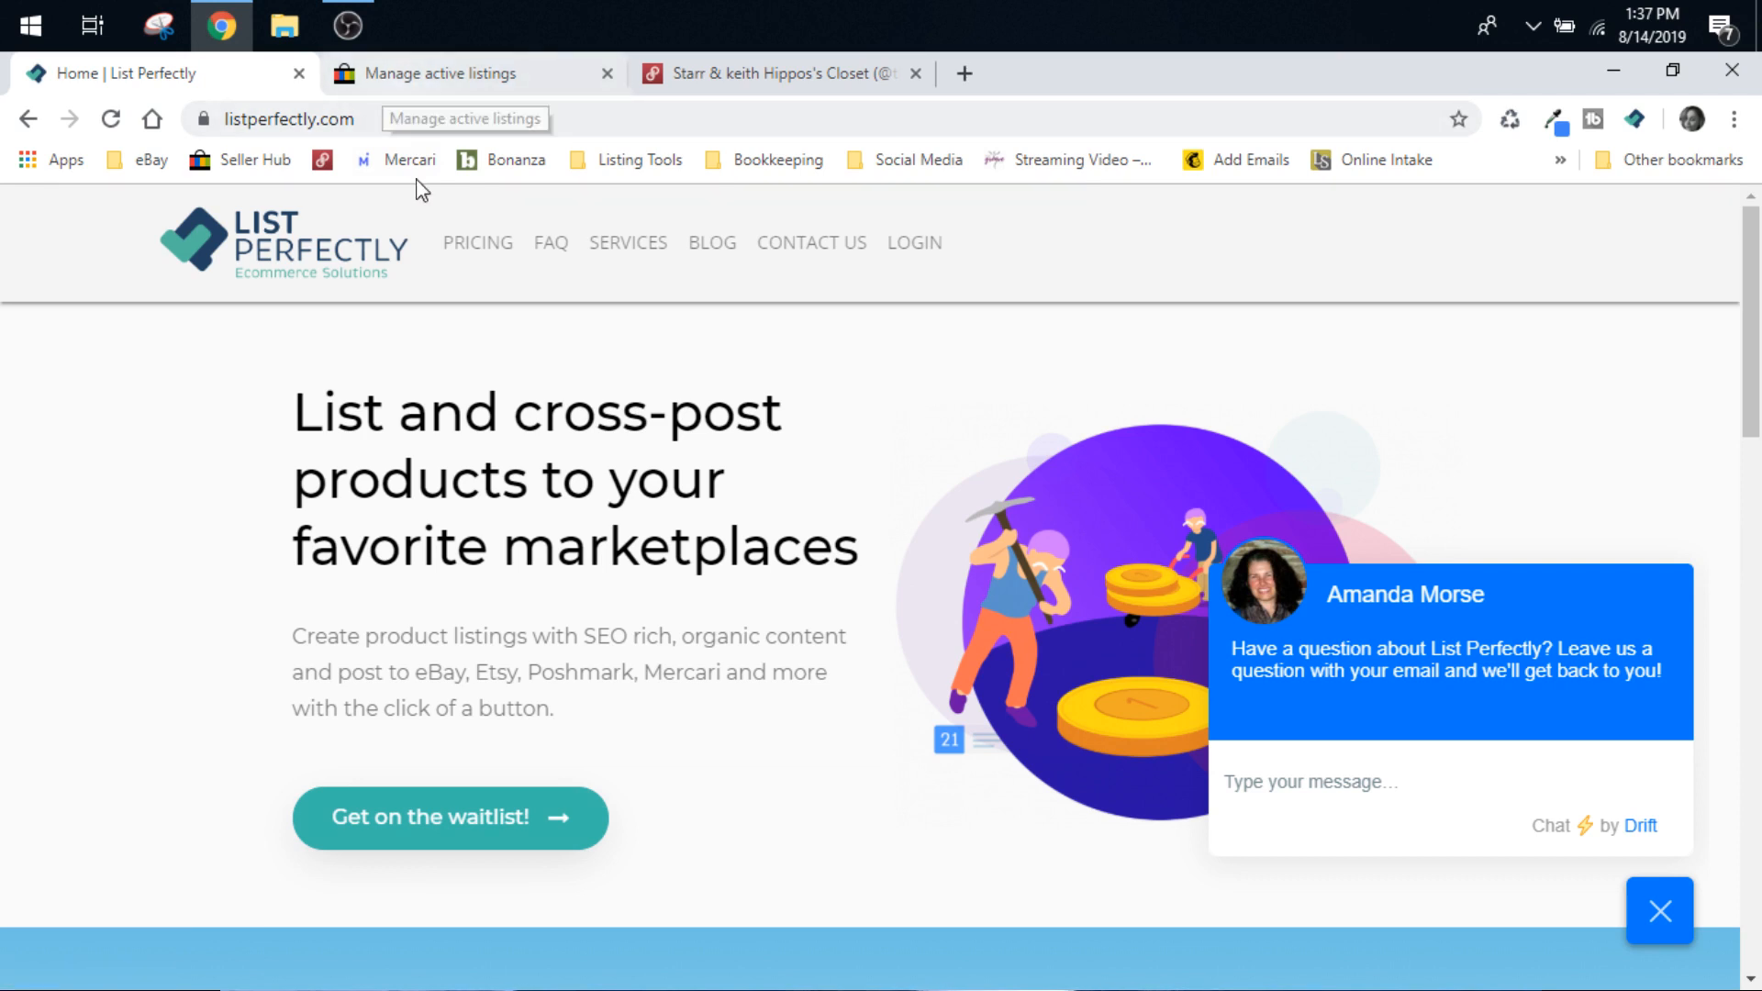
Review the Simple, Business and Pro plan comparison table on the pricing page.
click(476, 242)
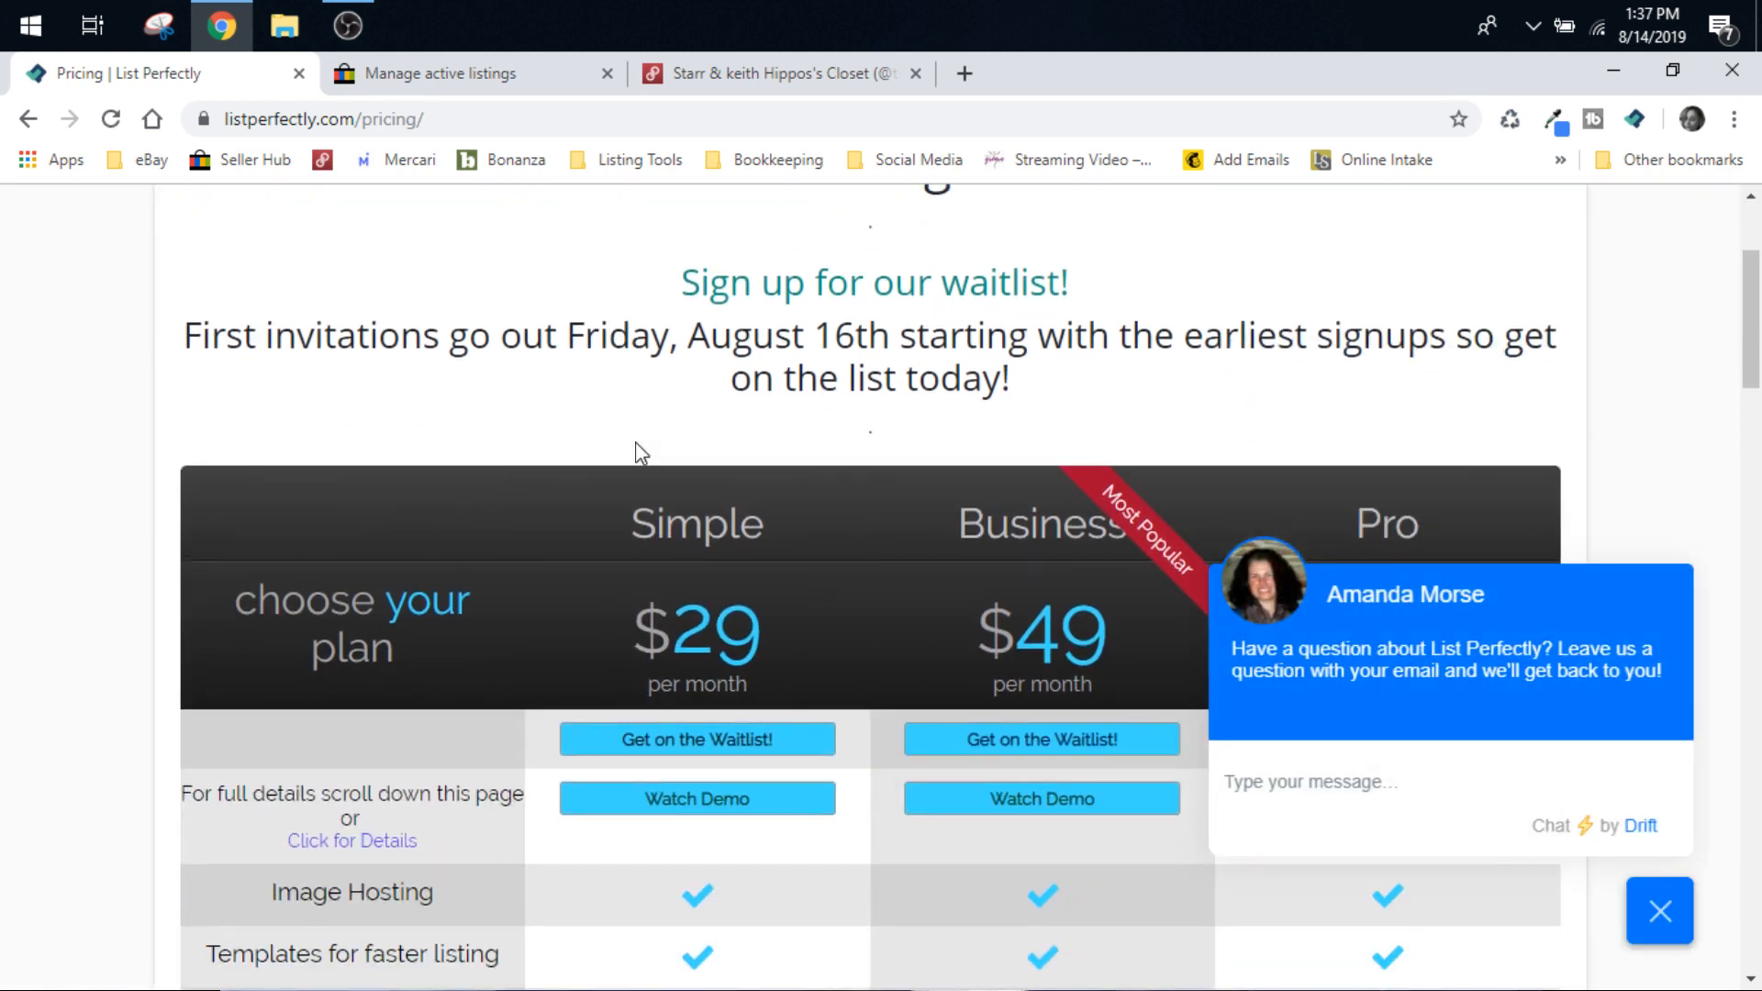
mouse_move(720, 406)
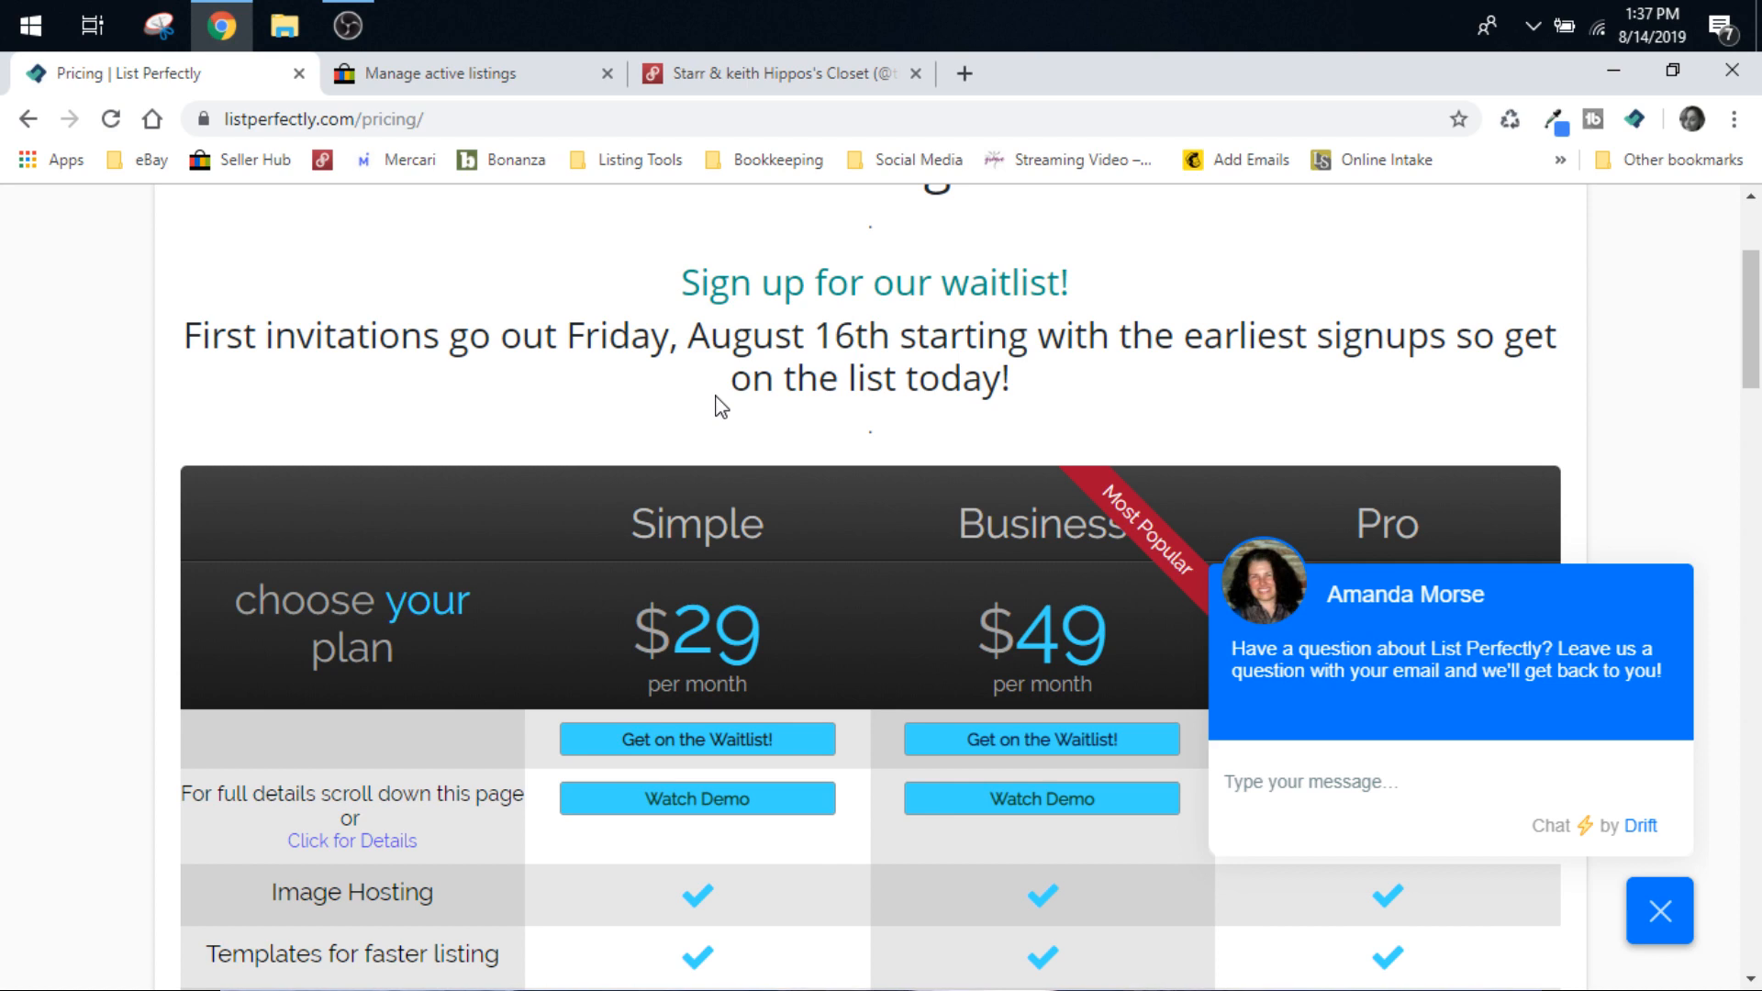
scroll(down, 3)
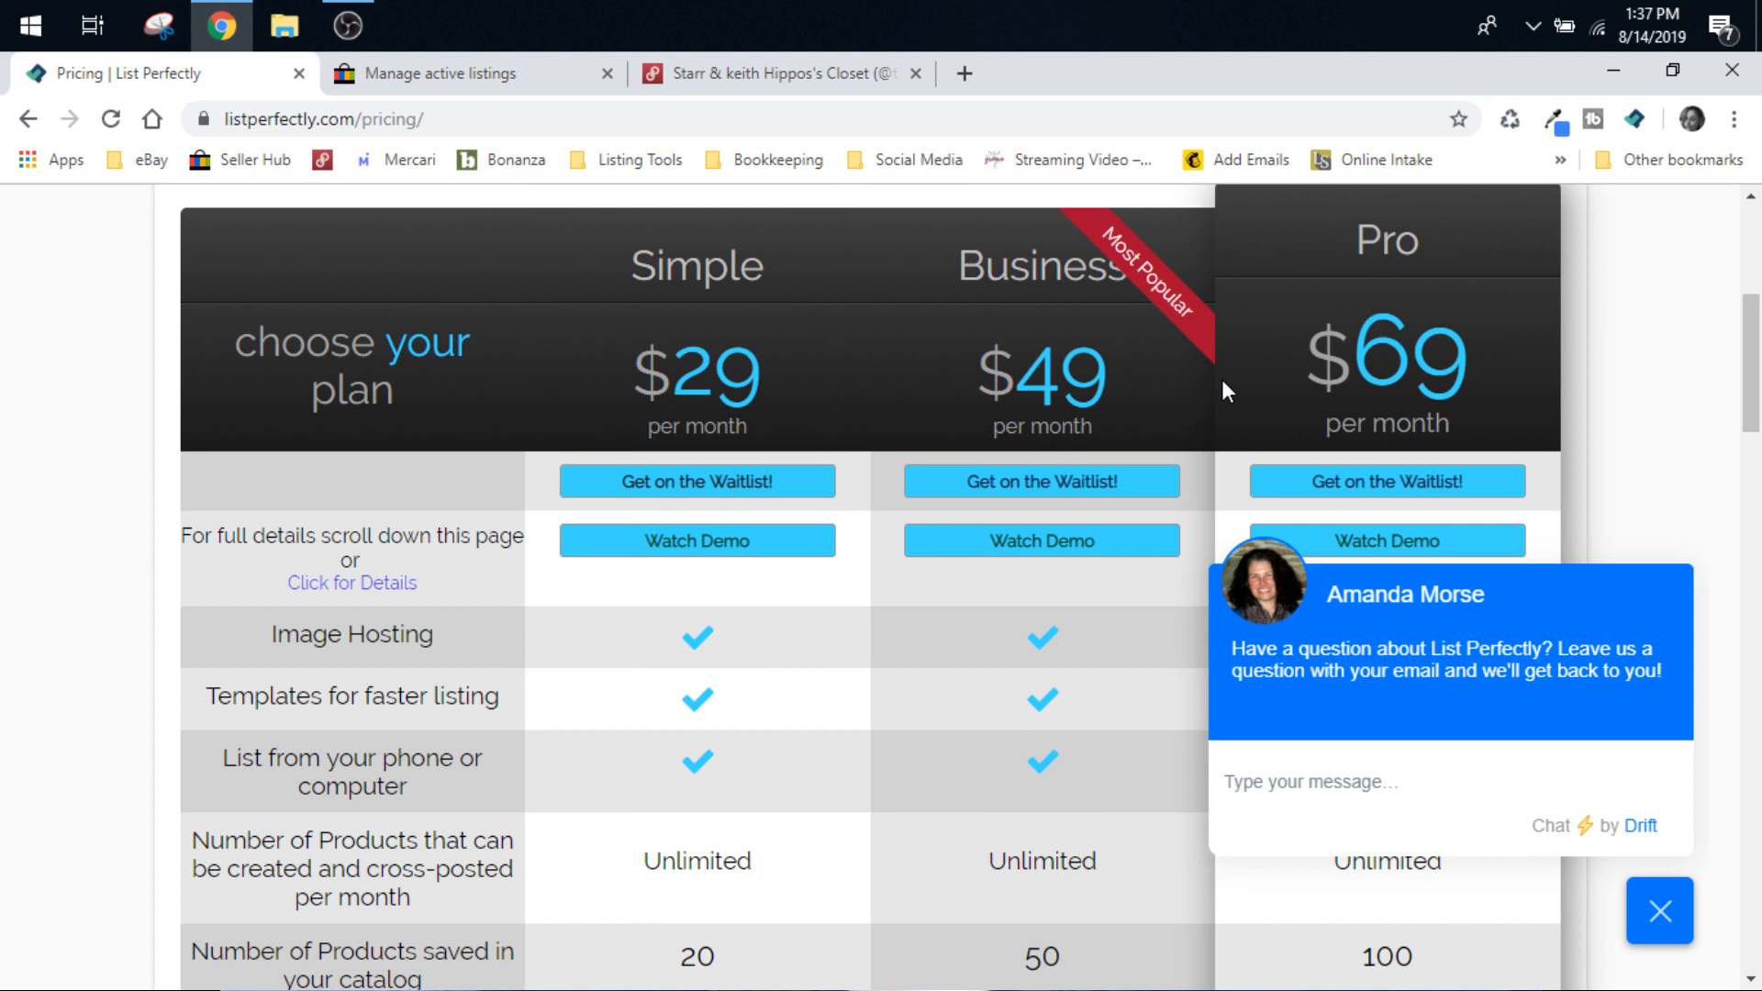
scroll(down, 3)
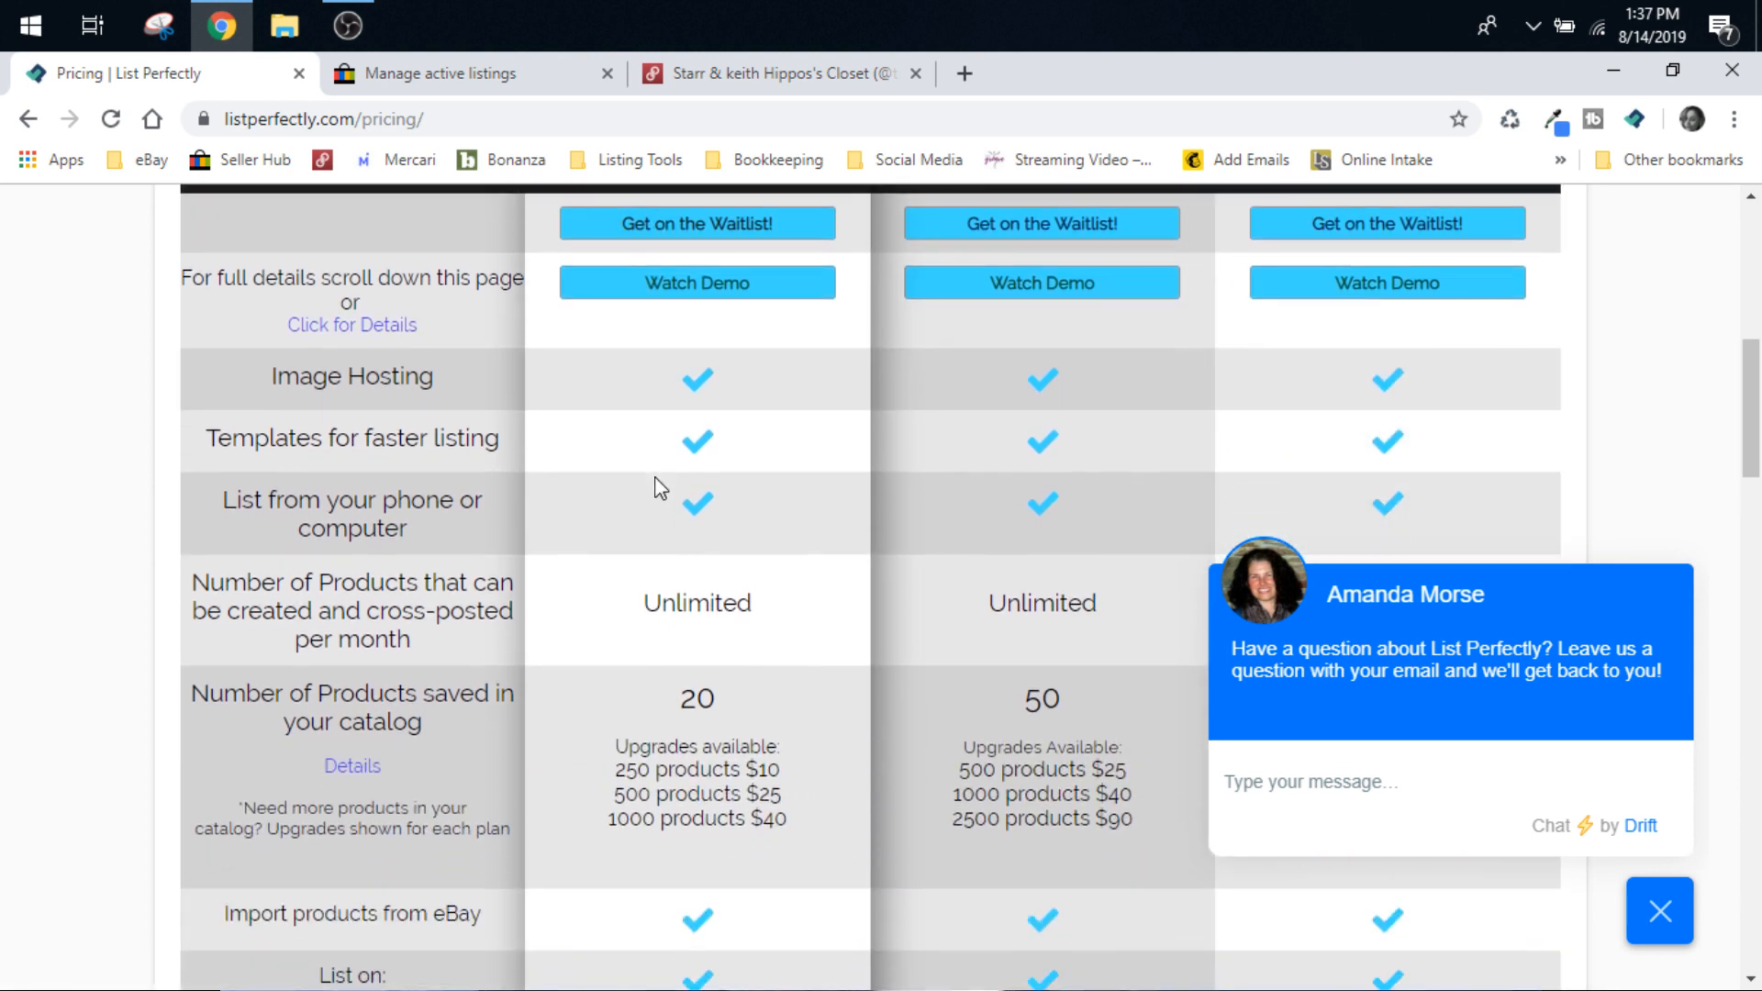
scroll(down, 3)
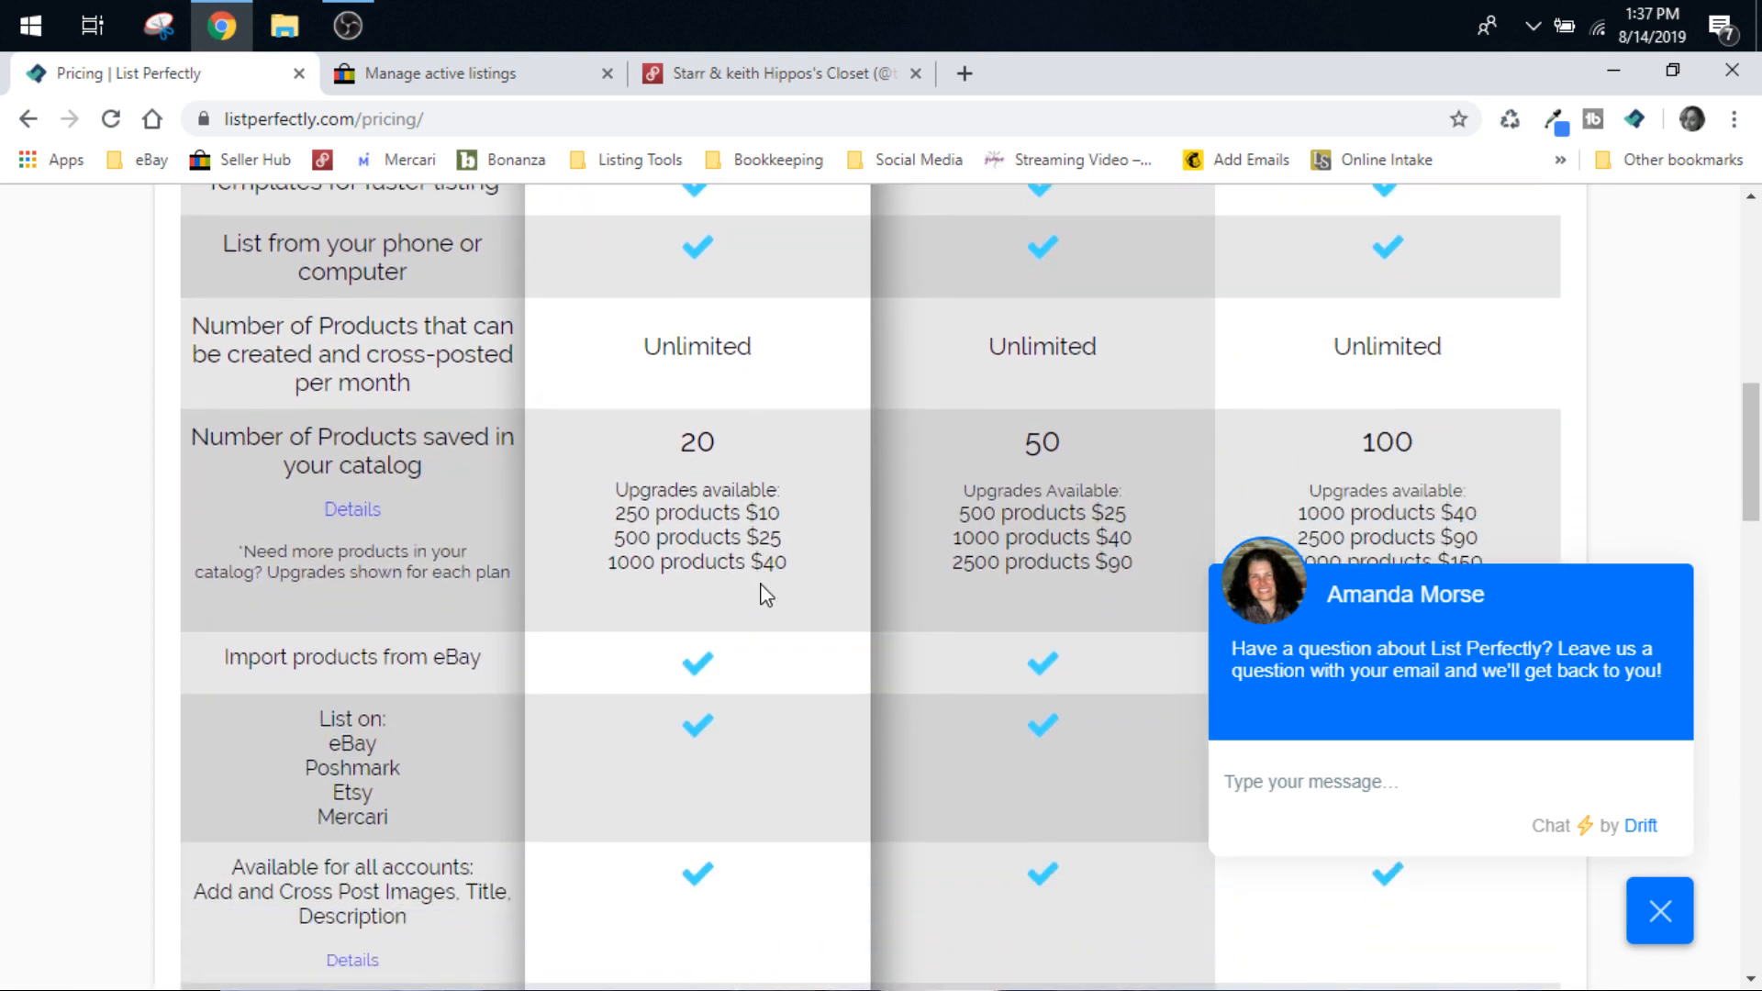
scroll(down, 3)
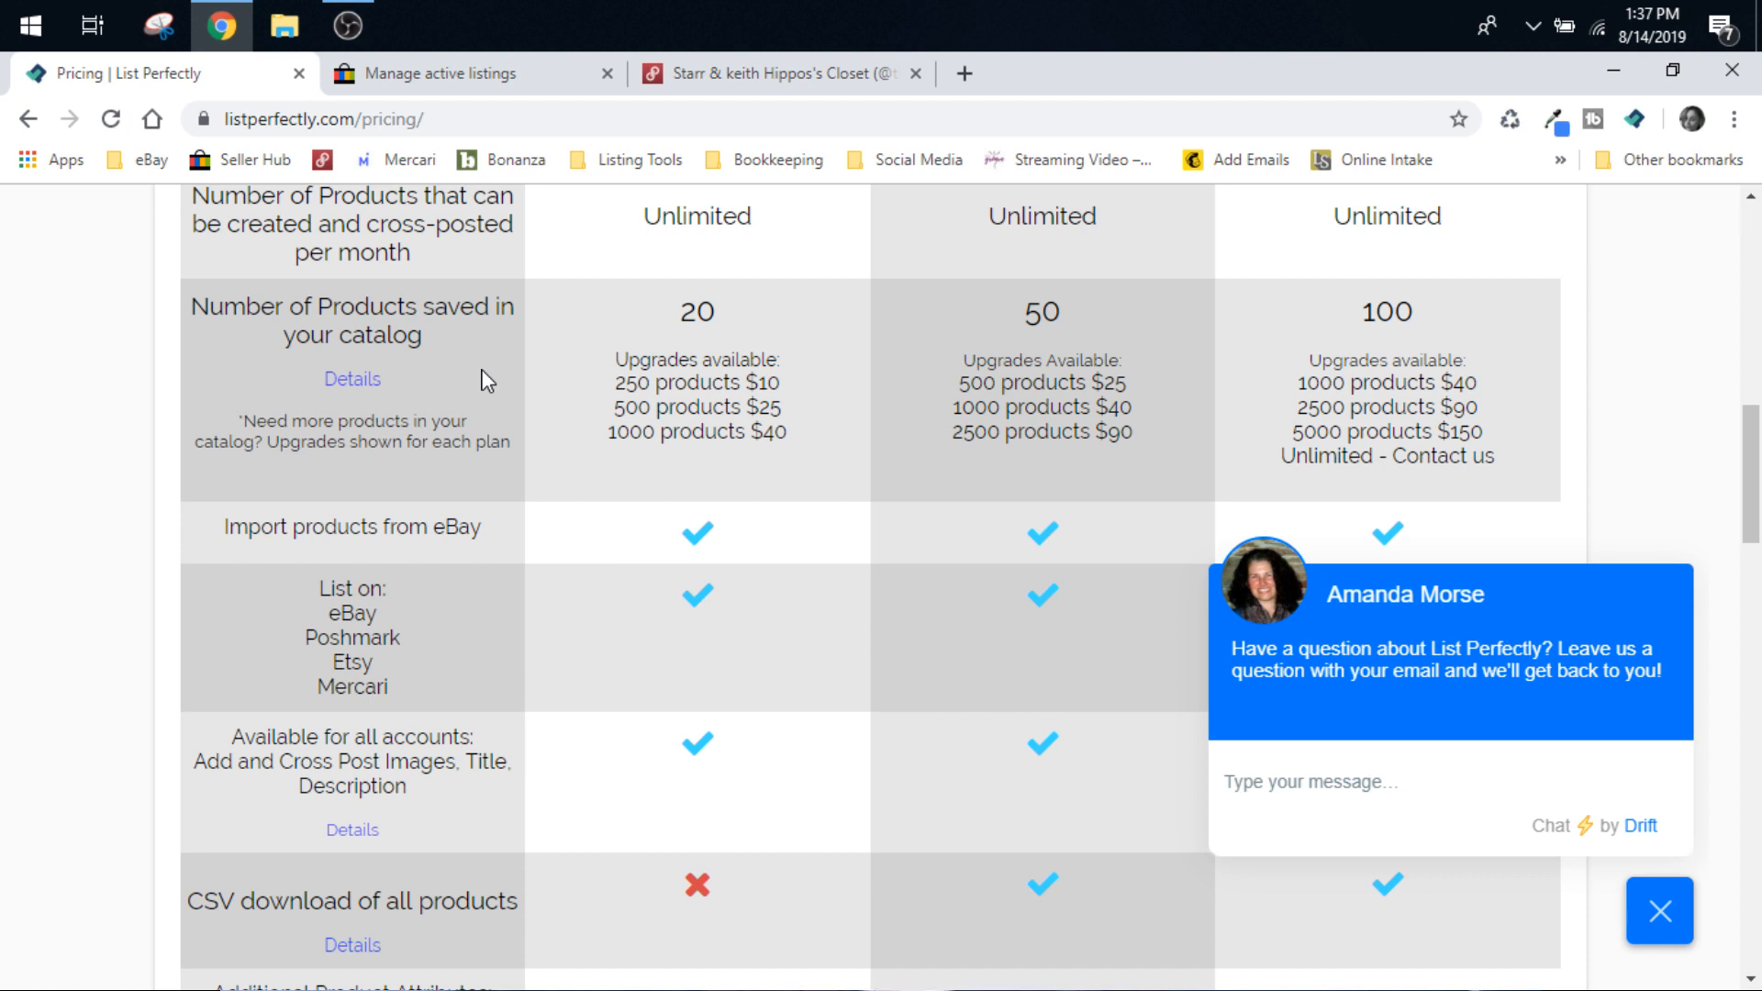
scroll(down, 3)
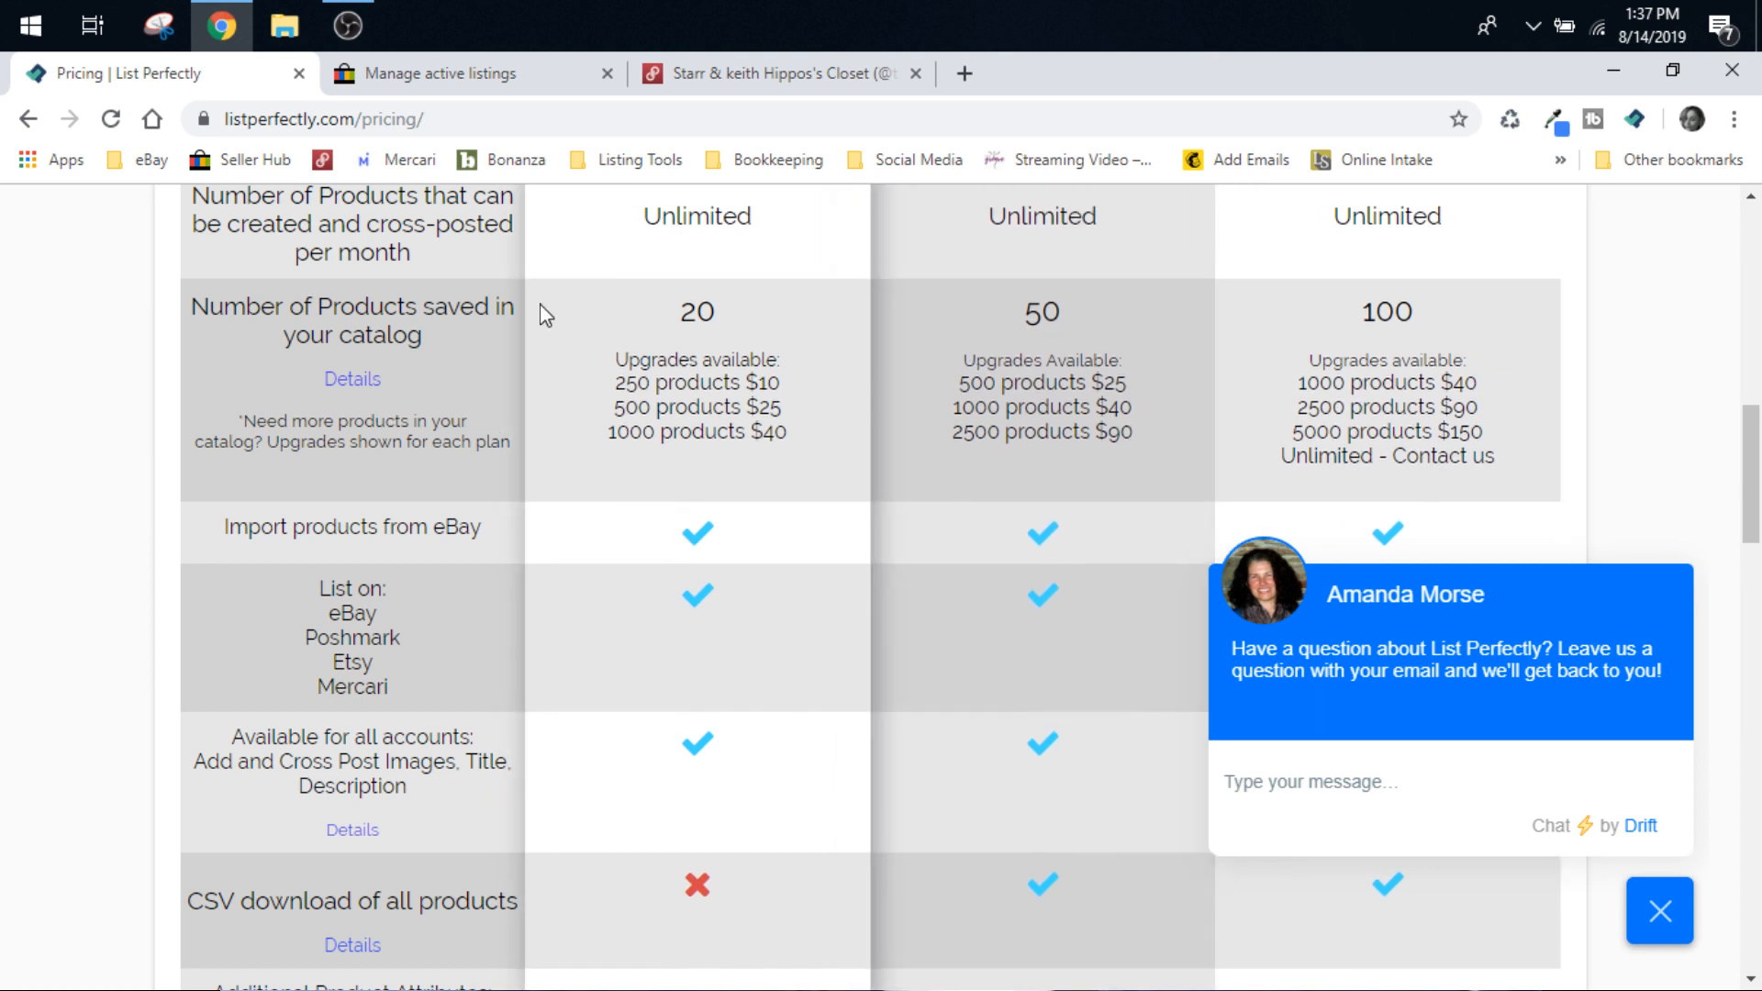
scroll(down, 3)
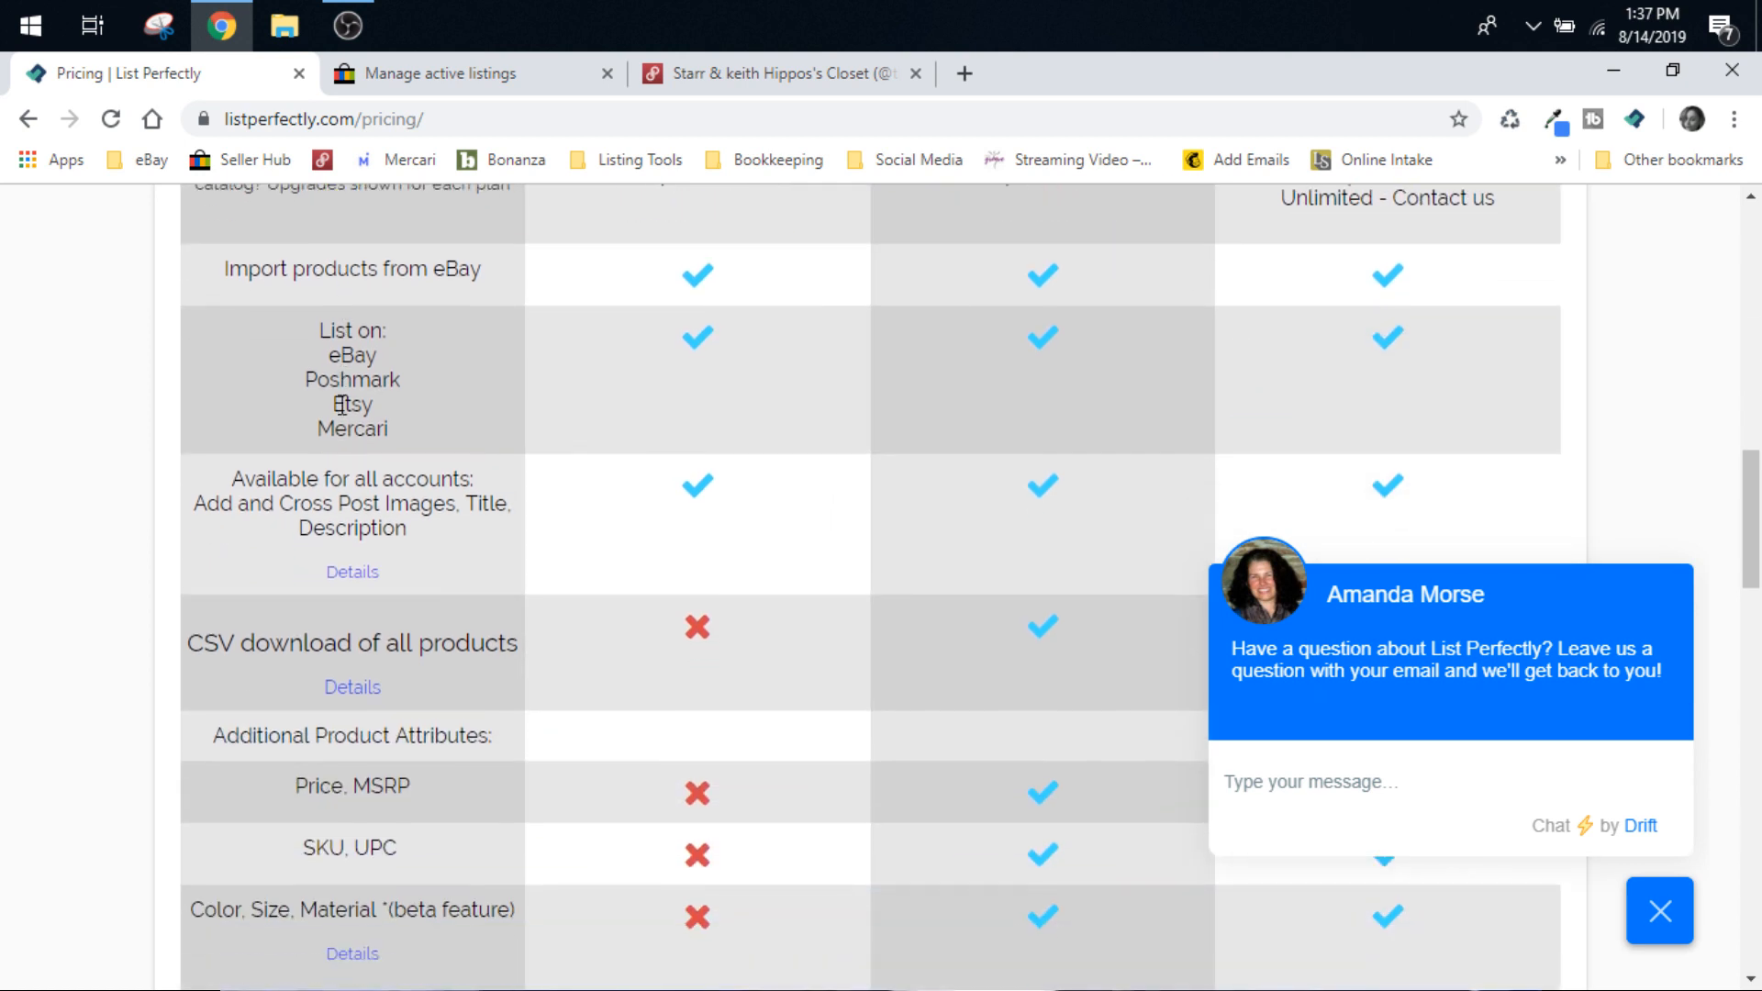
scroll(down, 3)
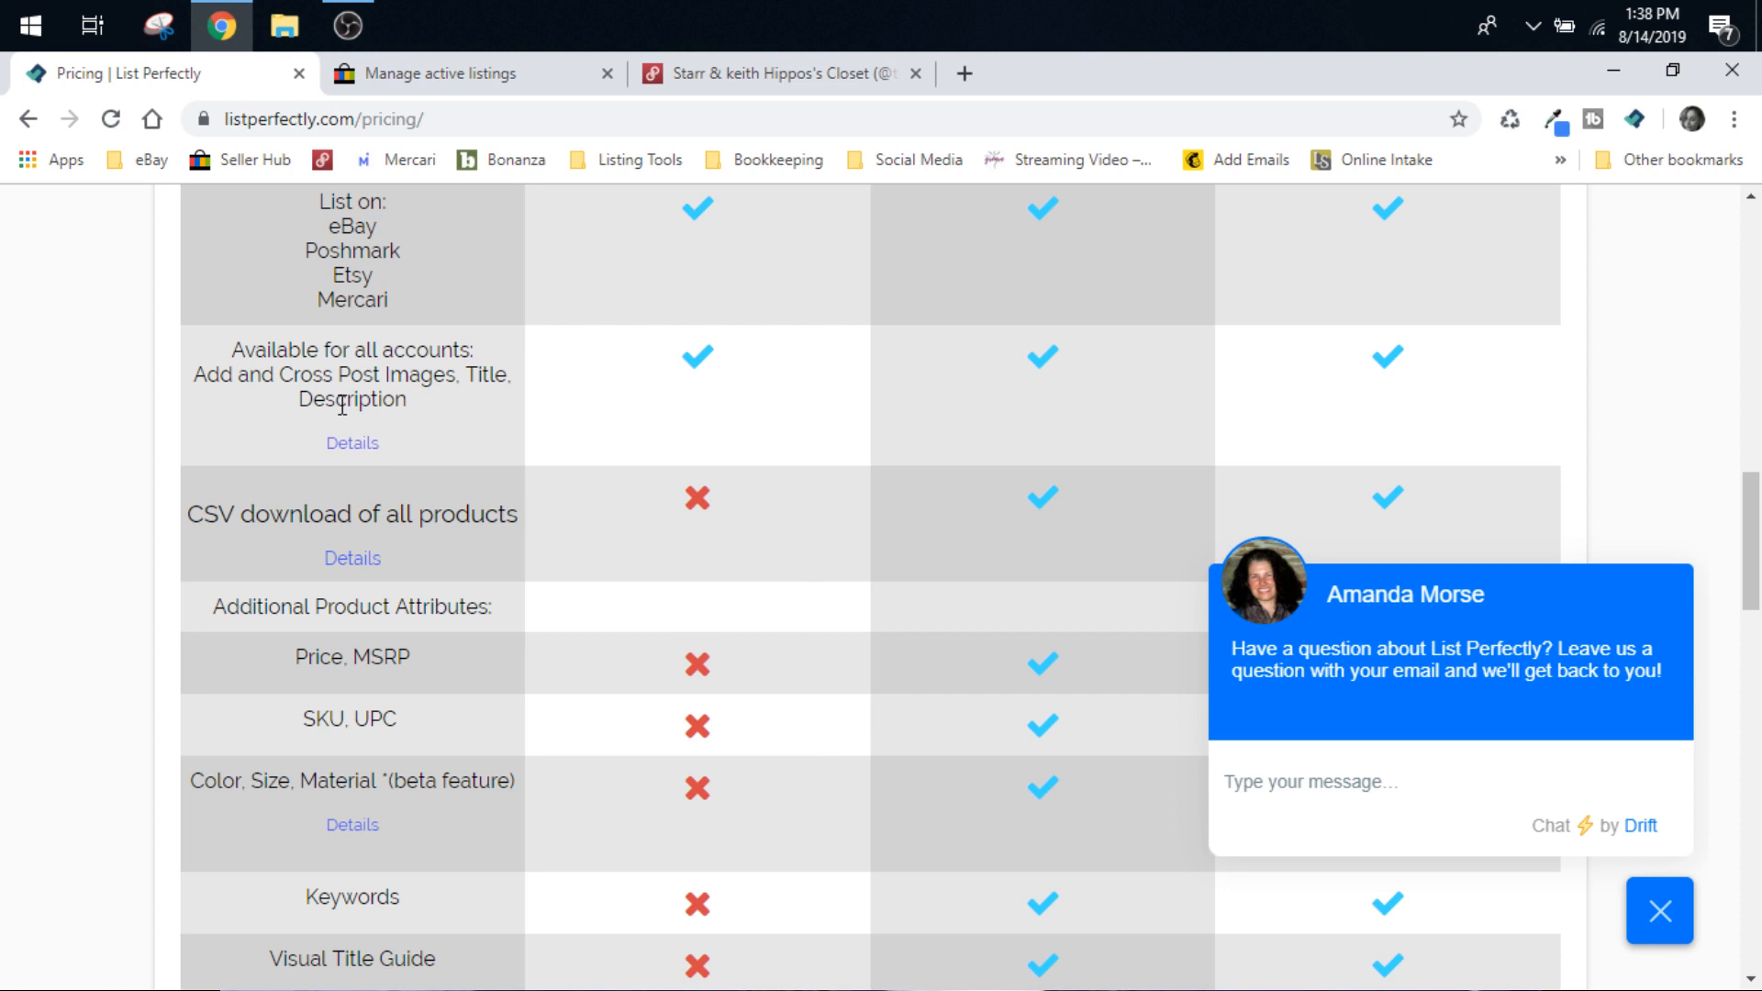
scroll(down, 3)
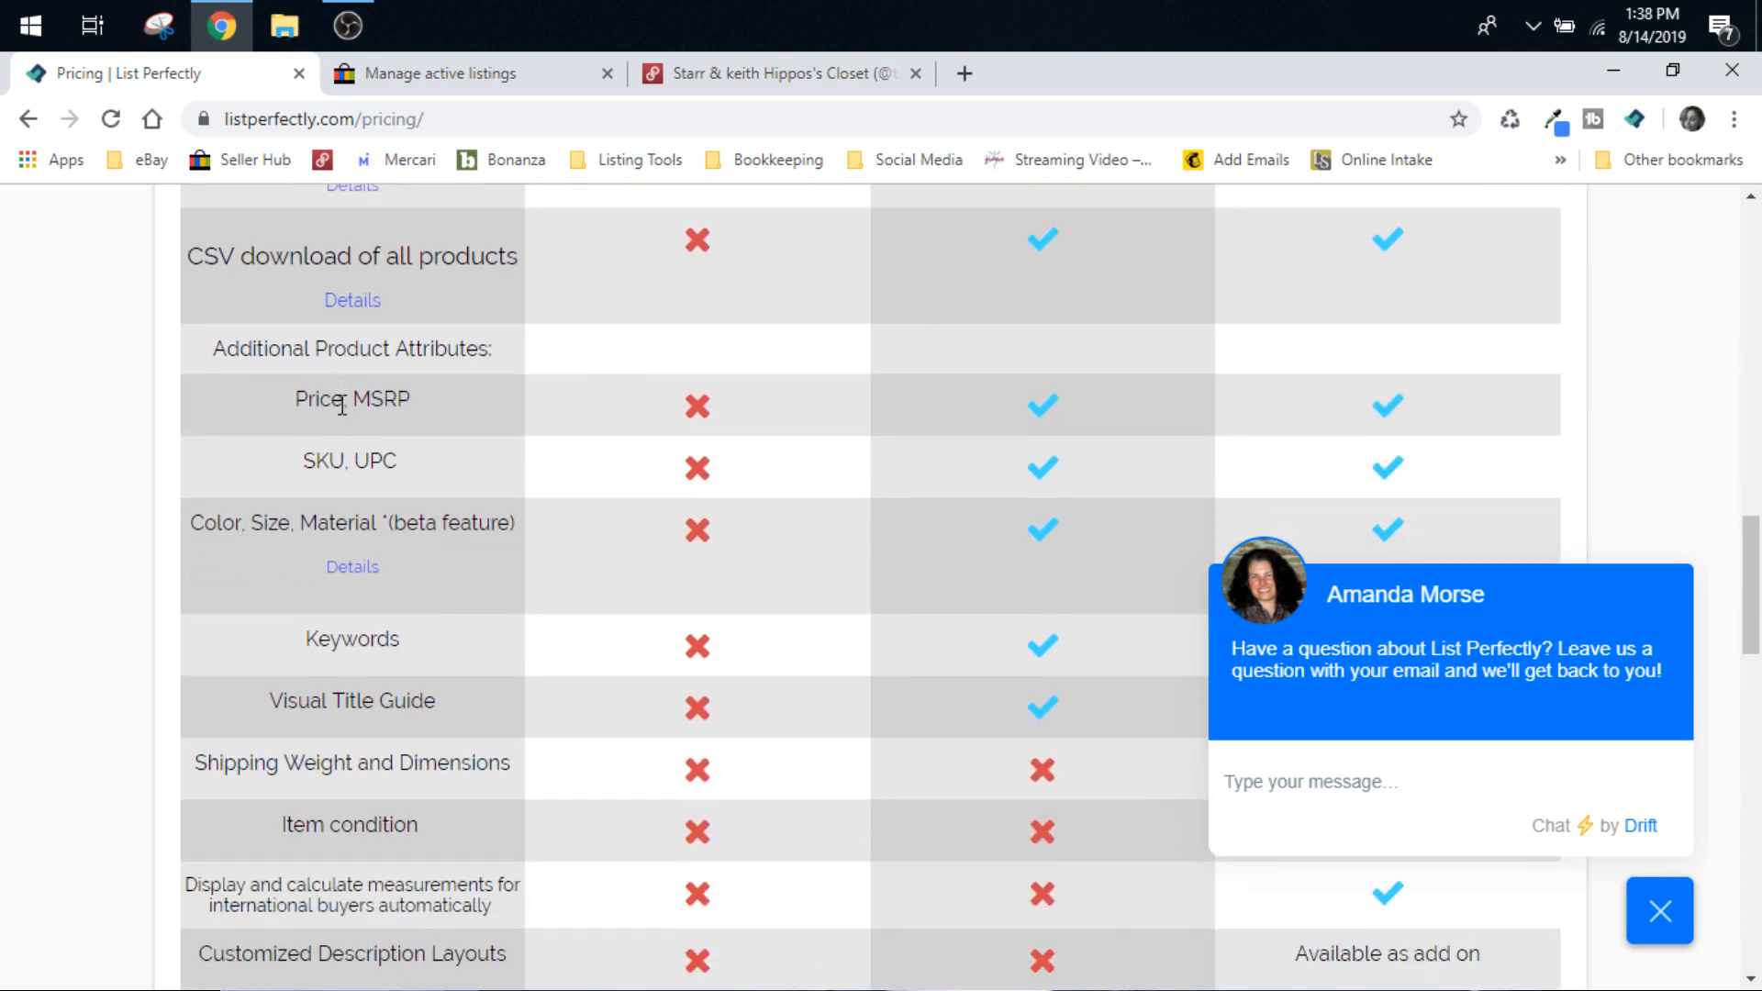
scroll(down, 3)
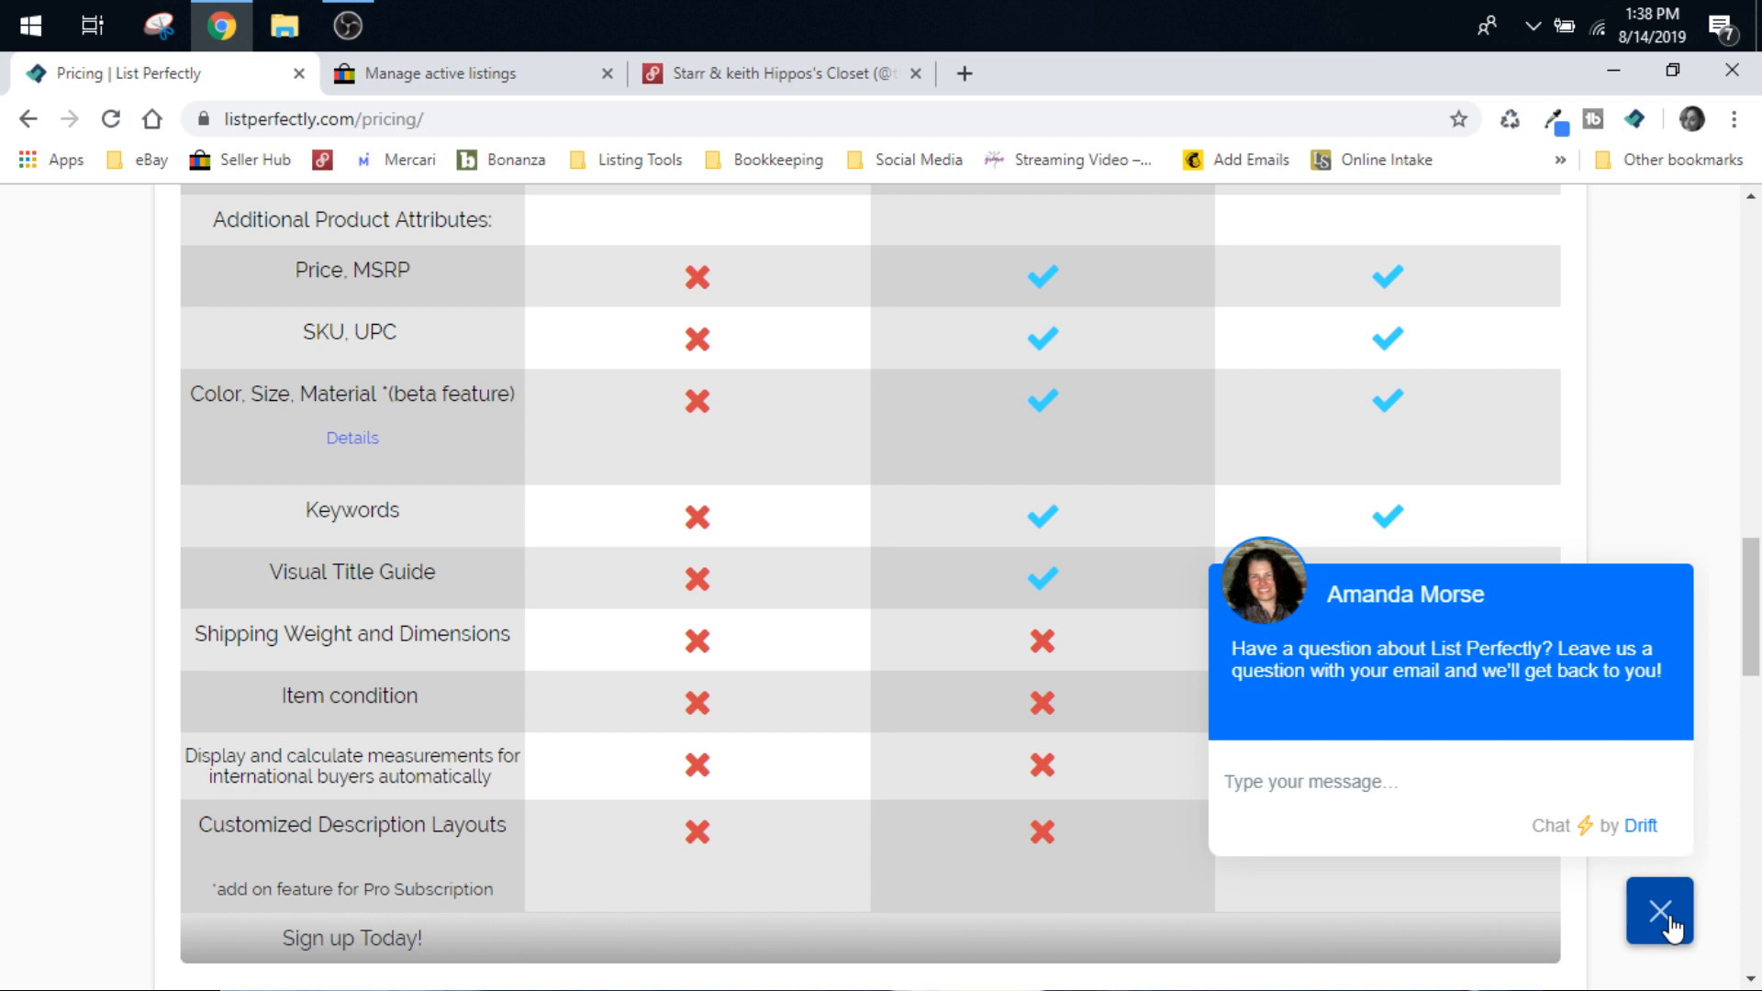
Close the Drift chat widget and read the CSV download, attributes and product catalog sections.
click(1659, 911)
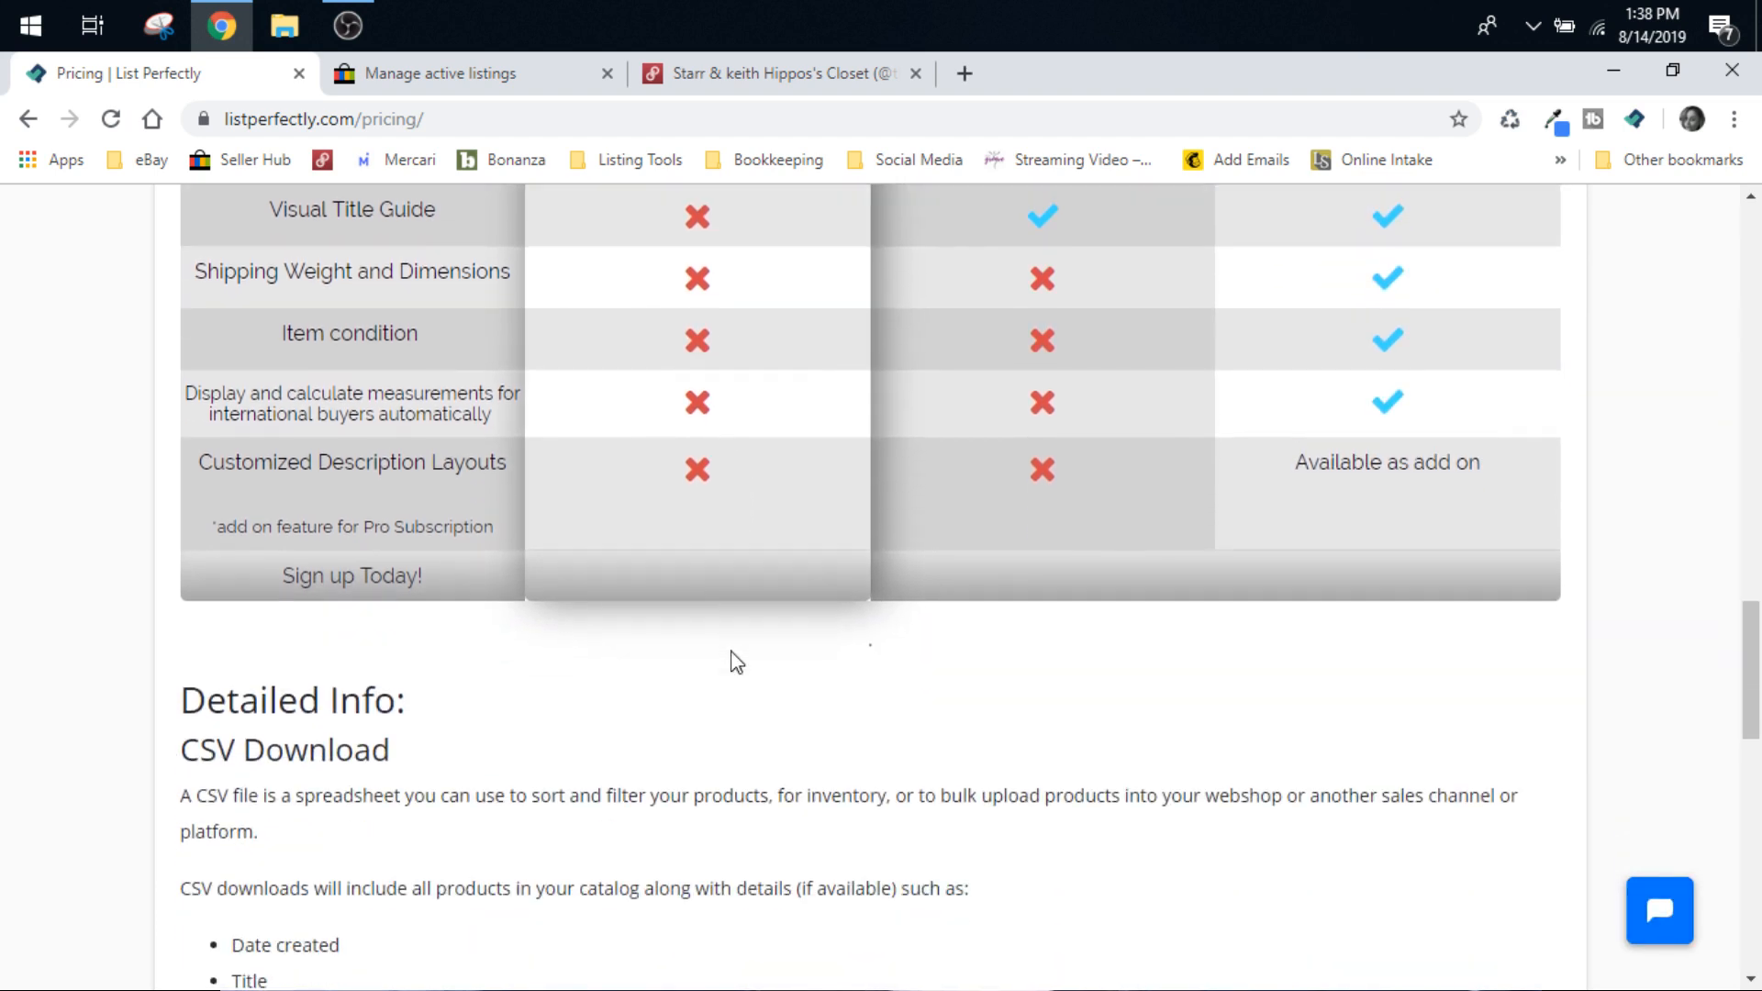
scroll(down, 3)
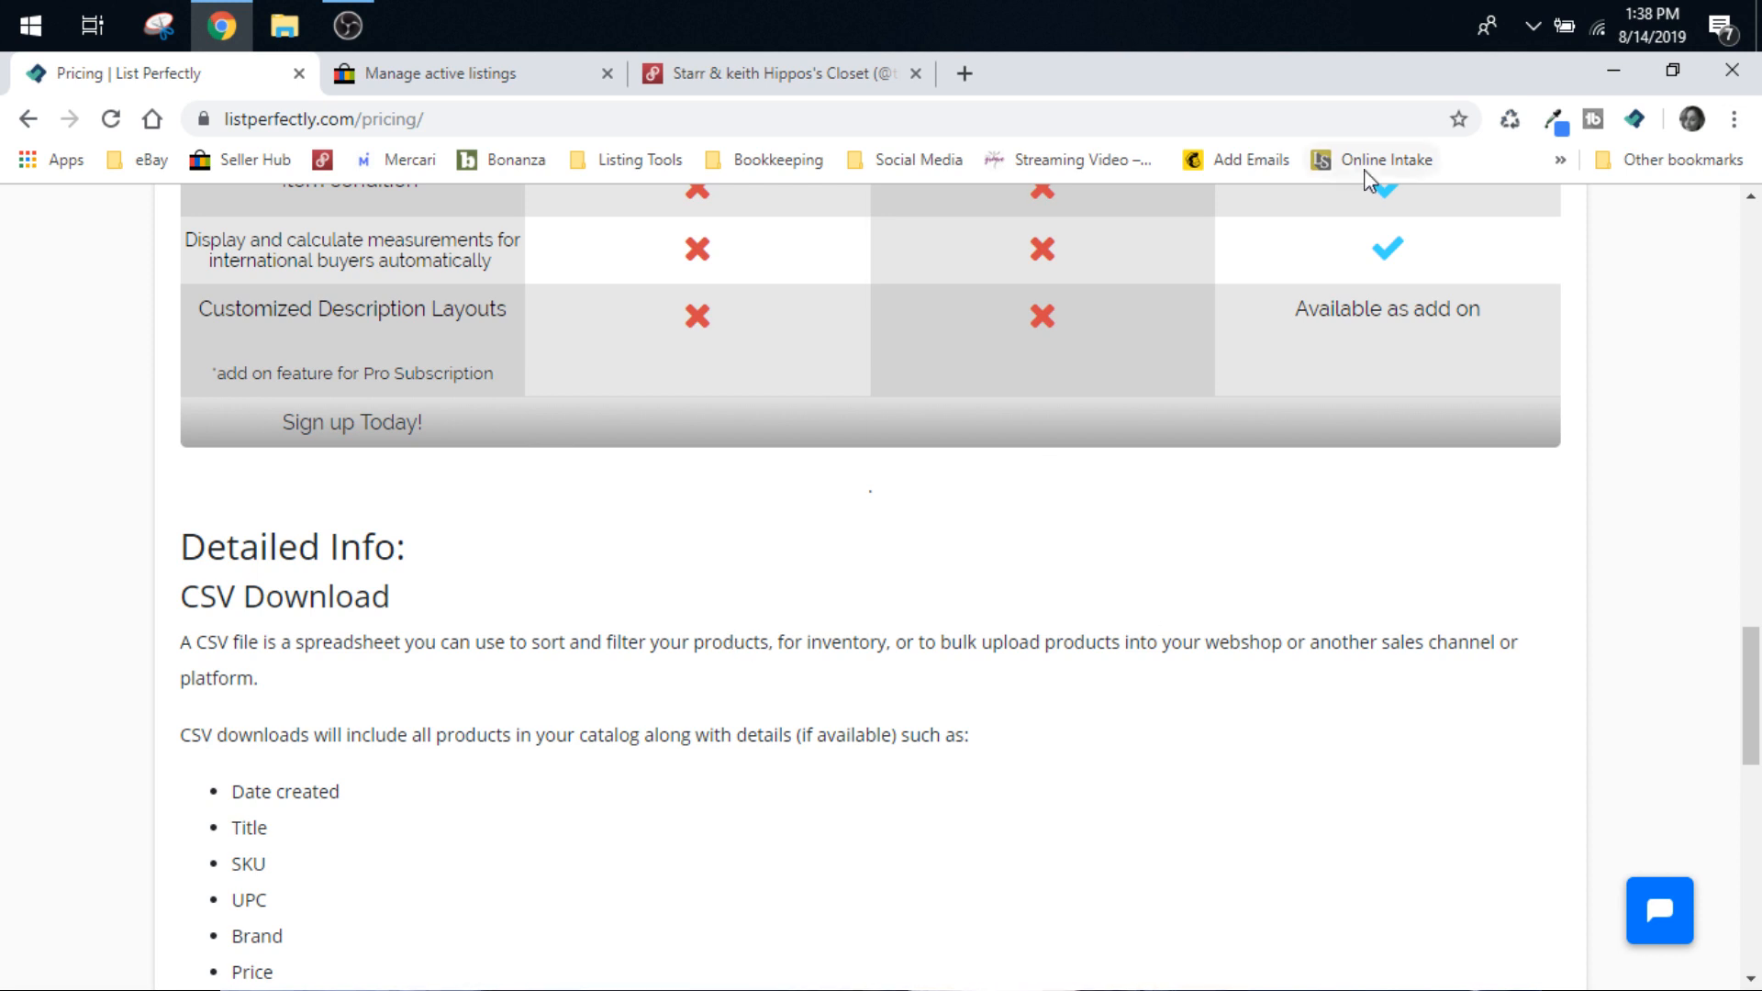
click(1660, 912)
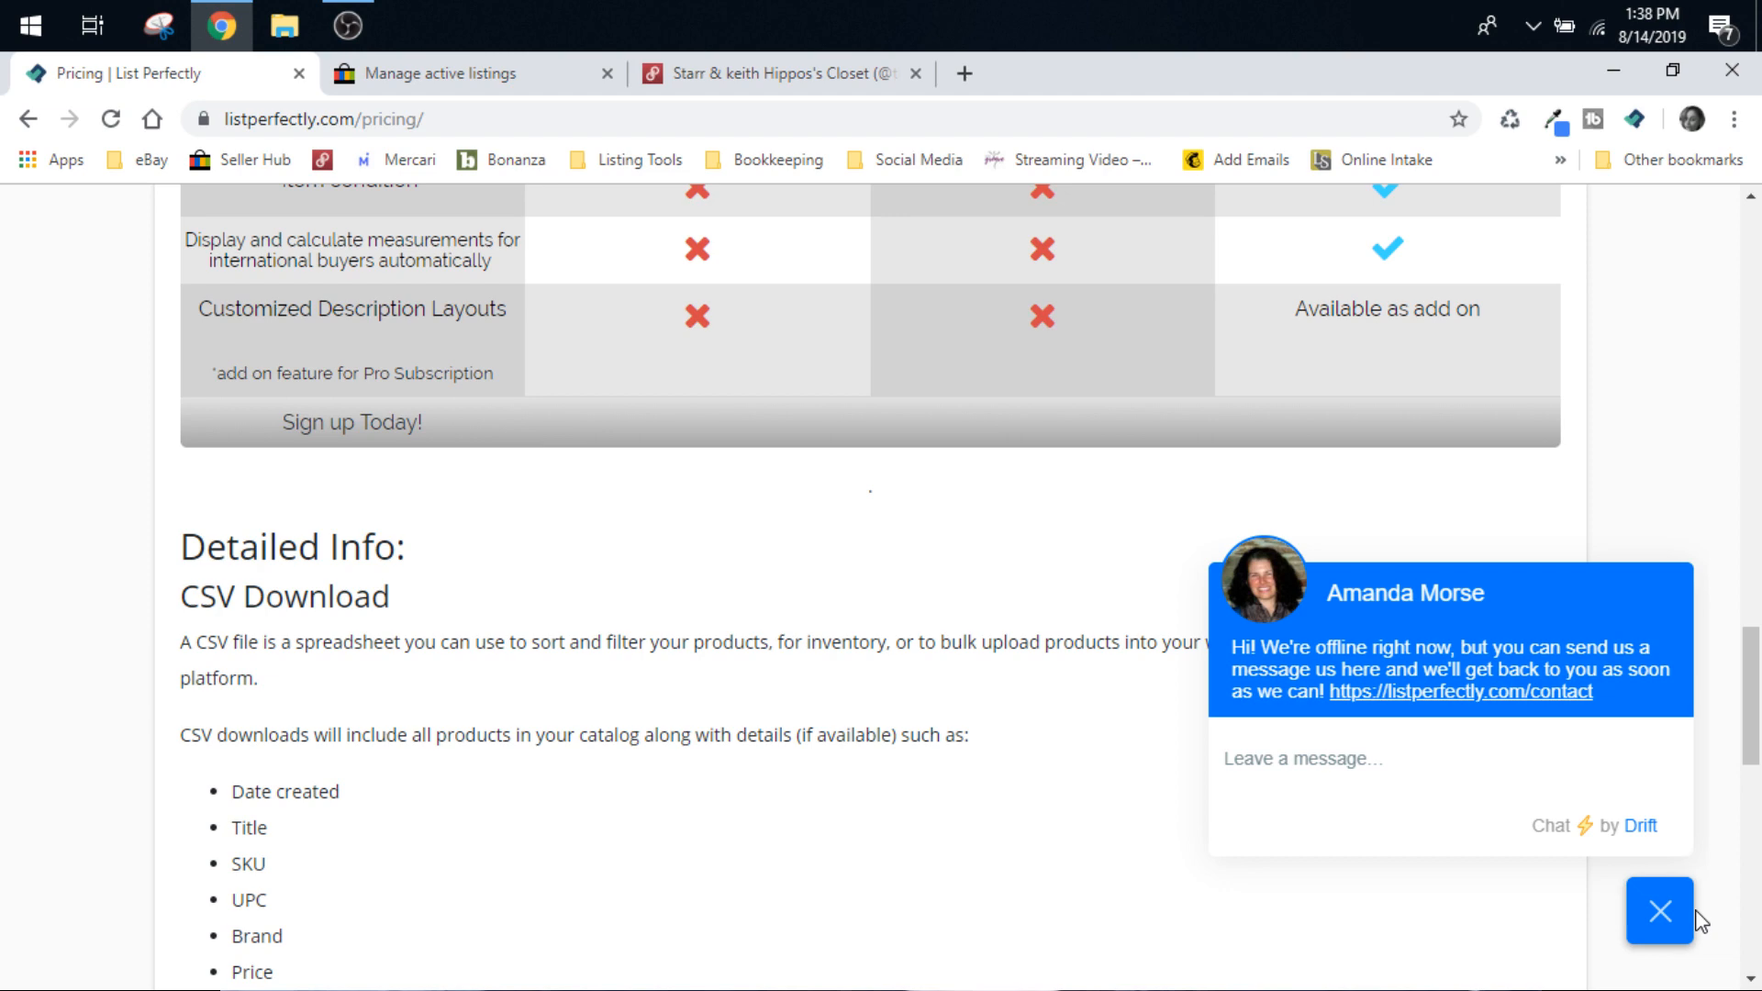
click(1660, 911)
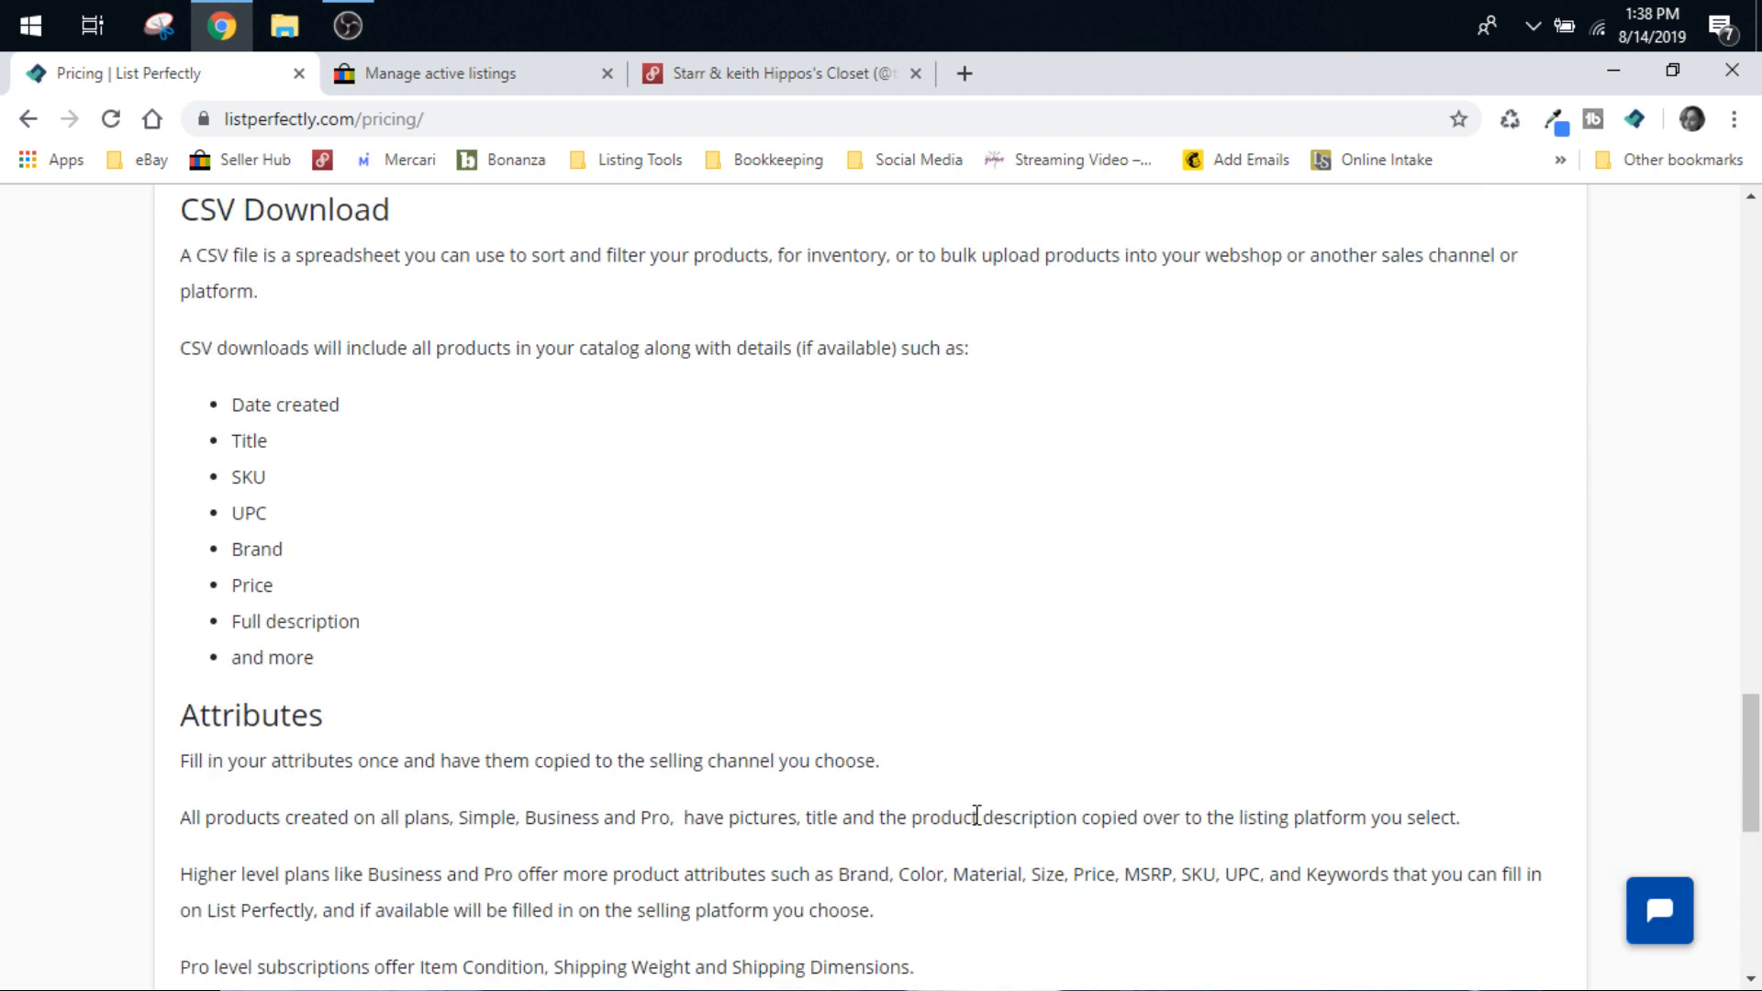
scroll(down, 3)
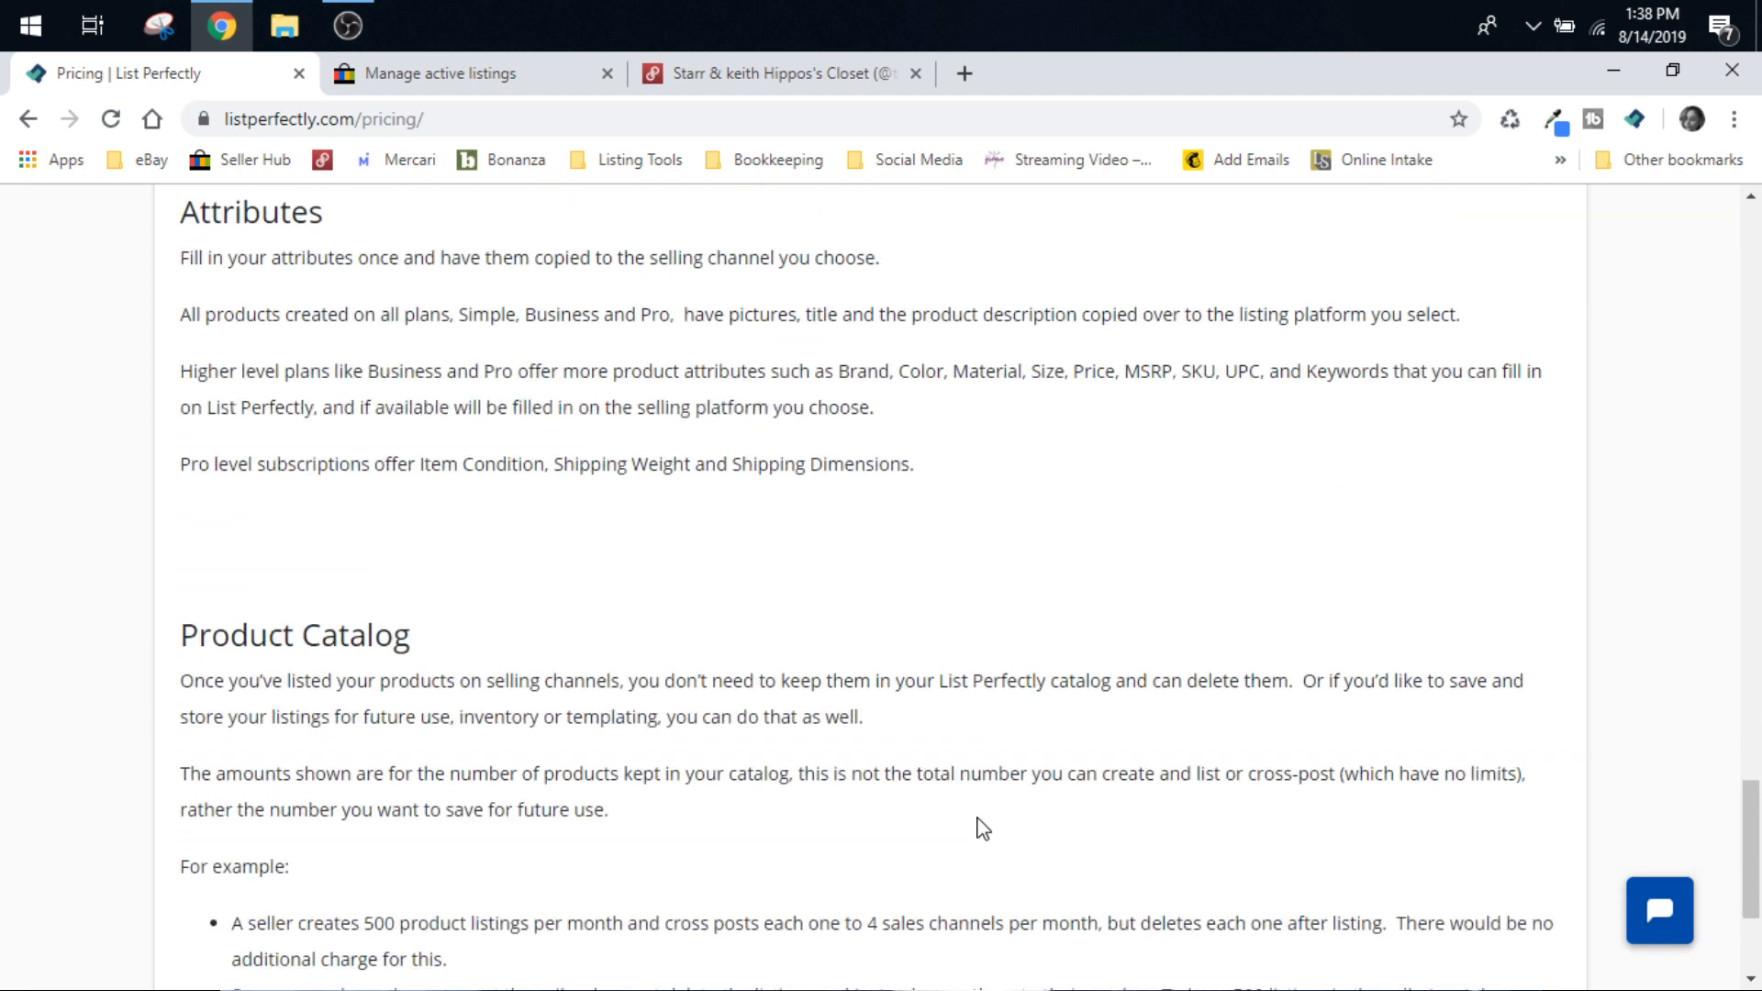
scroll(down, 3)
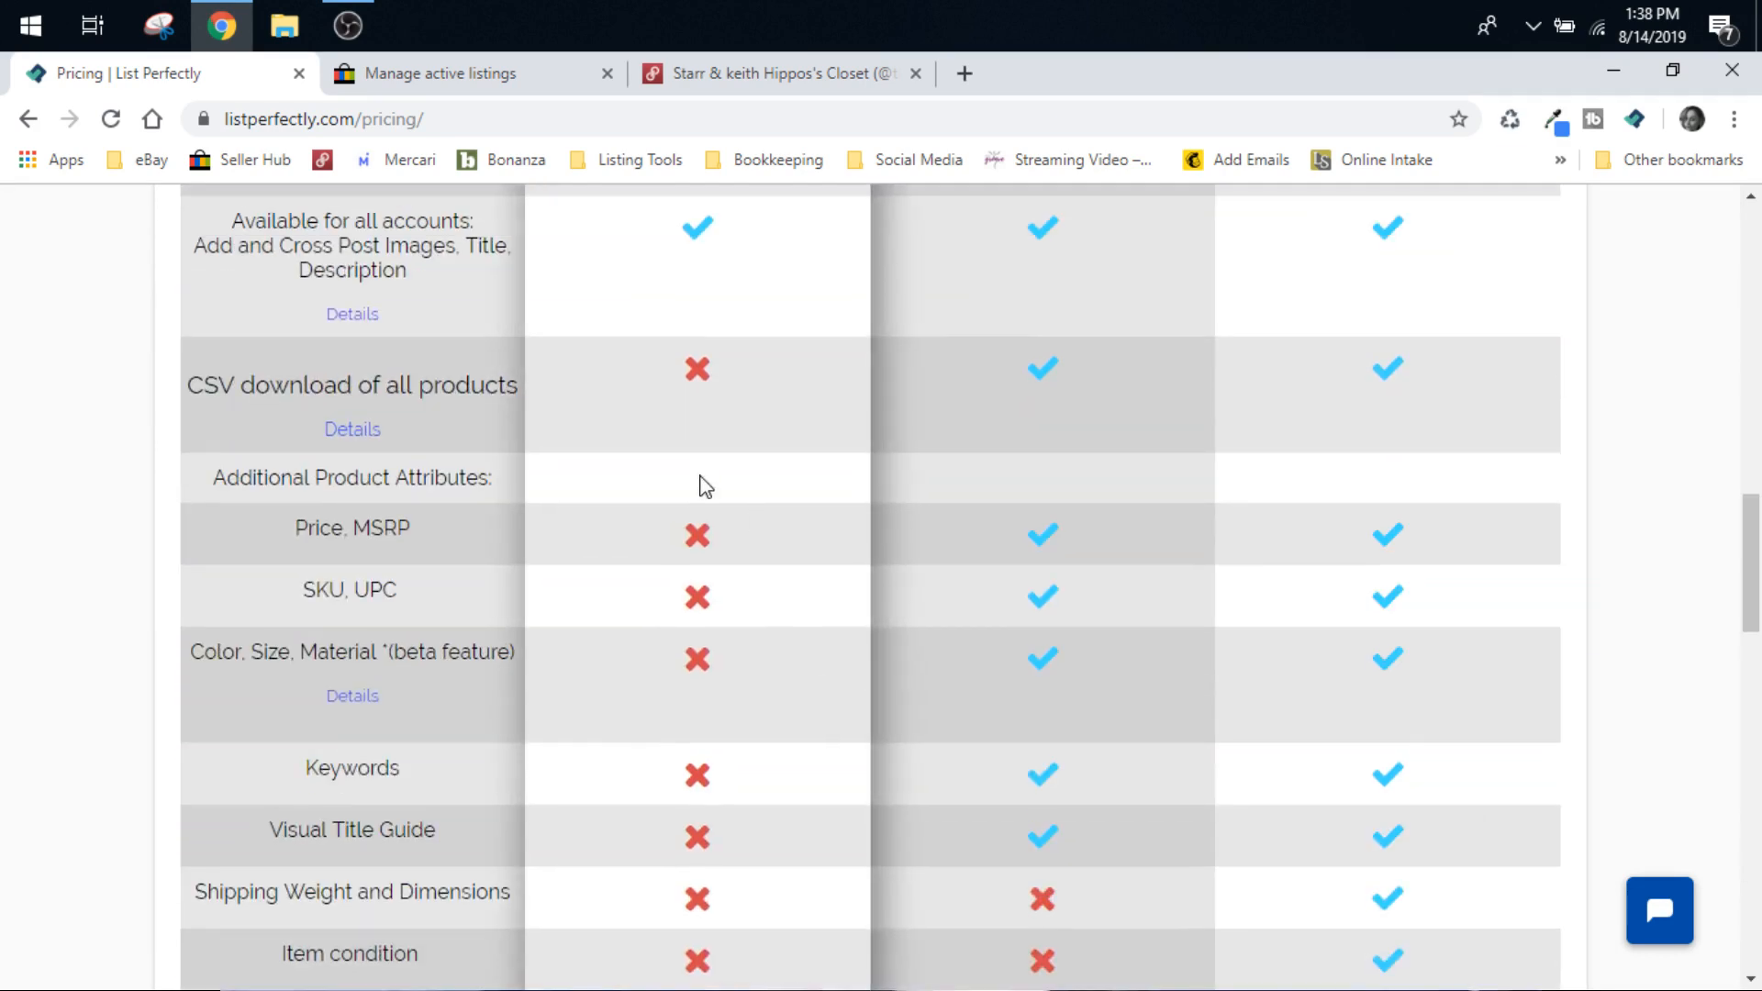
scroll(down, 3)
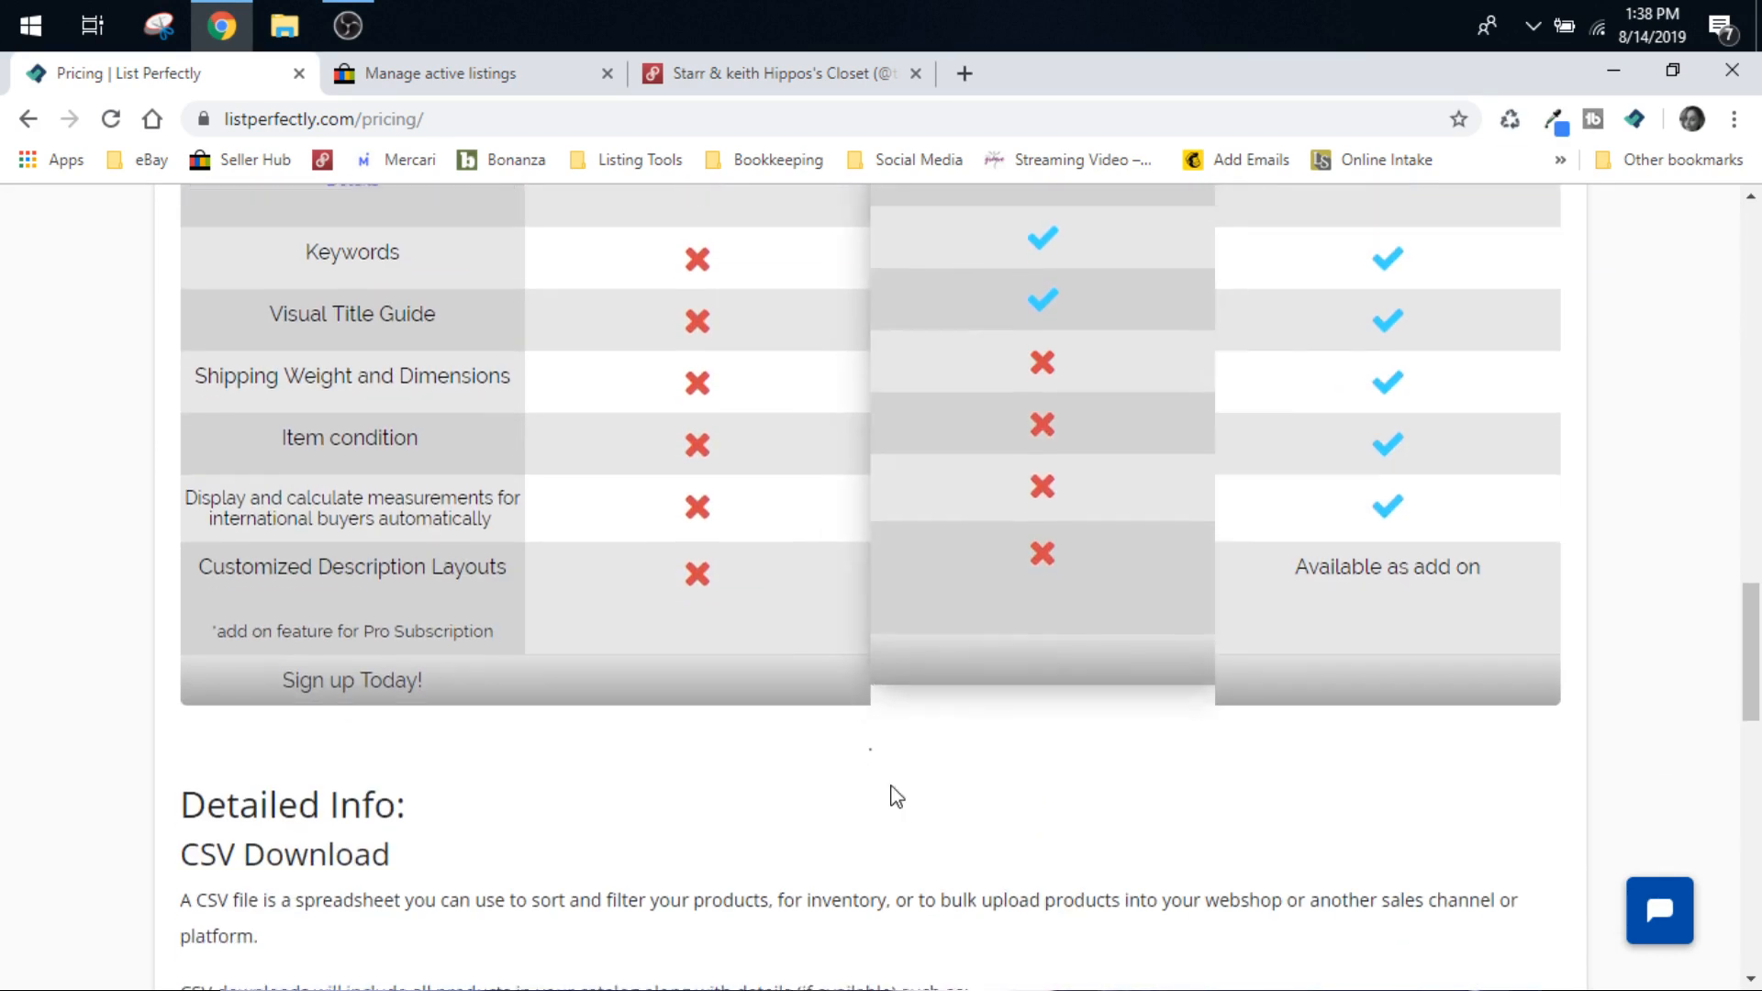
scroll(down, 3)
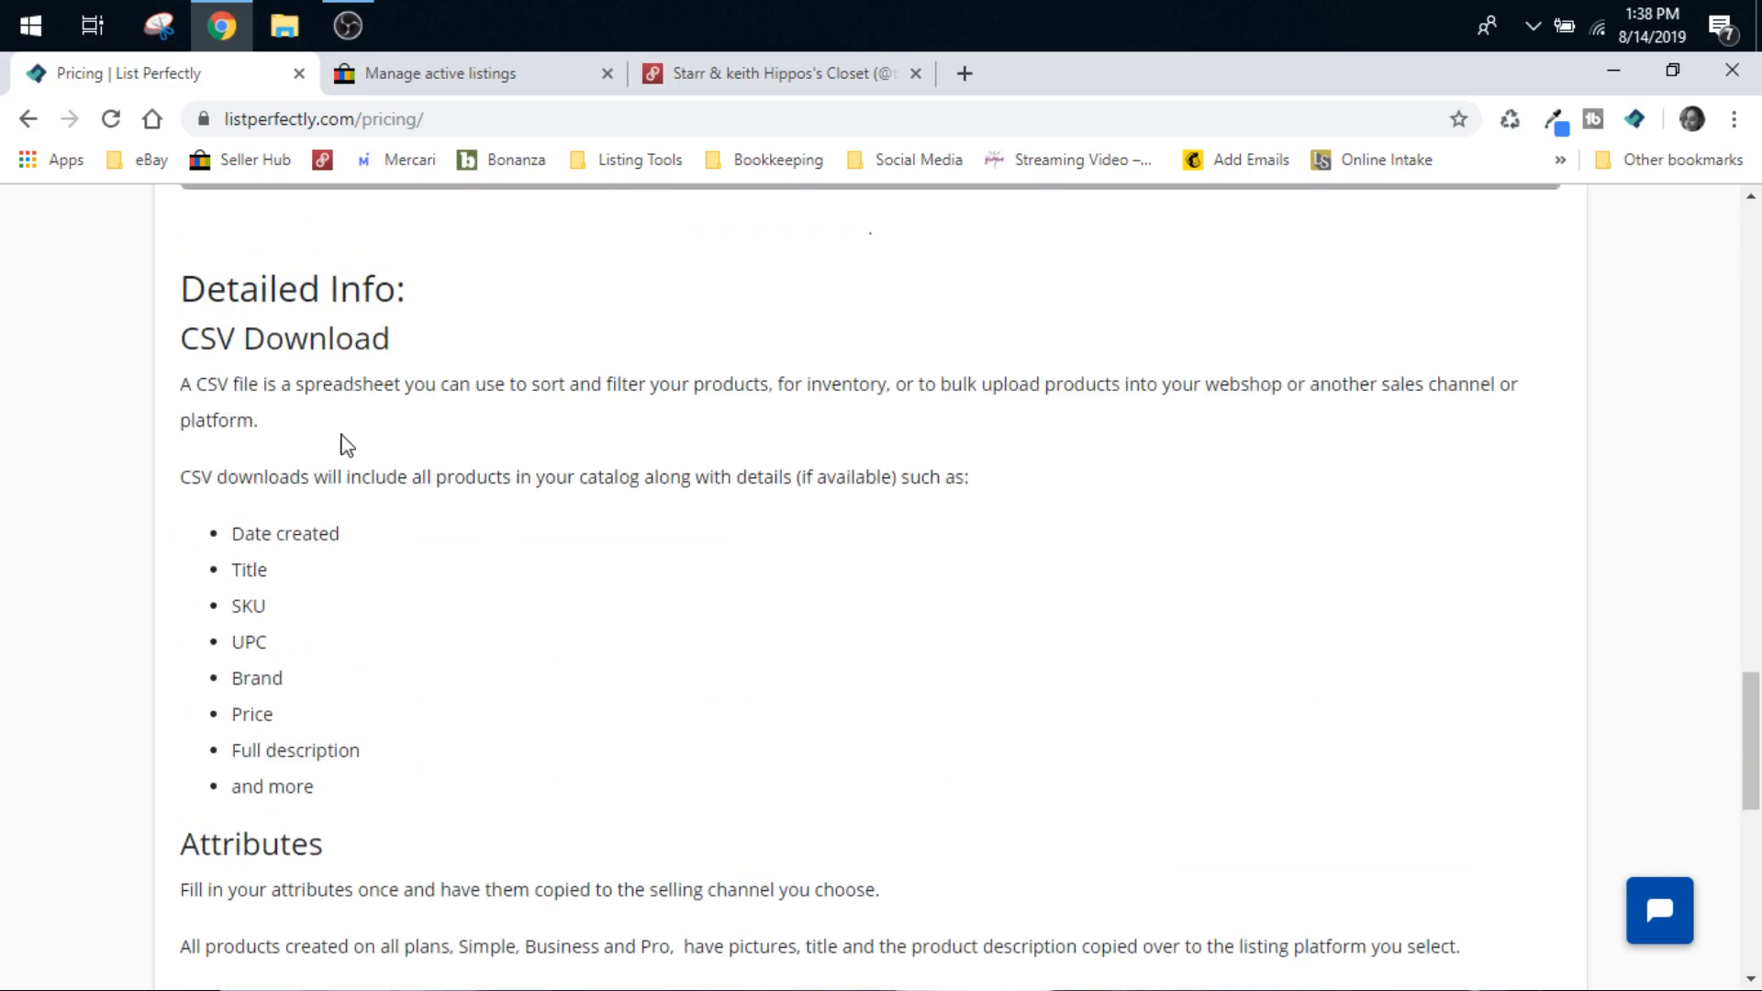
scroll(down, 3)
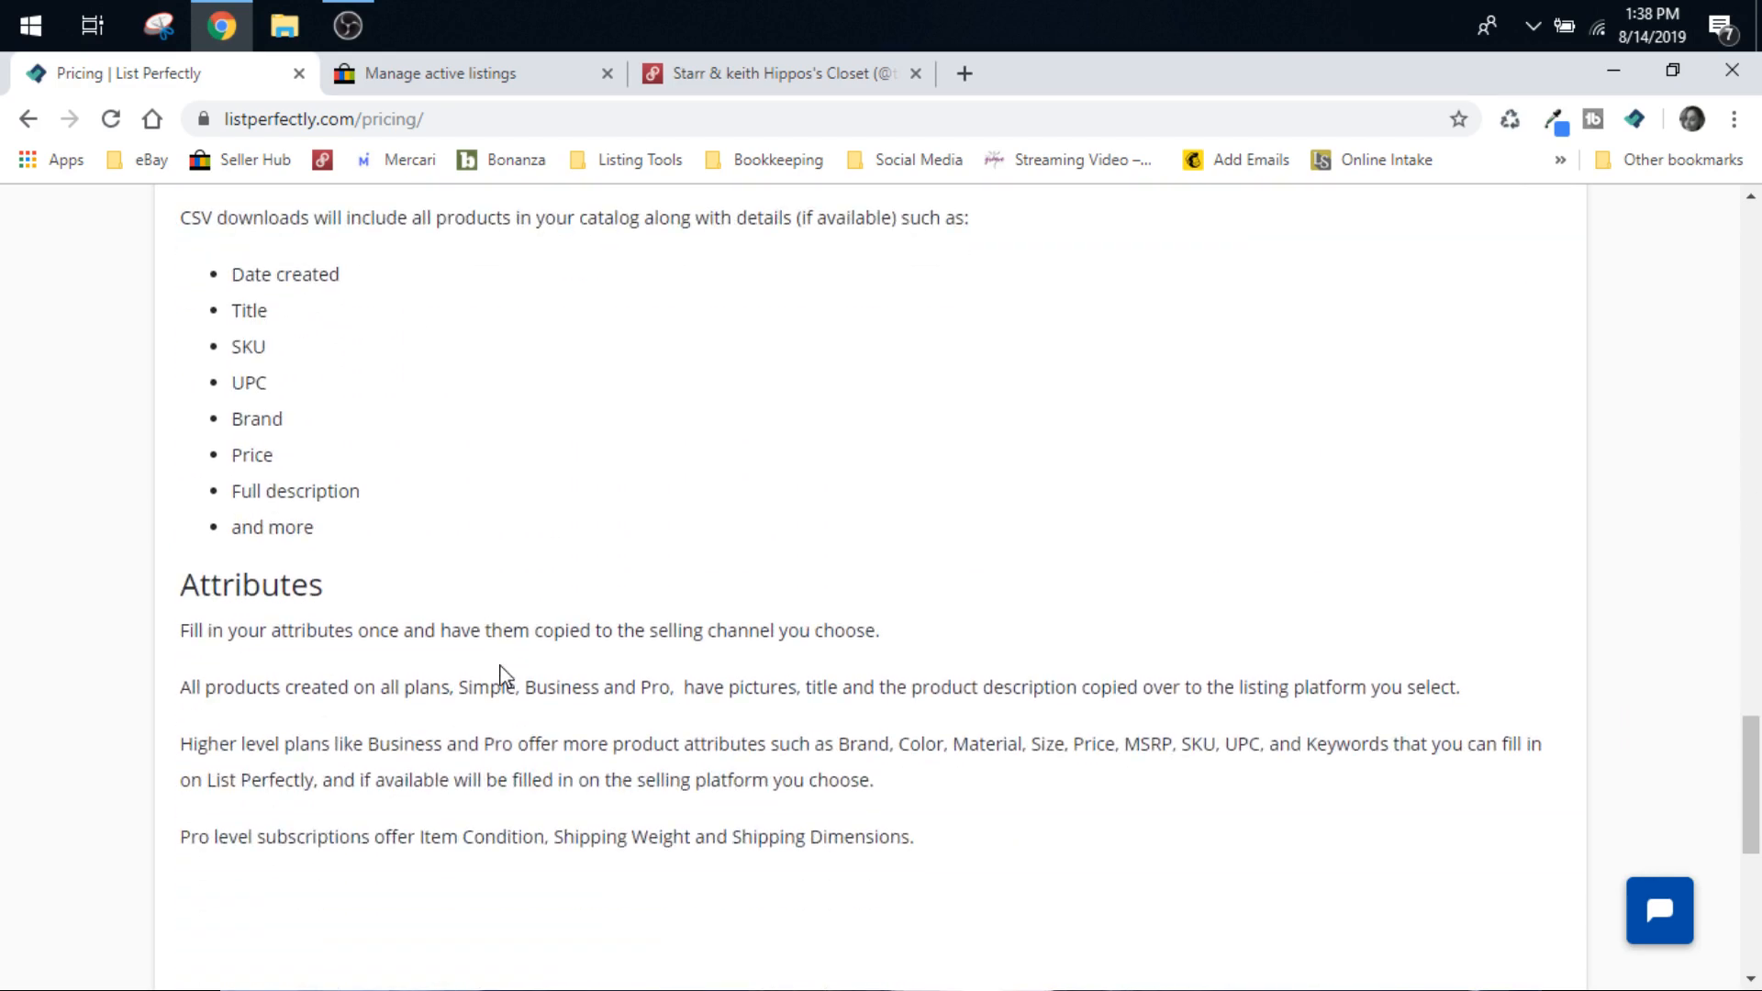
scroll(down, 3)
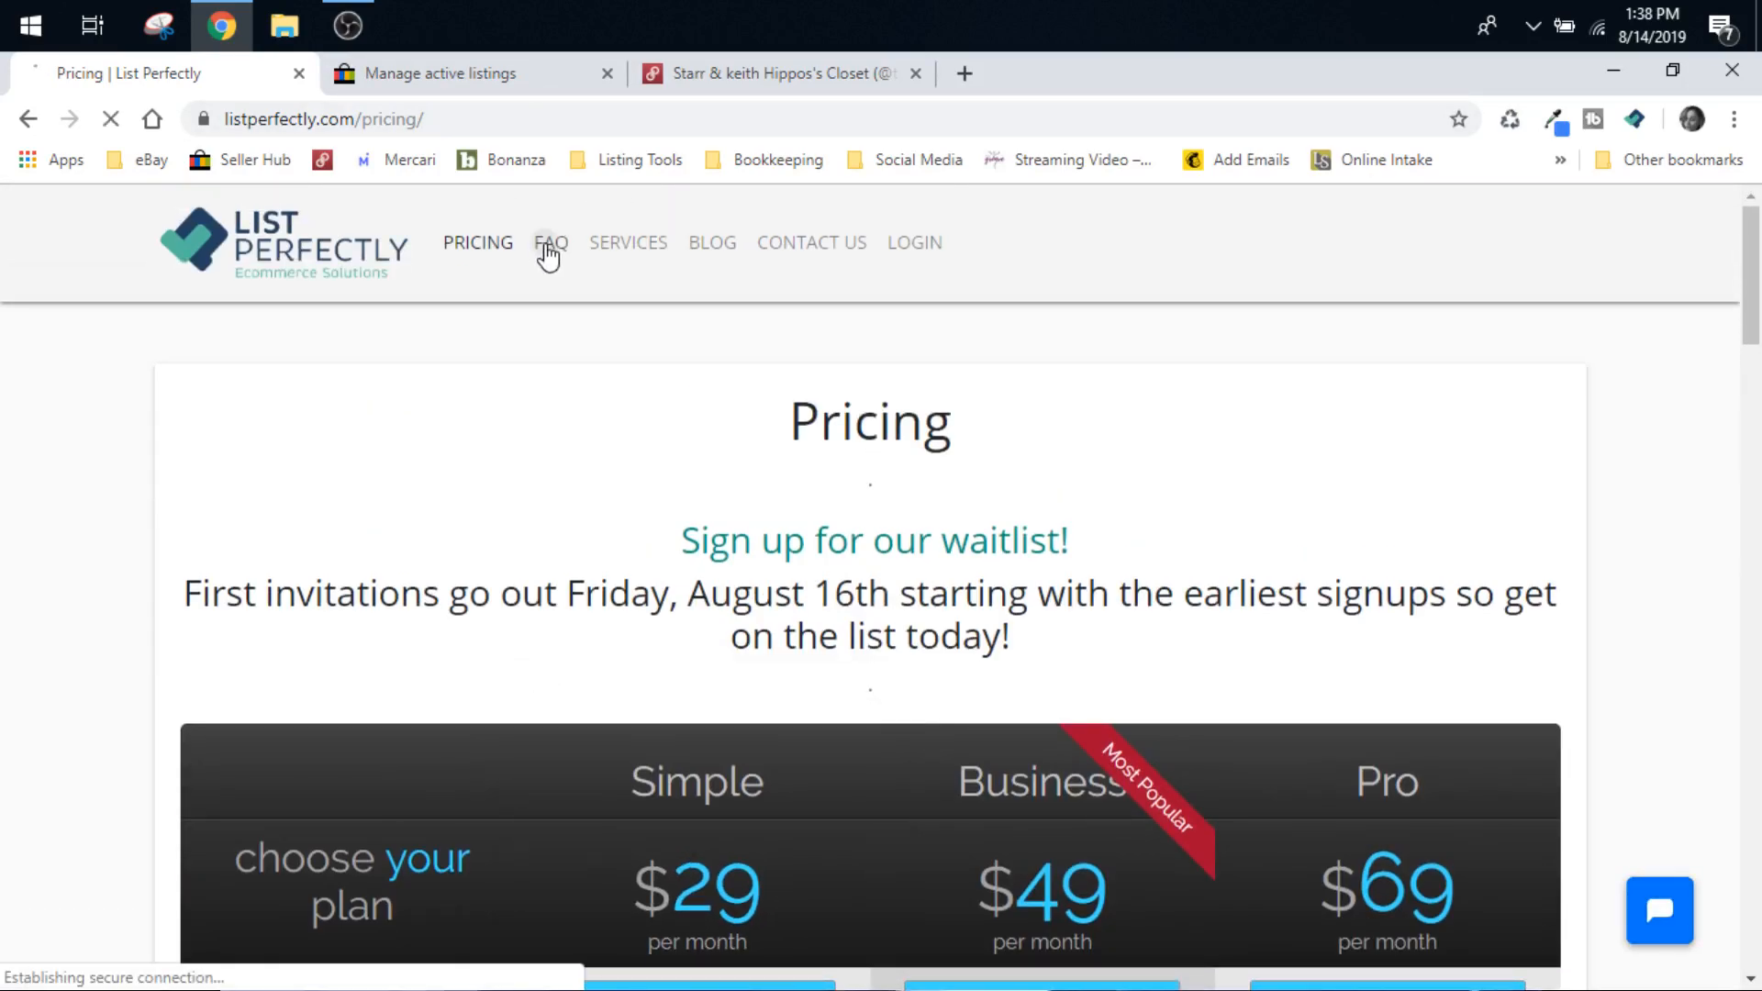
Scan the FAQ questions, dismiss the chat popup and reload the FAQ page.
click(549, 243)
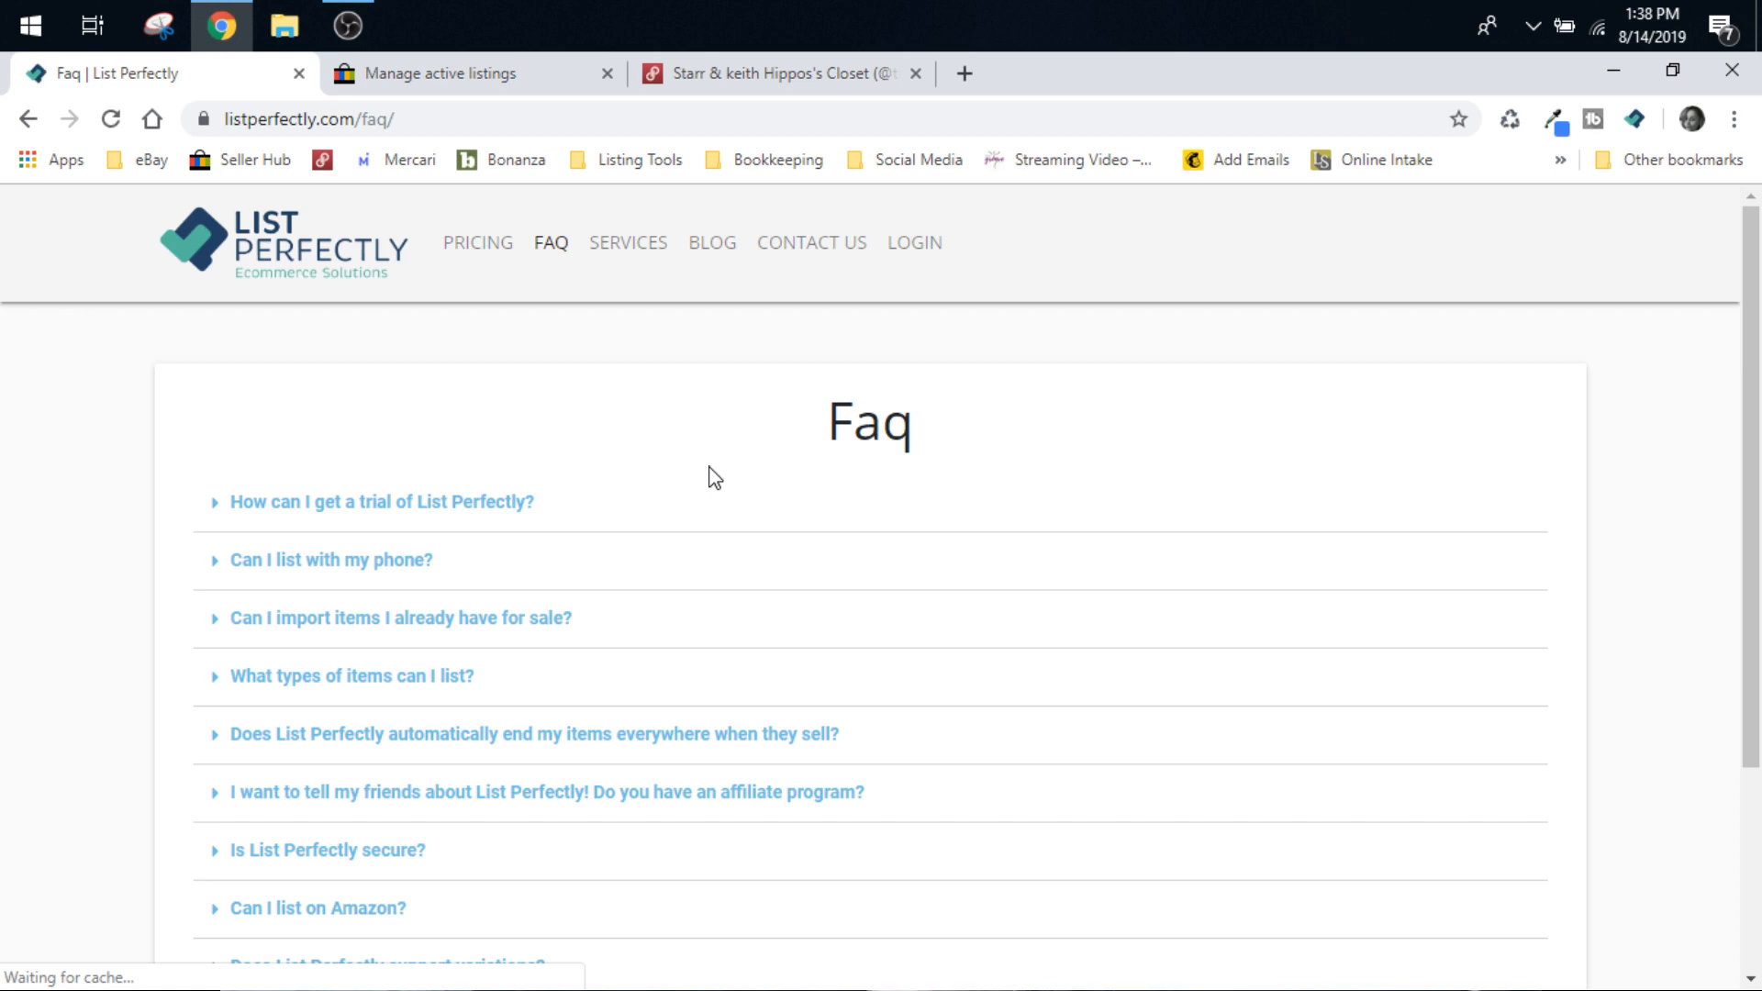
scroll(down, 3)
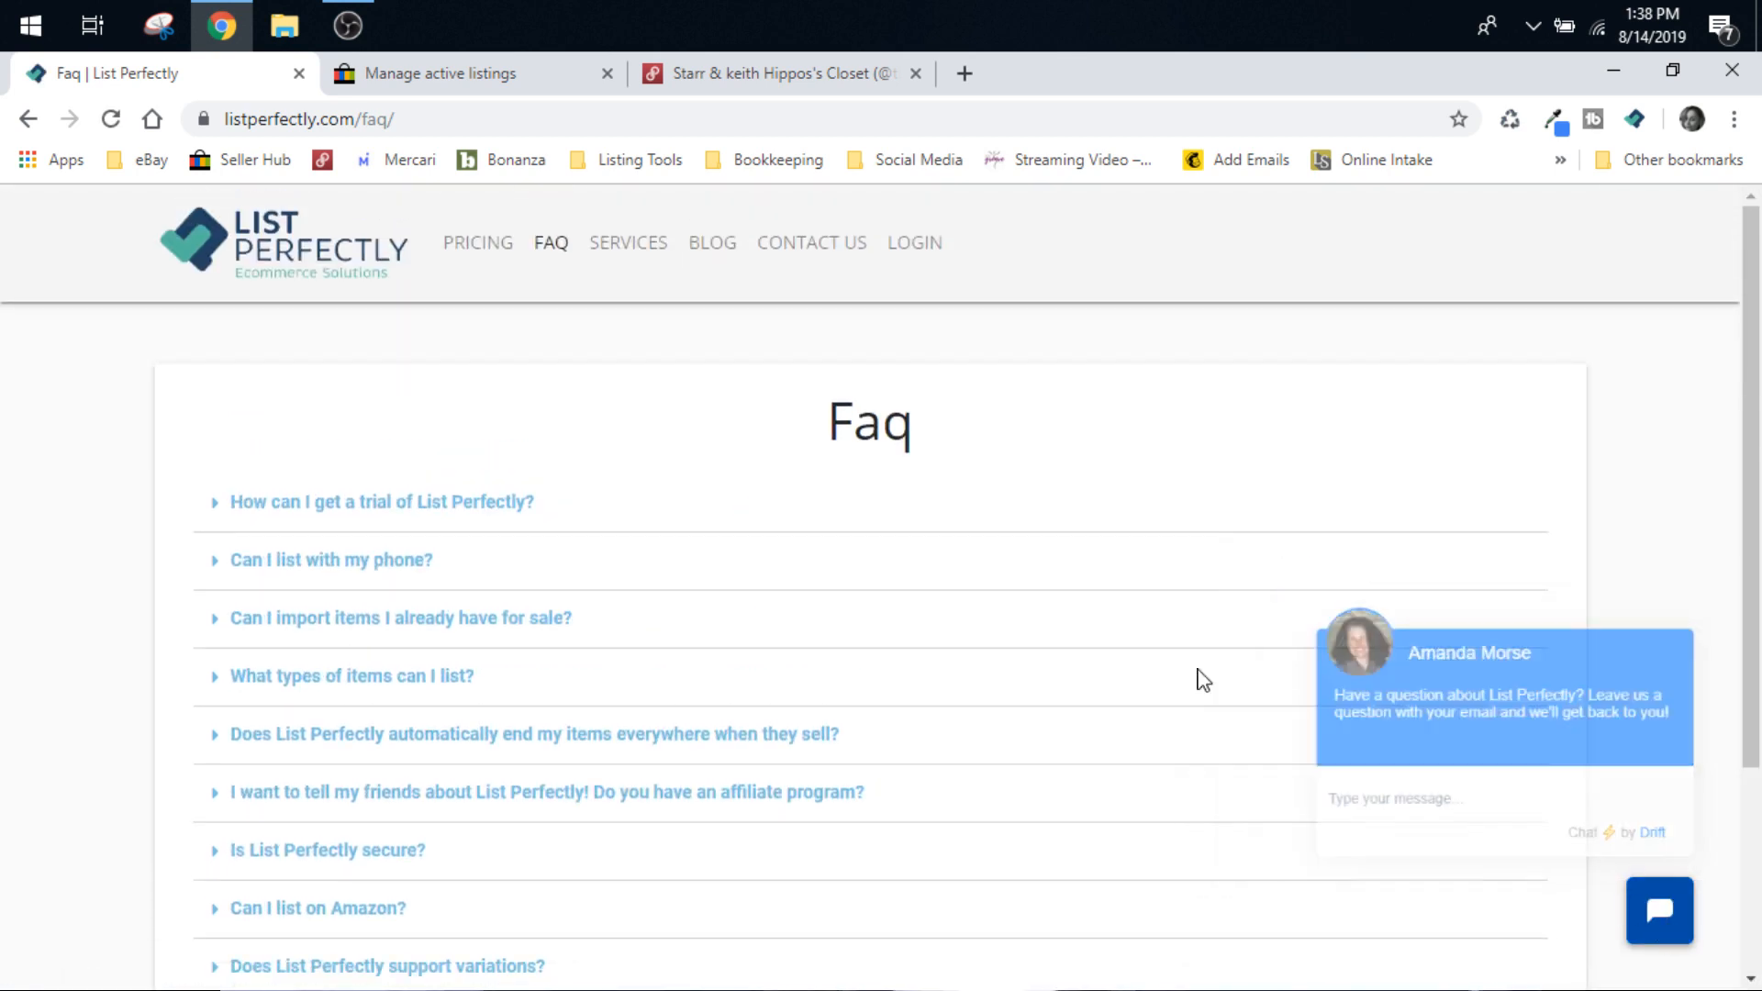
scroll(down, 3)
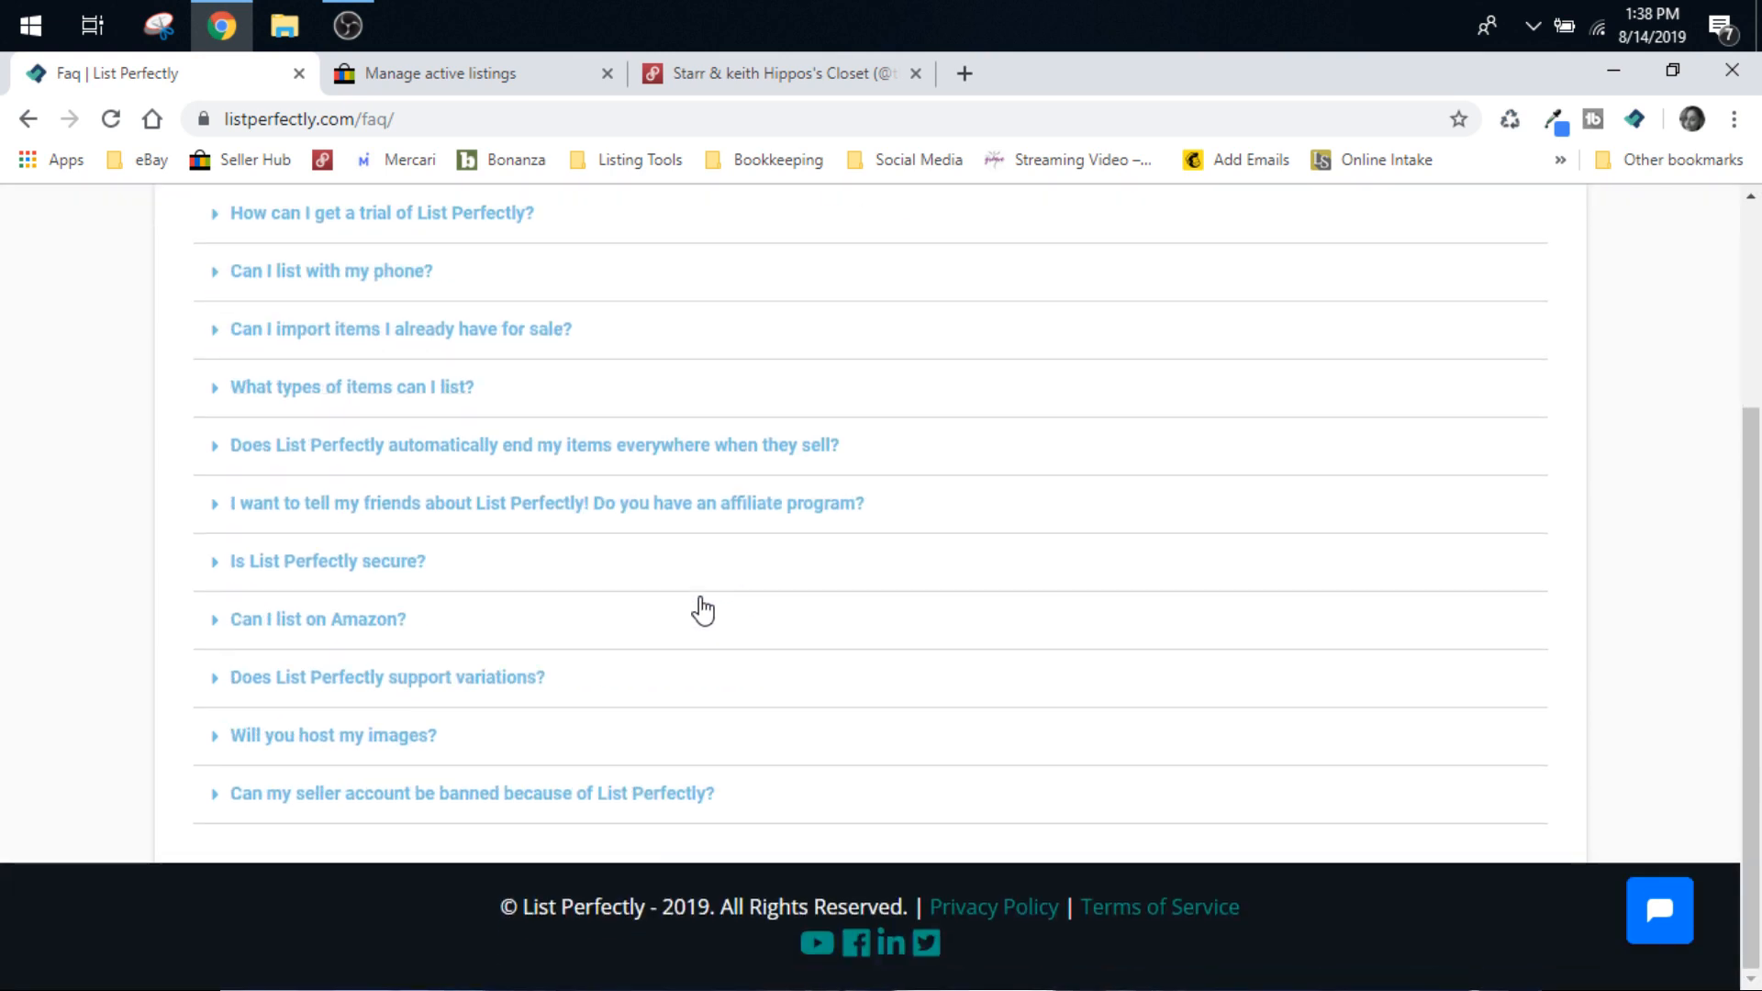
mouse_move(759, 596)
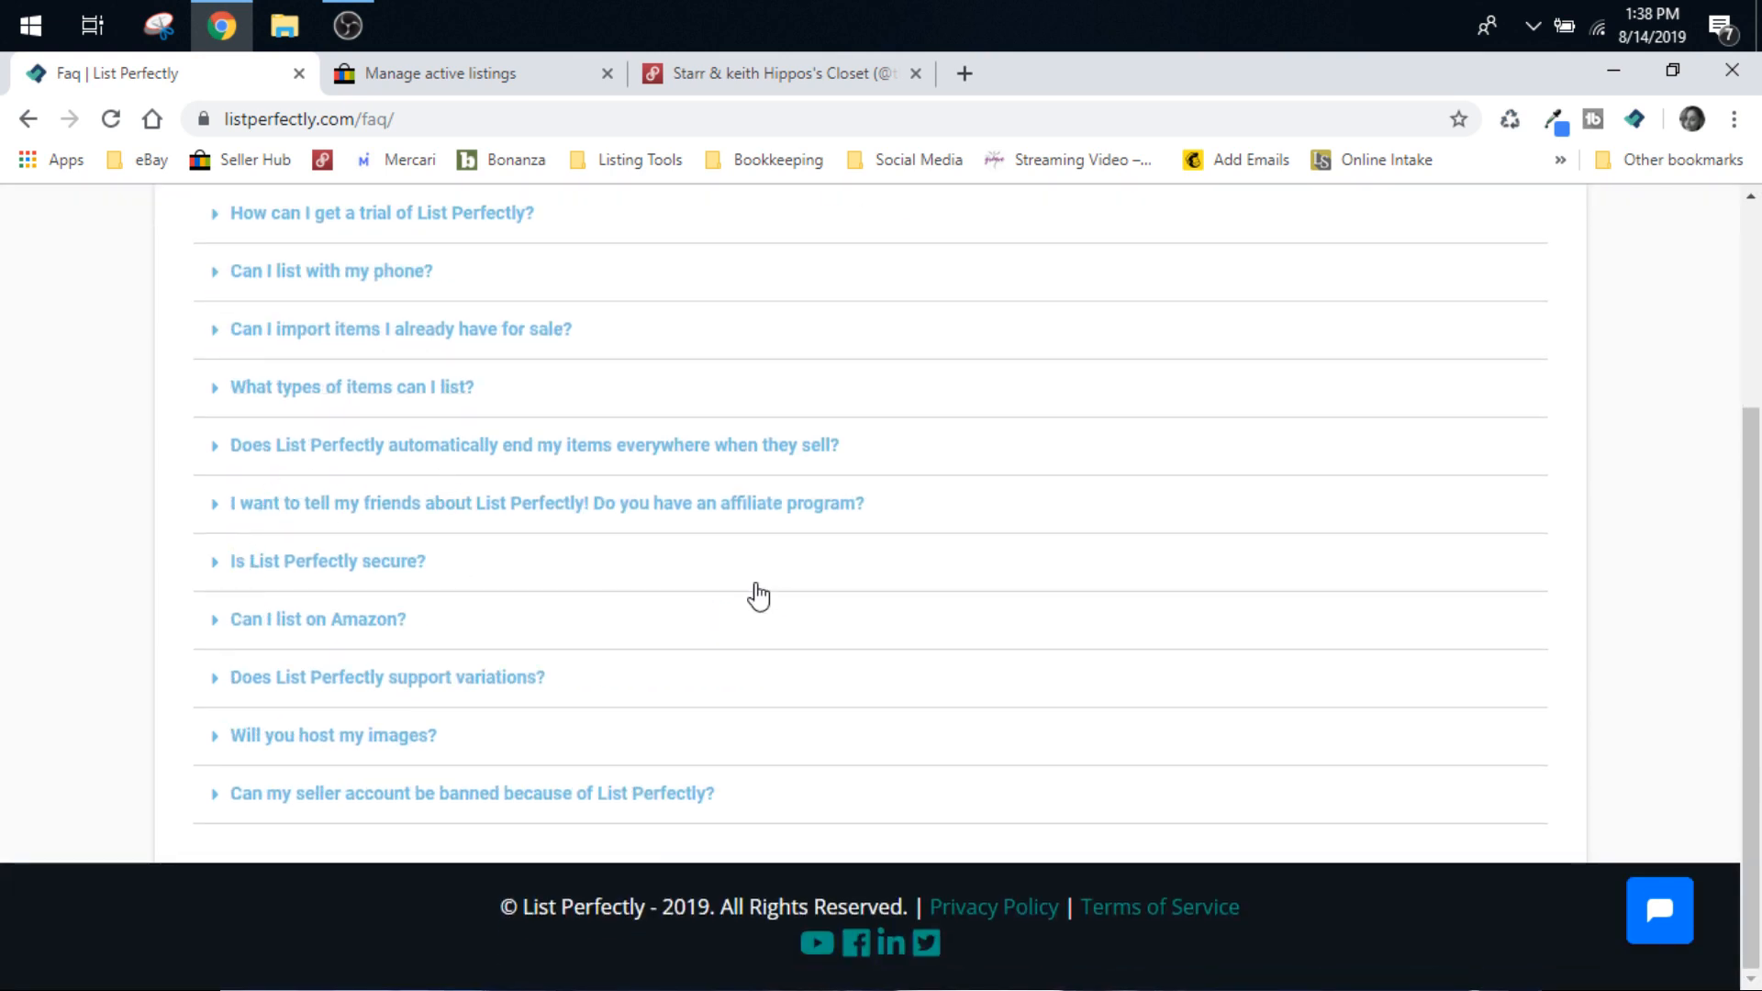
click(1659, 910)
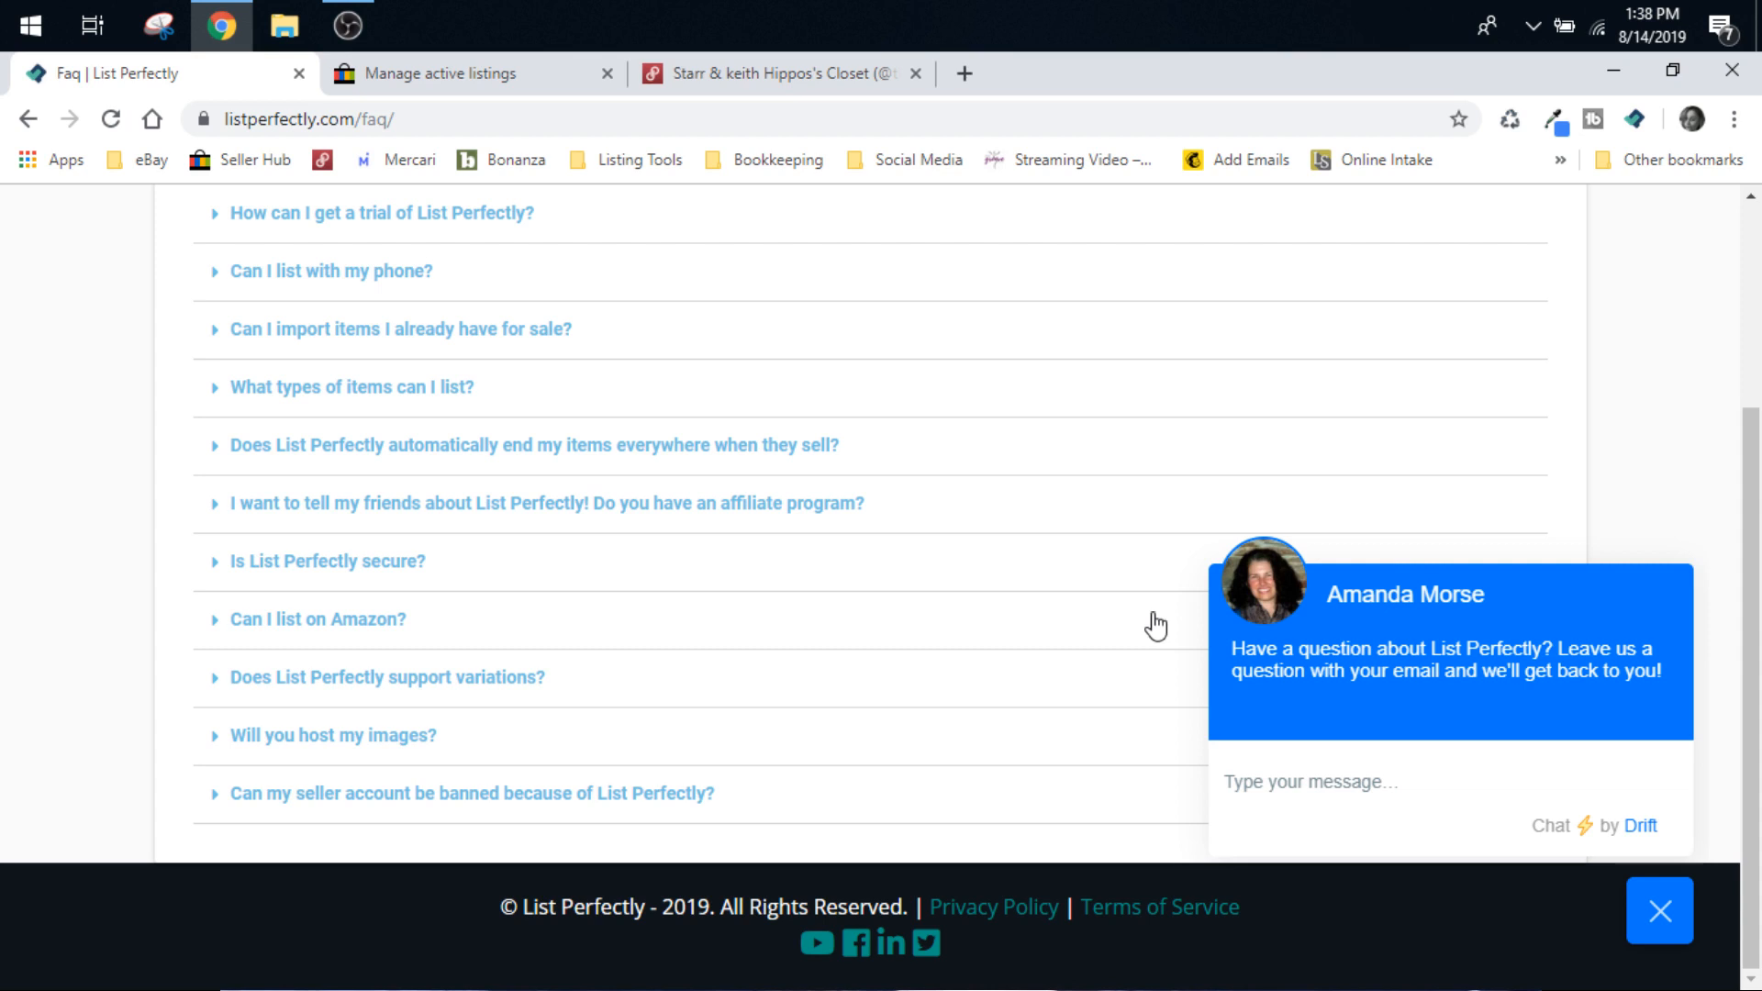
click(1659, 911)
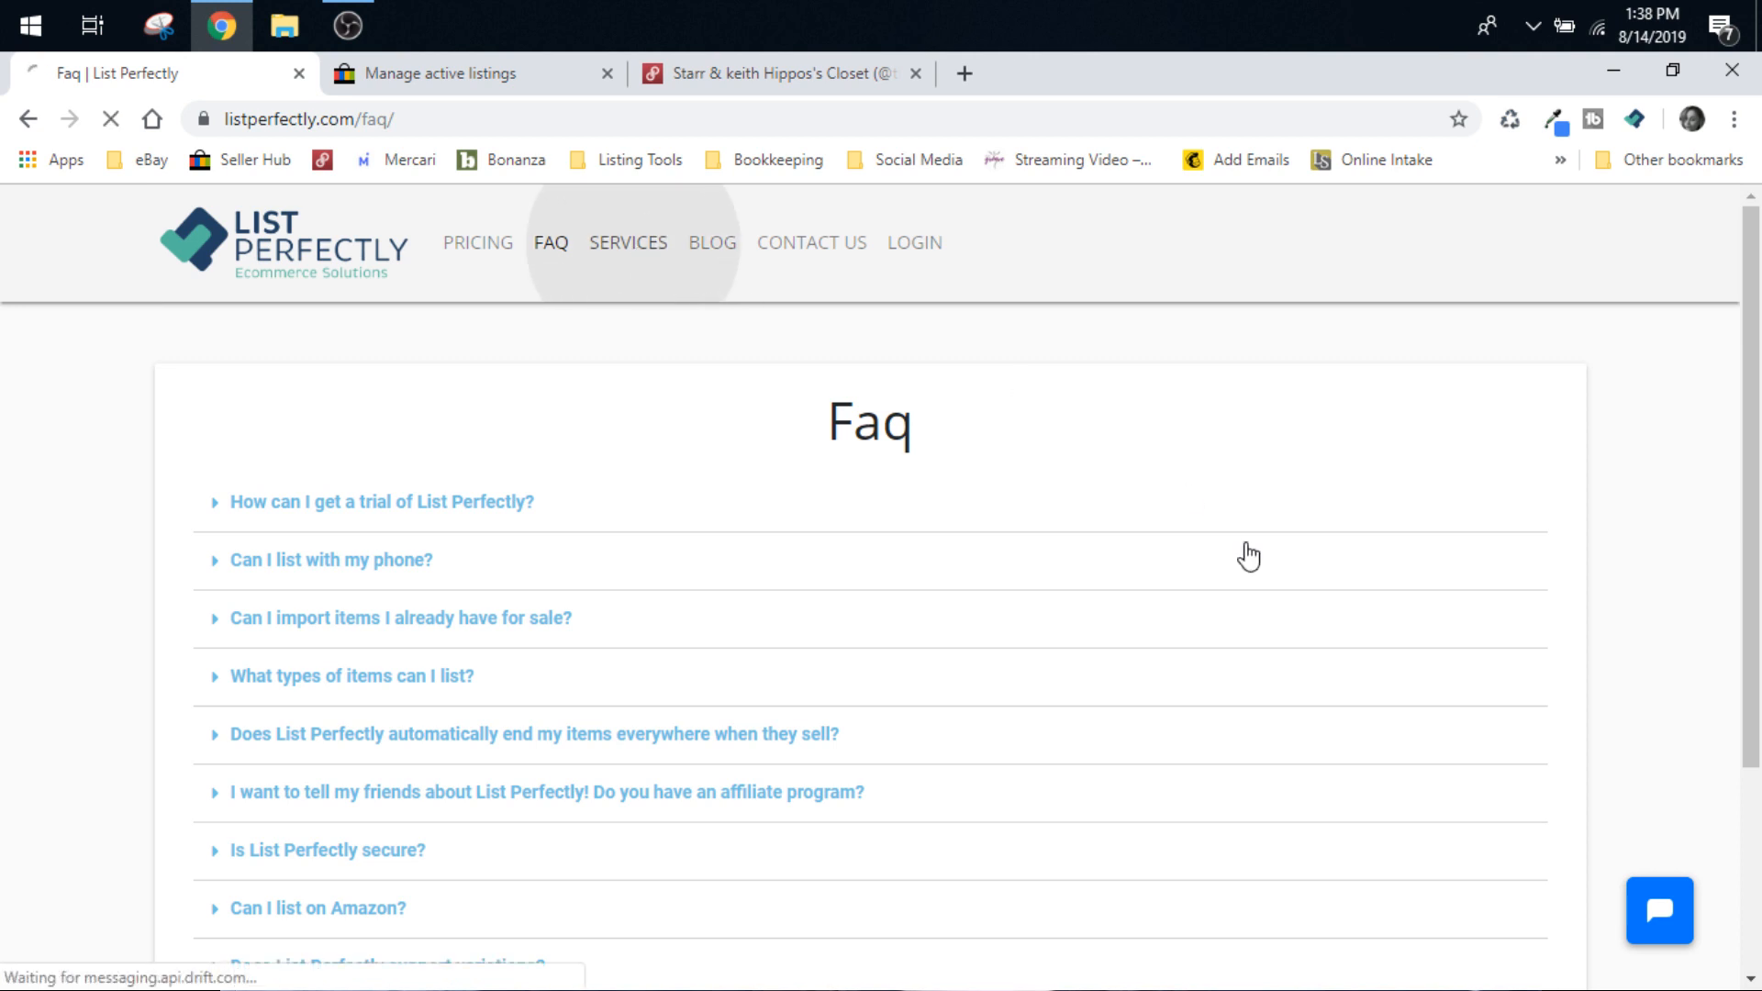
Browse the Services page's consulting overview and list of e-commerce solutions.
click(626, 243)
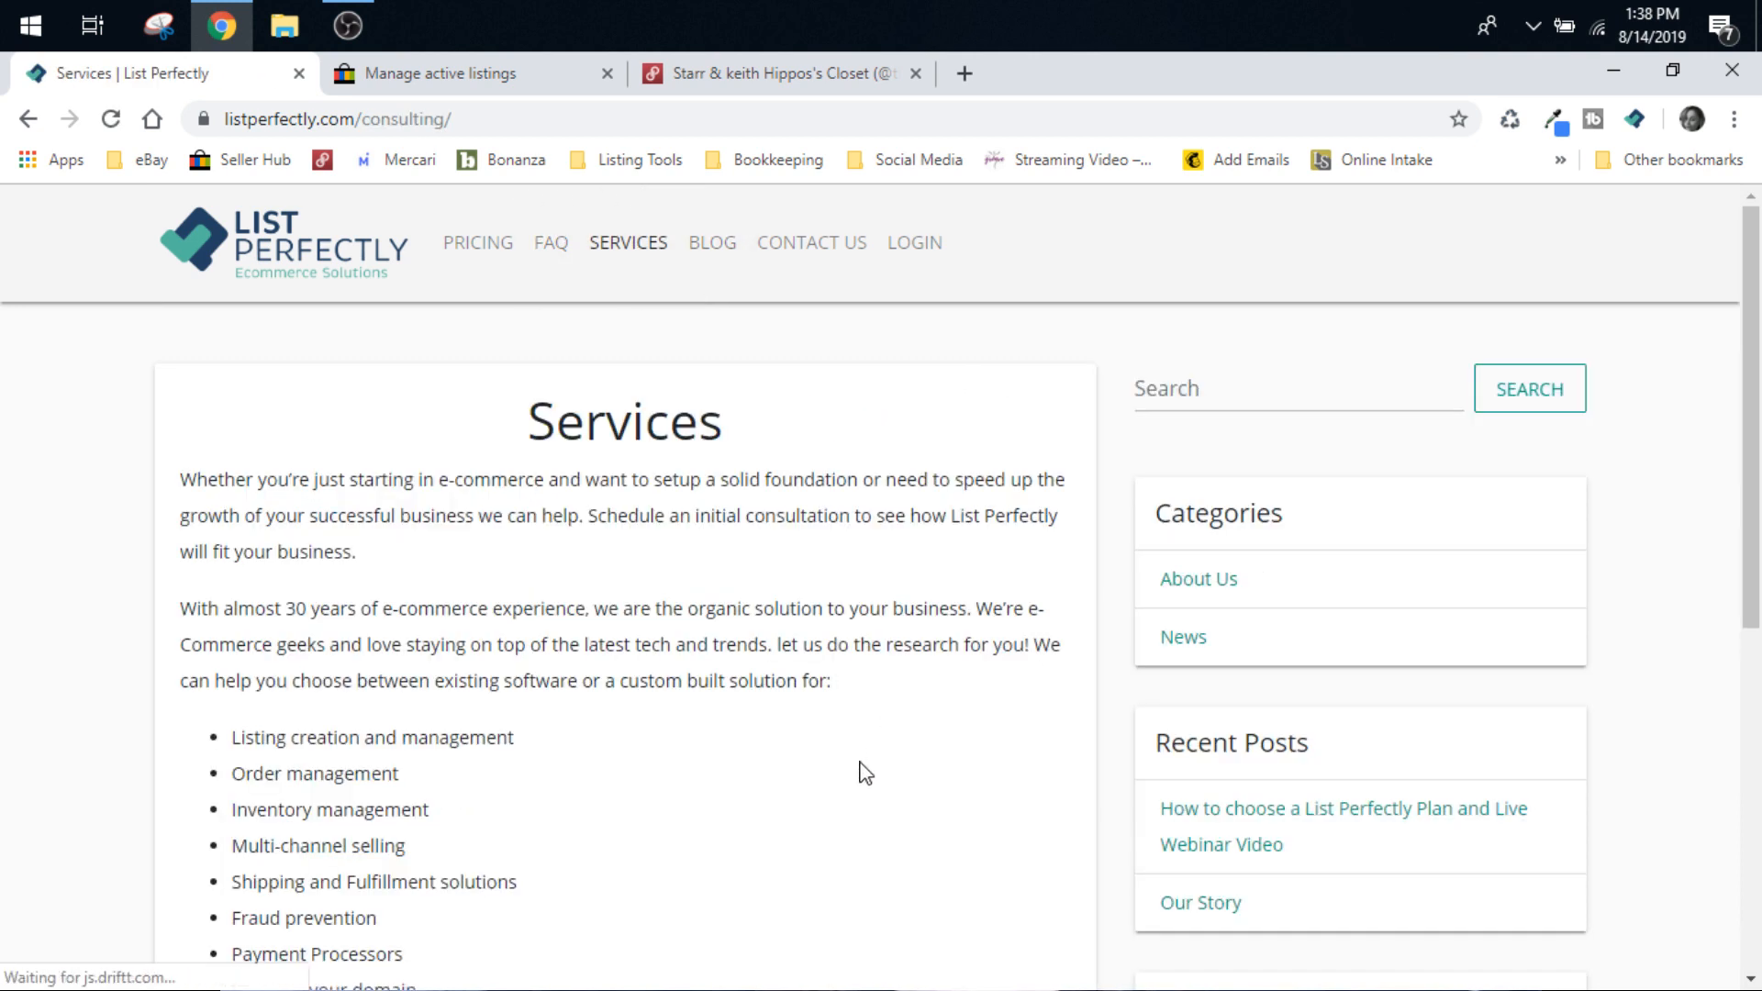
scroll(down, 3)
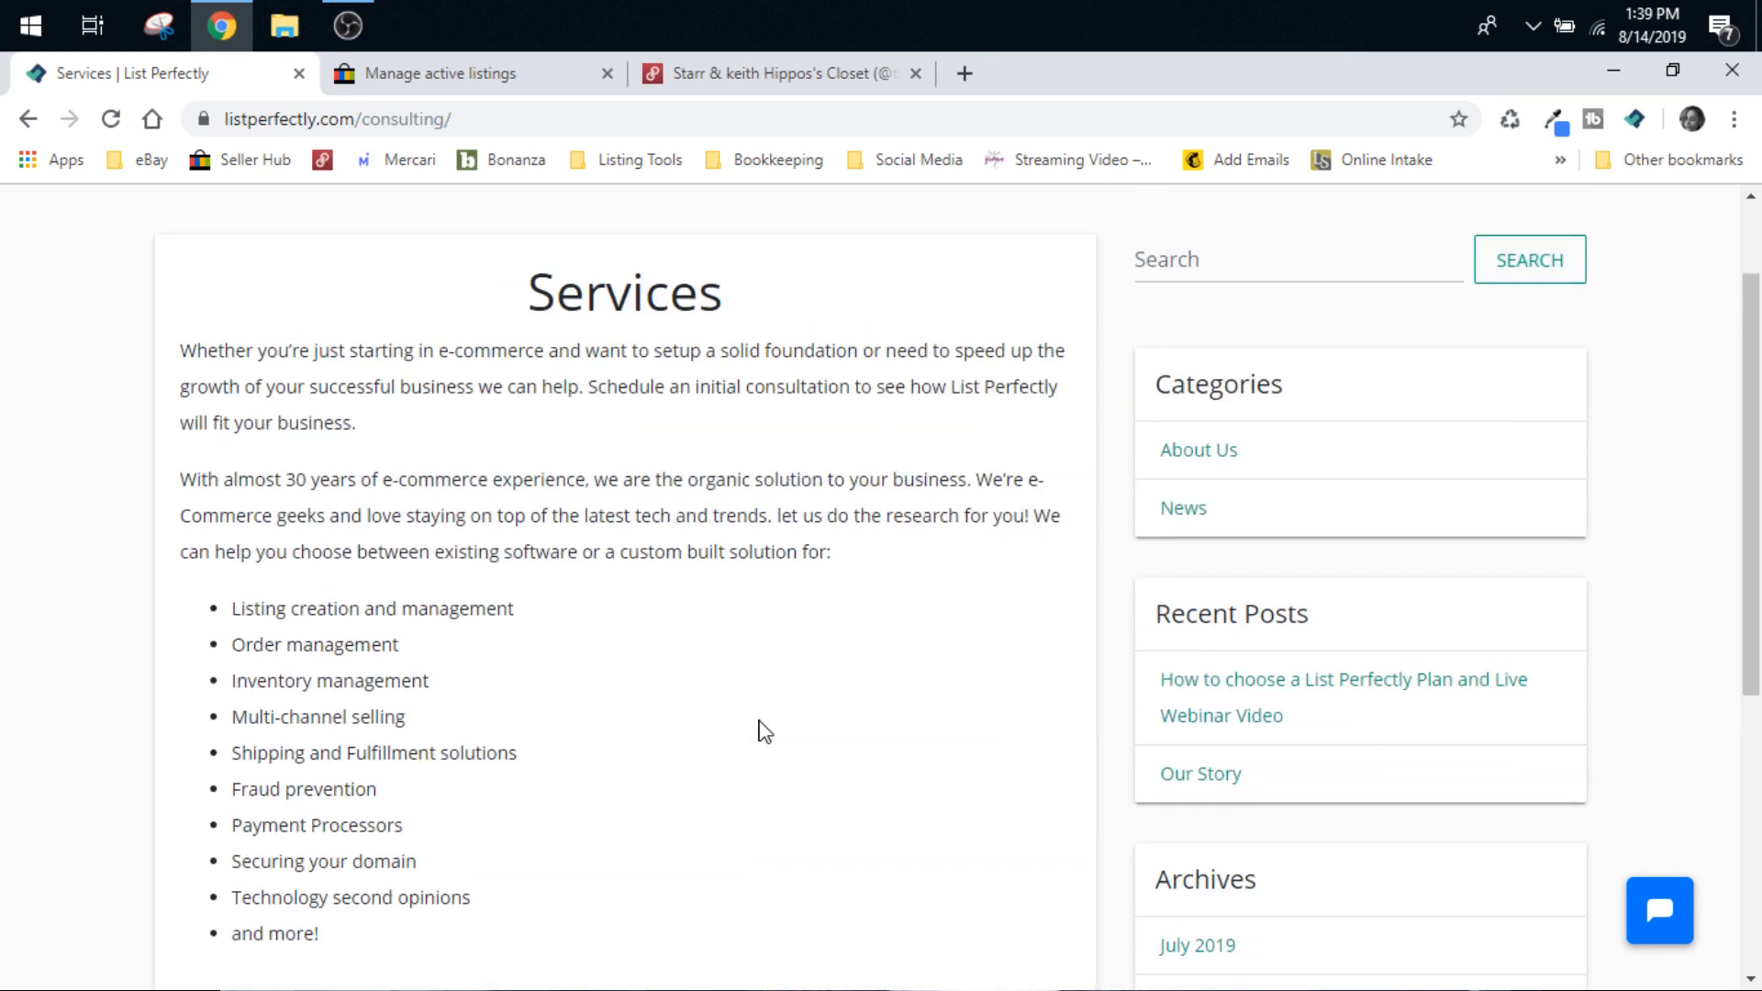
mouse_move(286, 514)
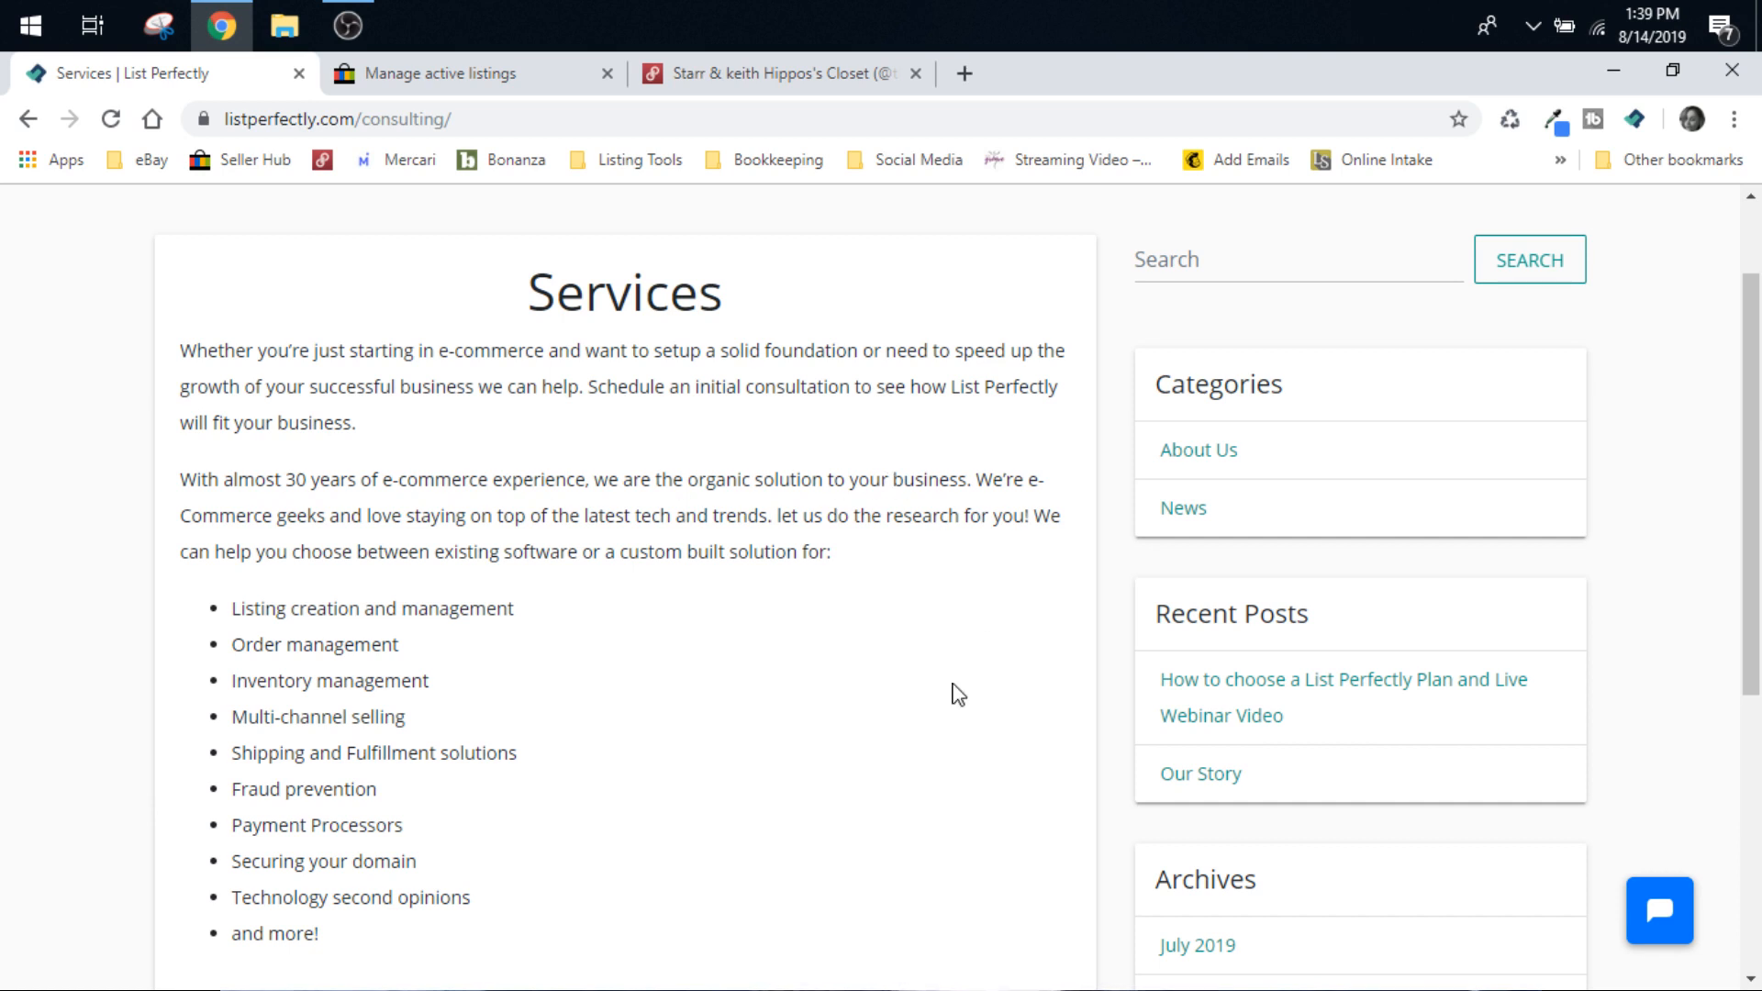
scroll(down, 3)
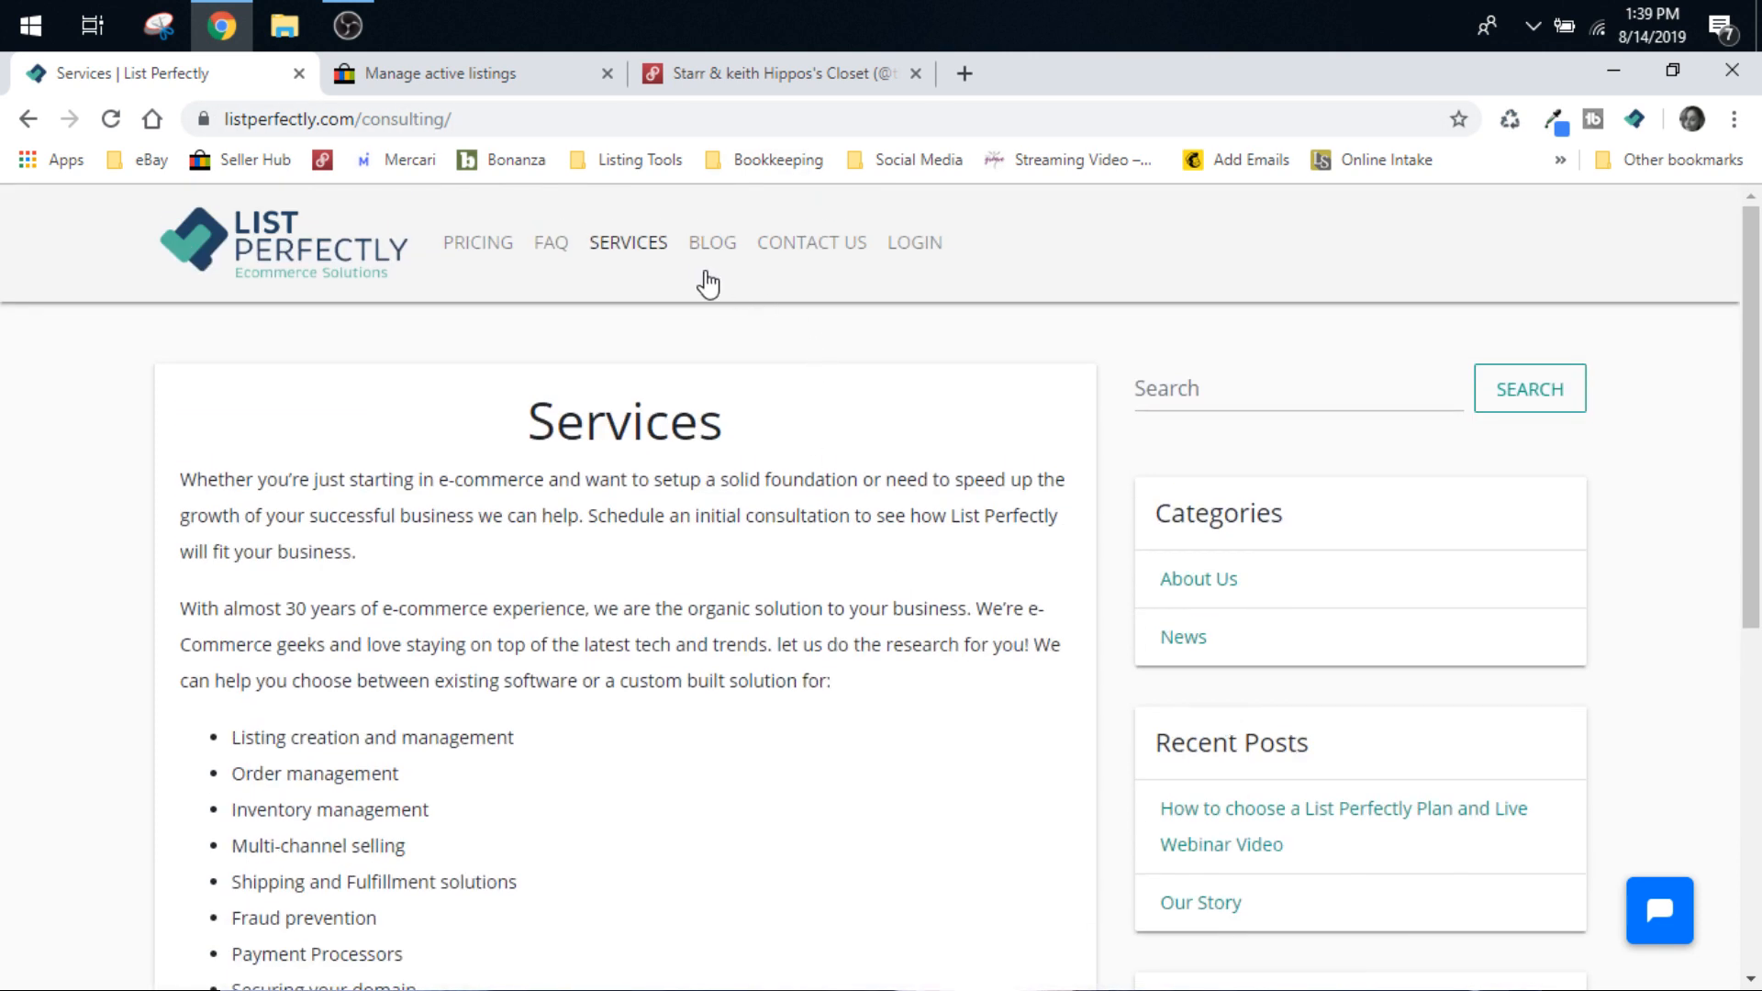
Read the blog posts including Our Story, then bring up the Contact page.
click(711, 243)
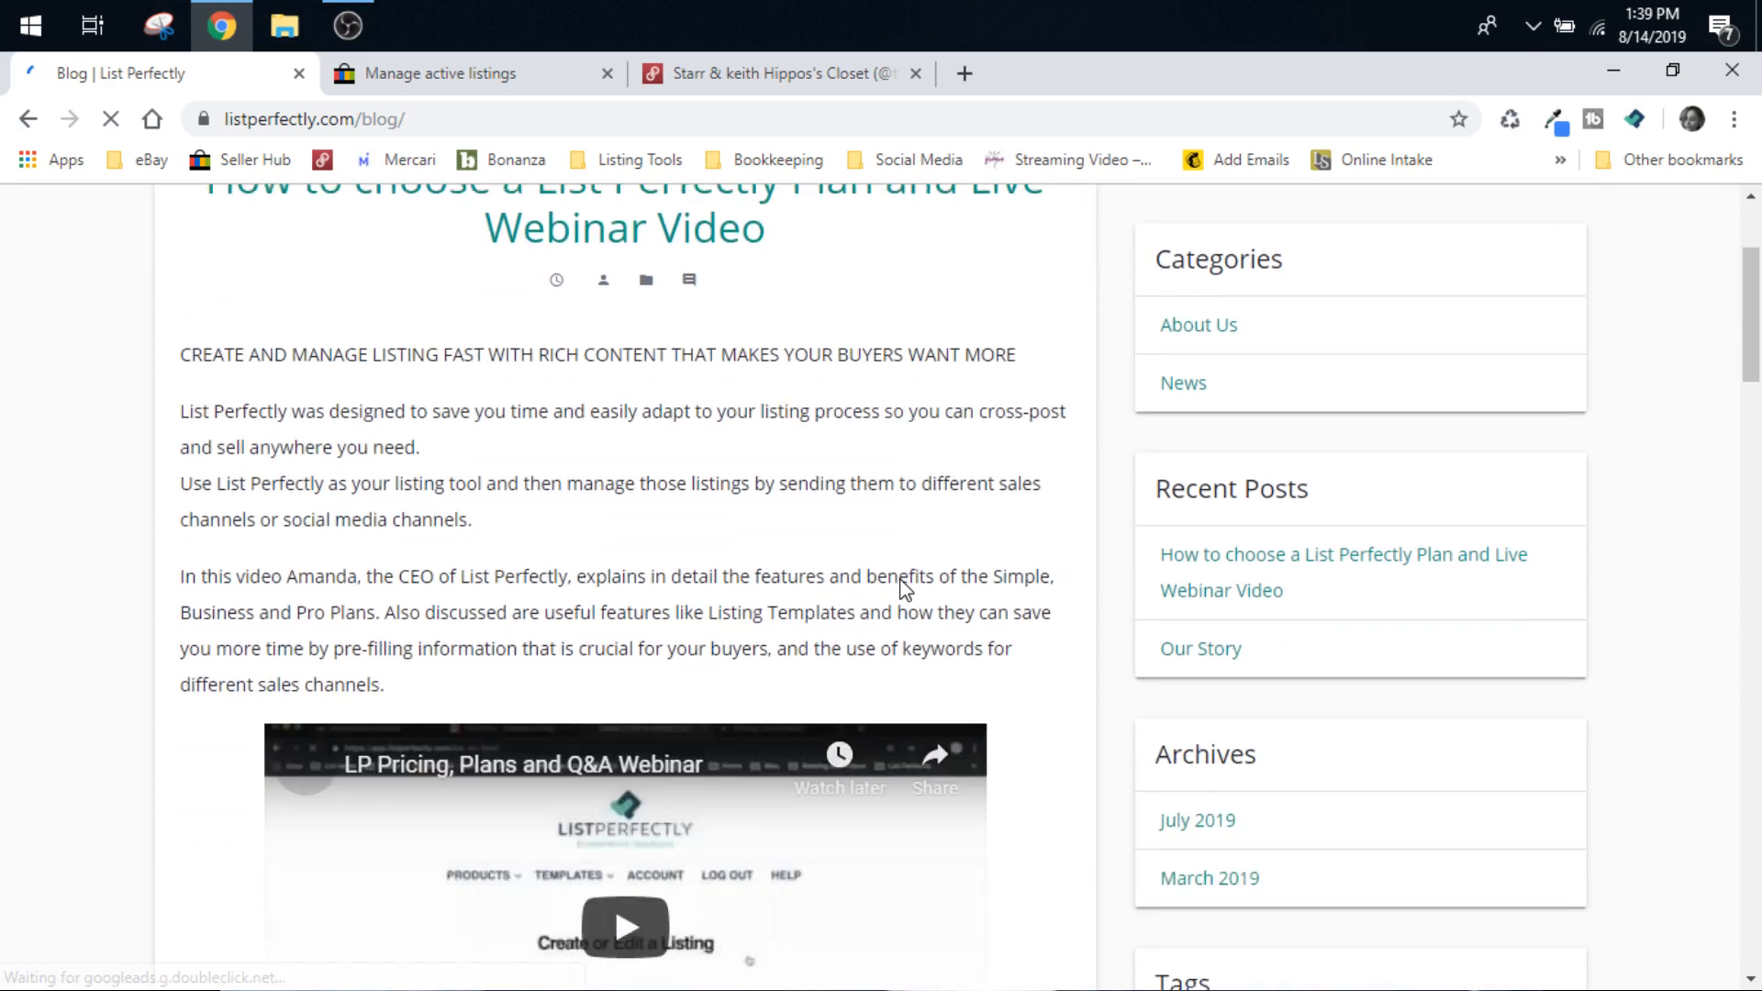
scroll(down, 3)
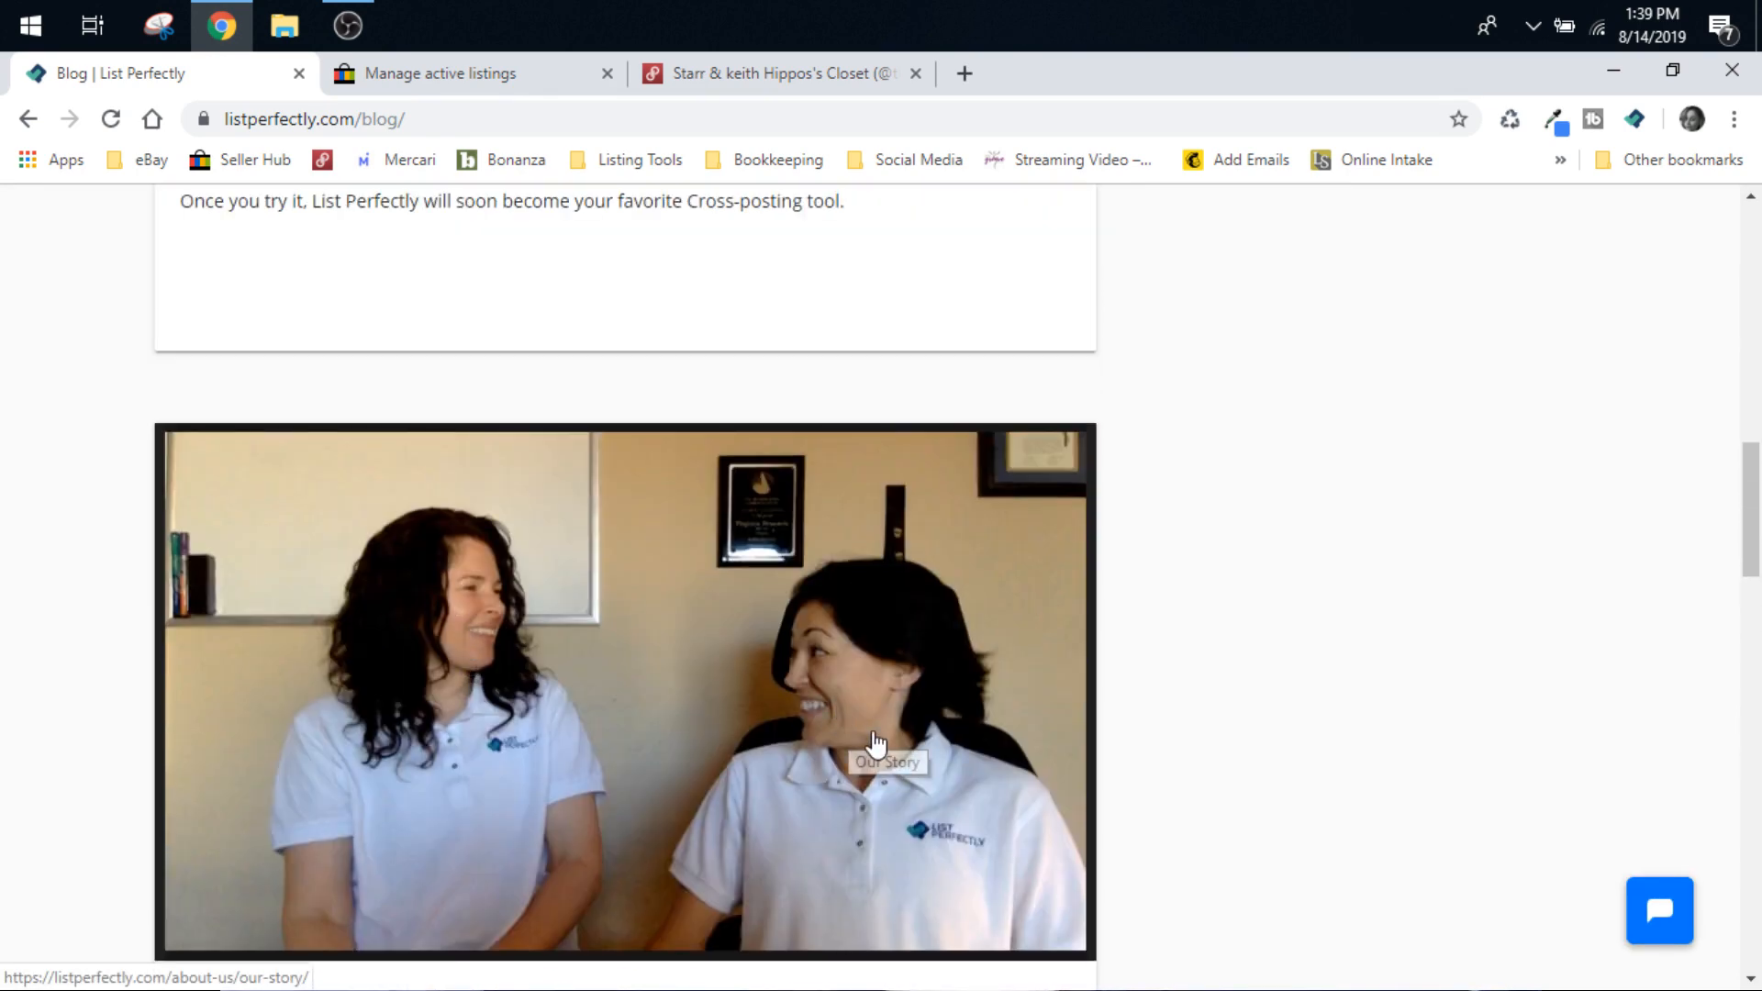
click(876, 742)
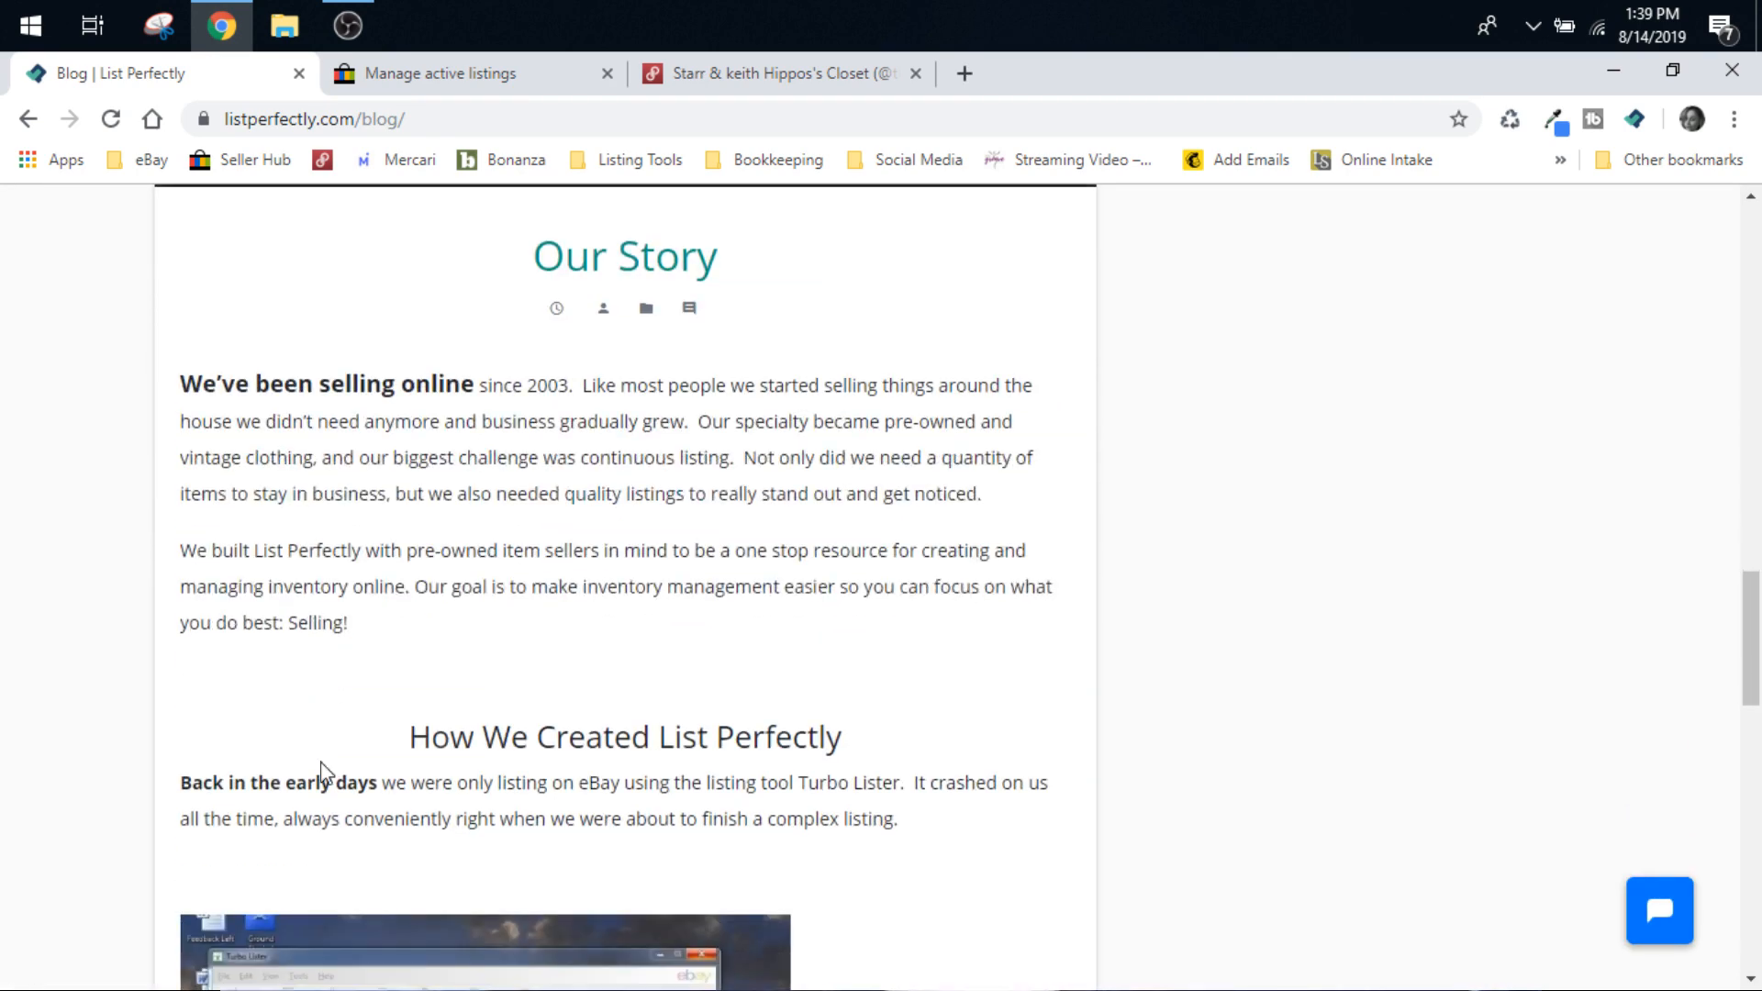
scroll(down, 3)
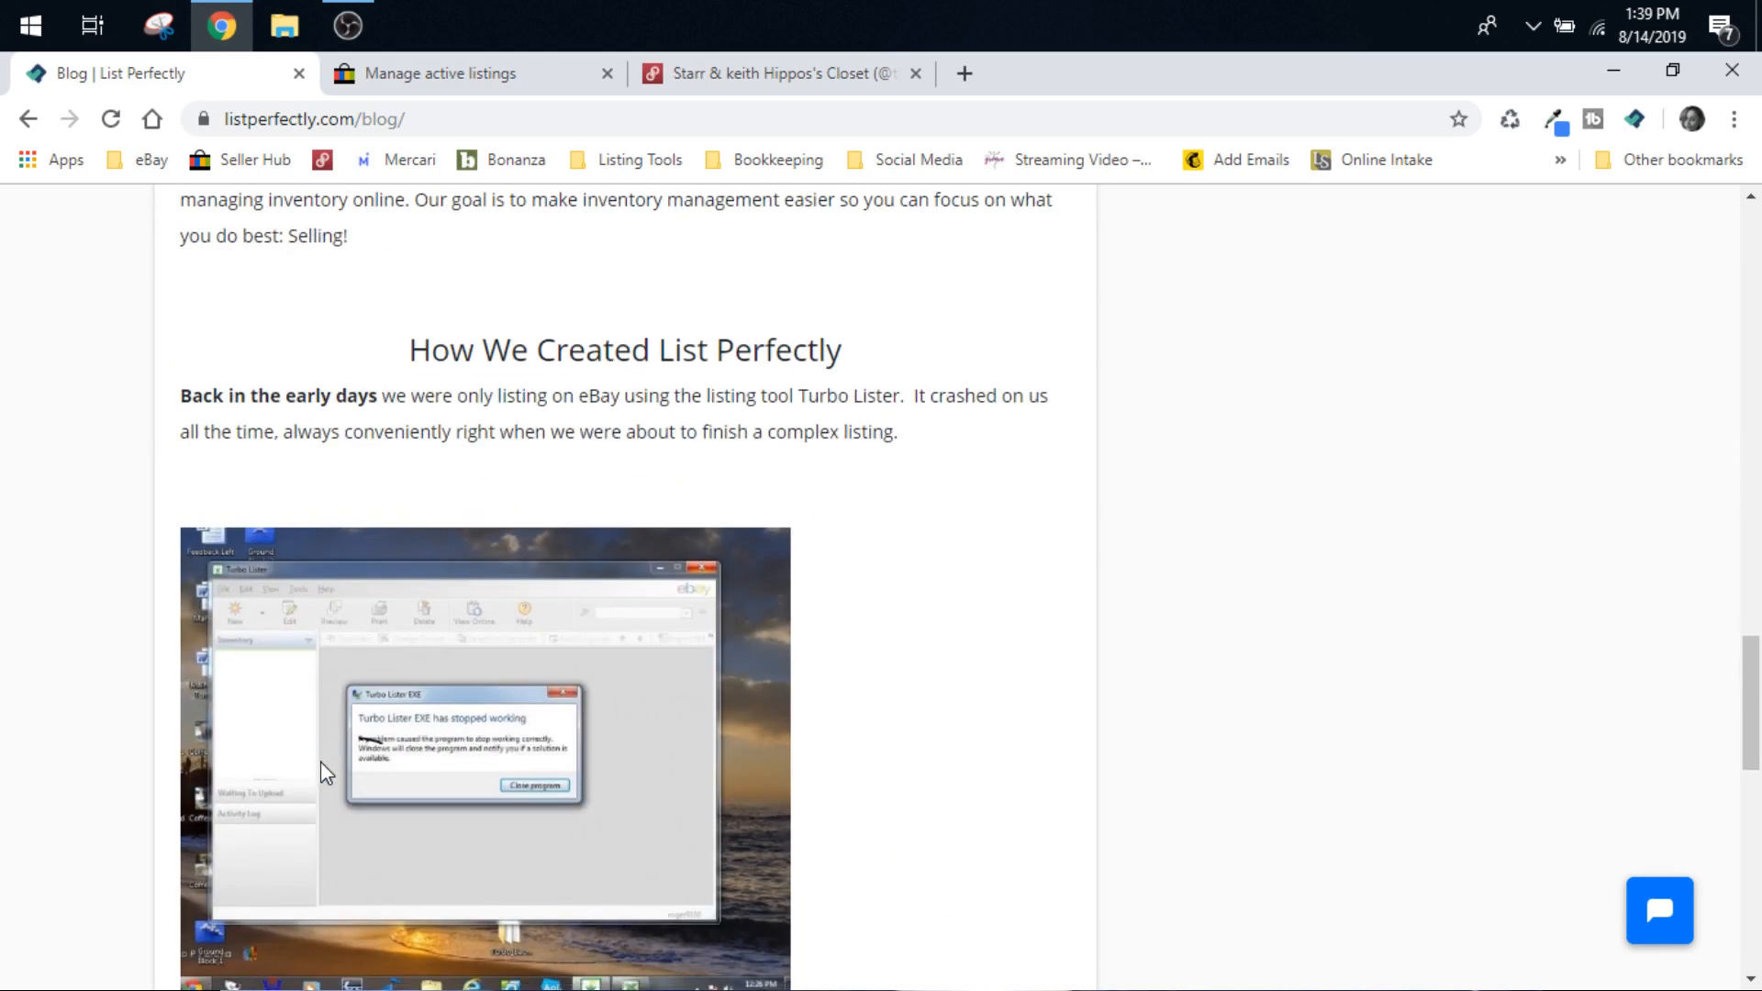
scroll(down, 3)
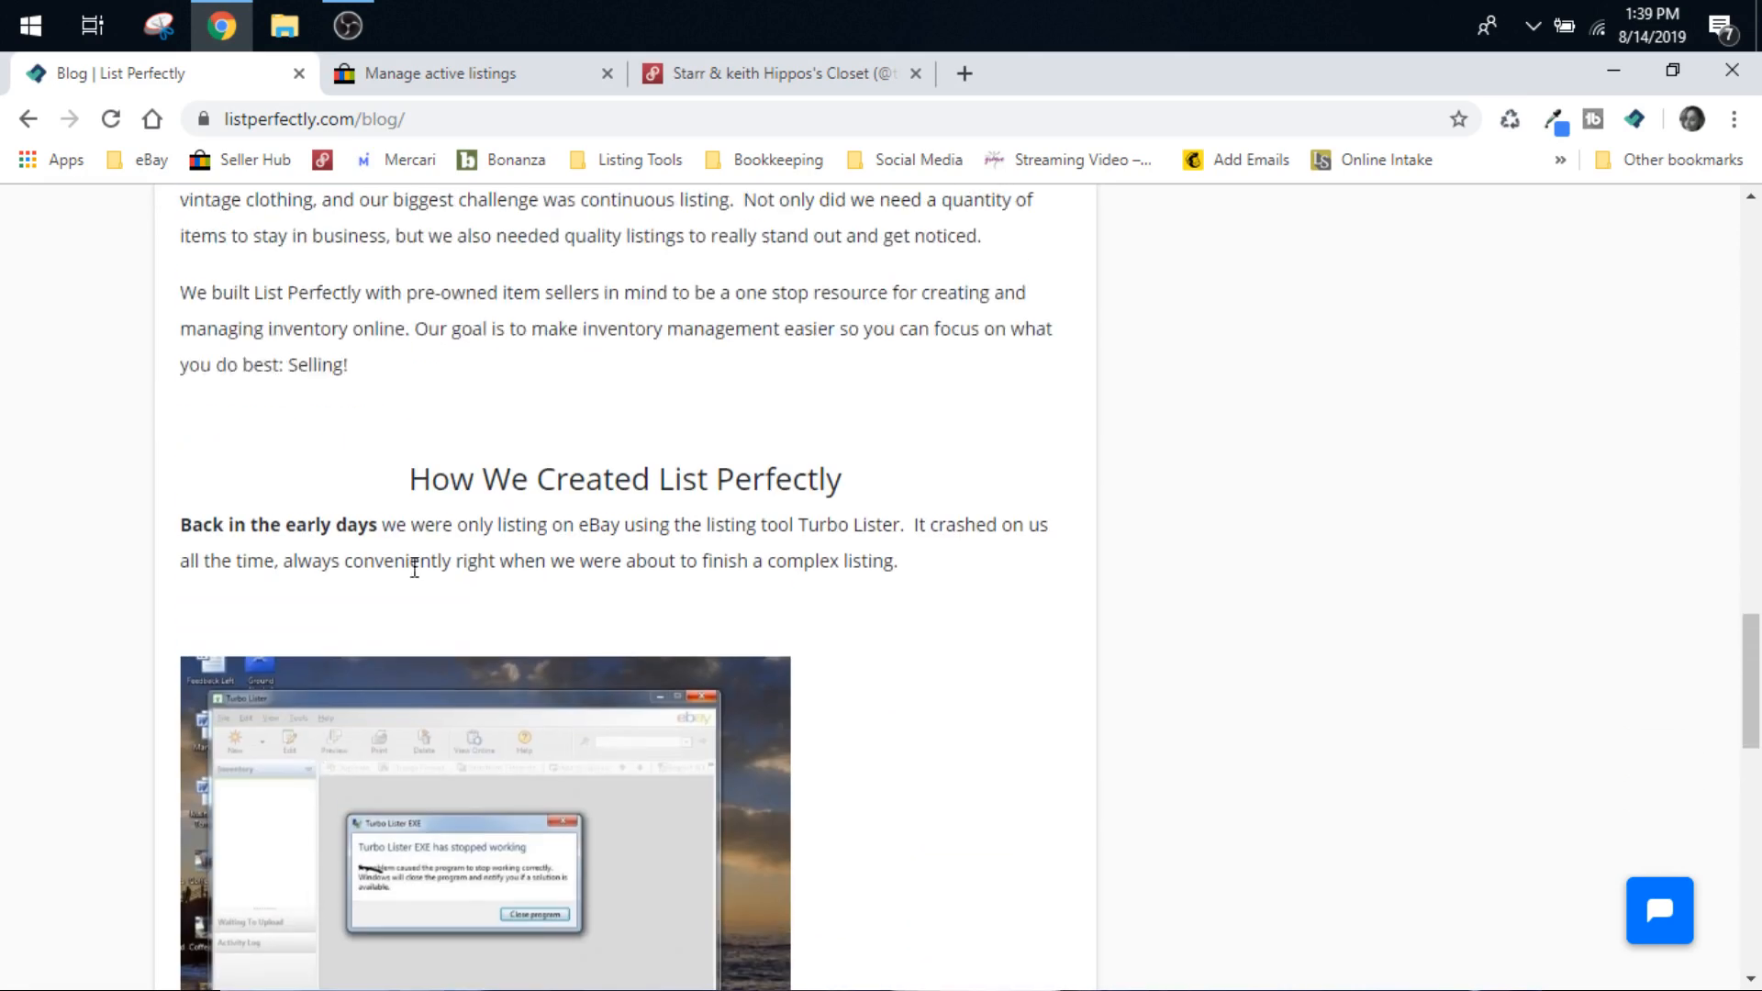
scroll(down, 3)
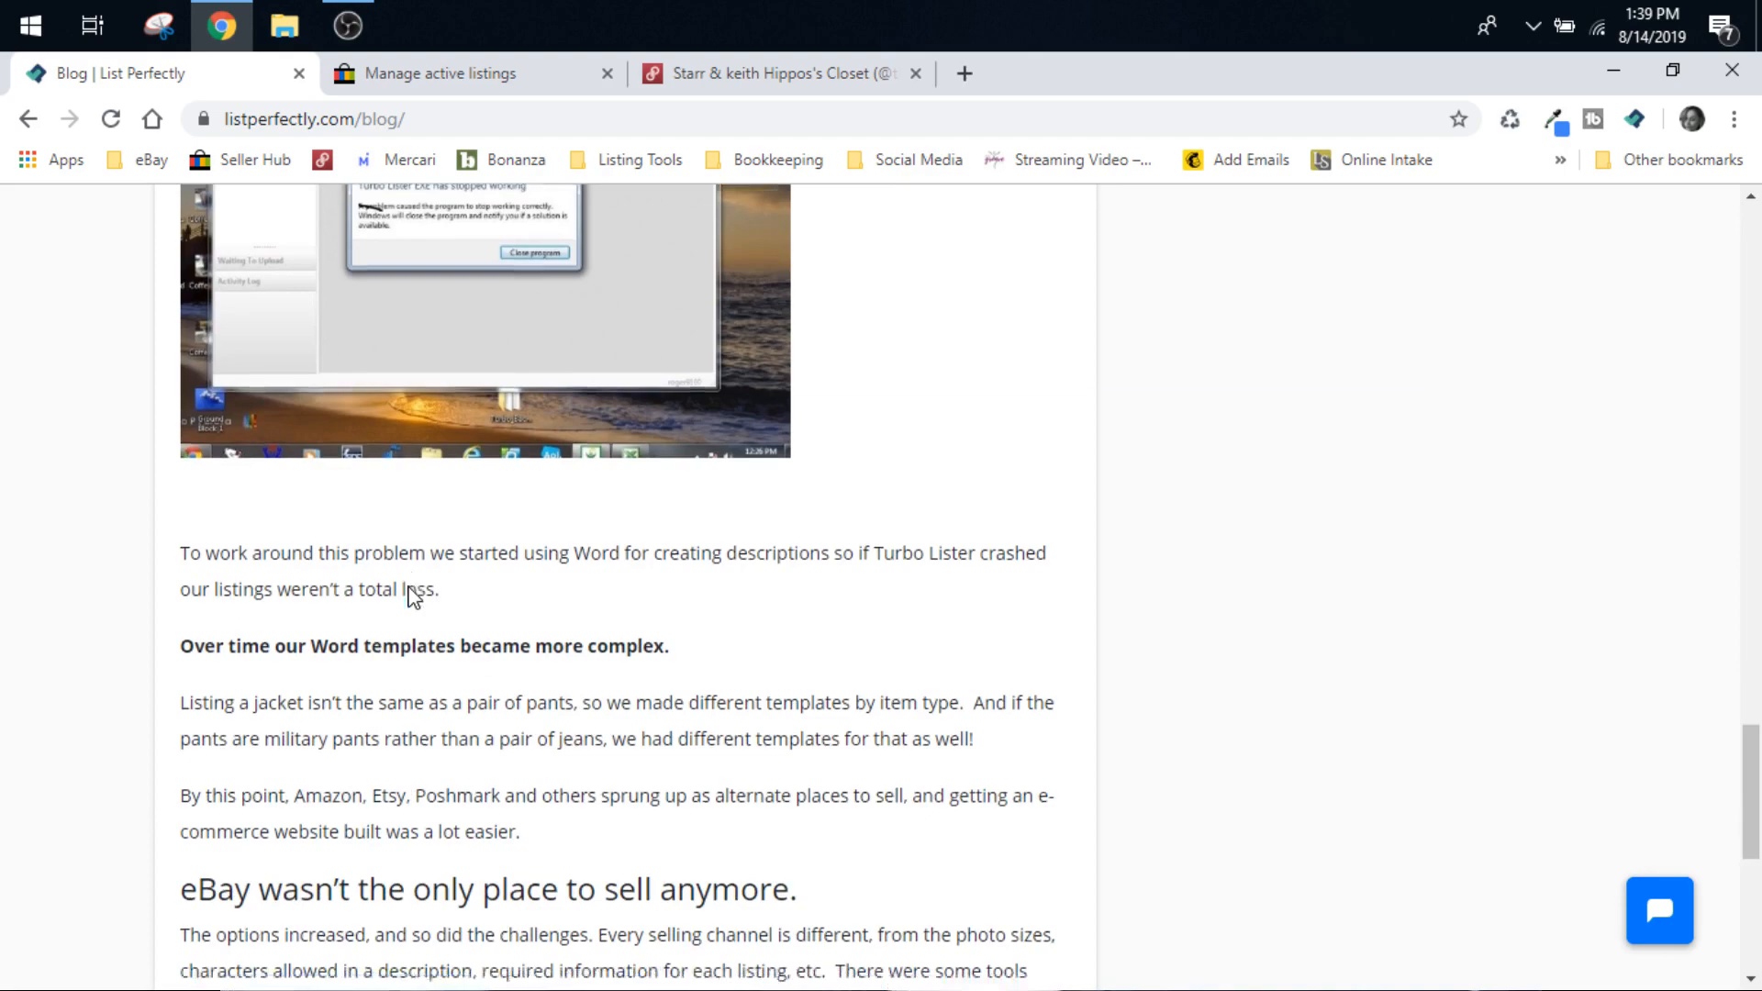
scroll(down, 3)
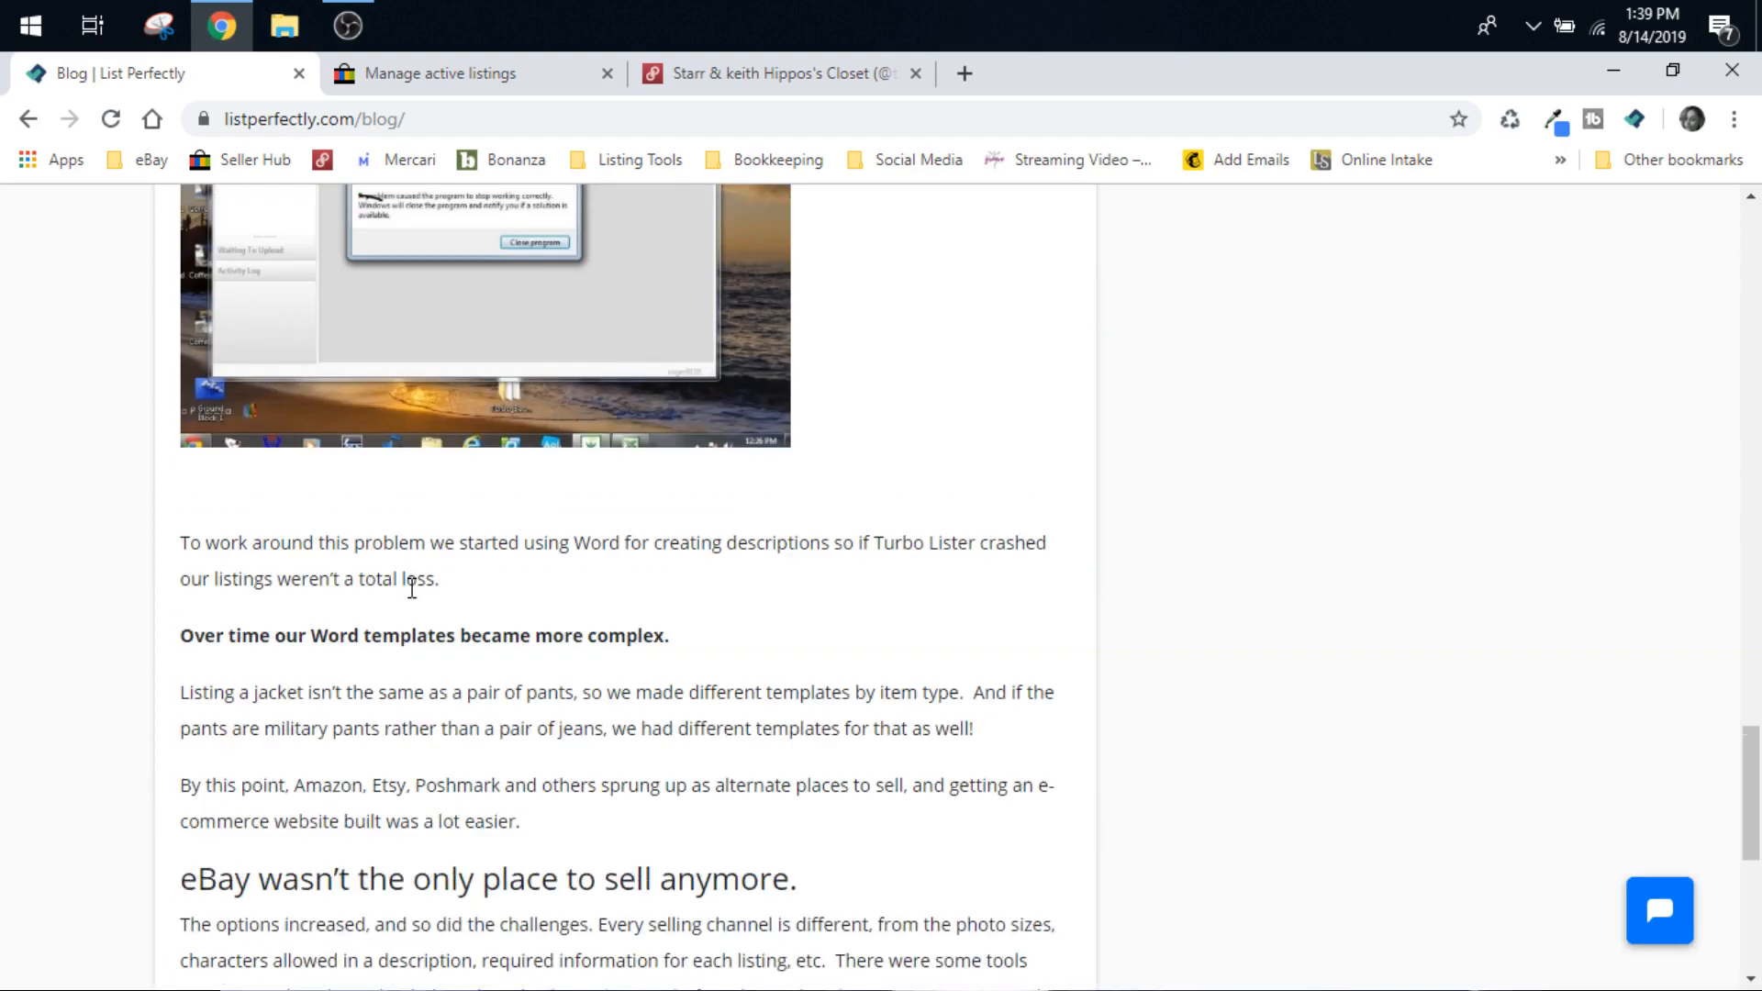
scroll(up, 3)
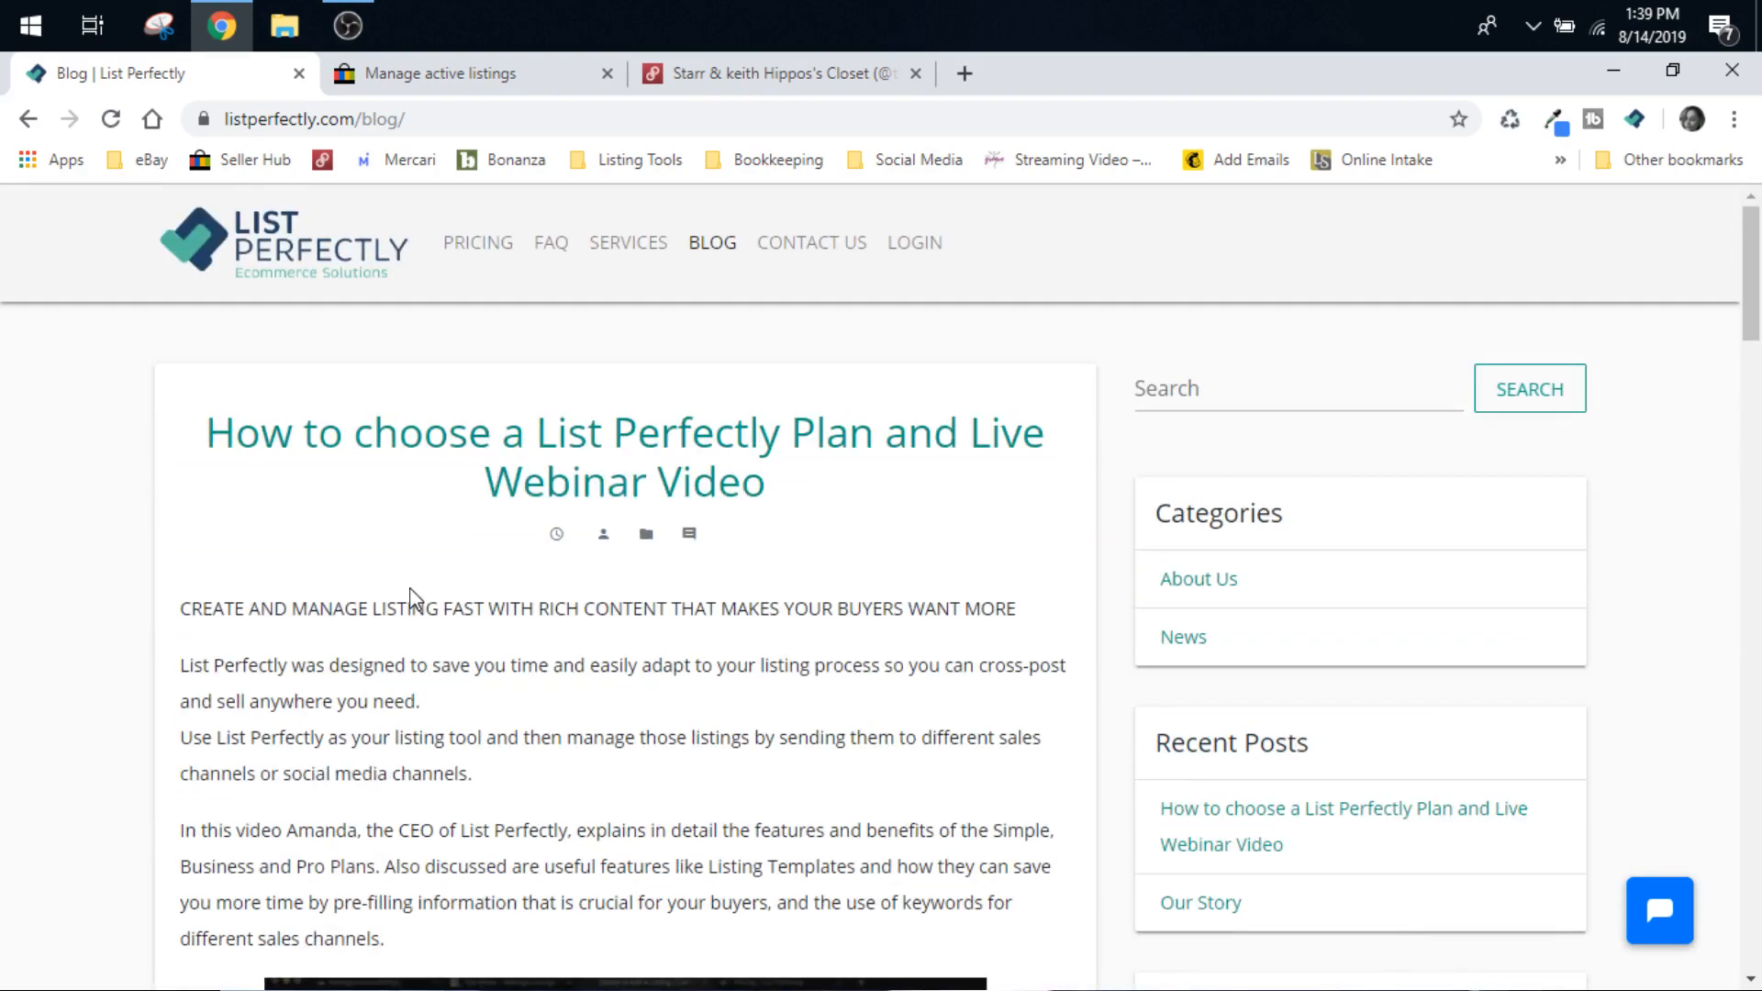
mouse_move(846, 391)
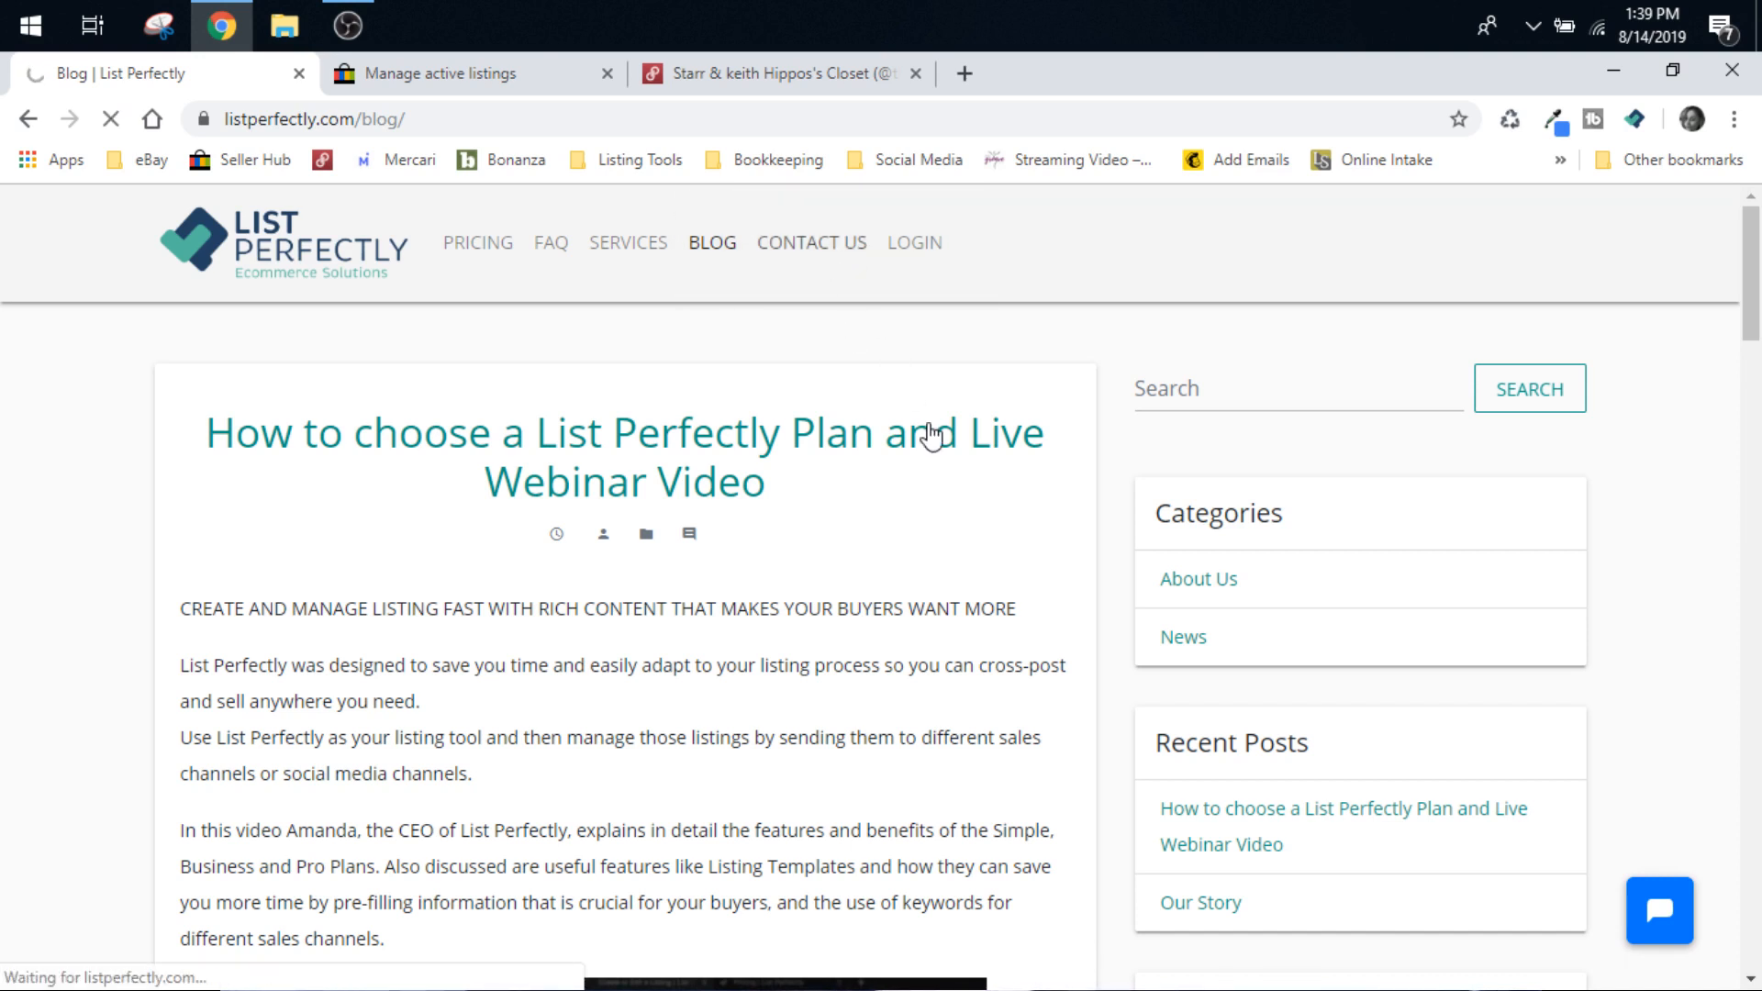
click(811, 242)
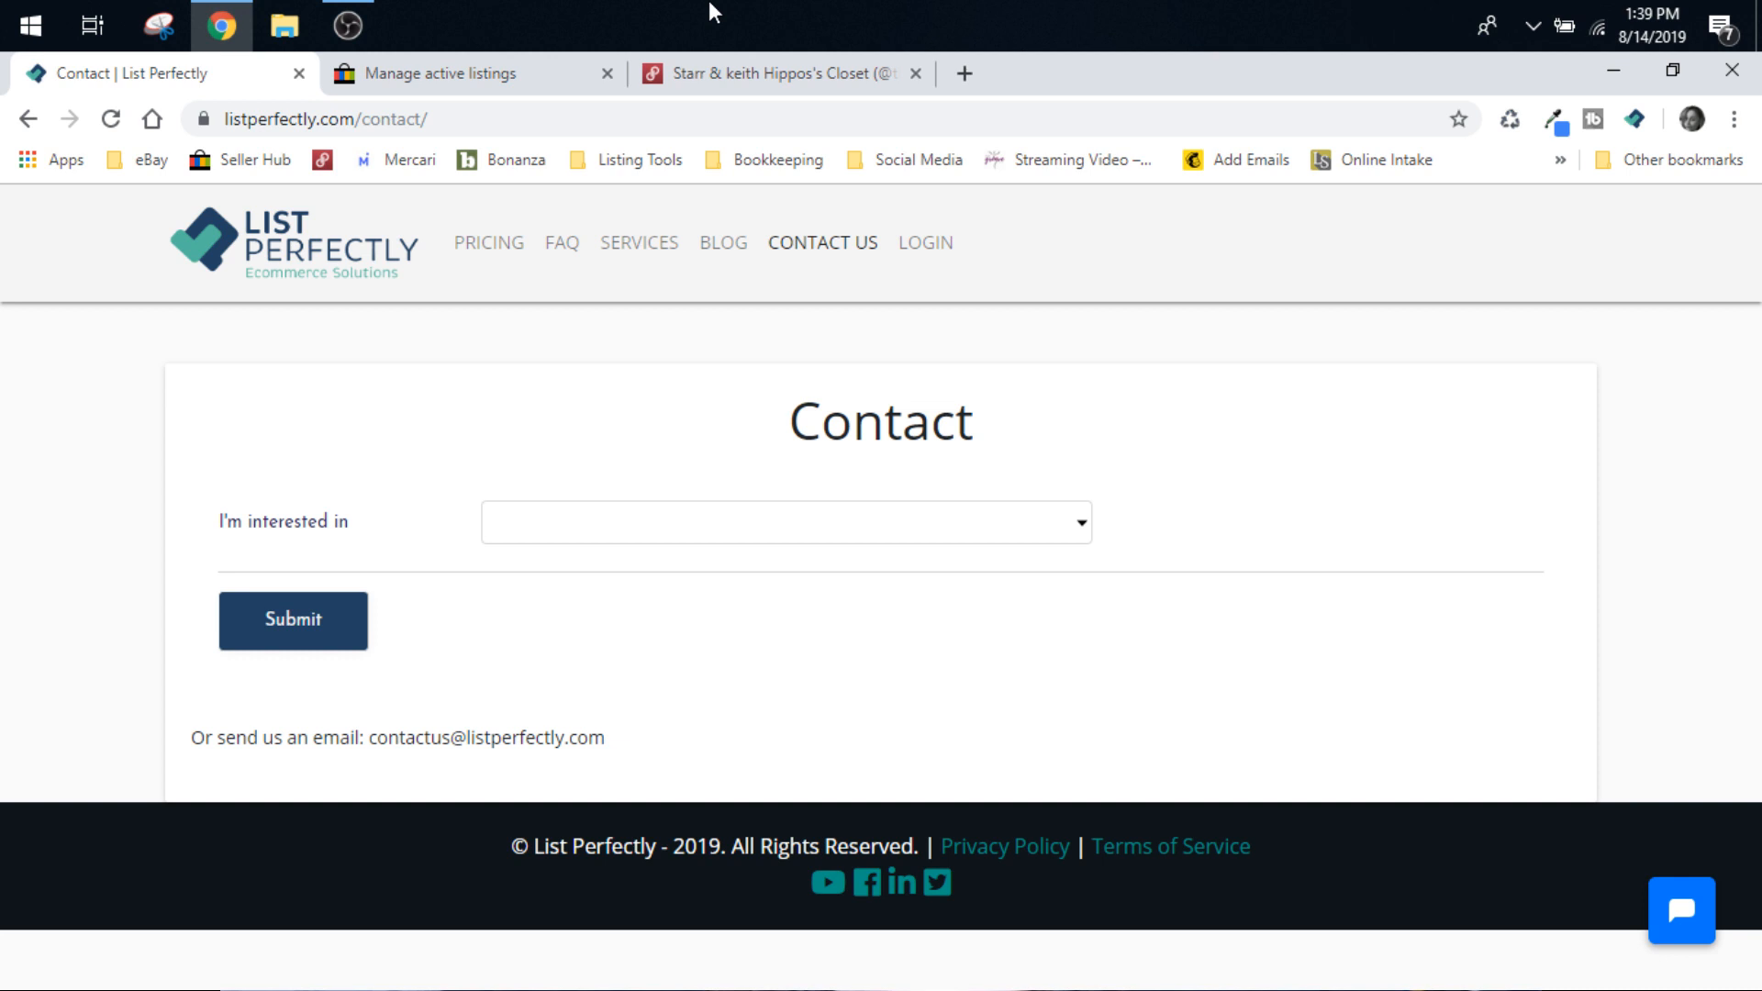
mouse_move(925, 243)
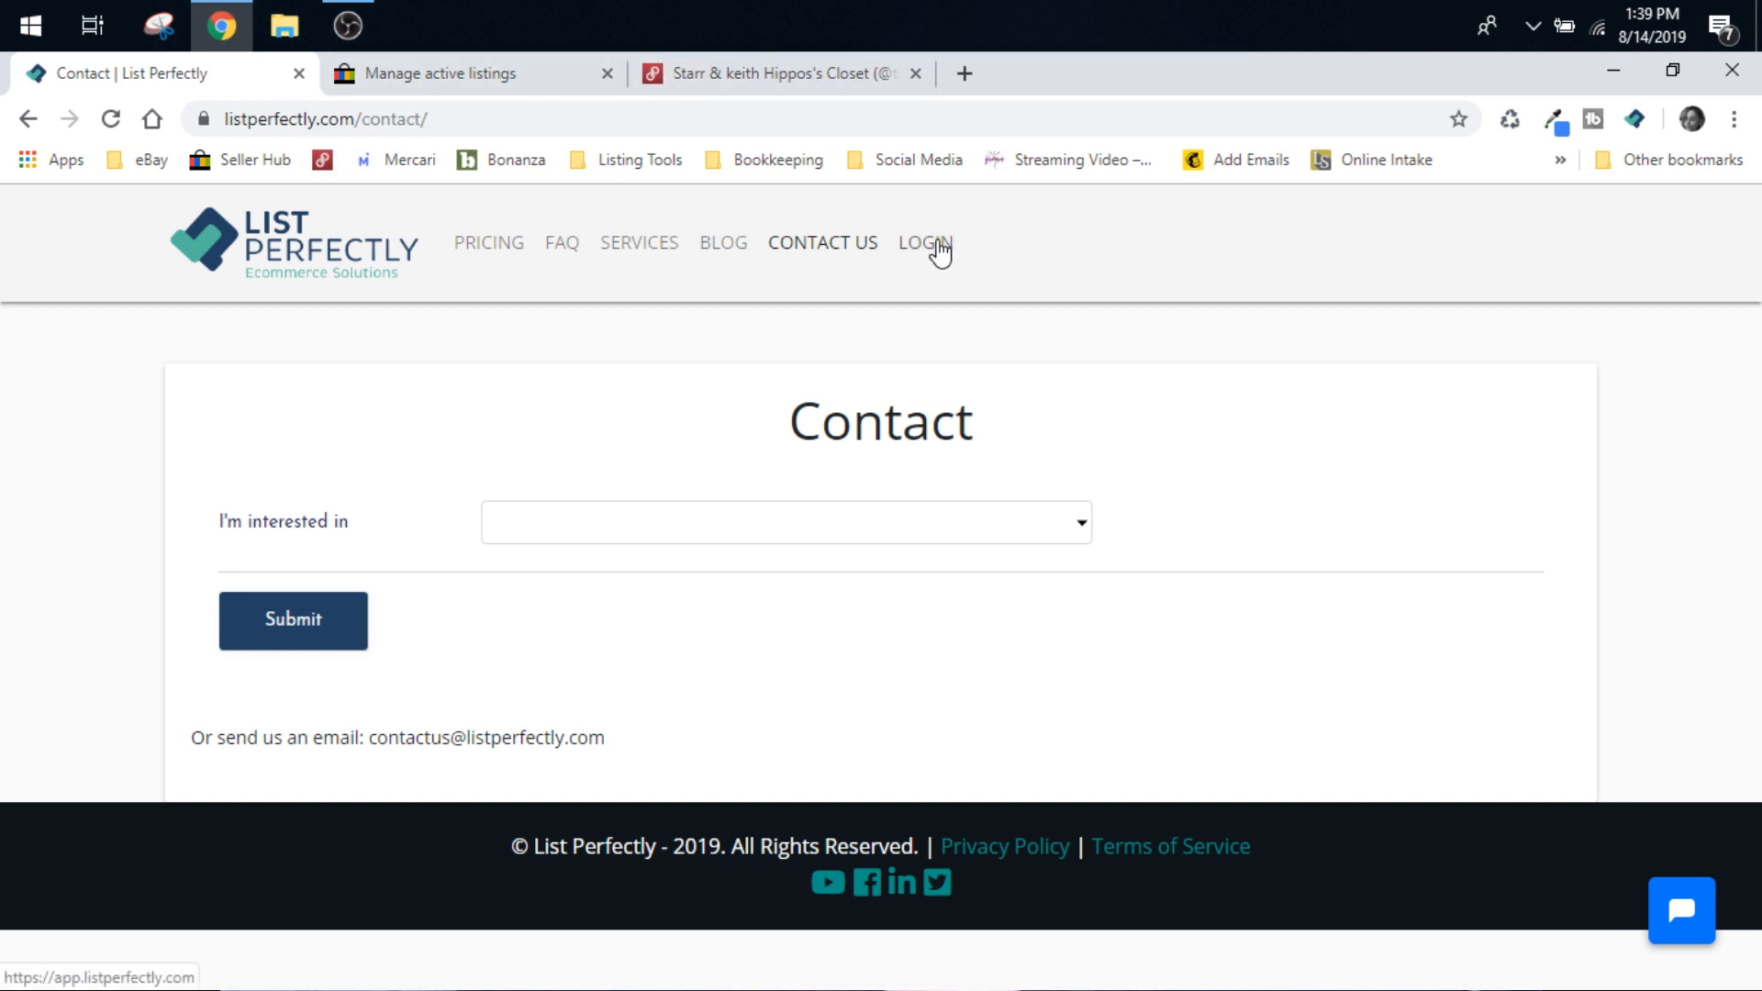
Copy the Jolt Womens Jean Shorts Juniors Sz 1 eBay listing to List Perfectly.
click(449, 73)
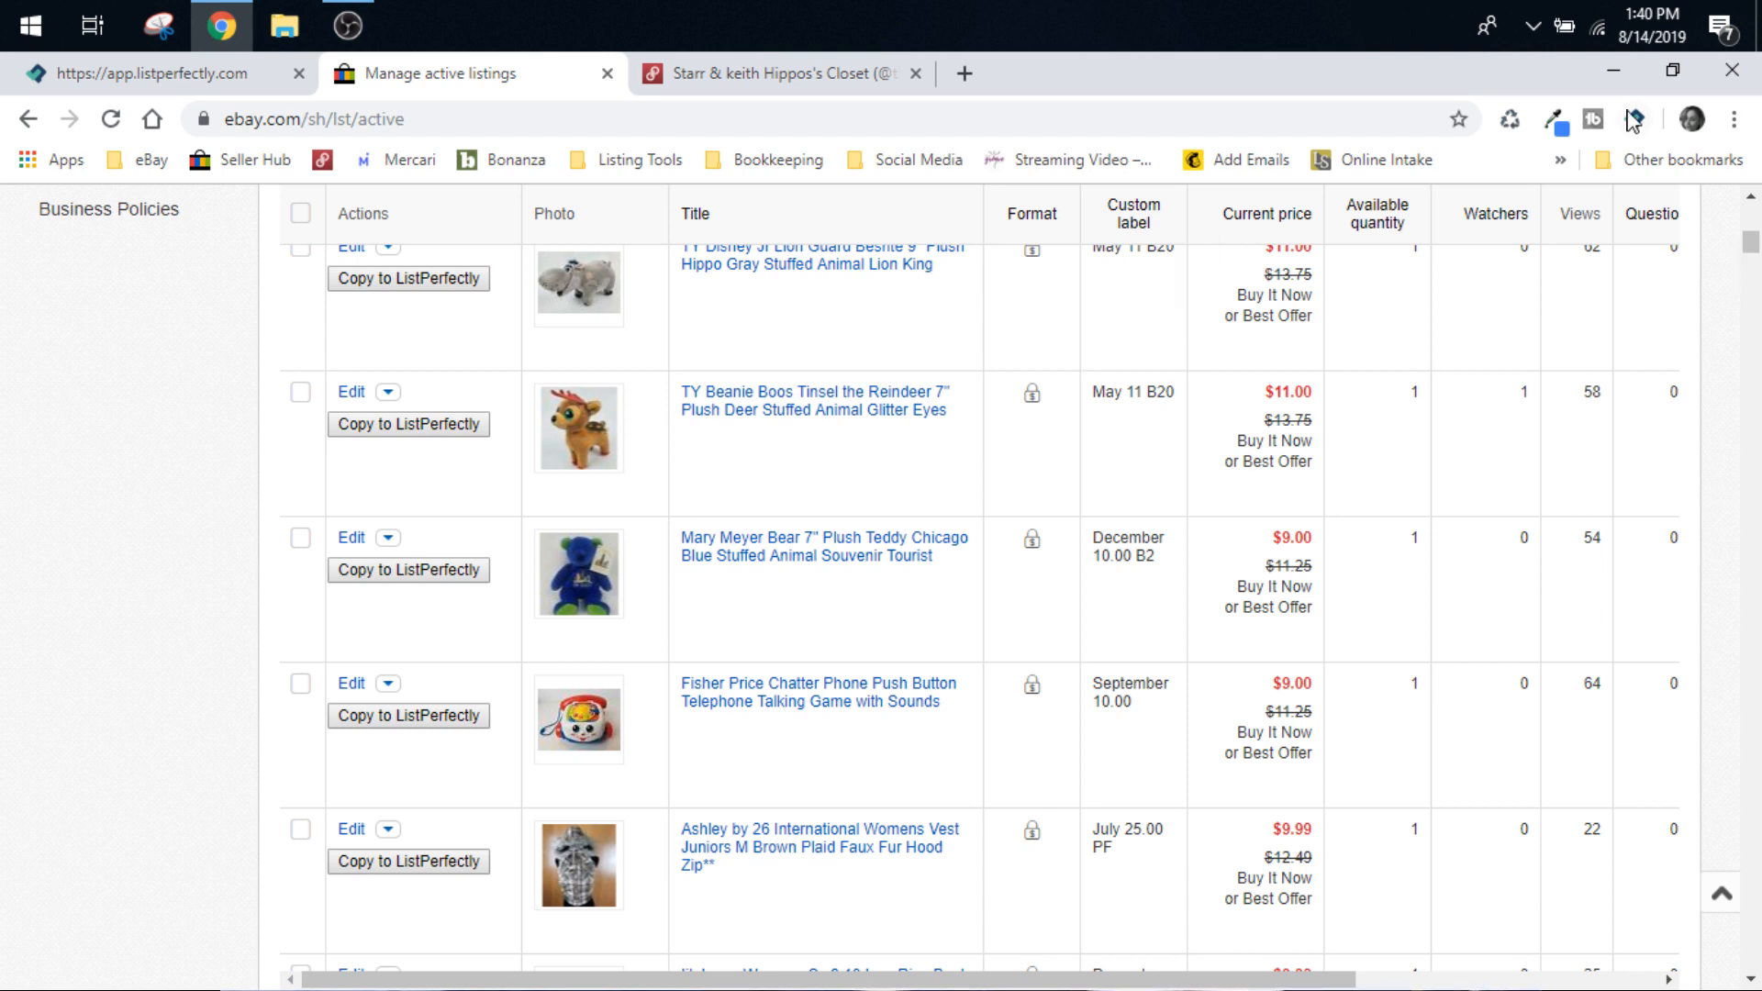
mouse_move(1631, 120)
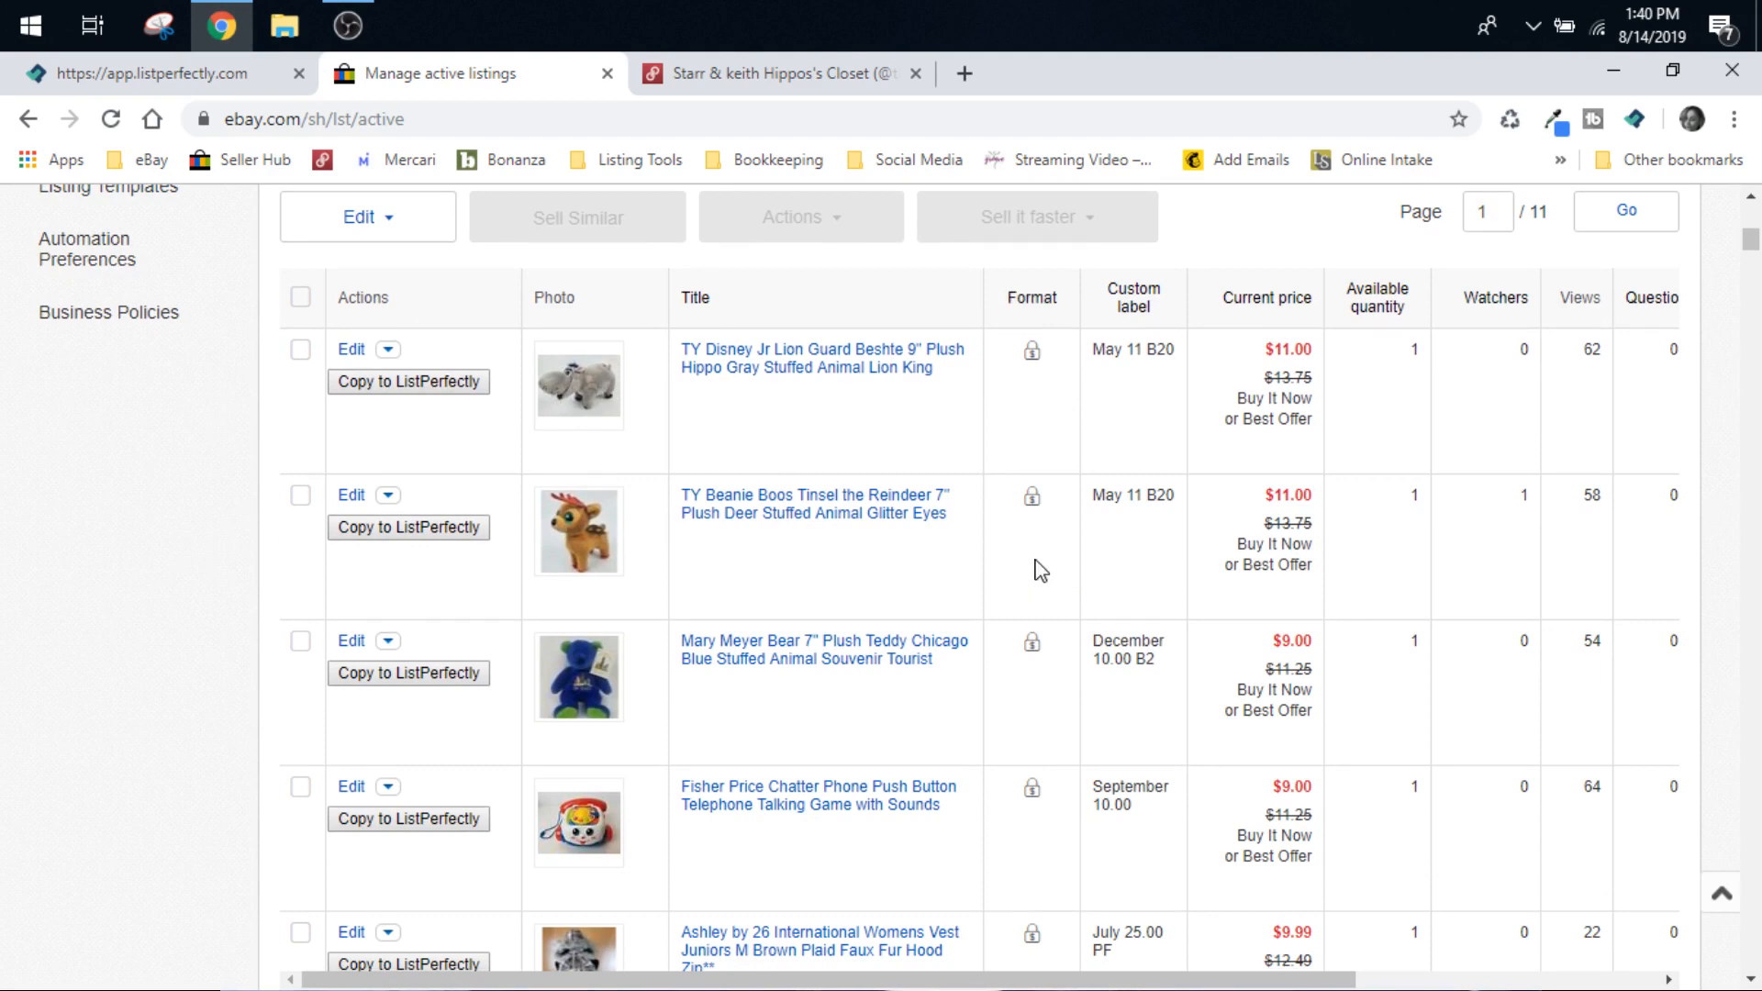
scroll(down, 3)
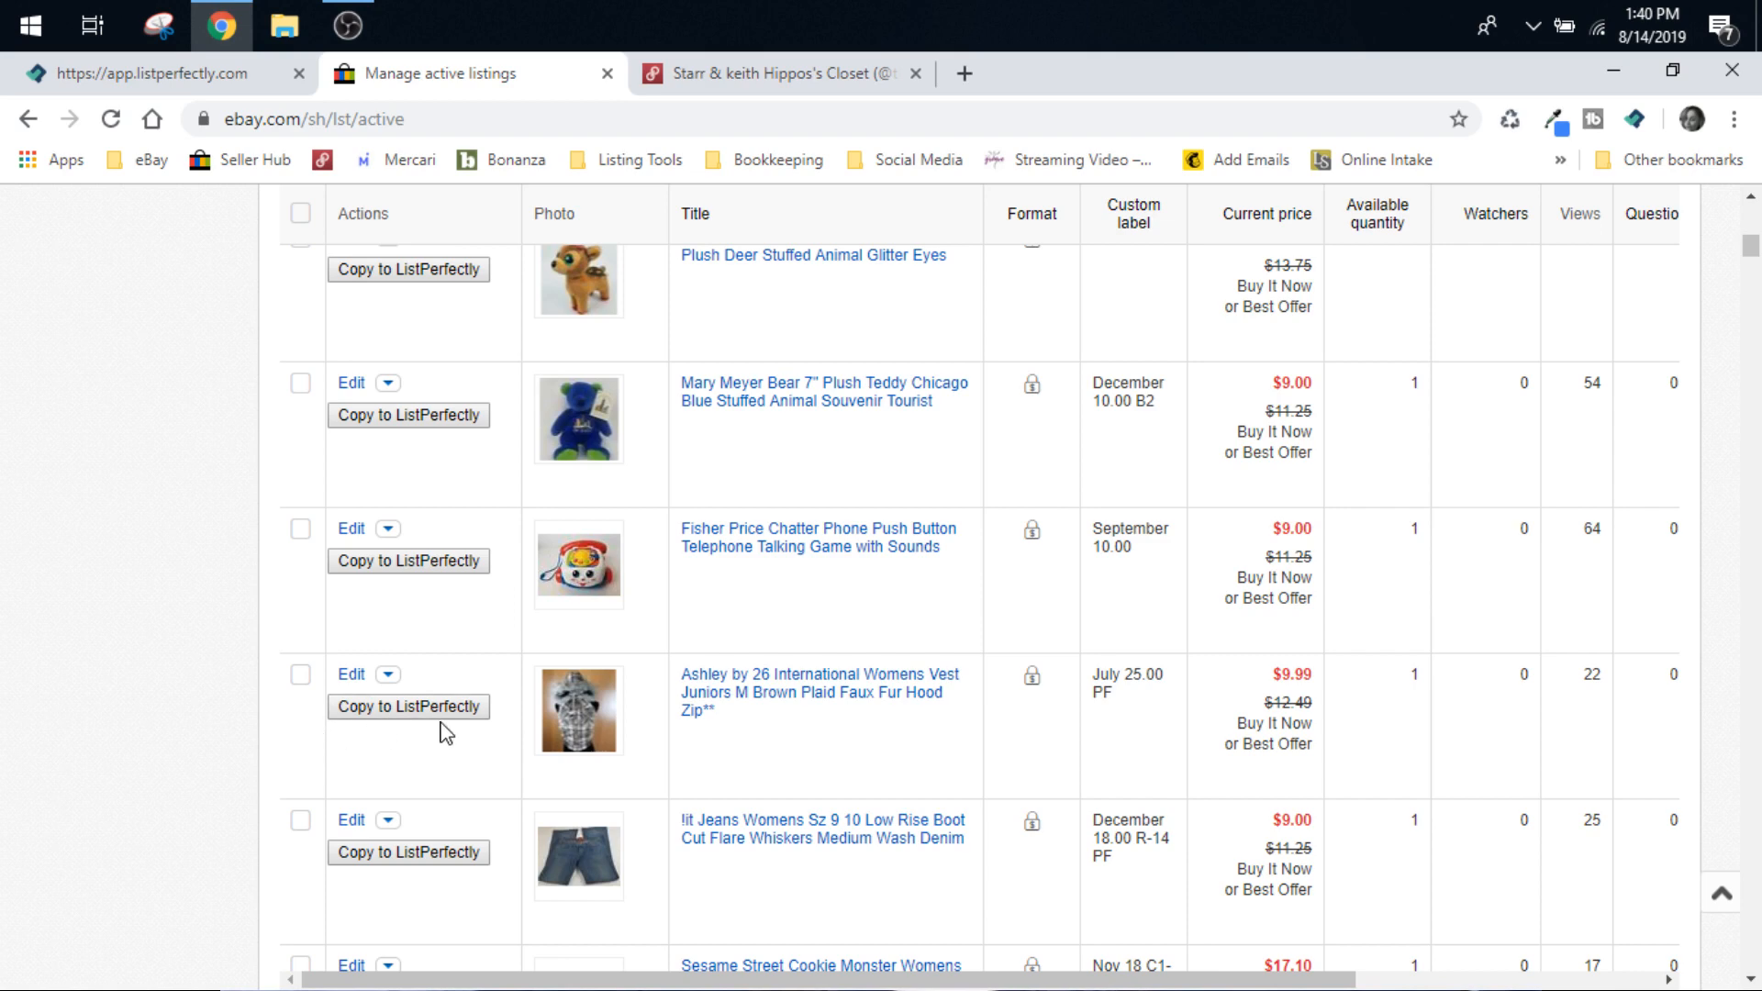
scroll(down, 3)
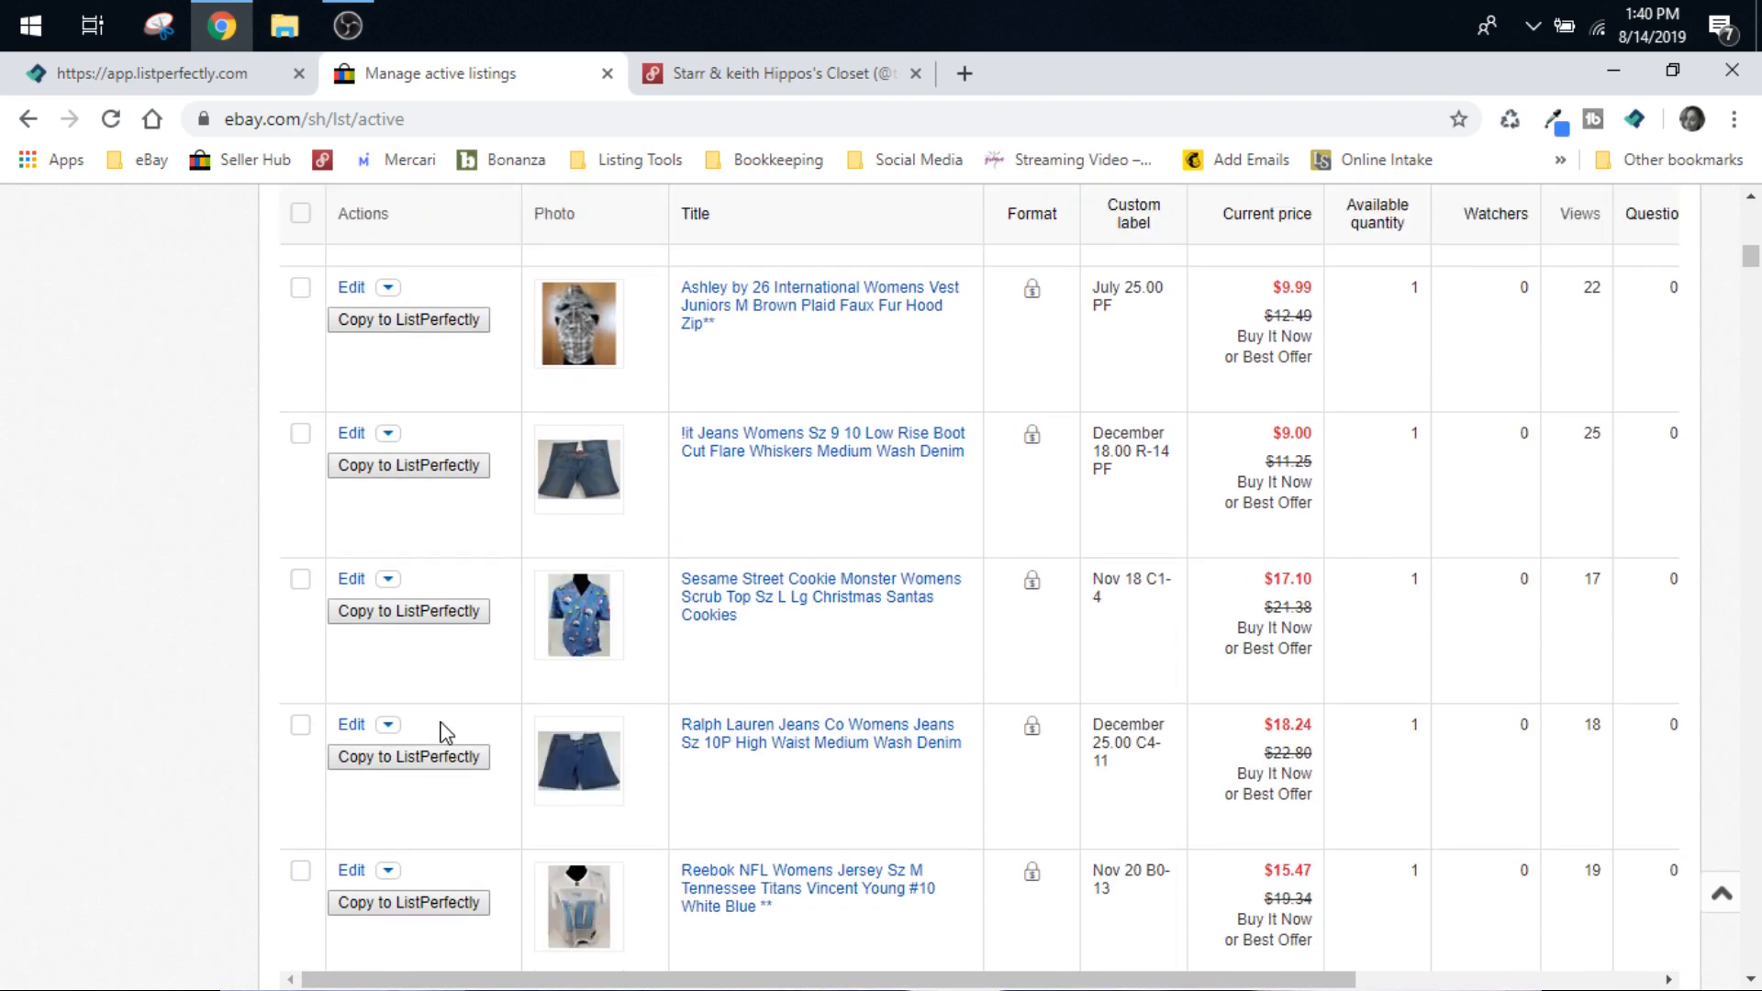
scroll(down, 3)
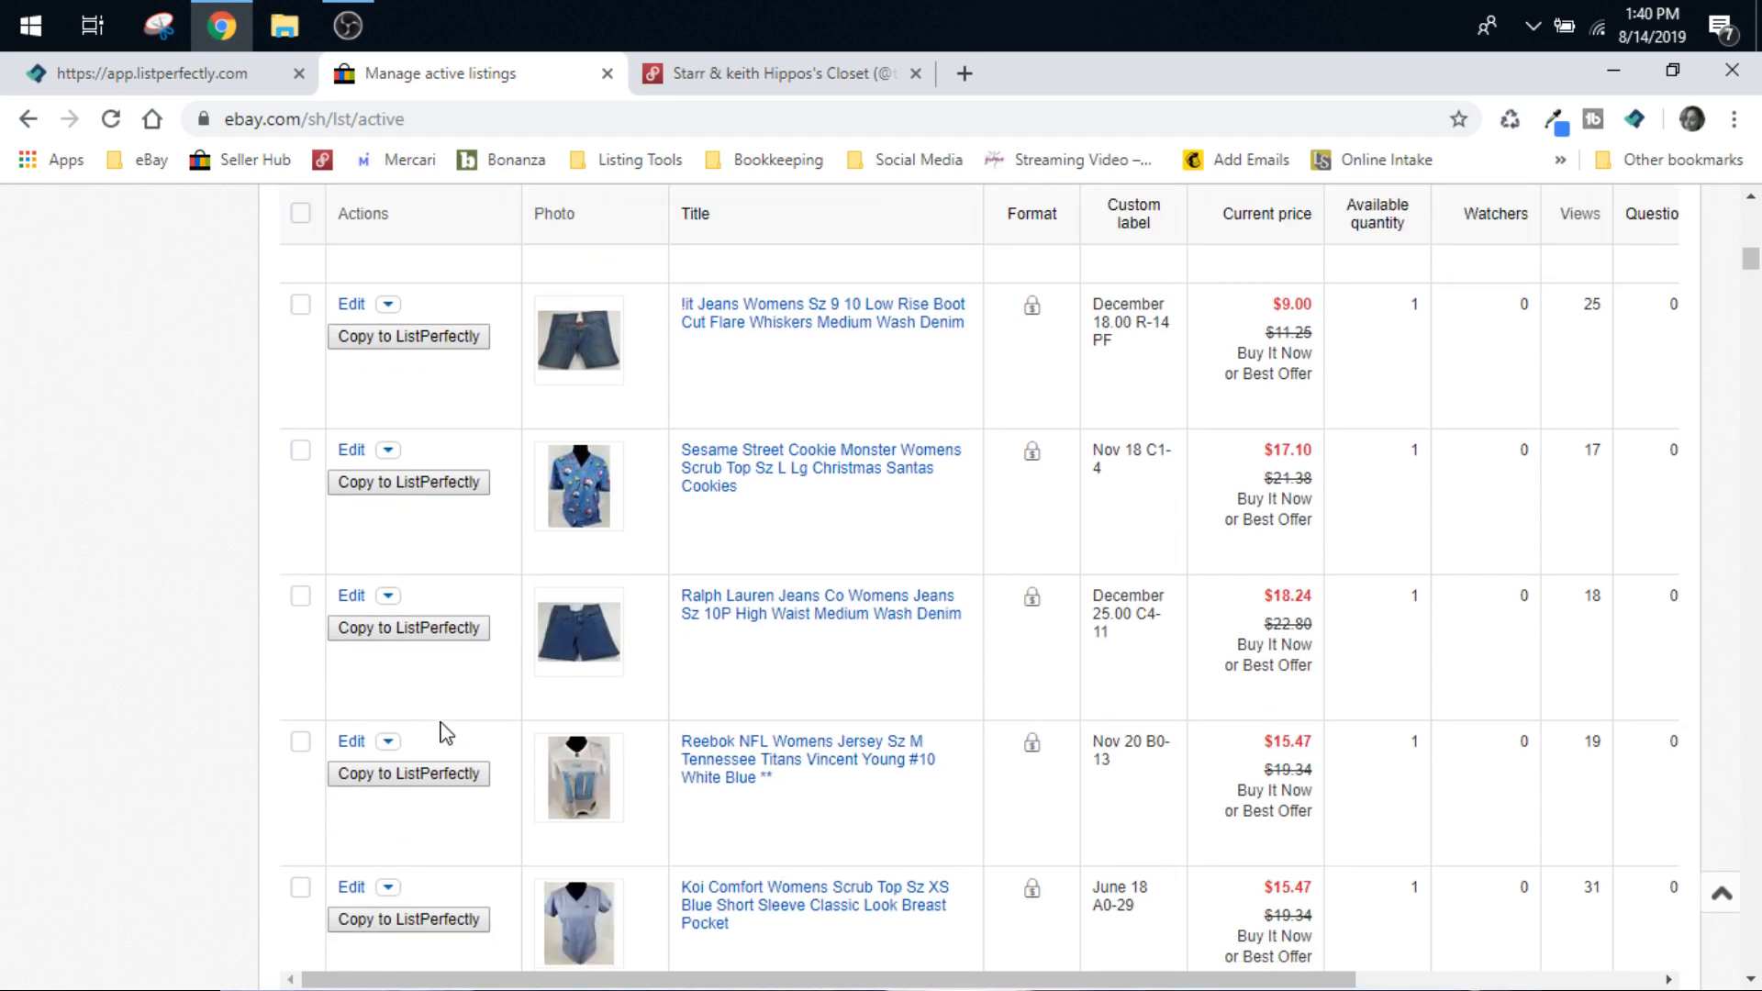
scroll(down, 3)
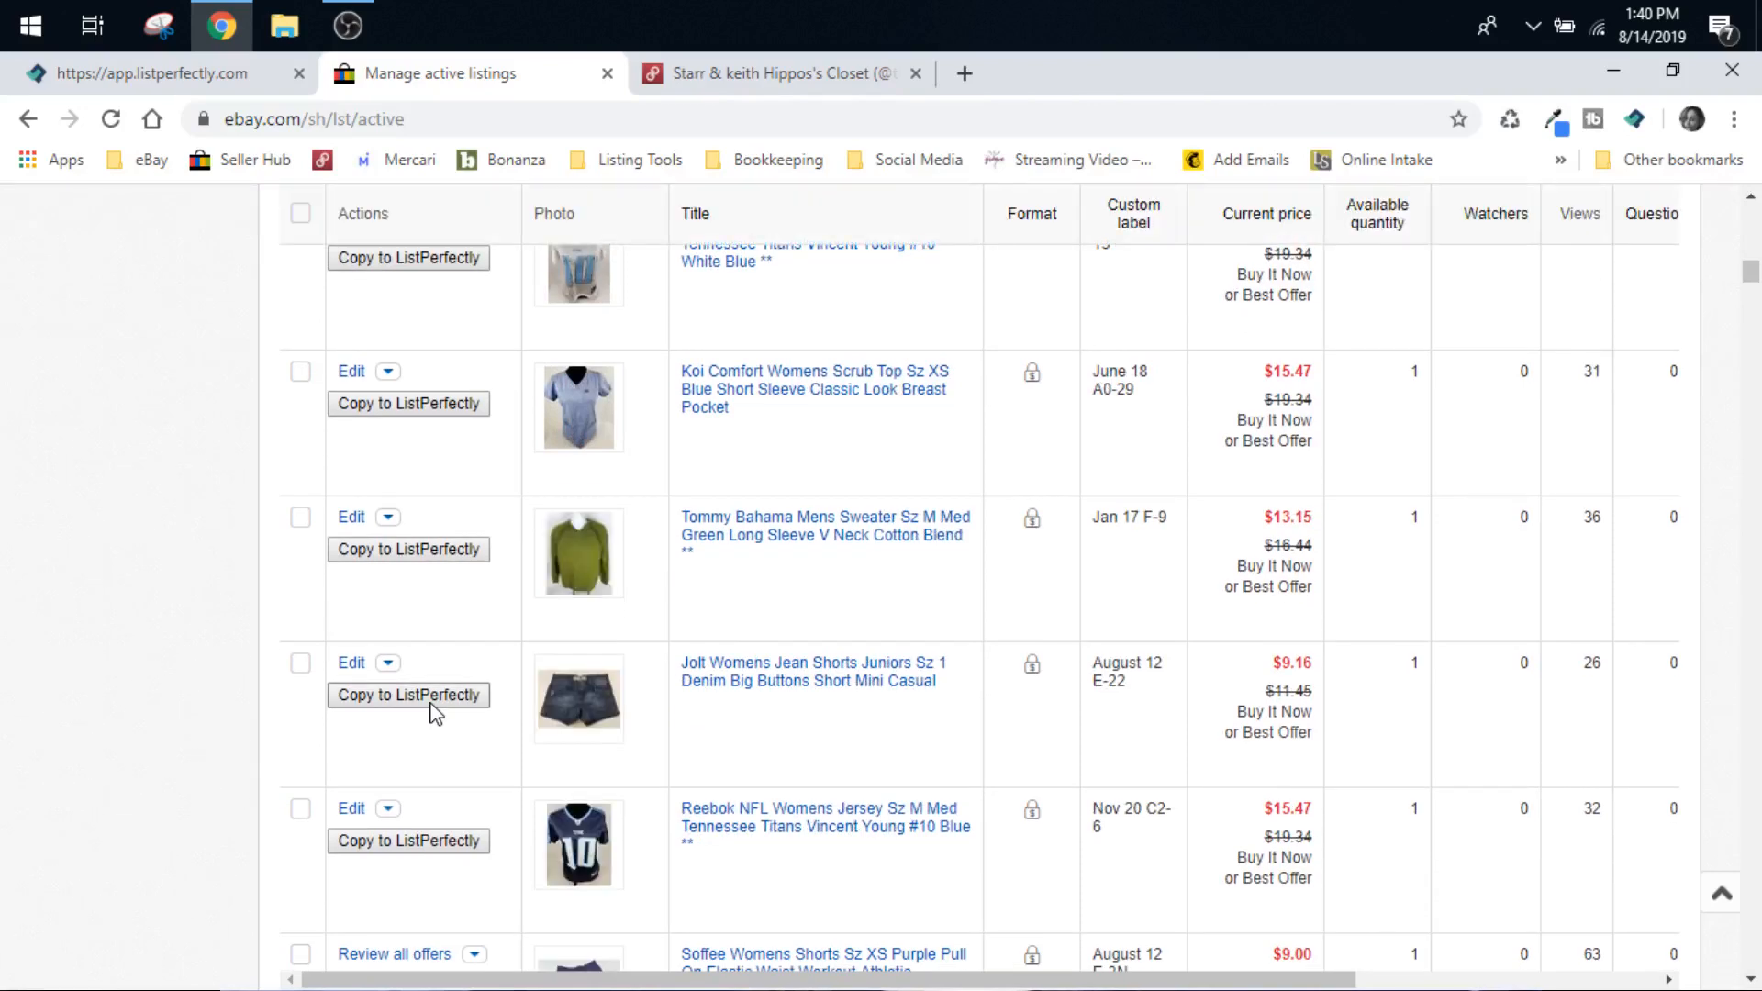
click(350, 662)
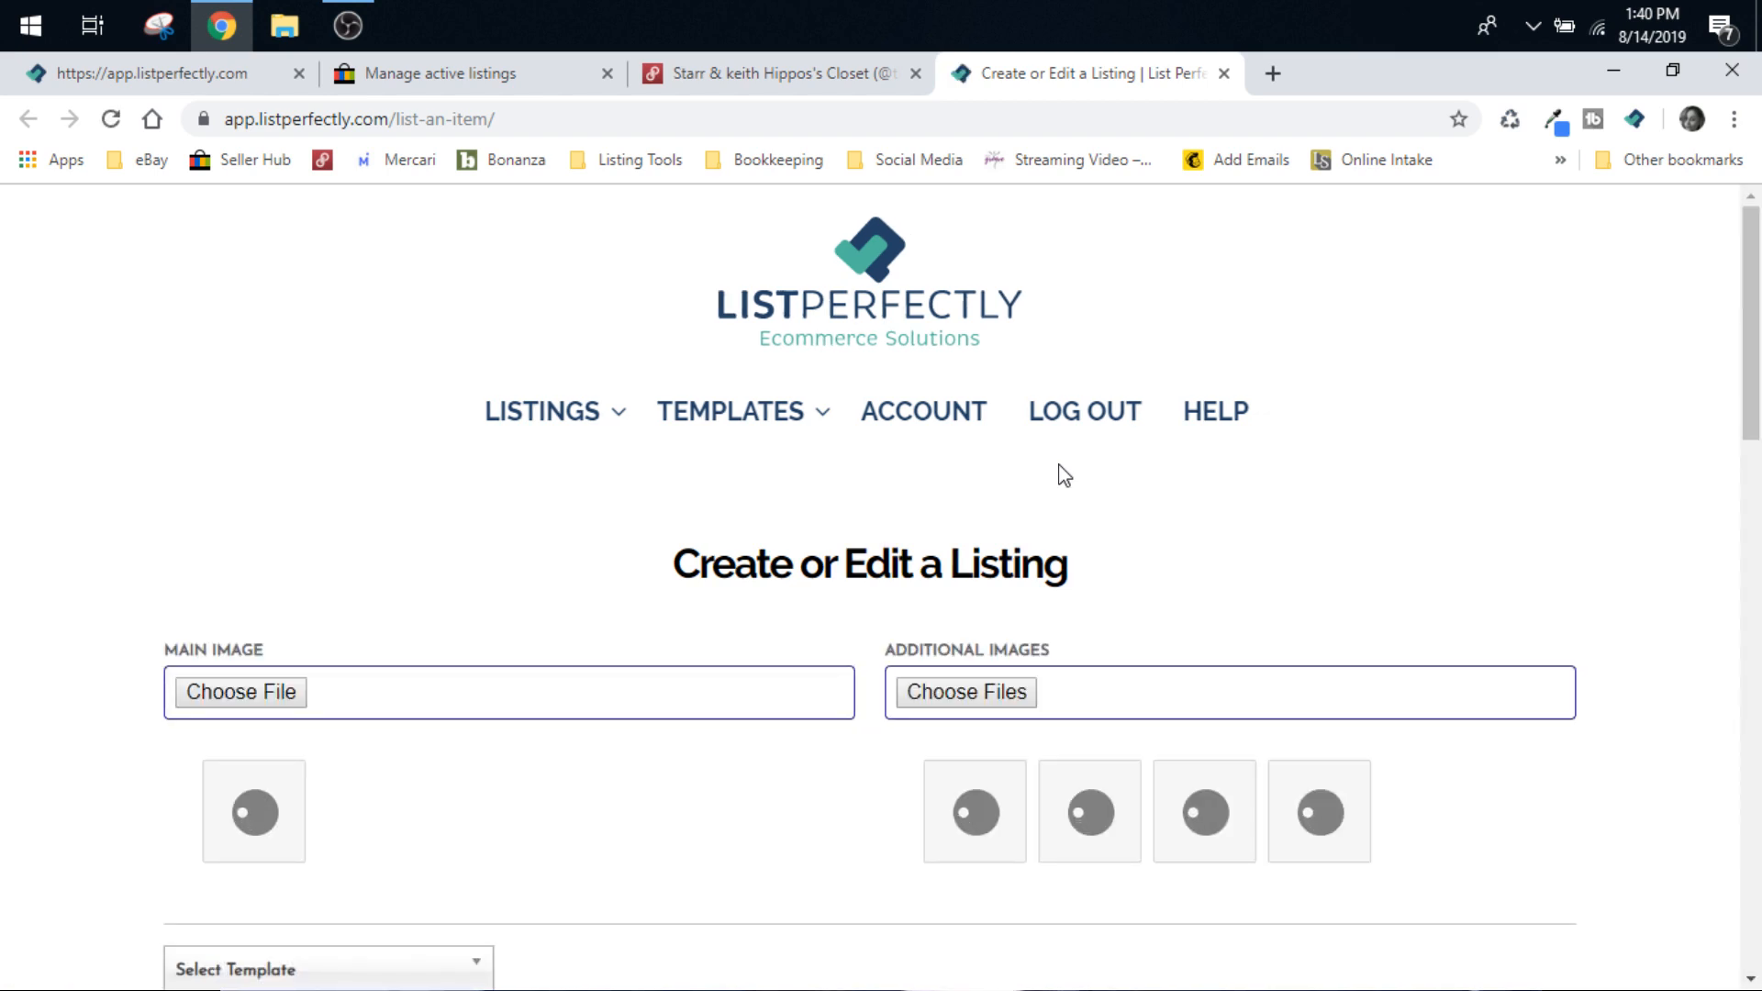
Save the Jolt jean shorts listing and show the extension's Copy to marketplace options.
click(241, 692)
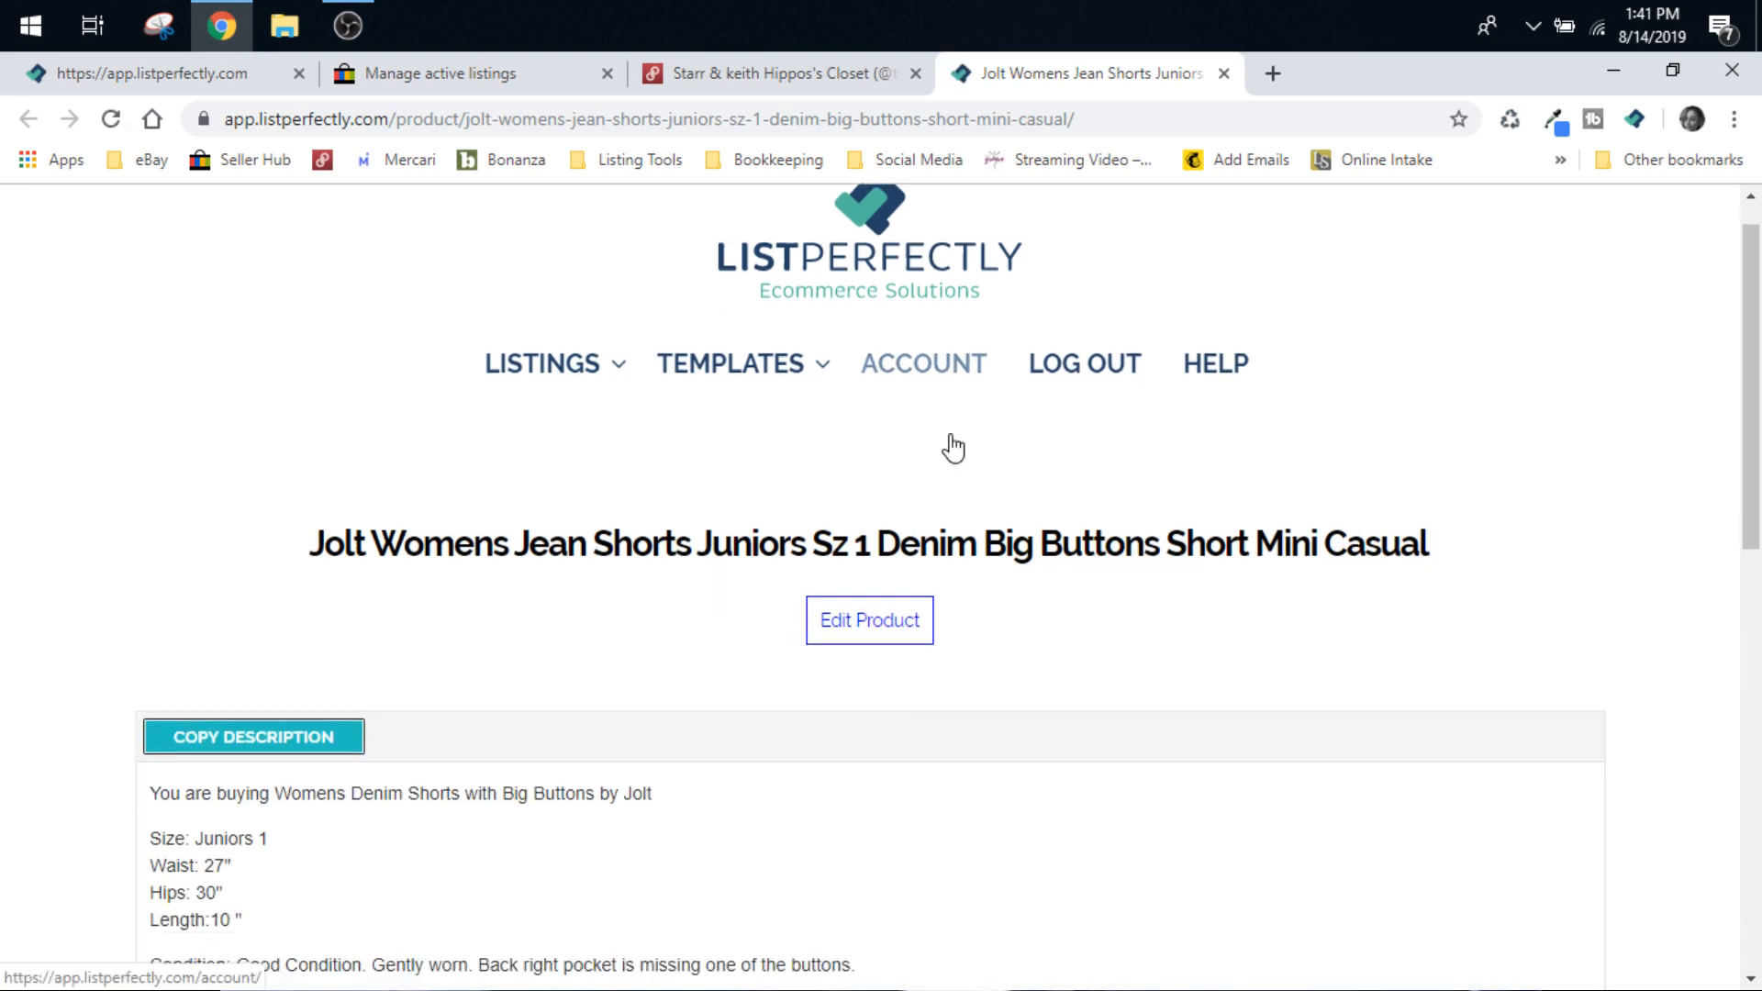
scroll(down, 3)
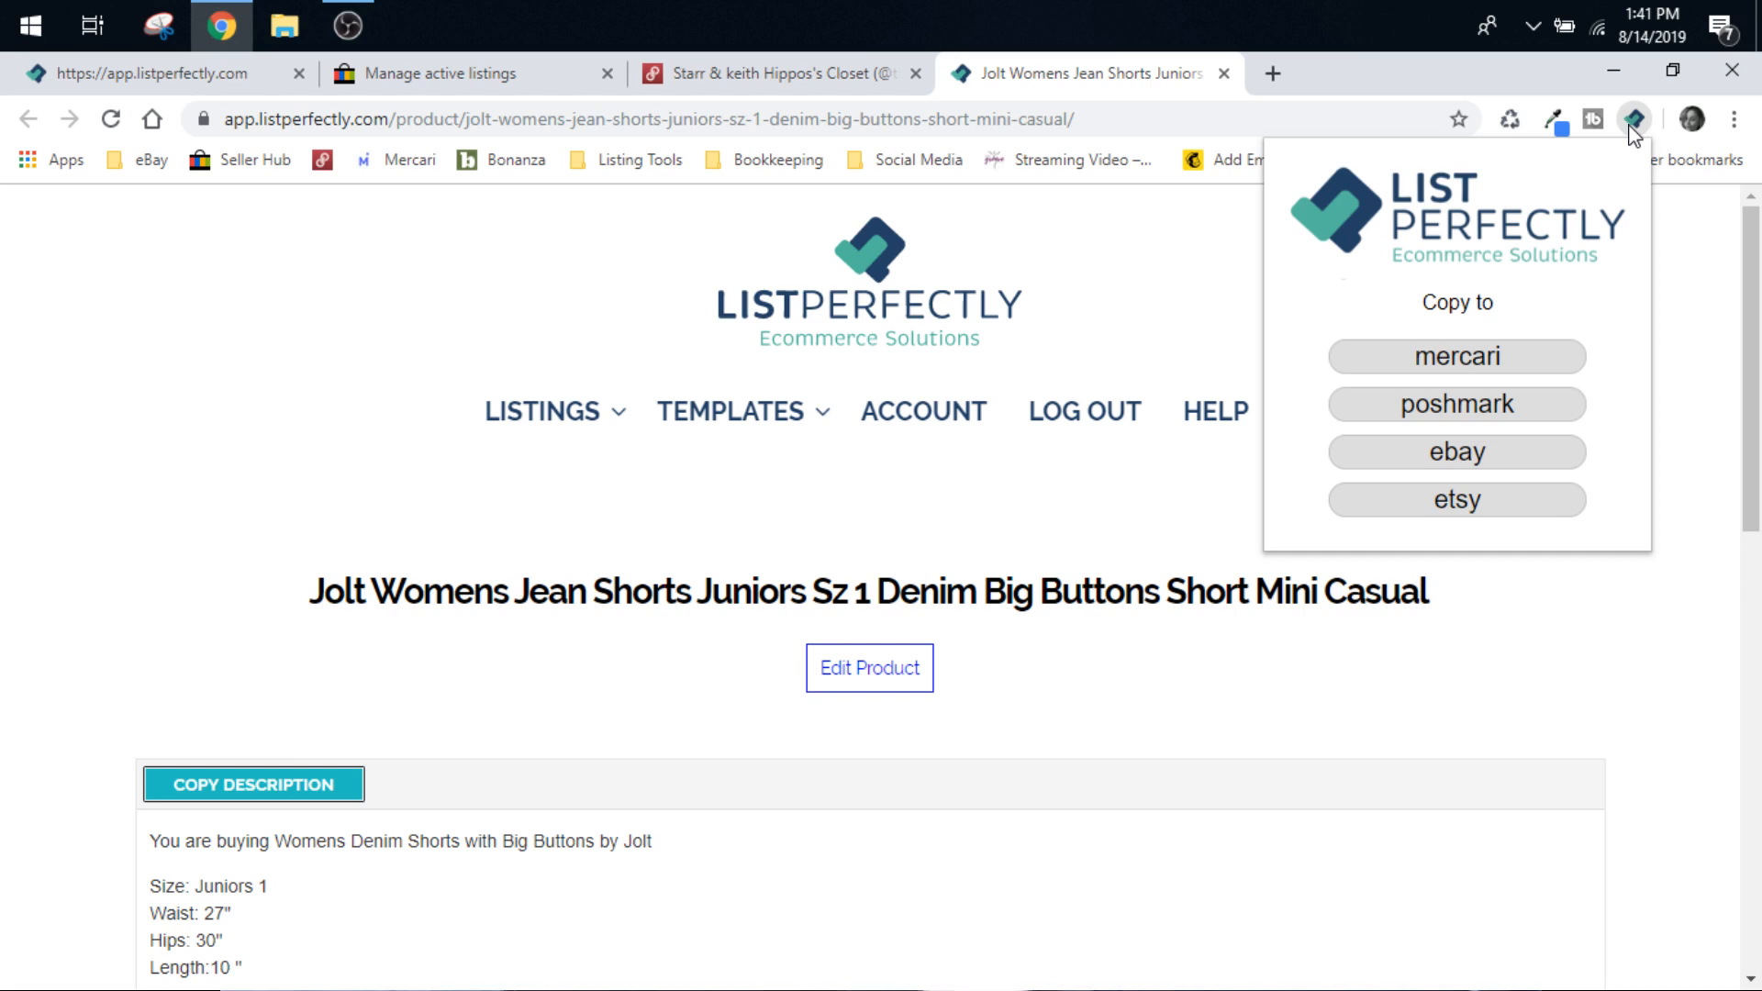
Copy the listing to Poshmark and check photos, title, brand Jolt, colour Blue, price 9.
click(1455, 405)
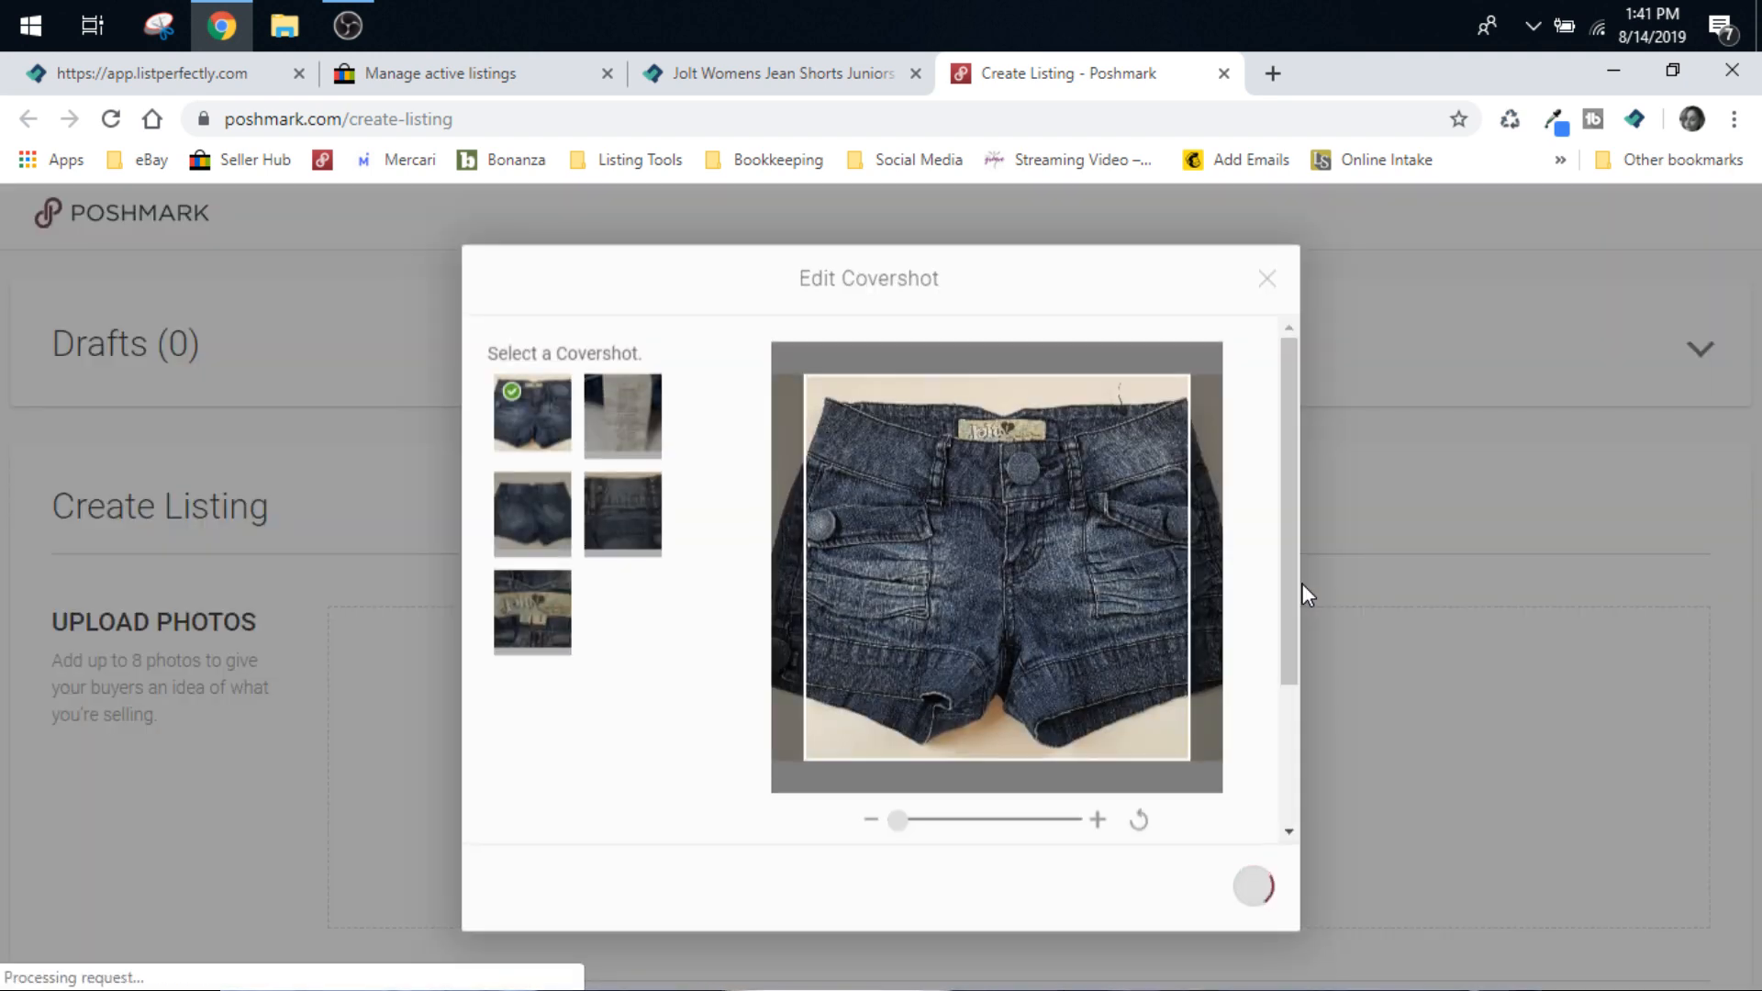
click(1266, 279)
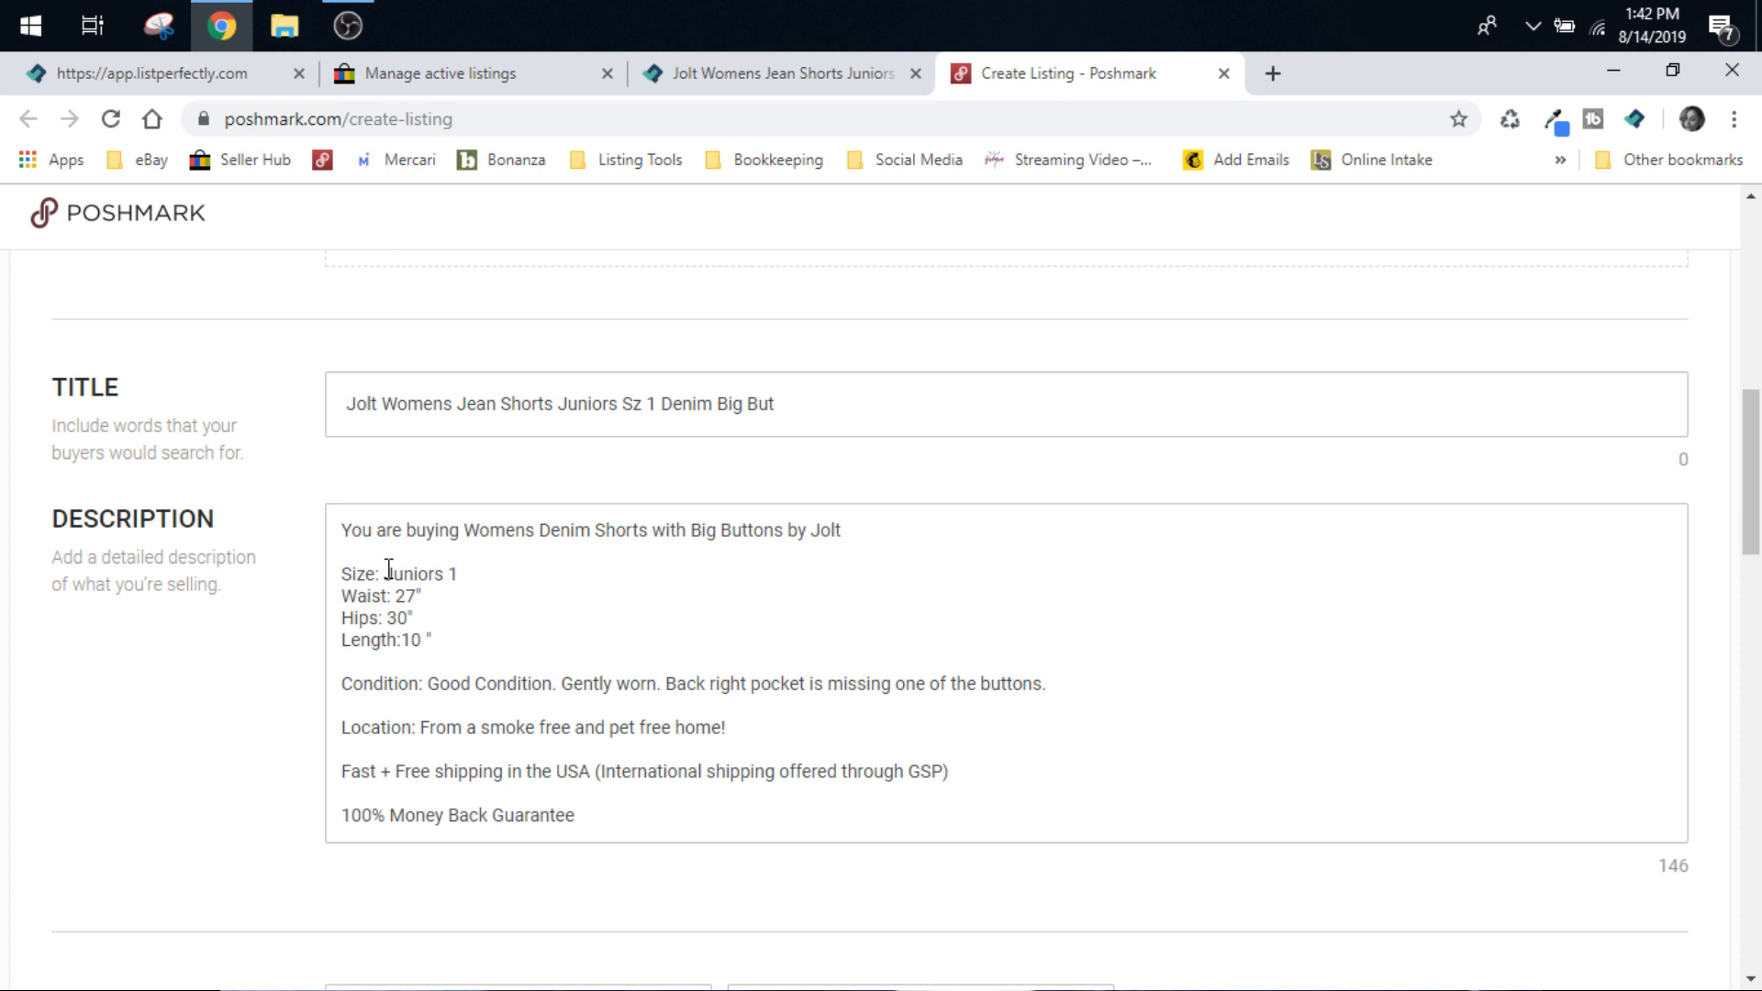
scroll(down, 3)
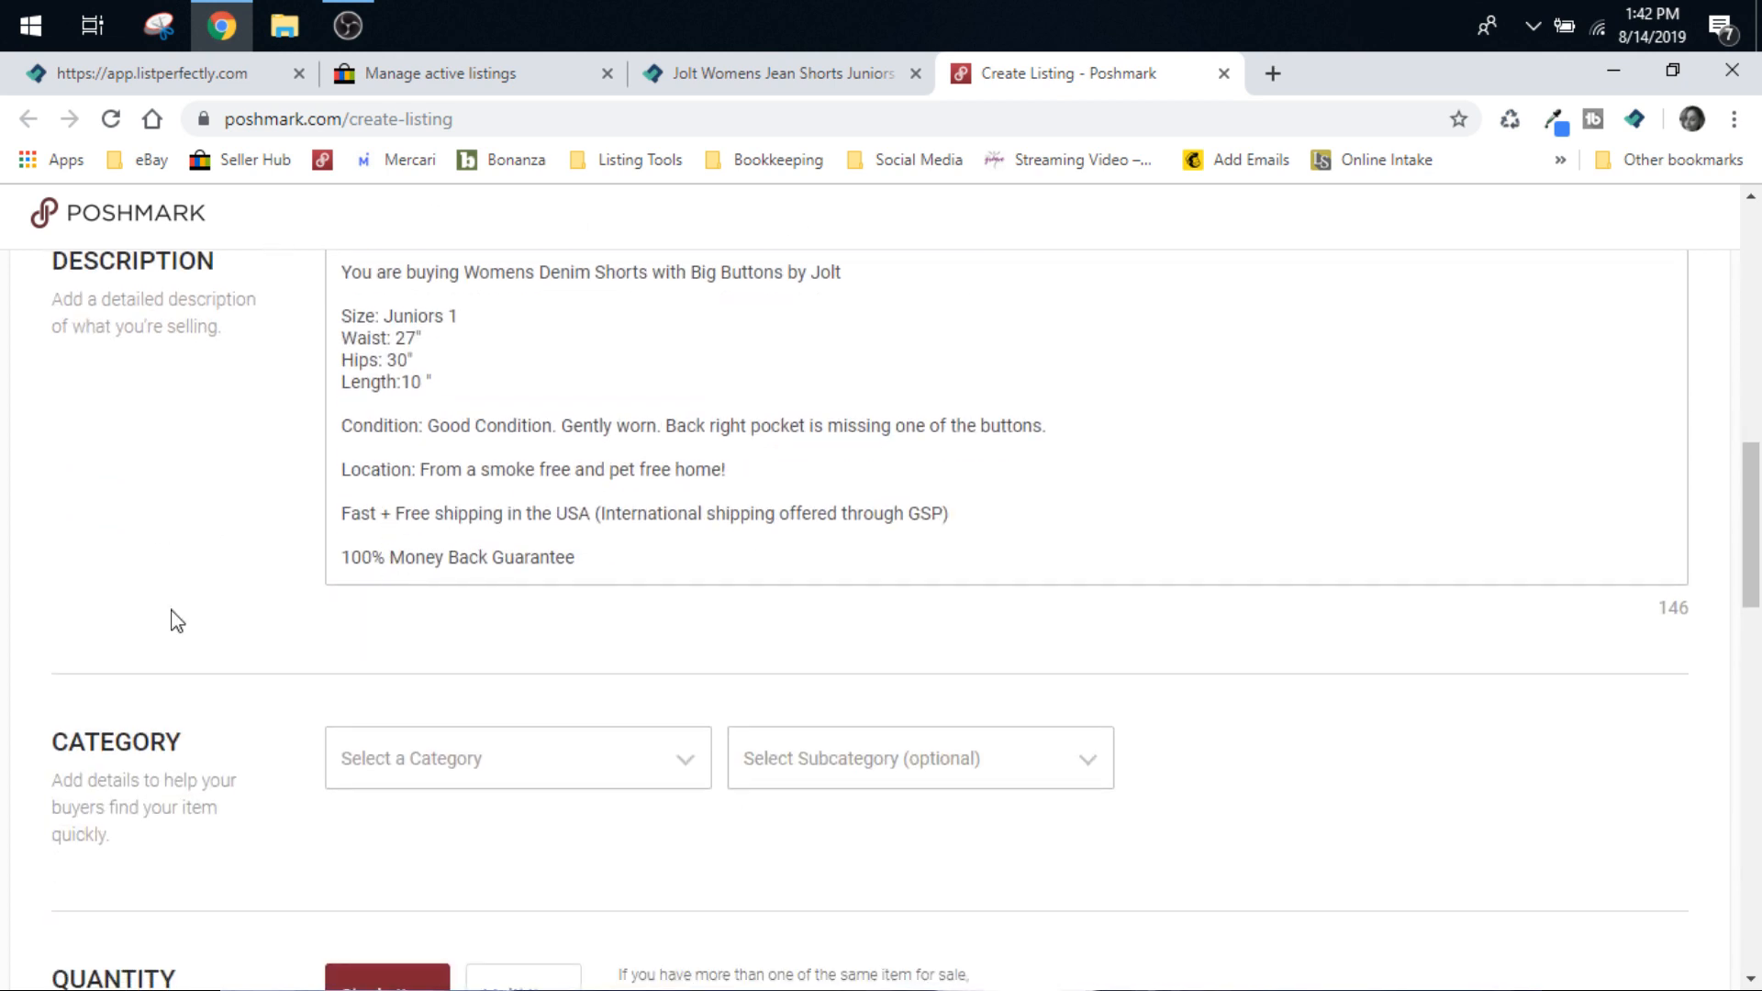
scroll(down, 3)
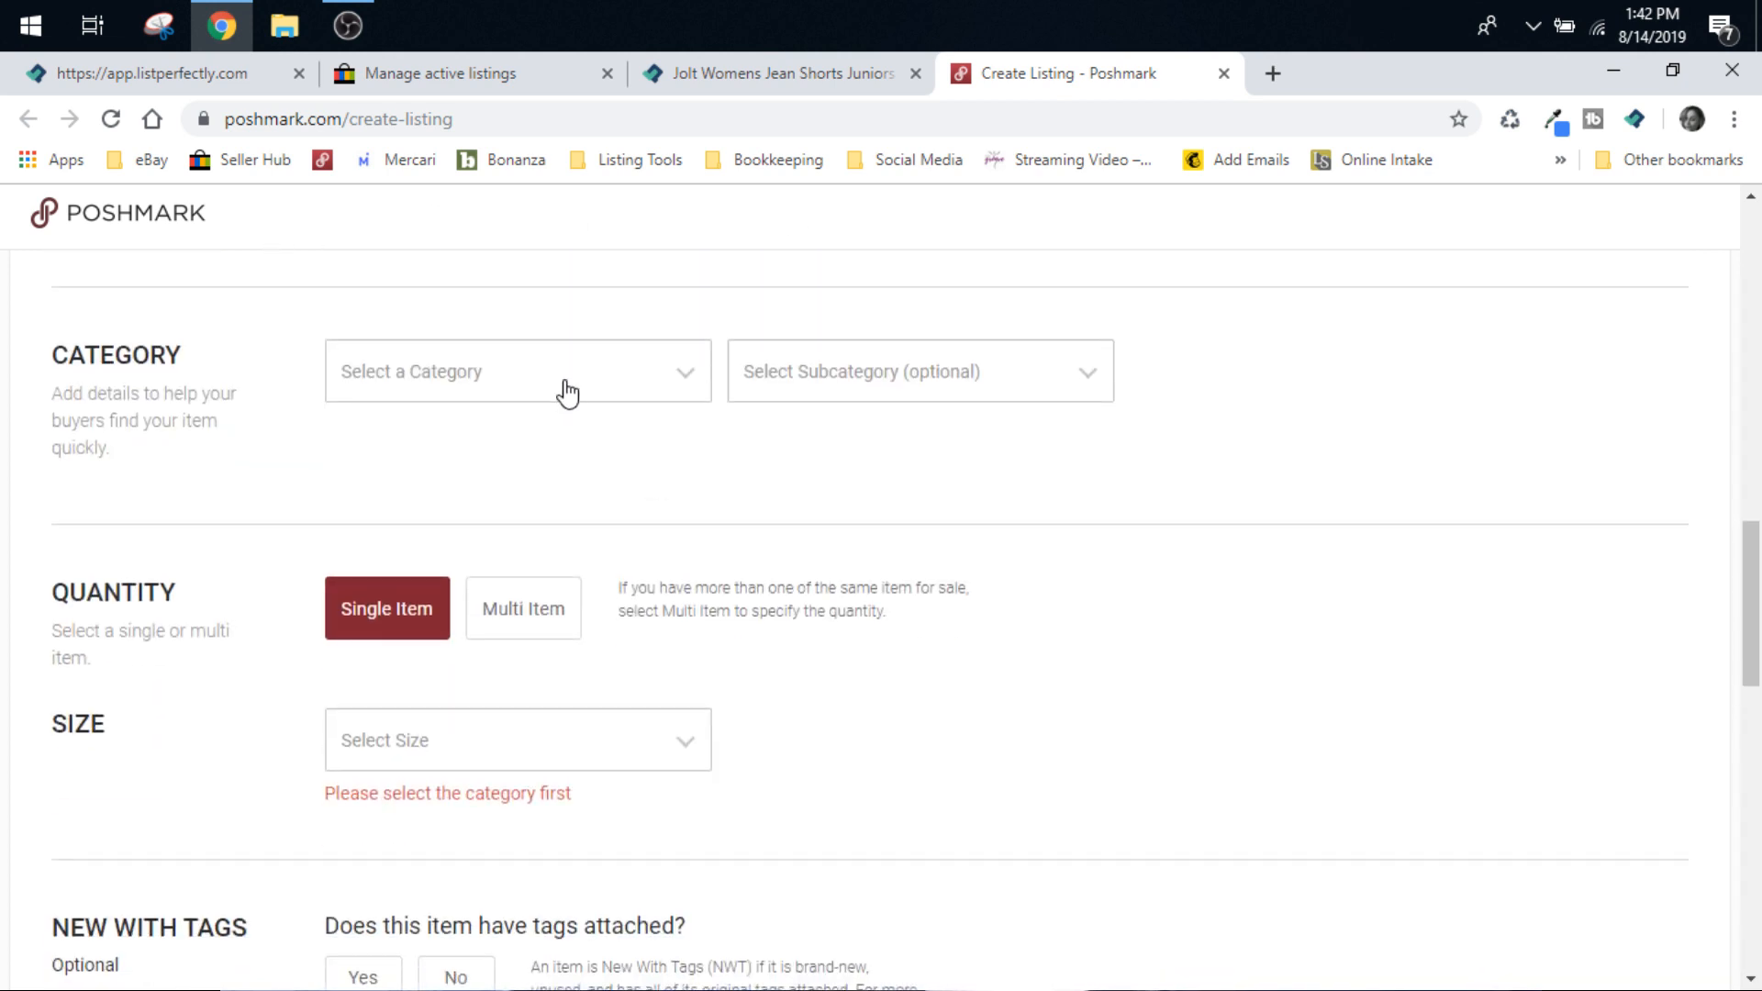
mouse_move(772, 387)
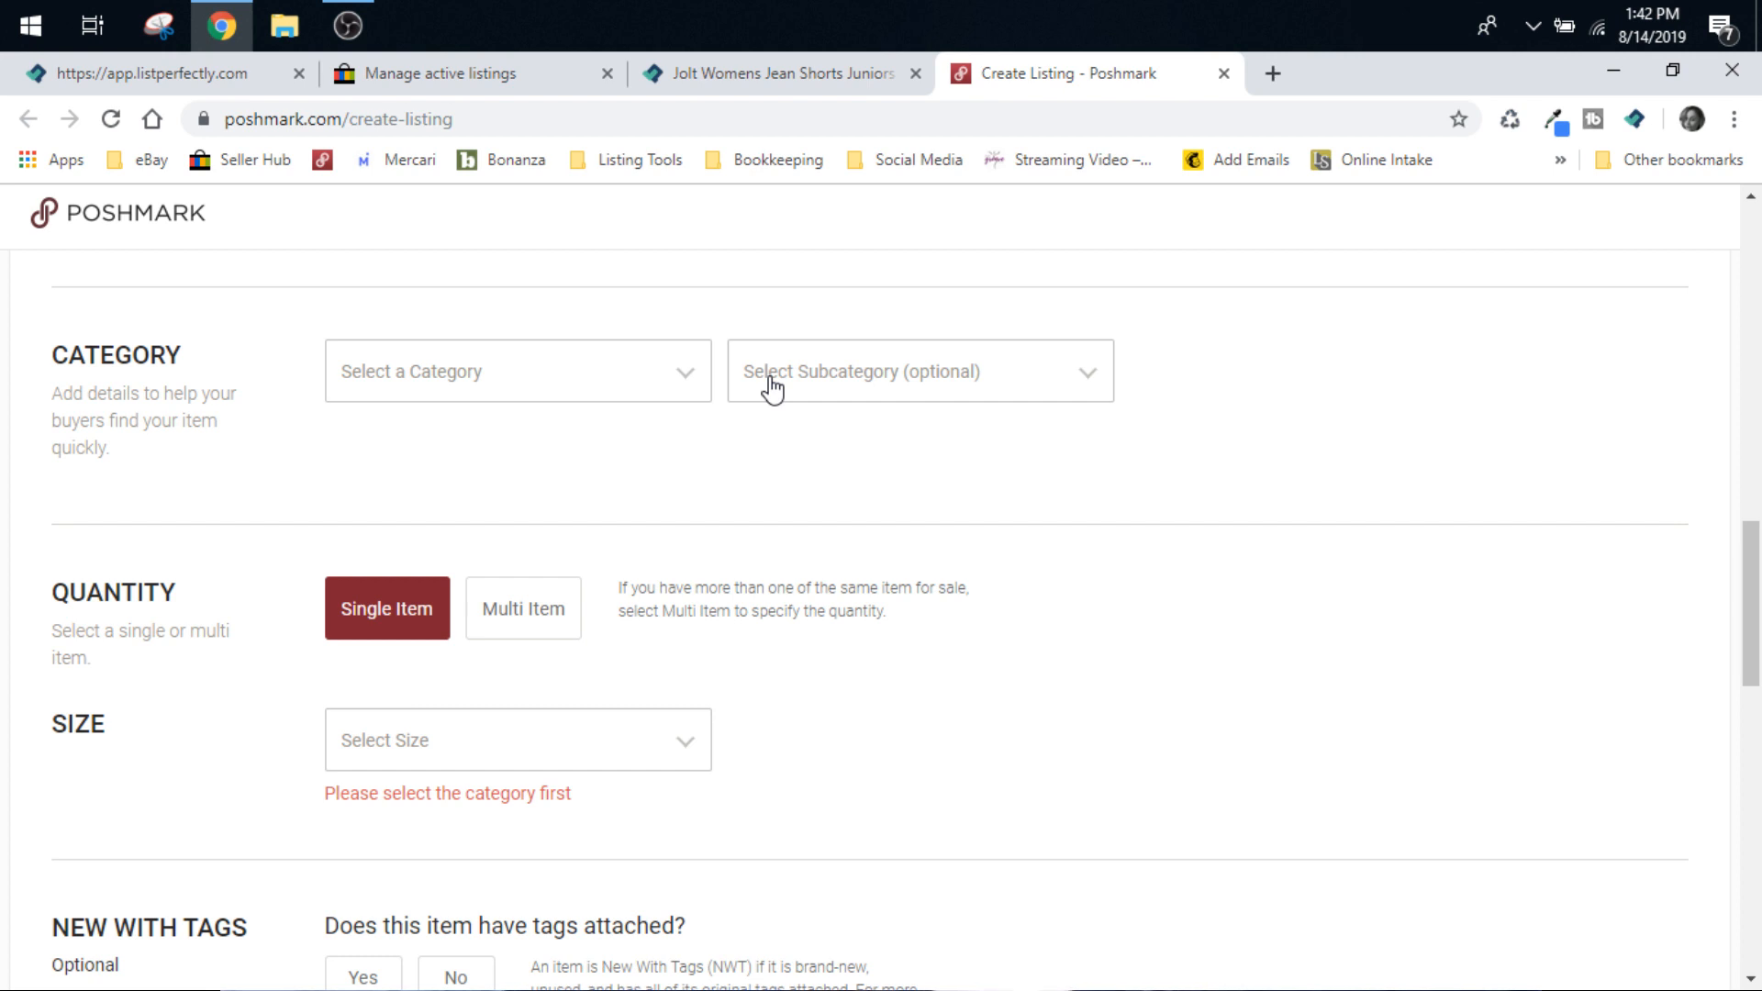
scroll(down, 3)
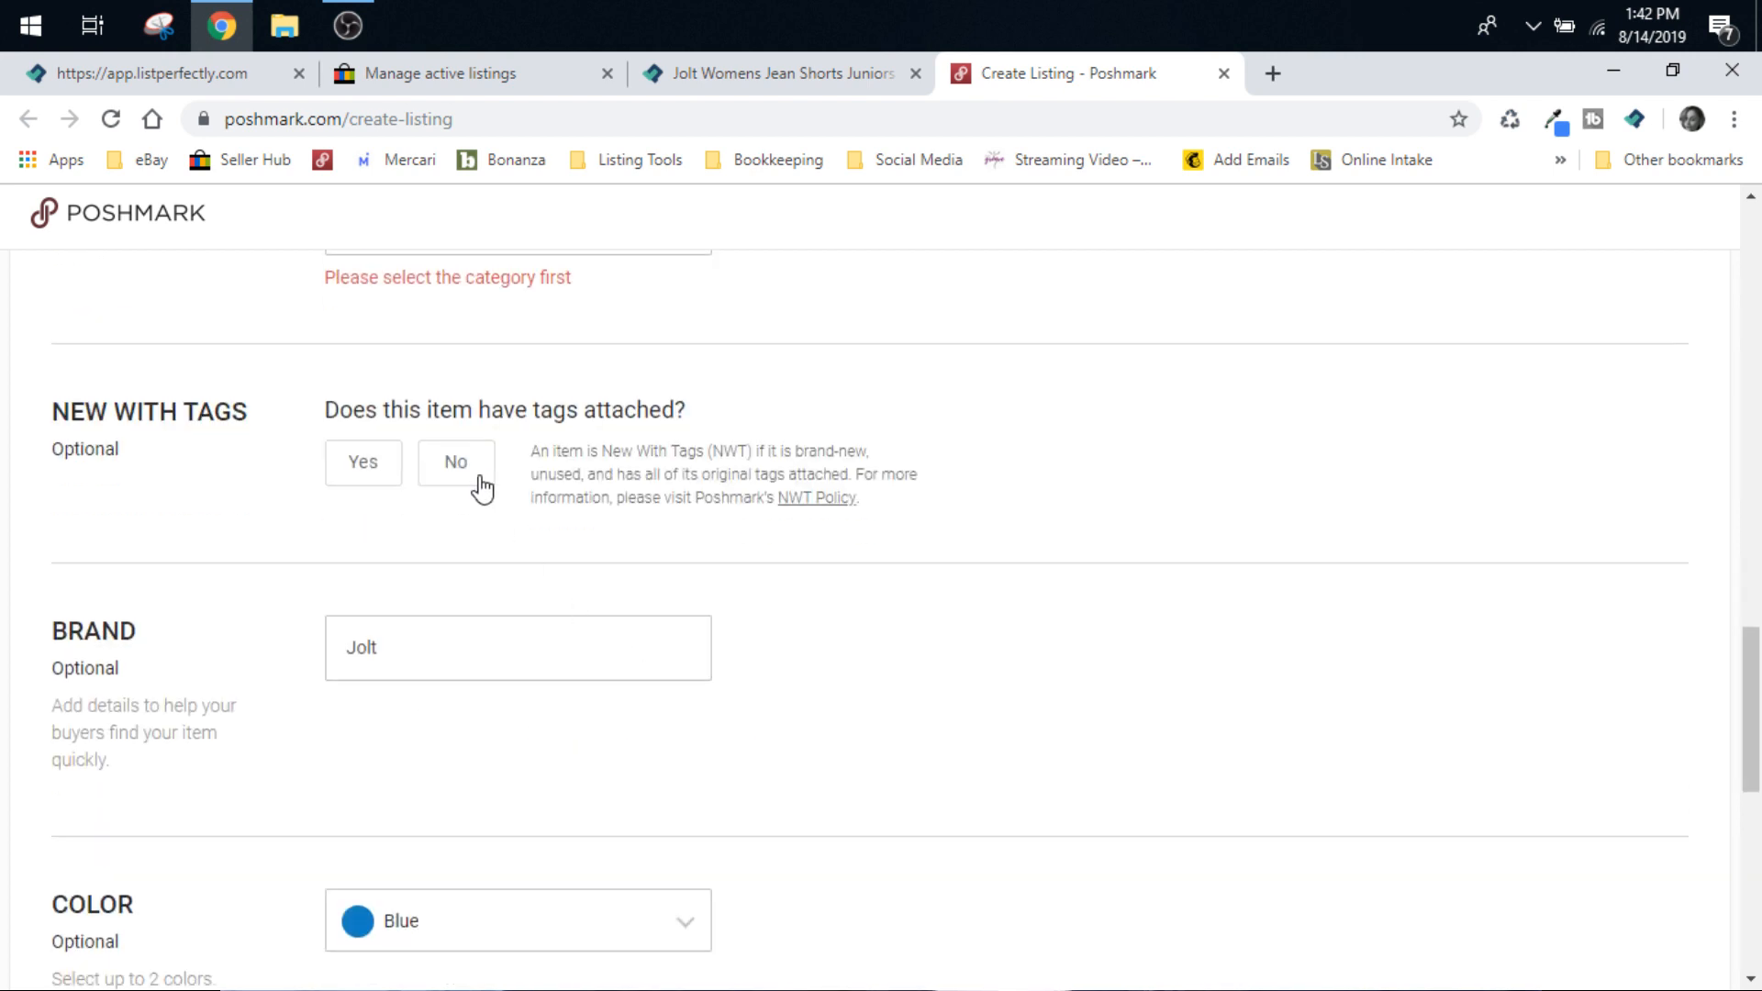
scroll(down, 3)
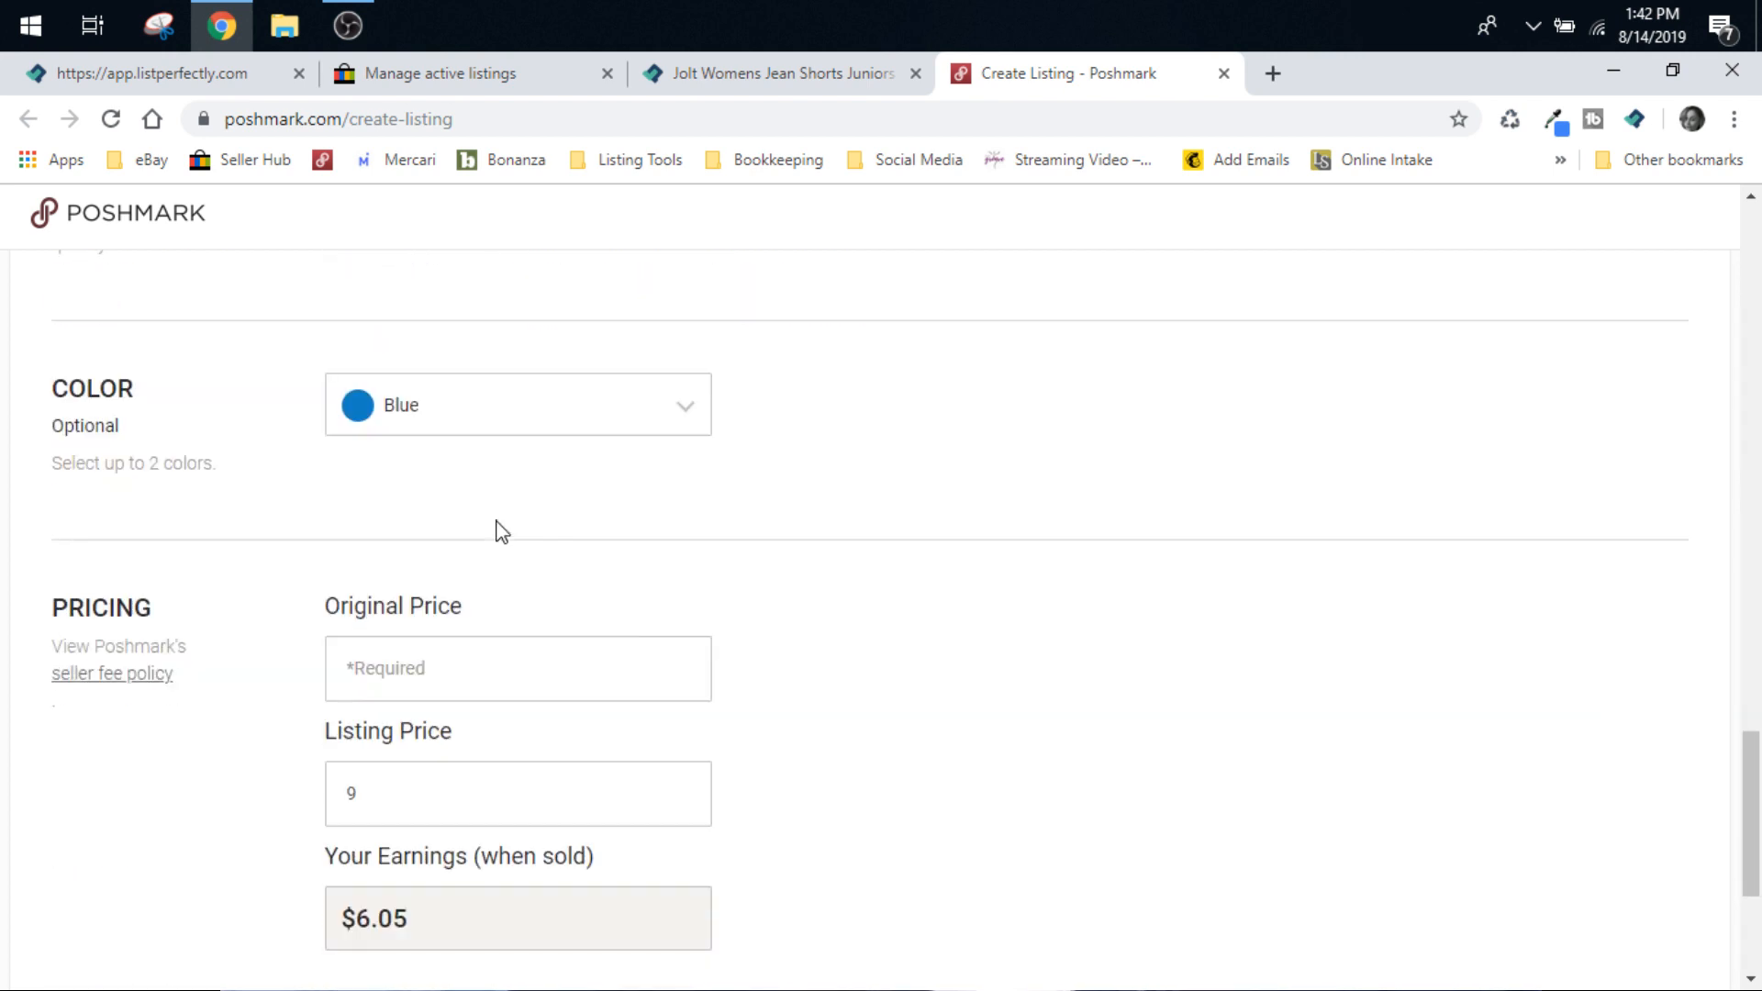
scroll(down, 3)
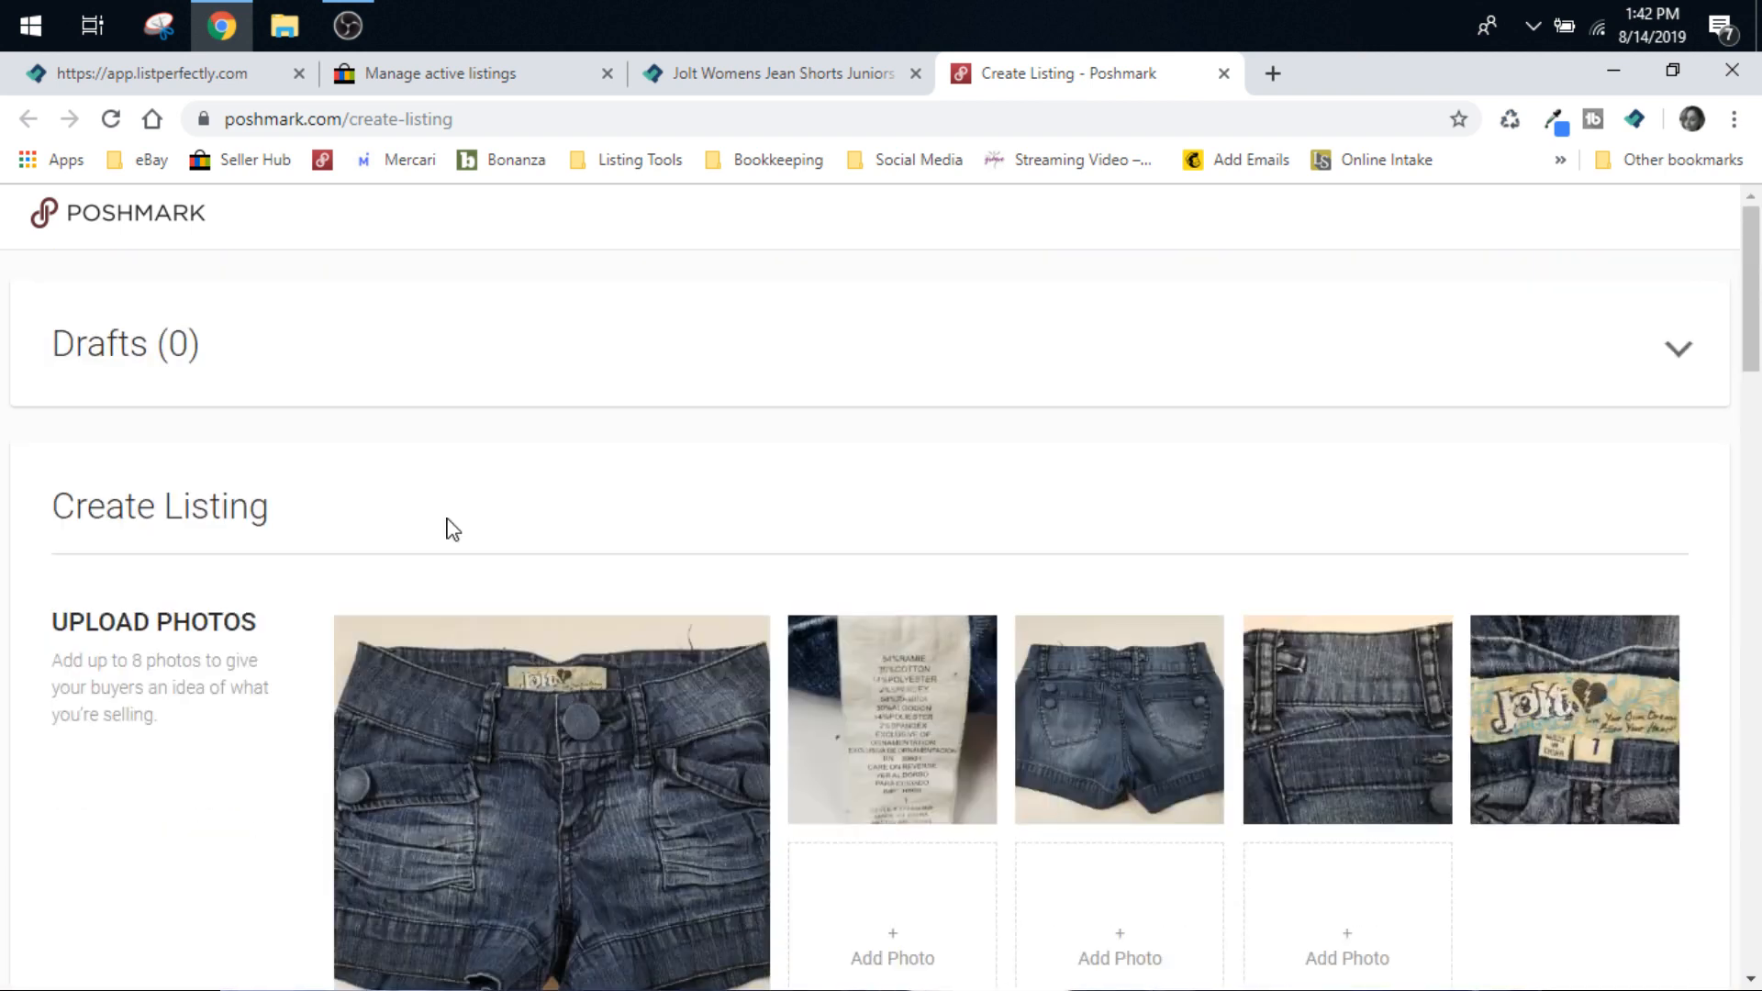
scroll(down, 3)
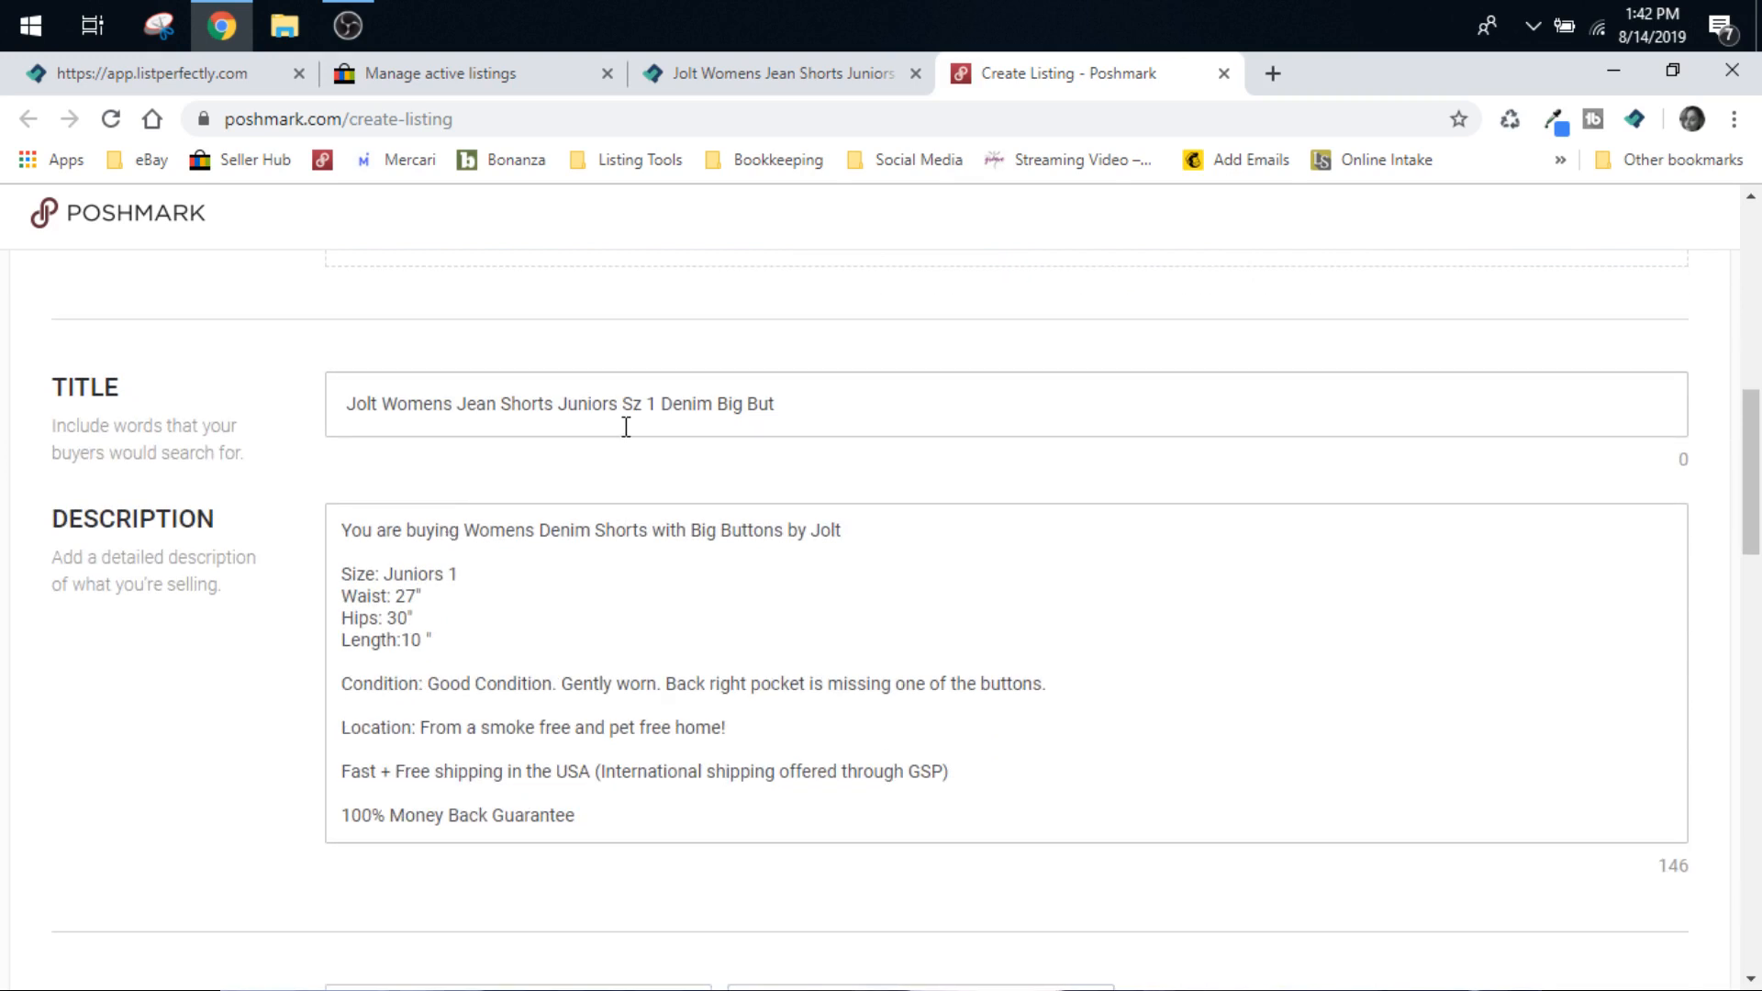
scroll(down, 3)
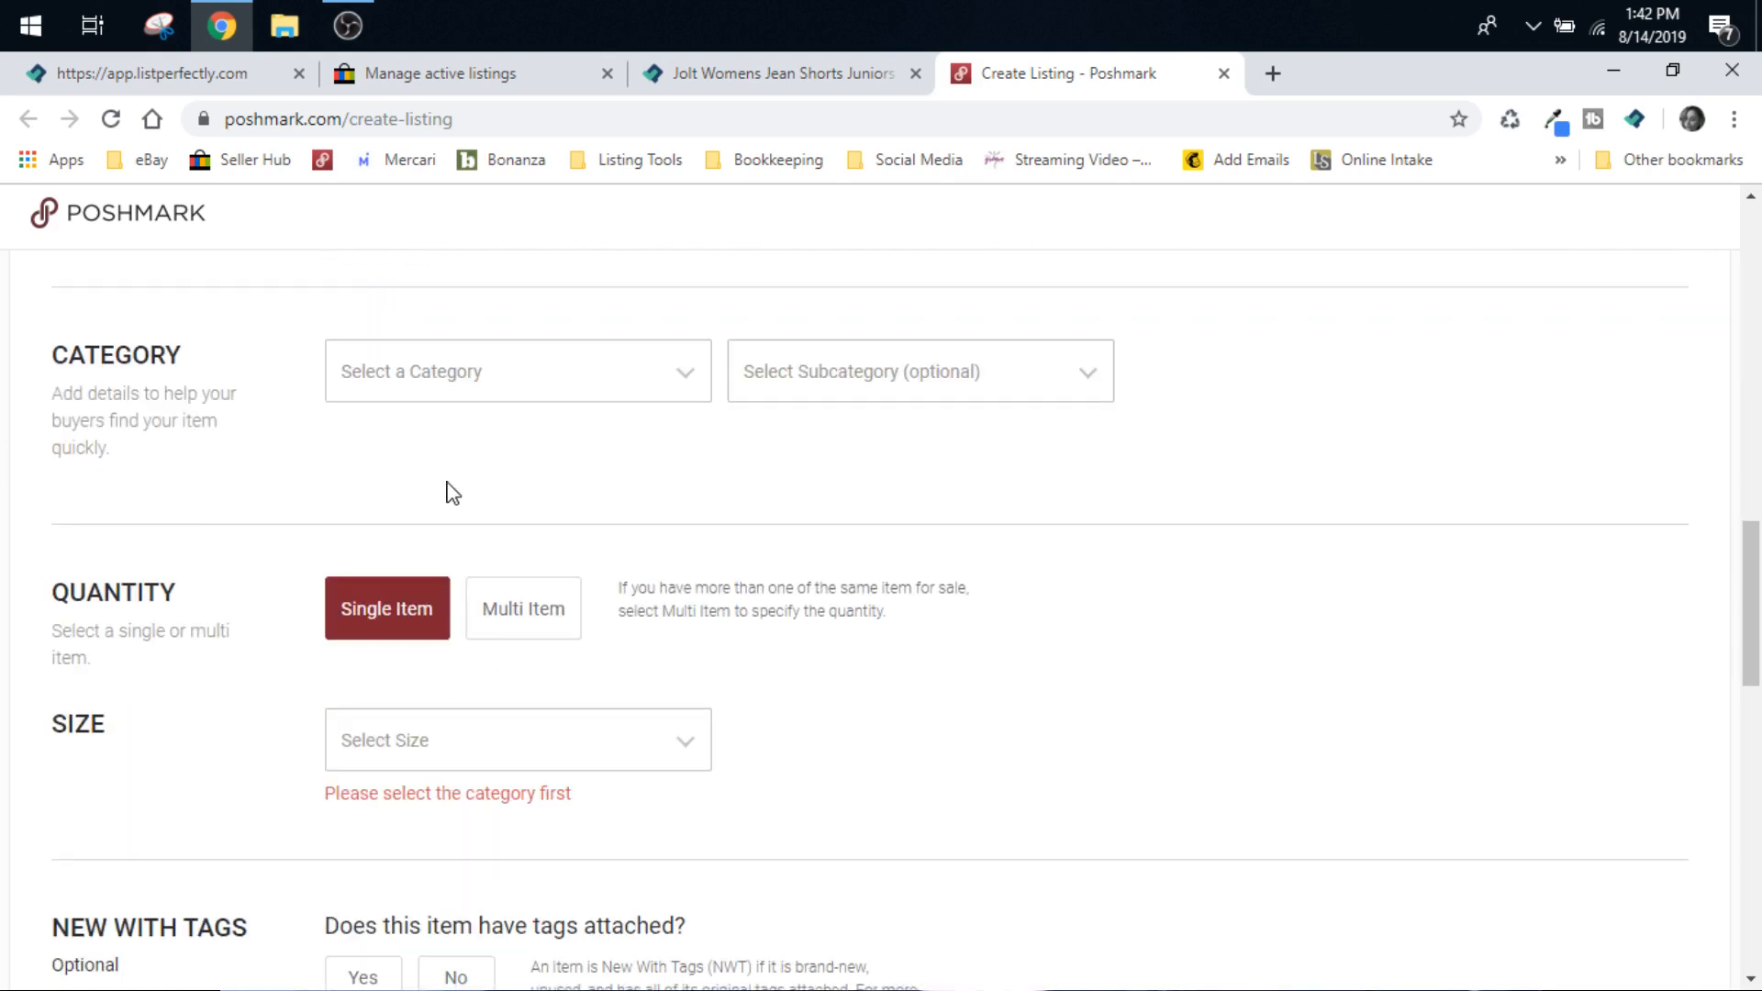
scroll(down, 3)
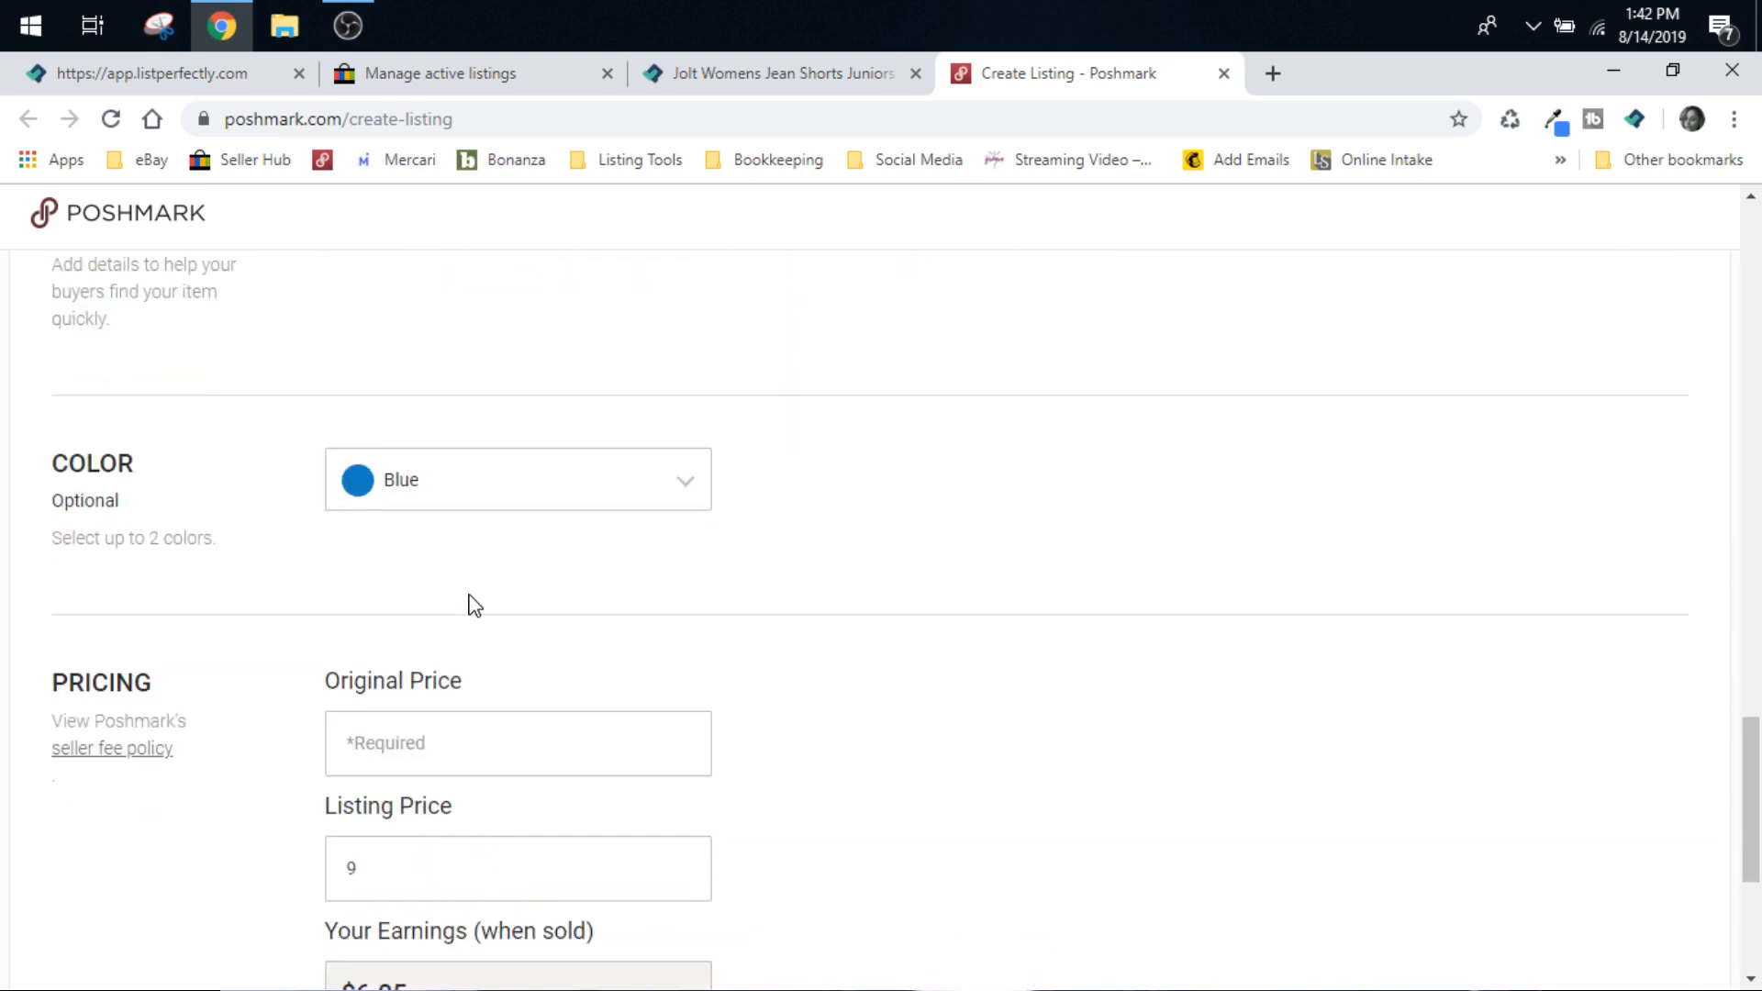
scroll(down, 3)
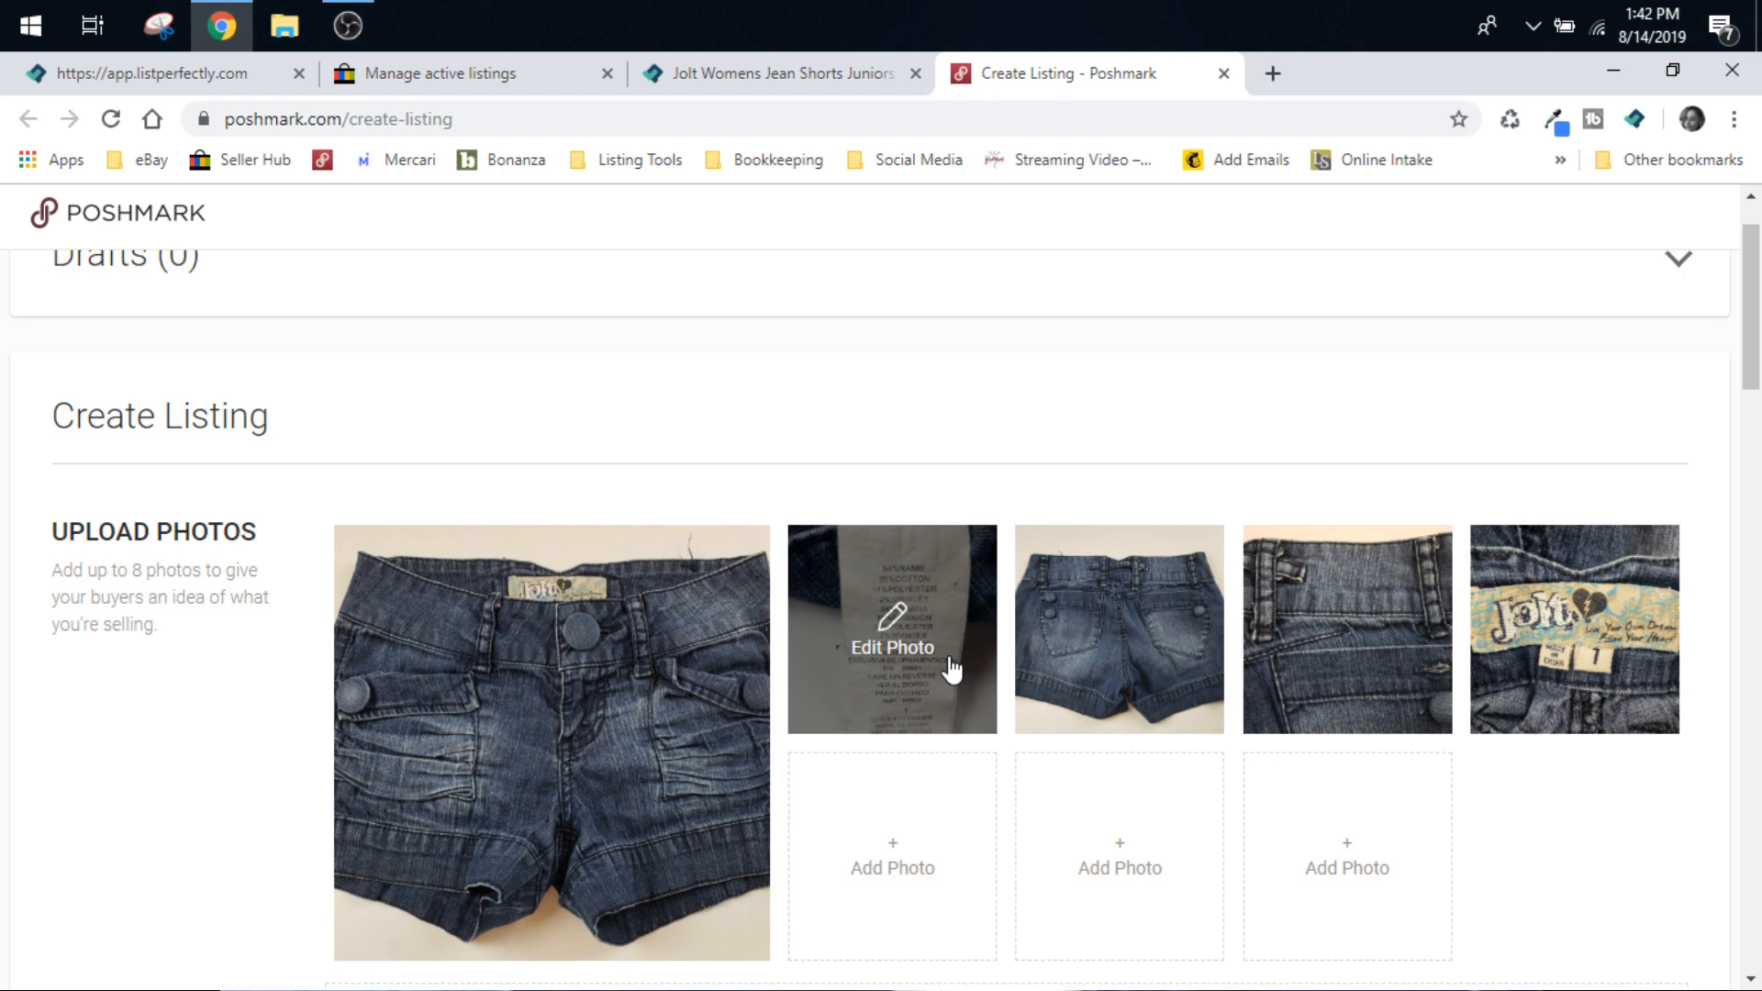
mouse_move(825, 685)
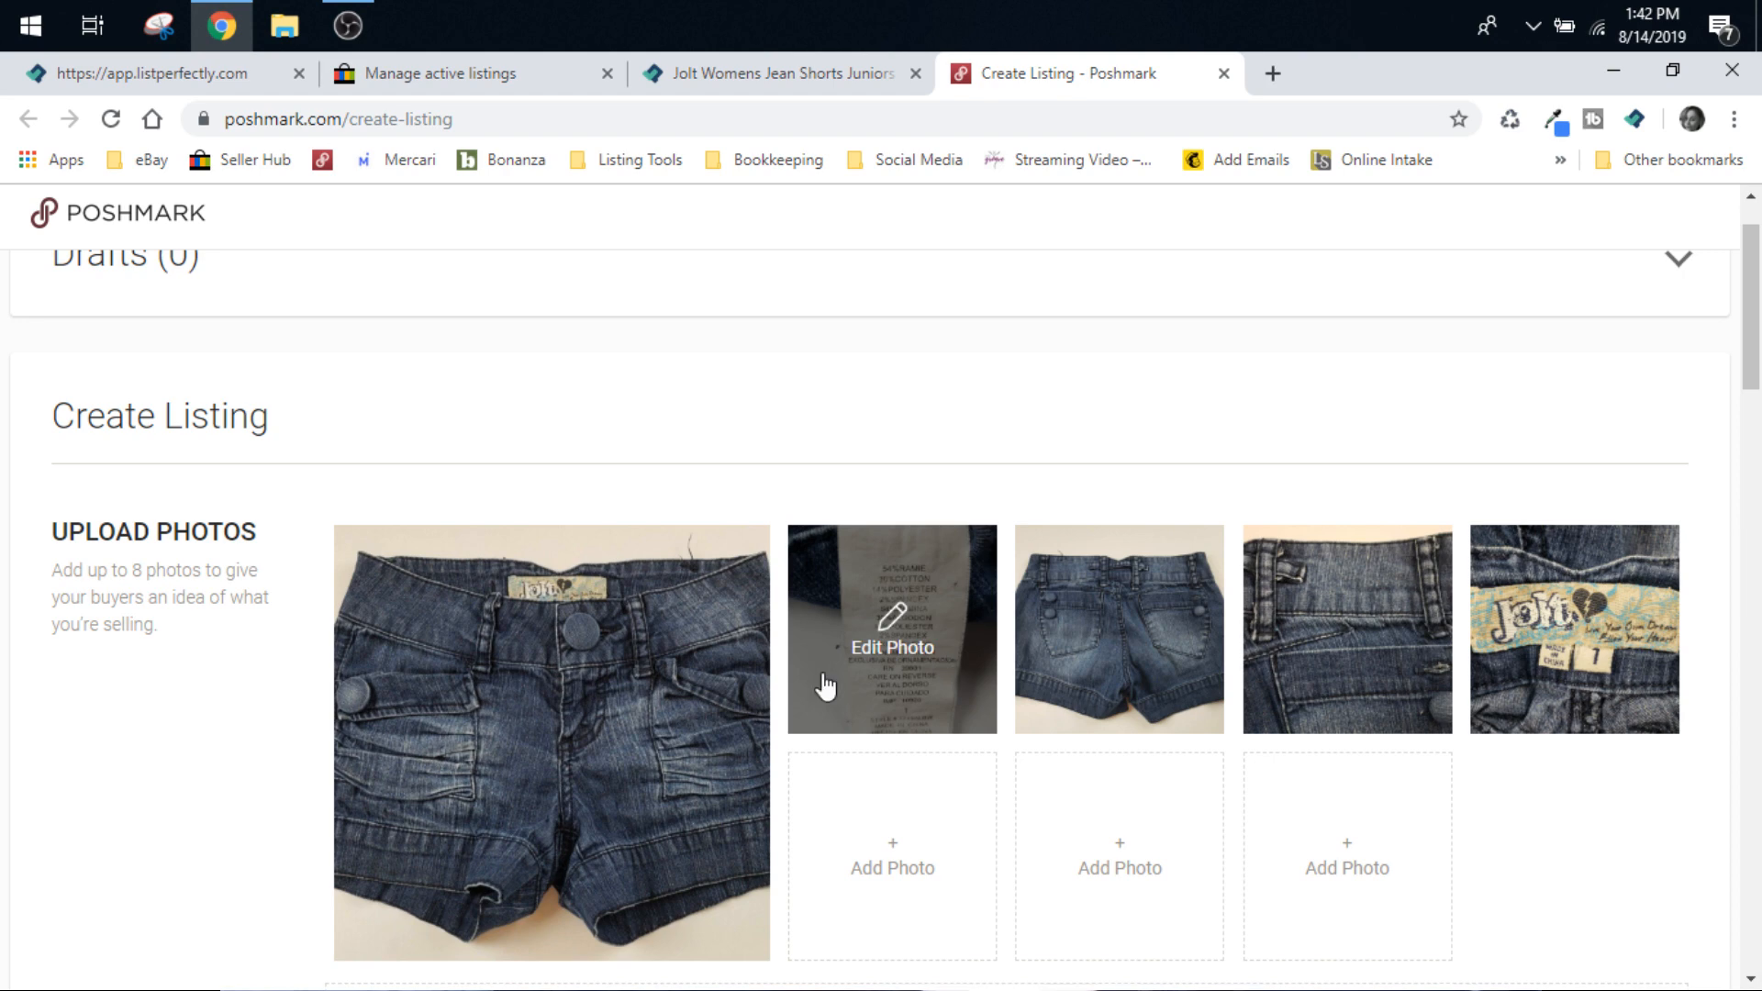
Drag the cover photo to centre the shorts in the square crop and apply.
click(891, 646)
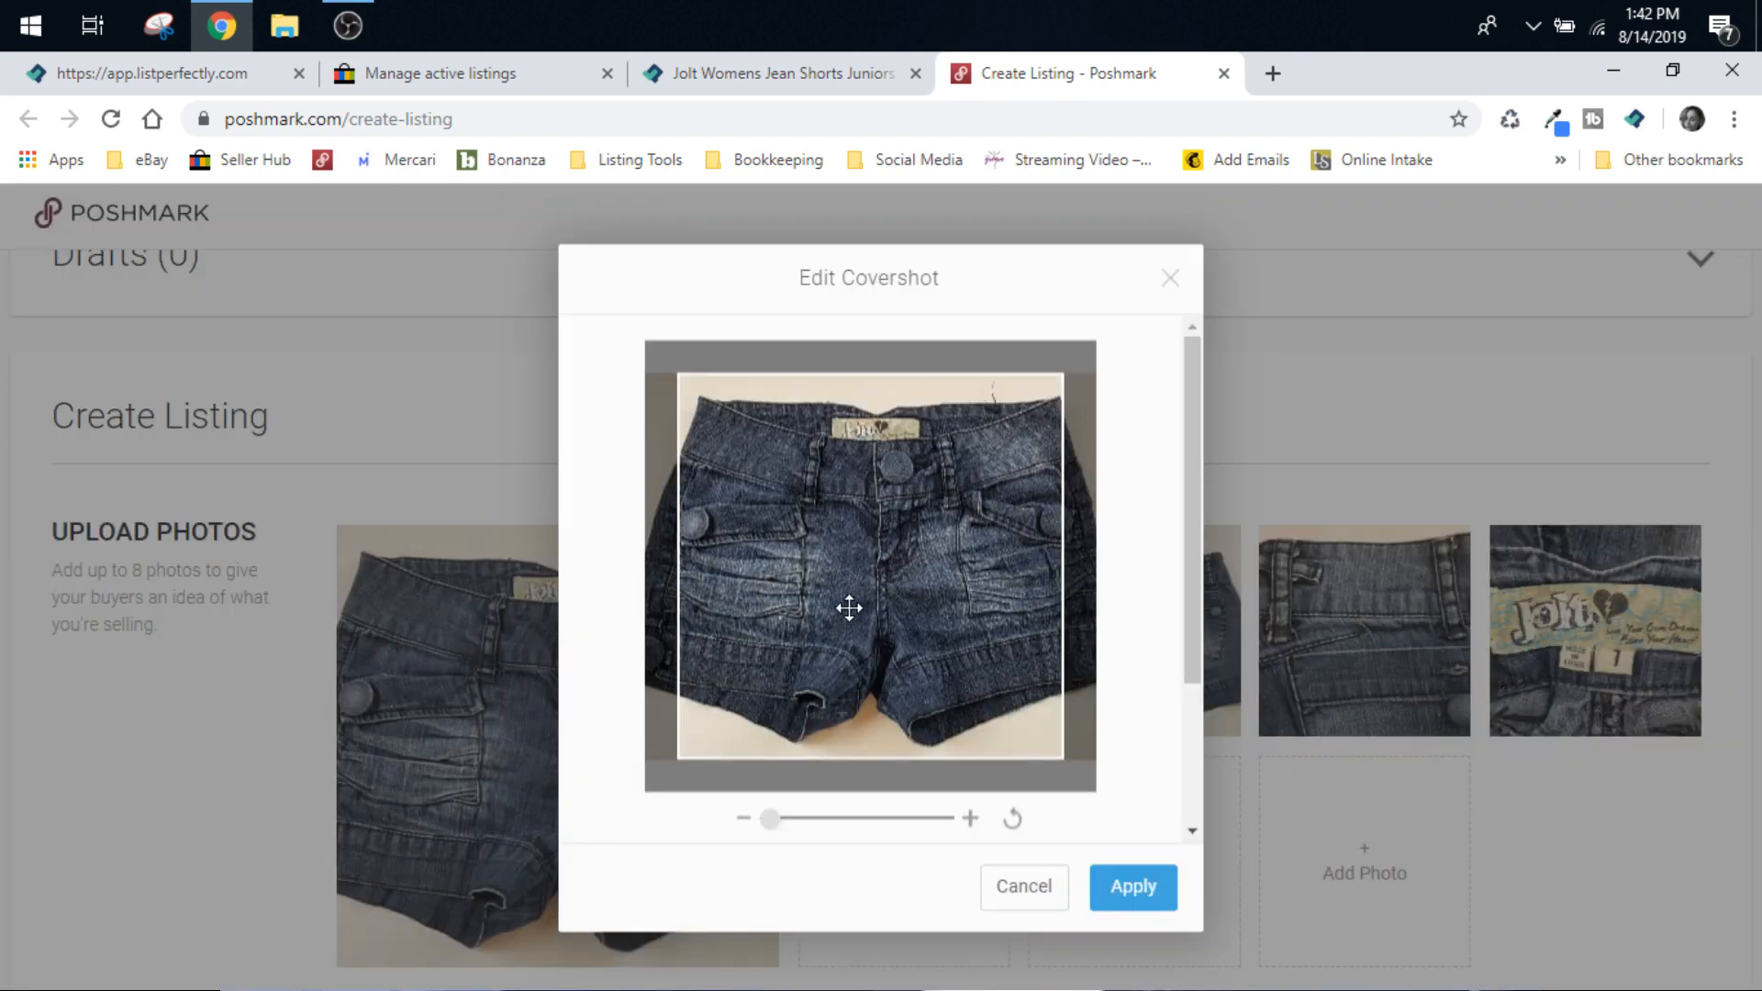
drag(847, 607, 857, 575)
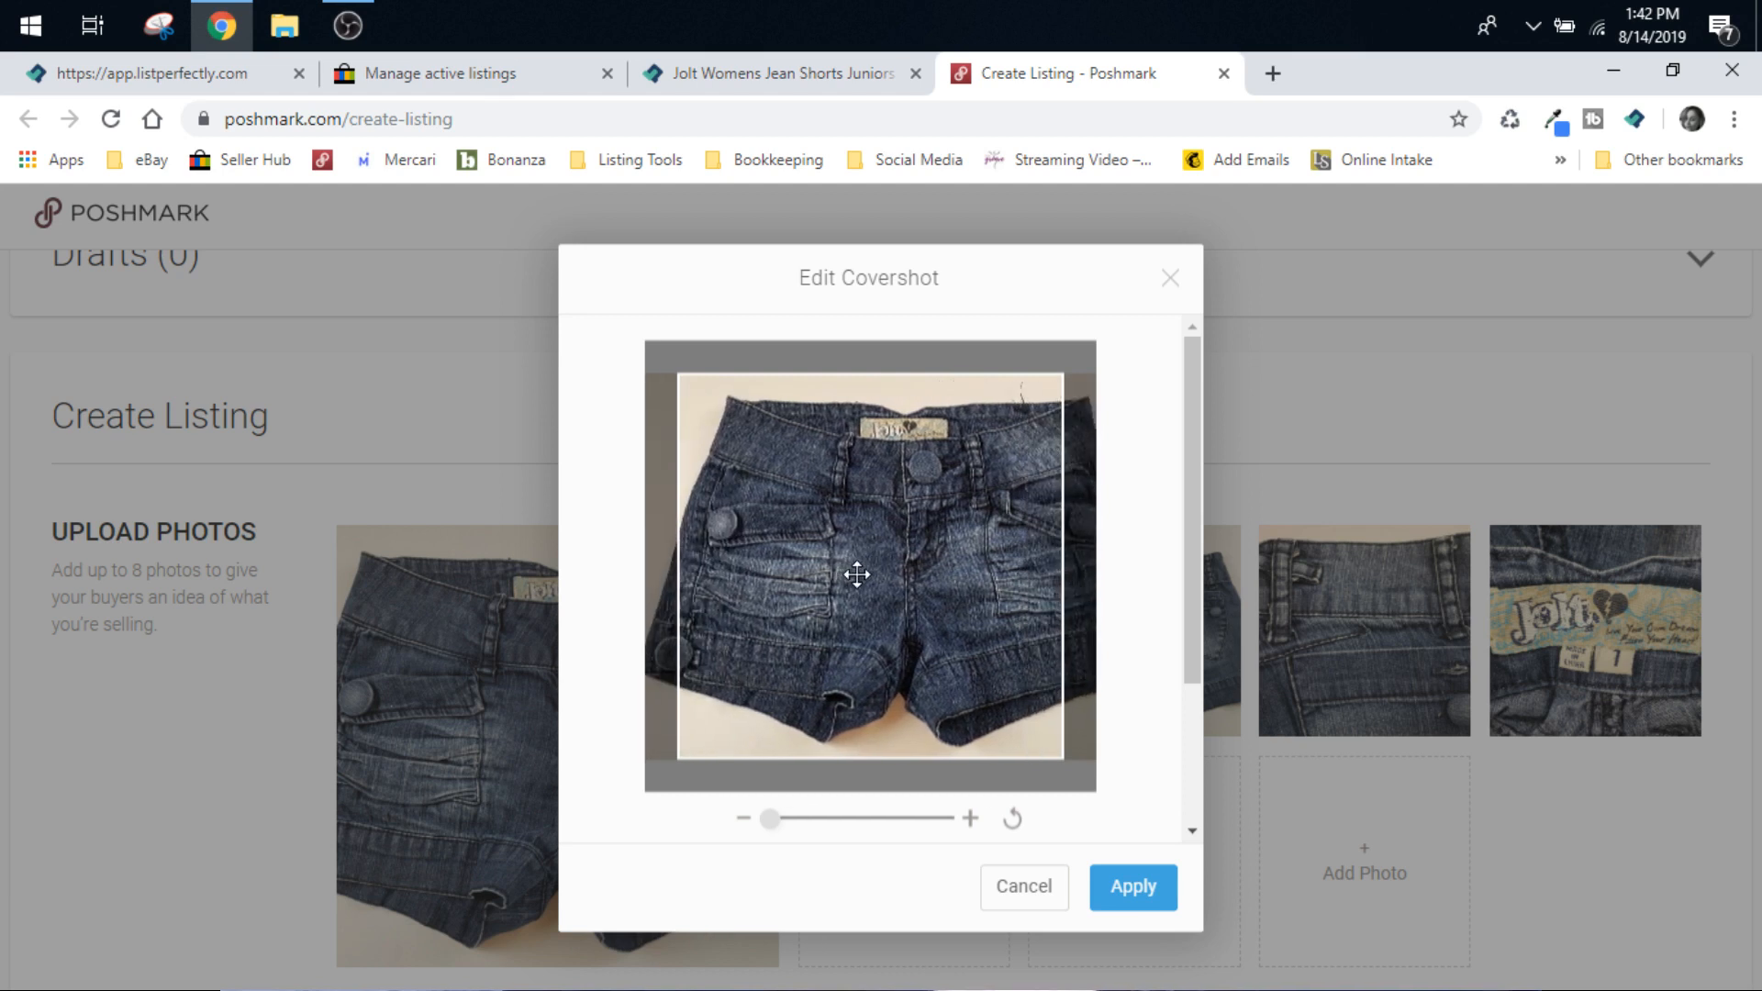
drag(857, 574, 880, 529)
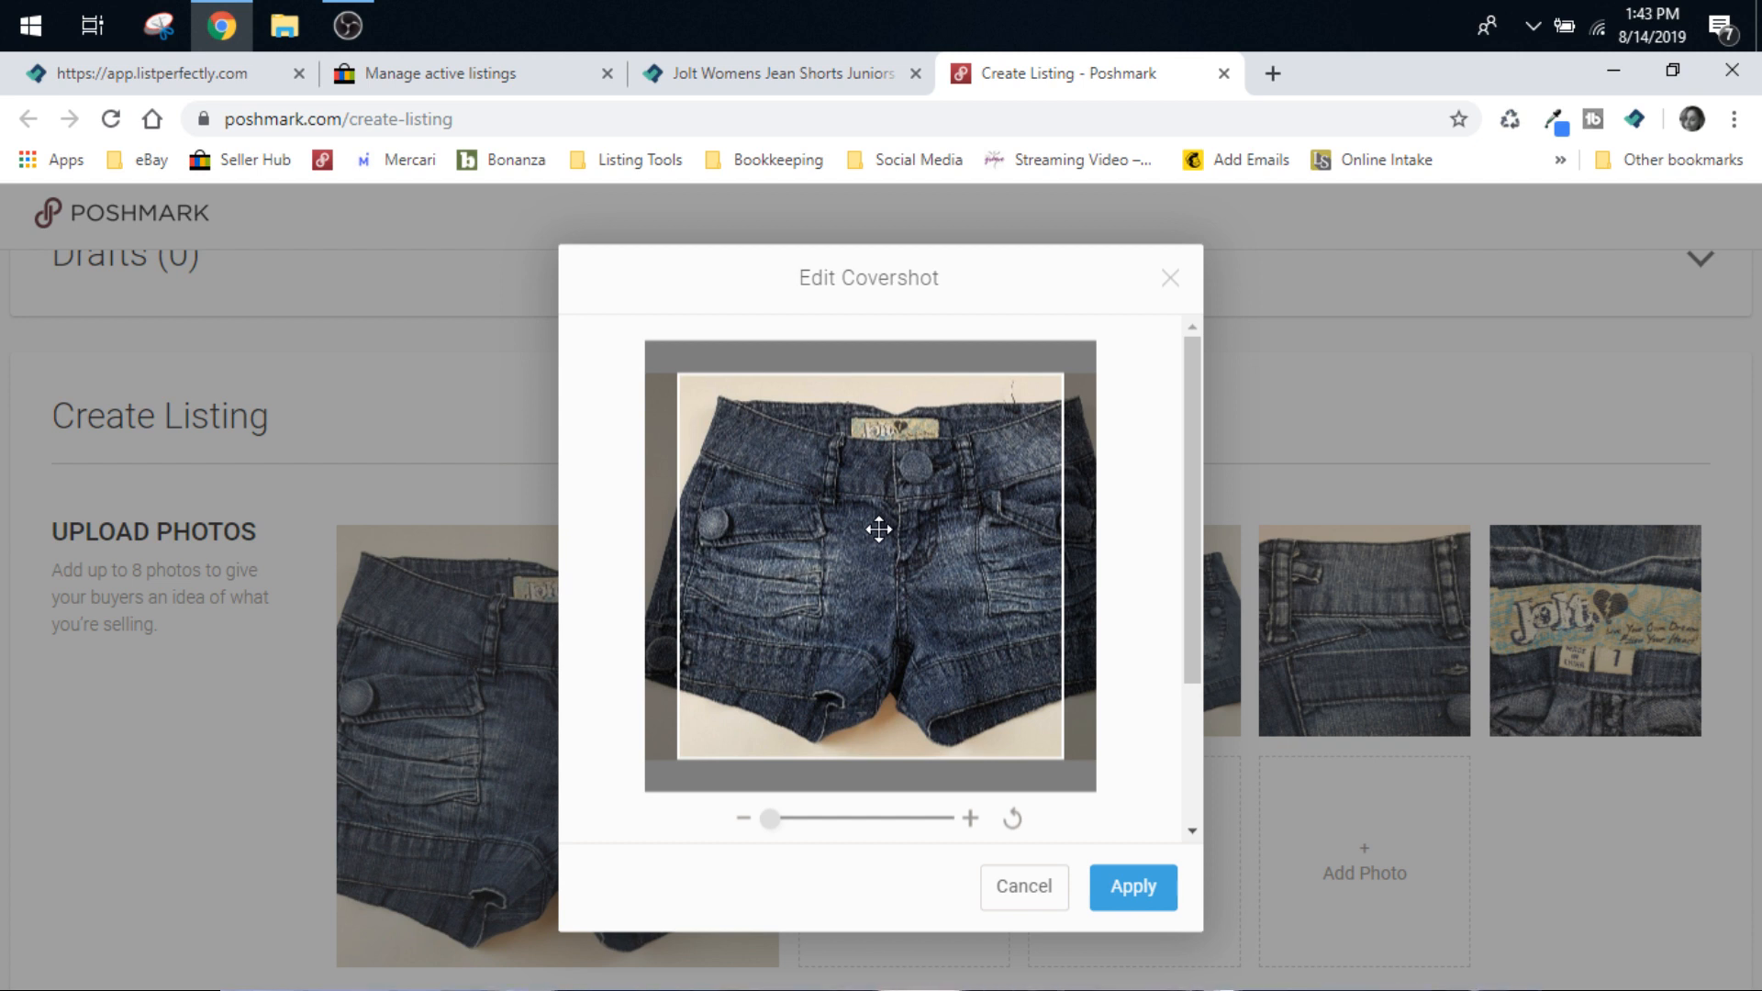
drag(879, 529, 1046, 640)
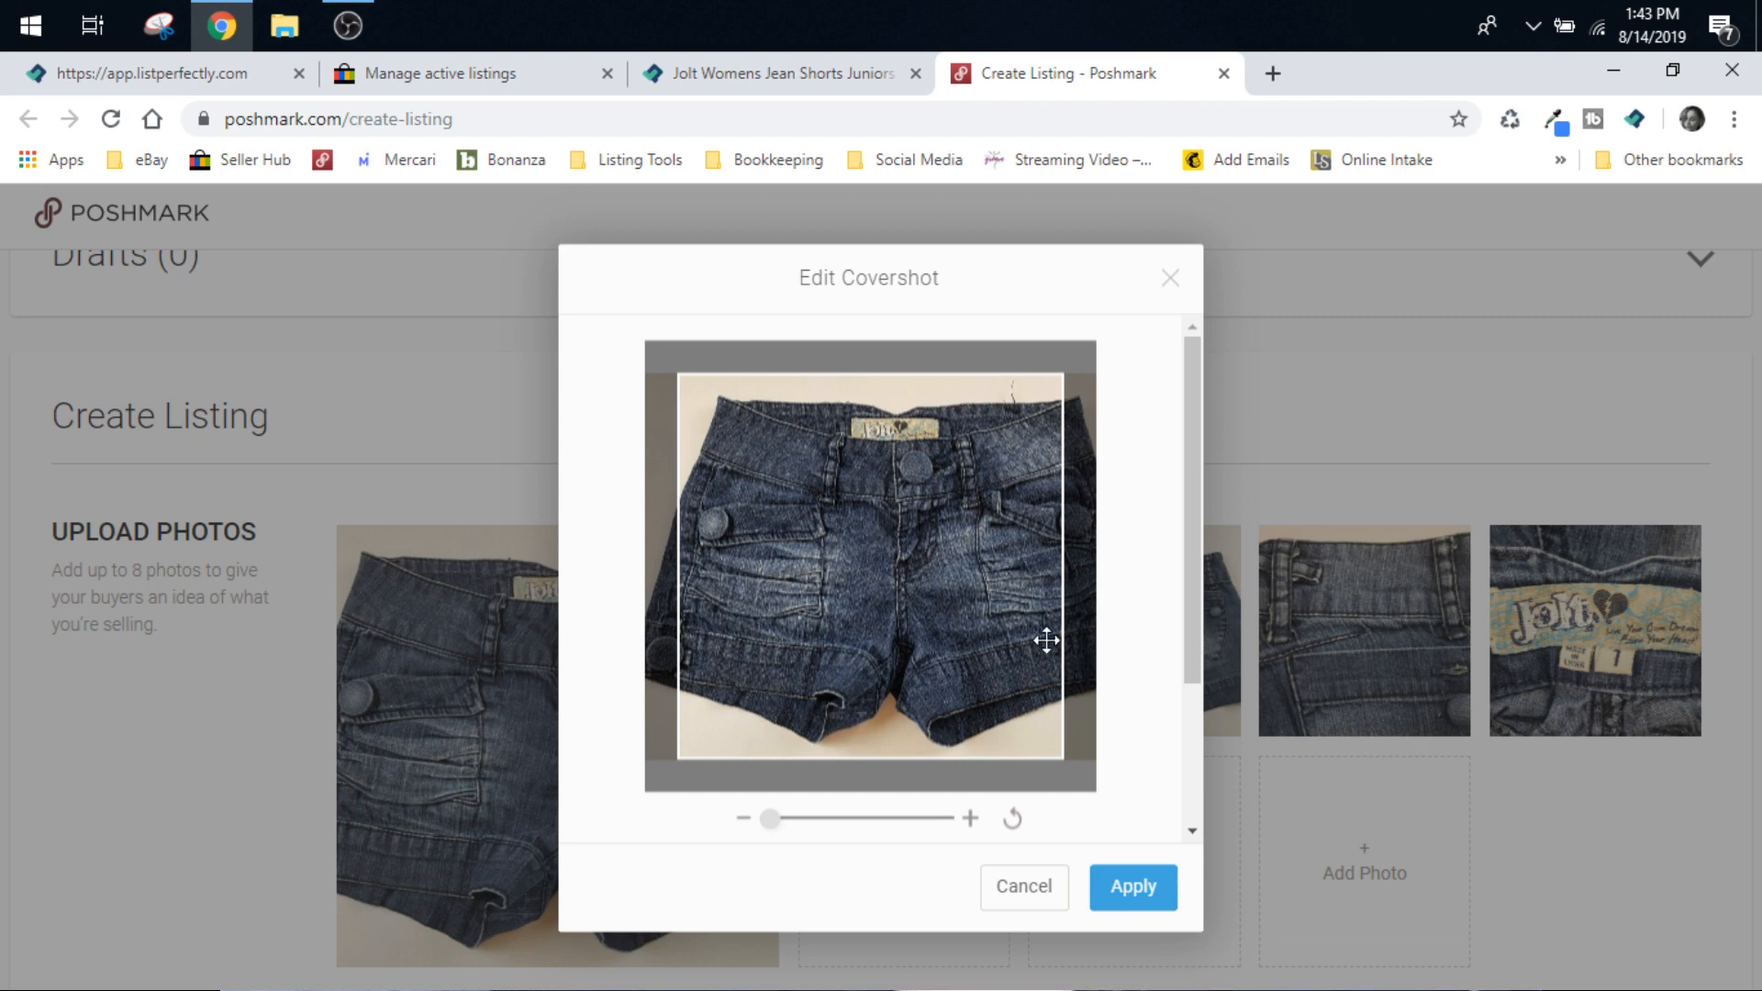
click(1129, 886)
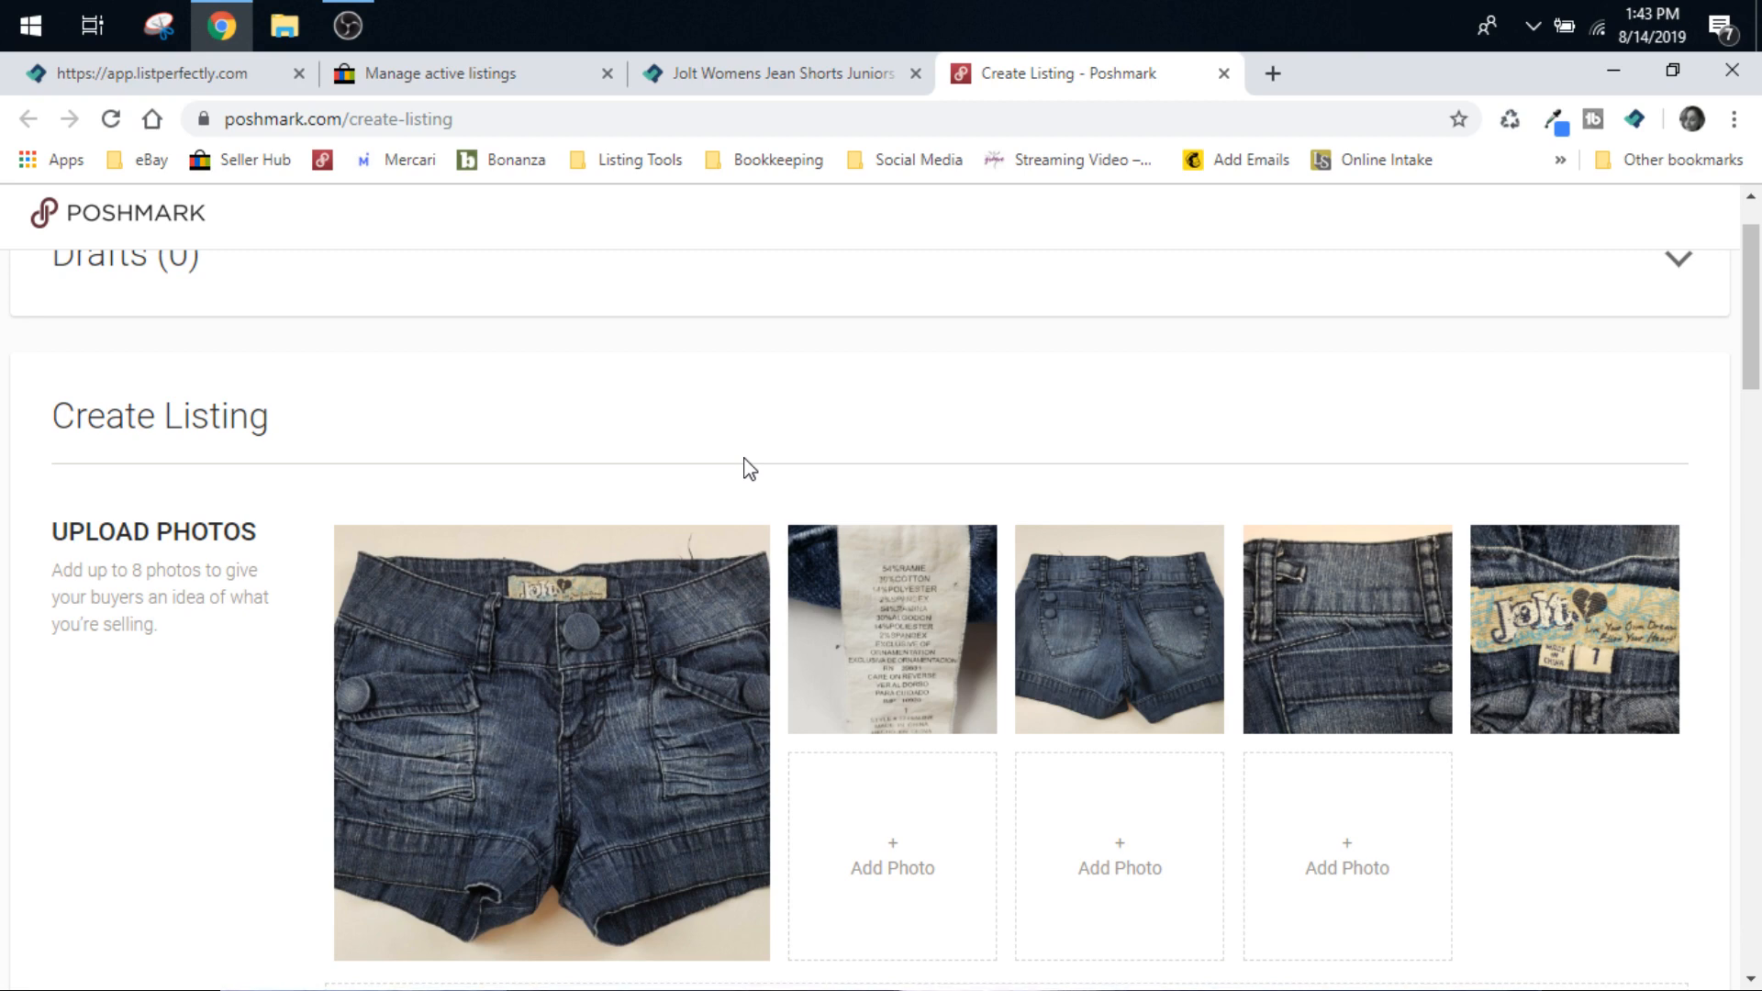
Return to eBay active listings and search the page for 'august' custom labels.
click(469, 74)
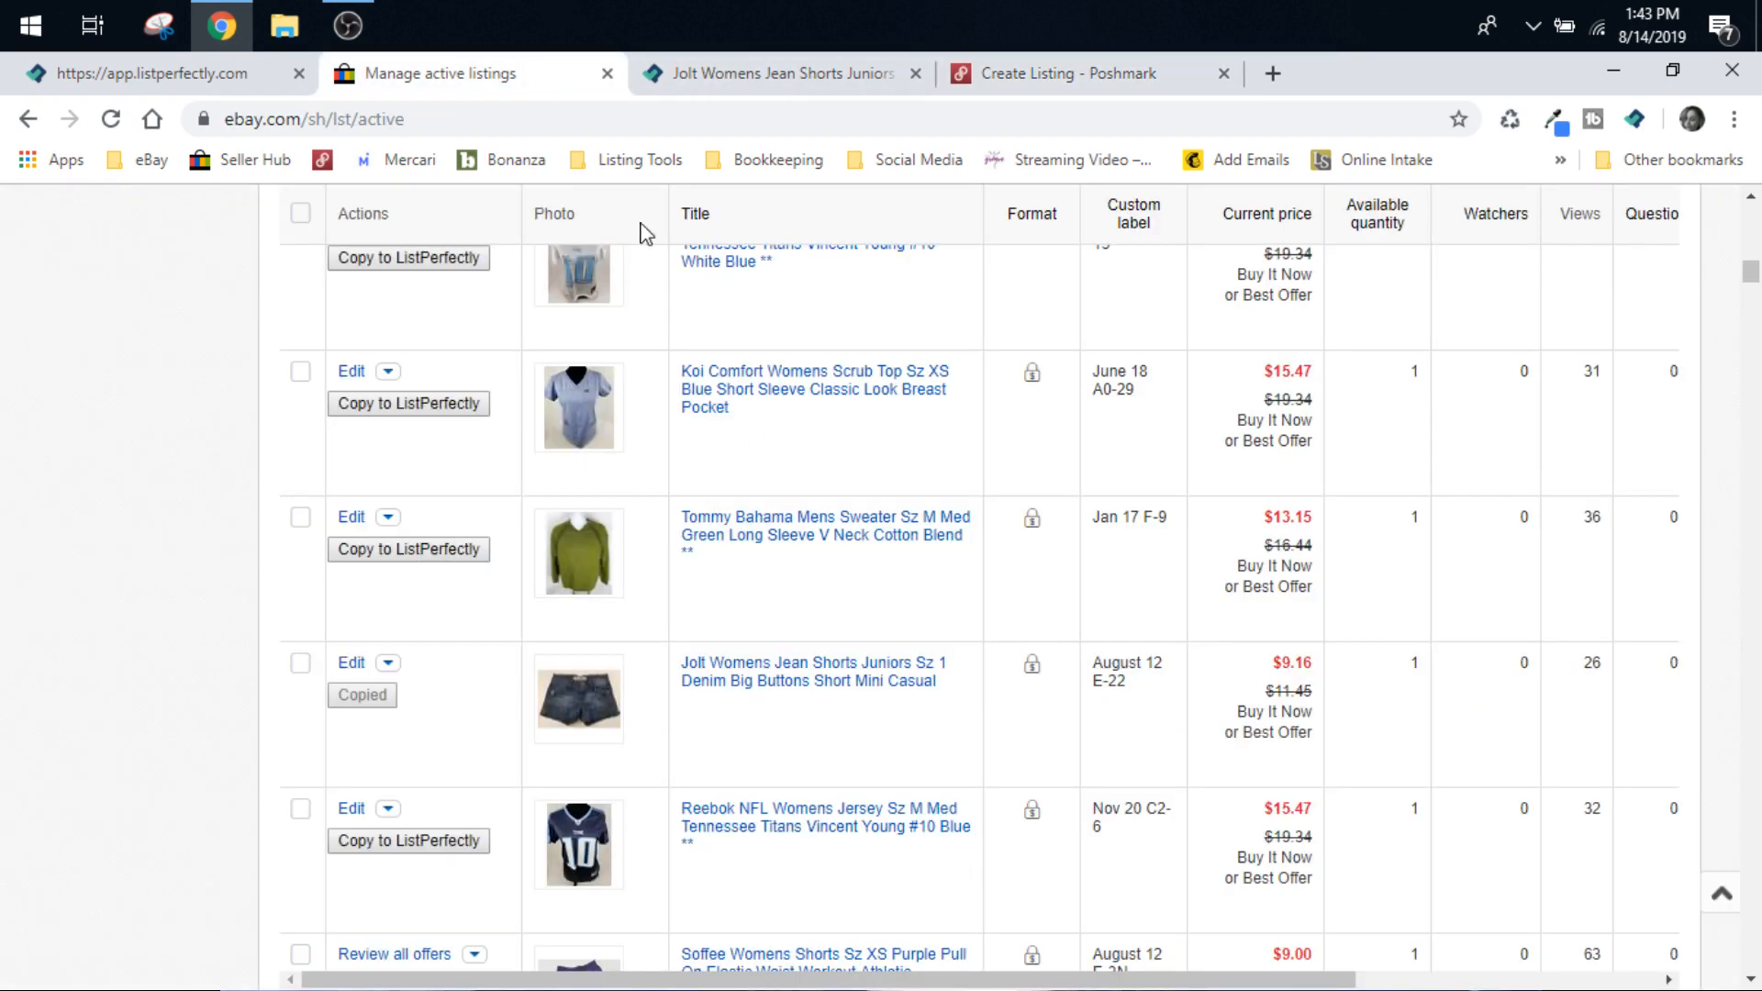
scroll(down, 3)
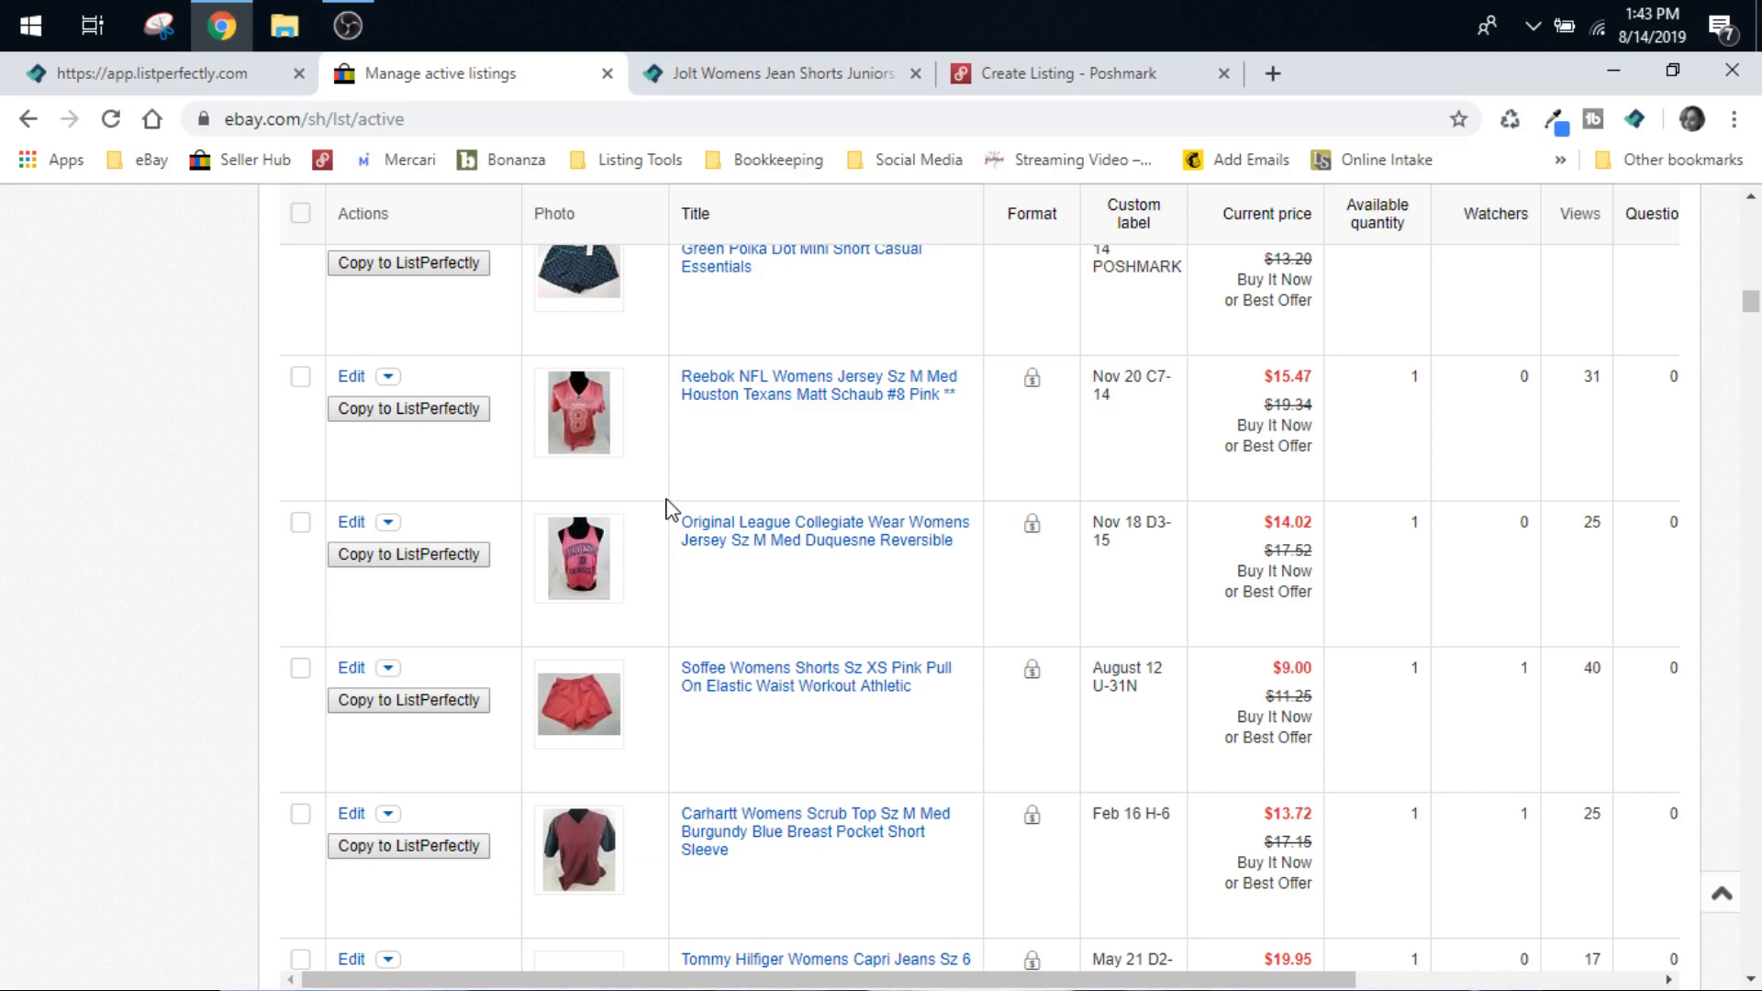
scroll(down, 3)
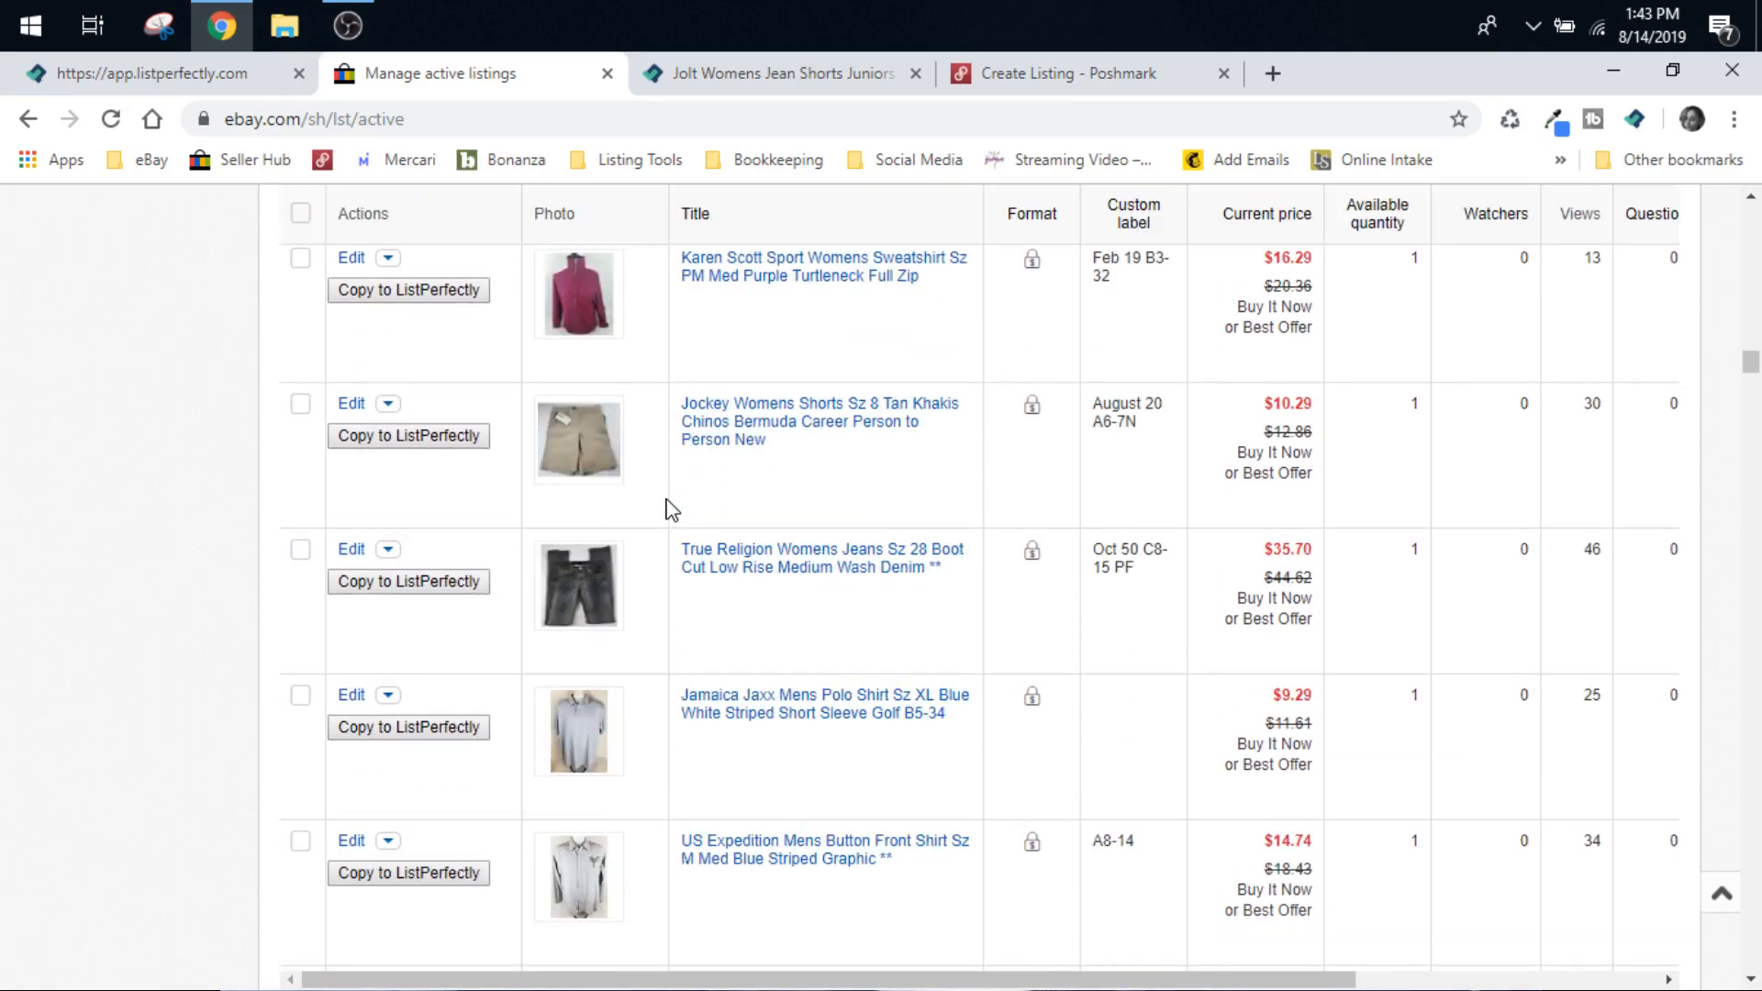
text(august)
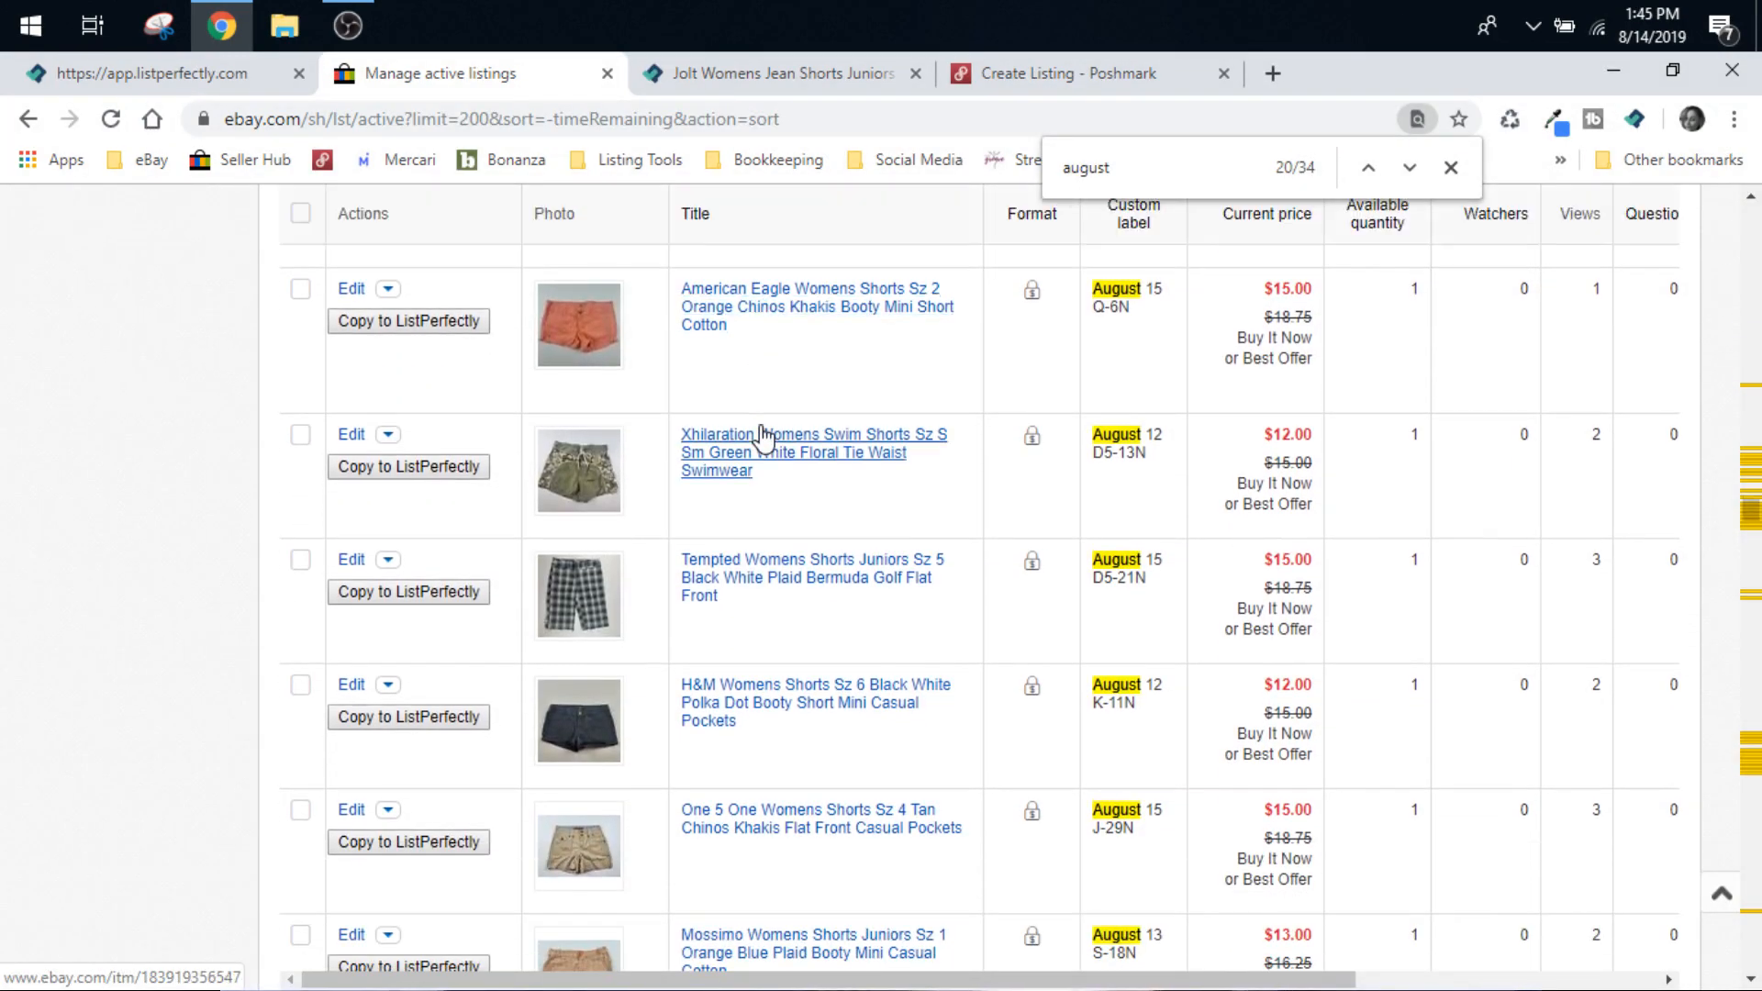
mouse_move(791, 514)
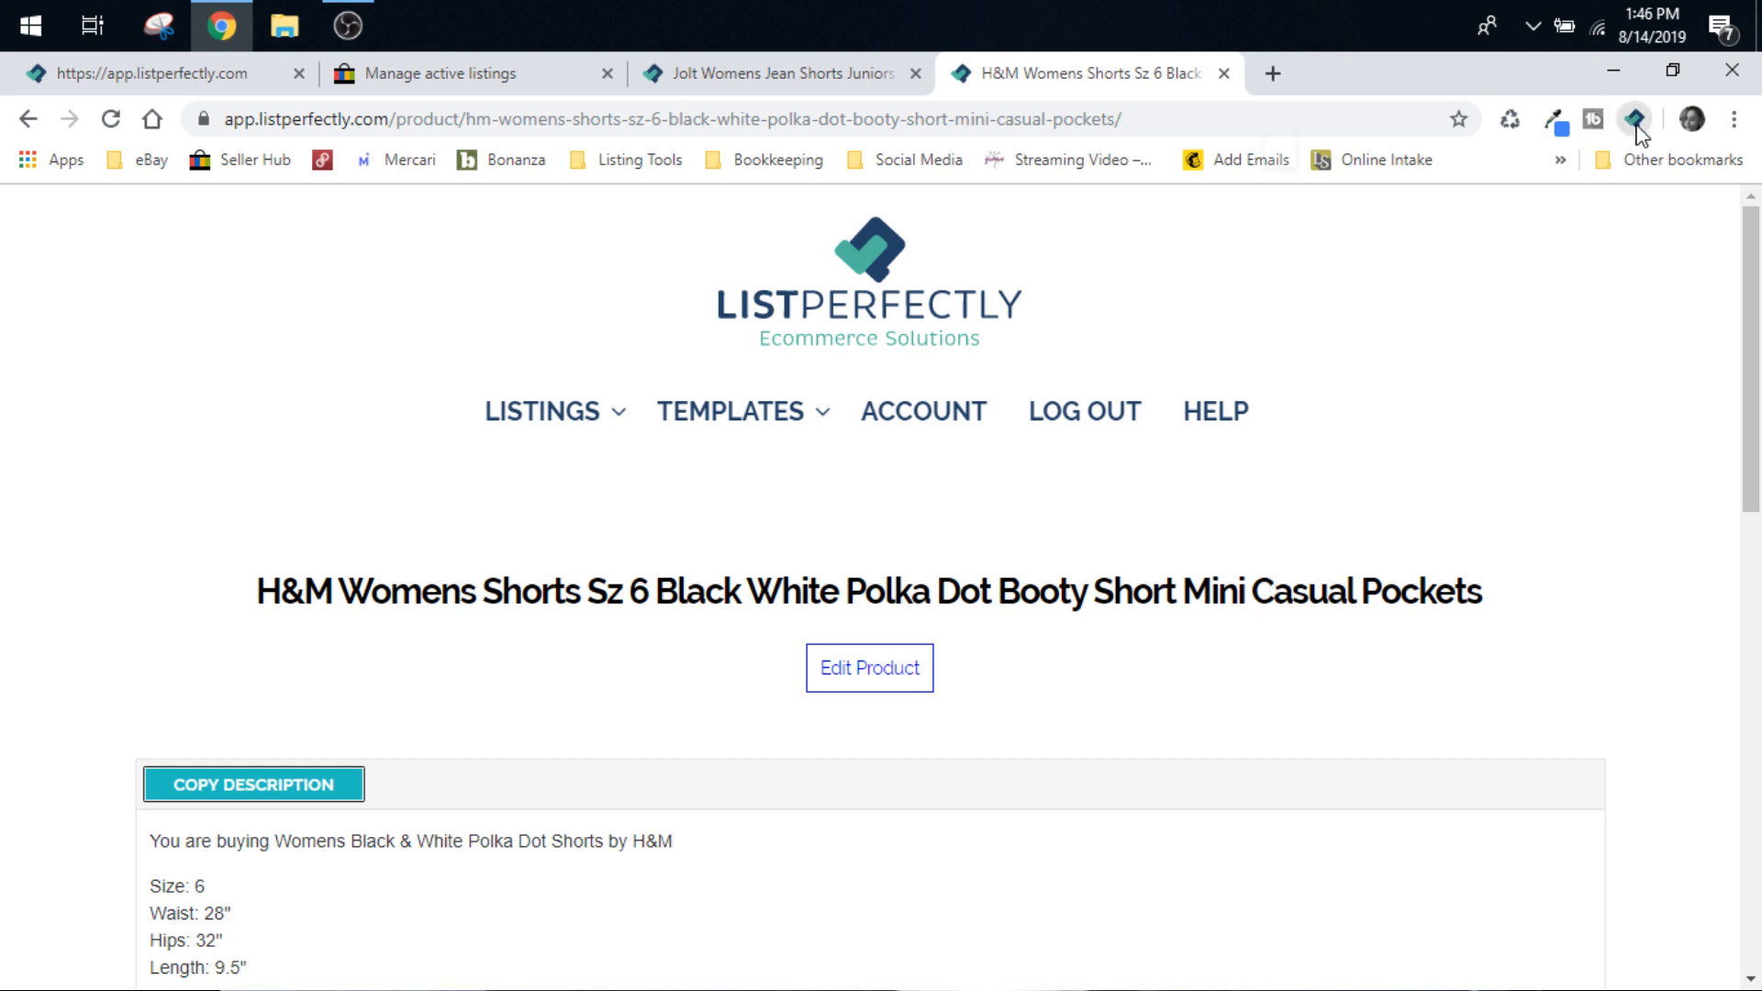
Copy the H&M polka dot shorts listing to Poshmark from the List Perfectly extension.
click(1633, 119)
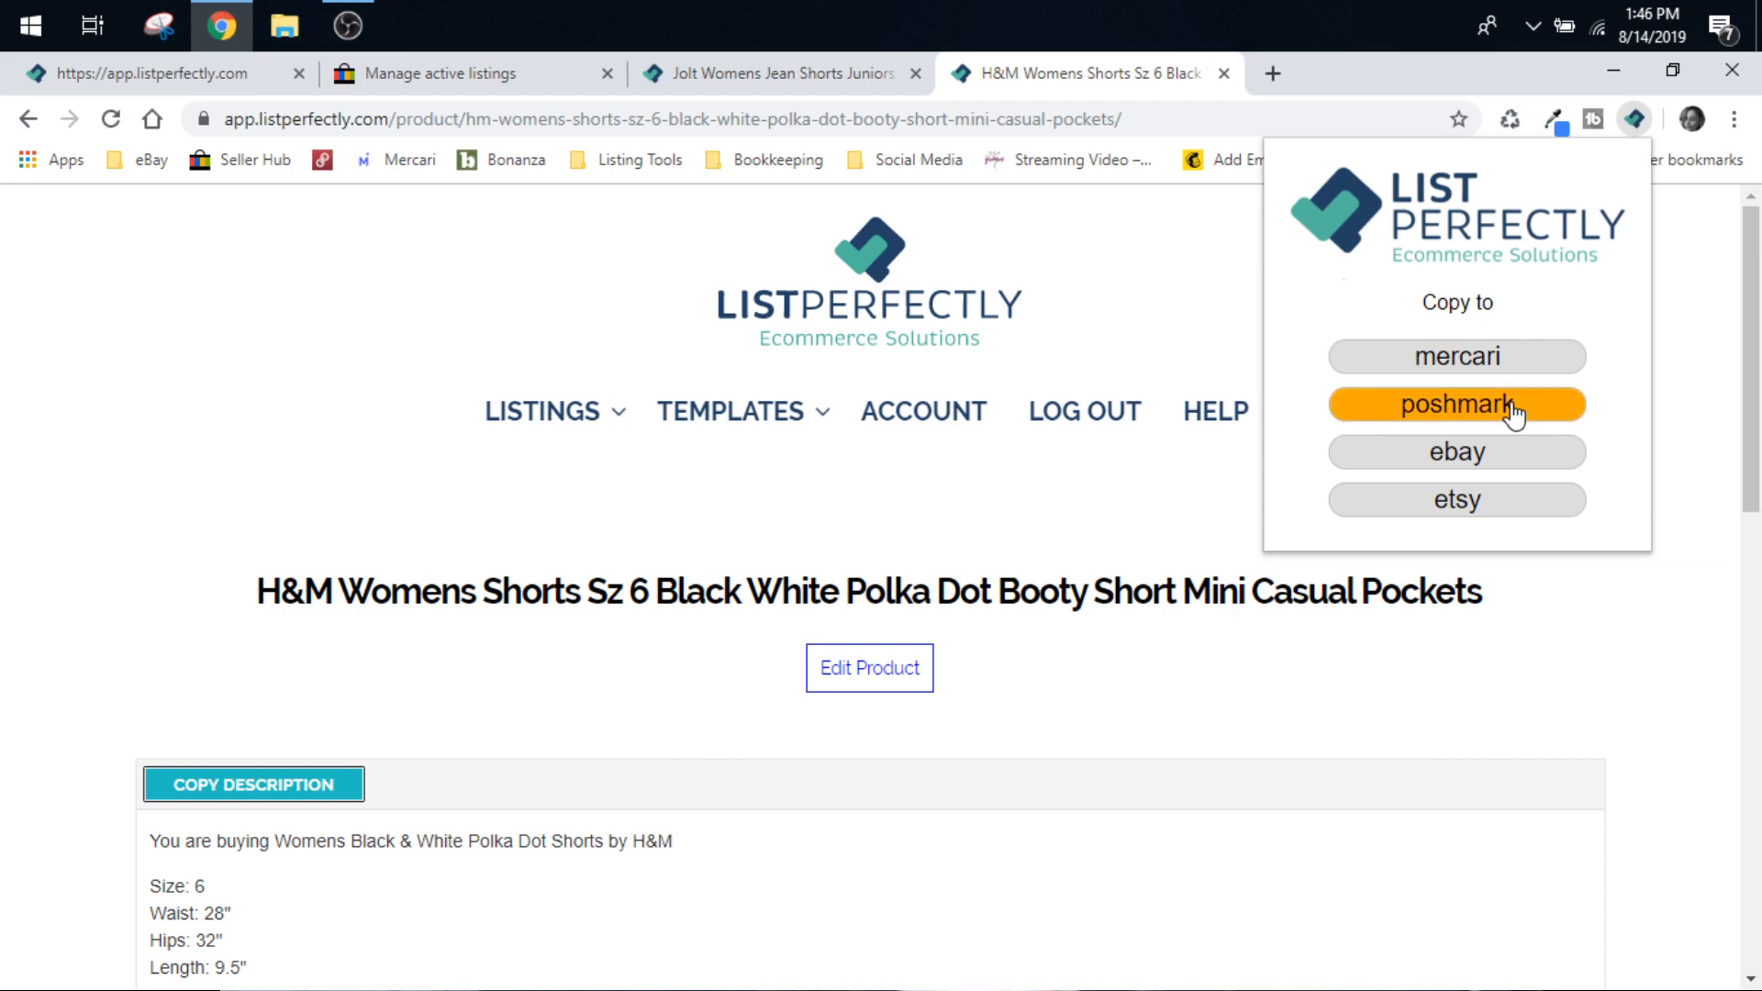
click(1456, 404)
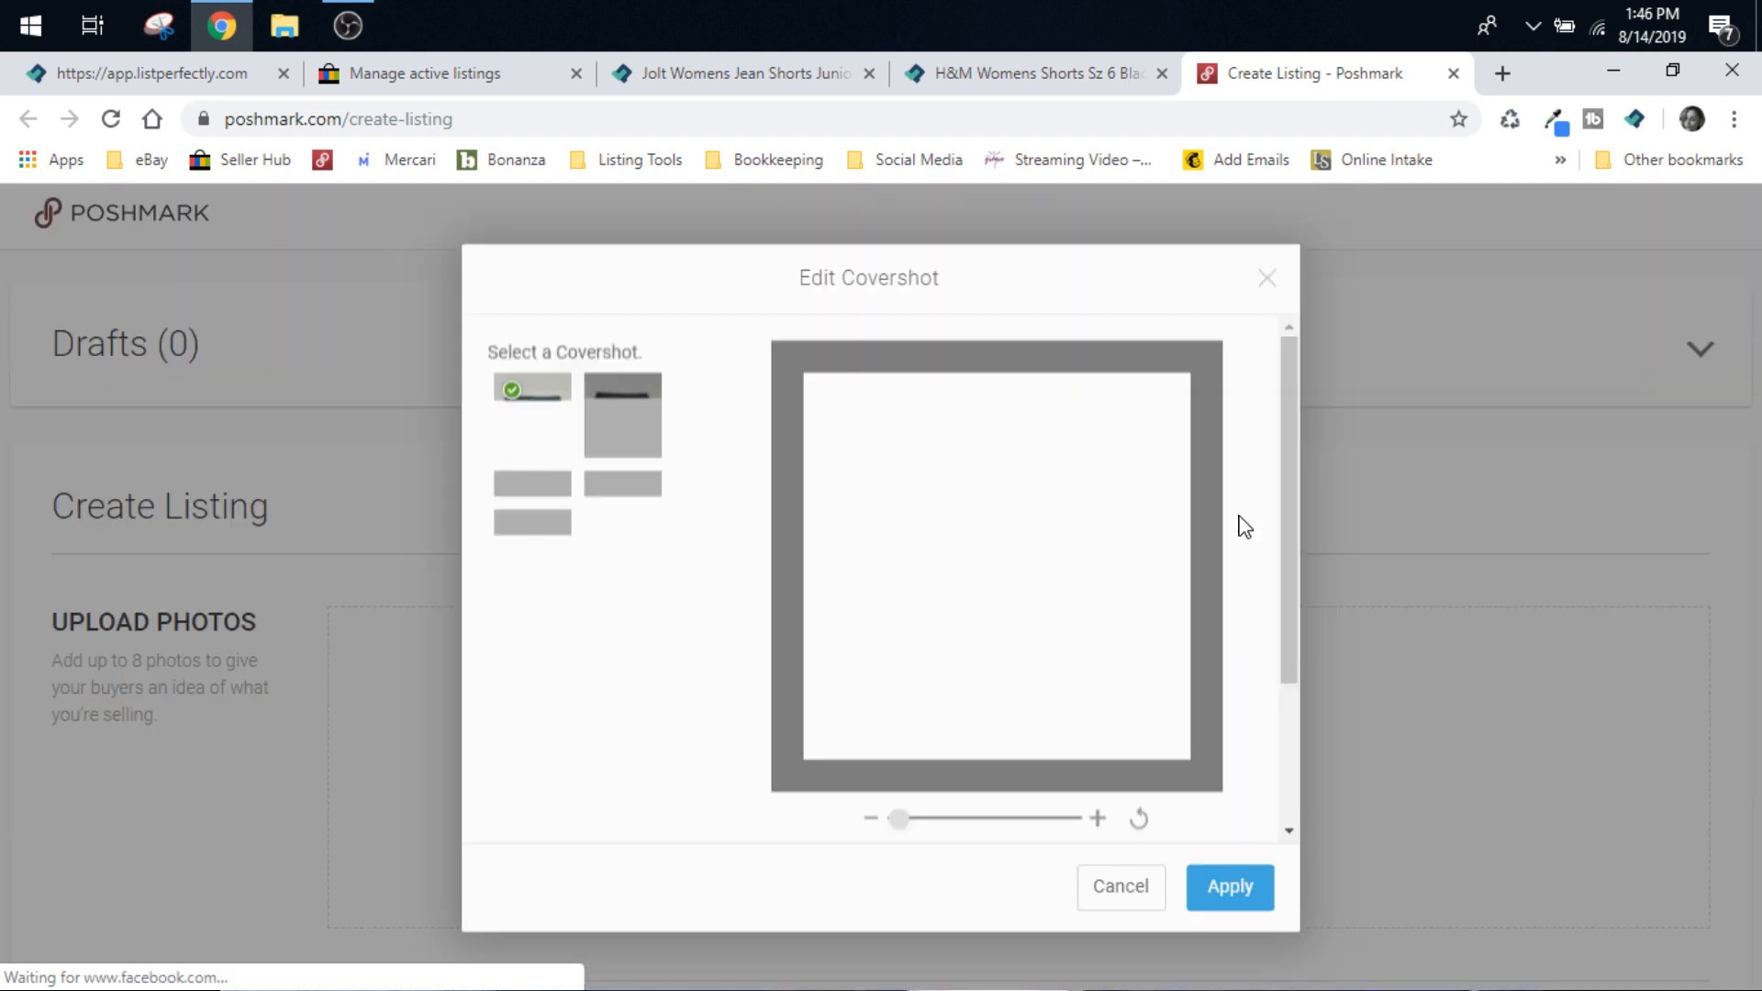
Redo the cover photo for the H&M shorts in Poshmark's cover photo editor.
click(1228, 886)
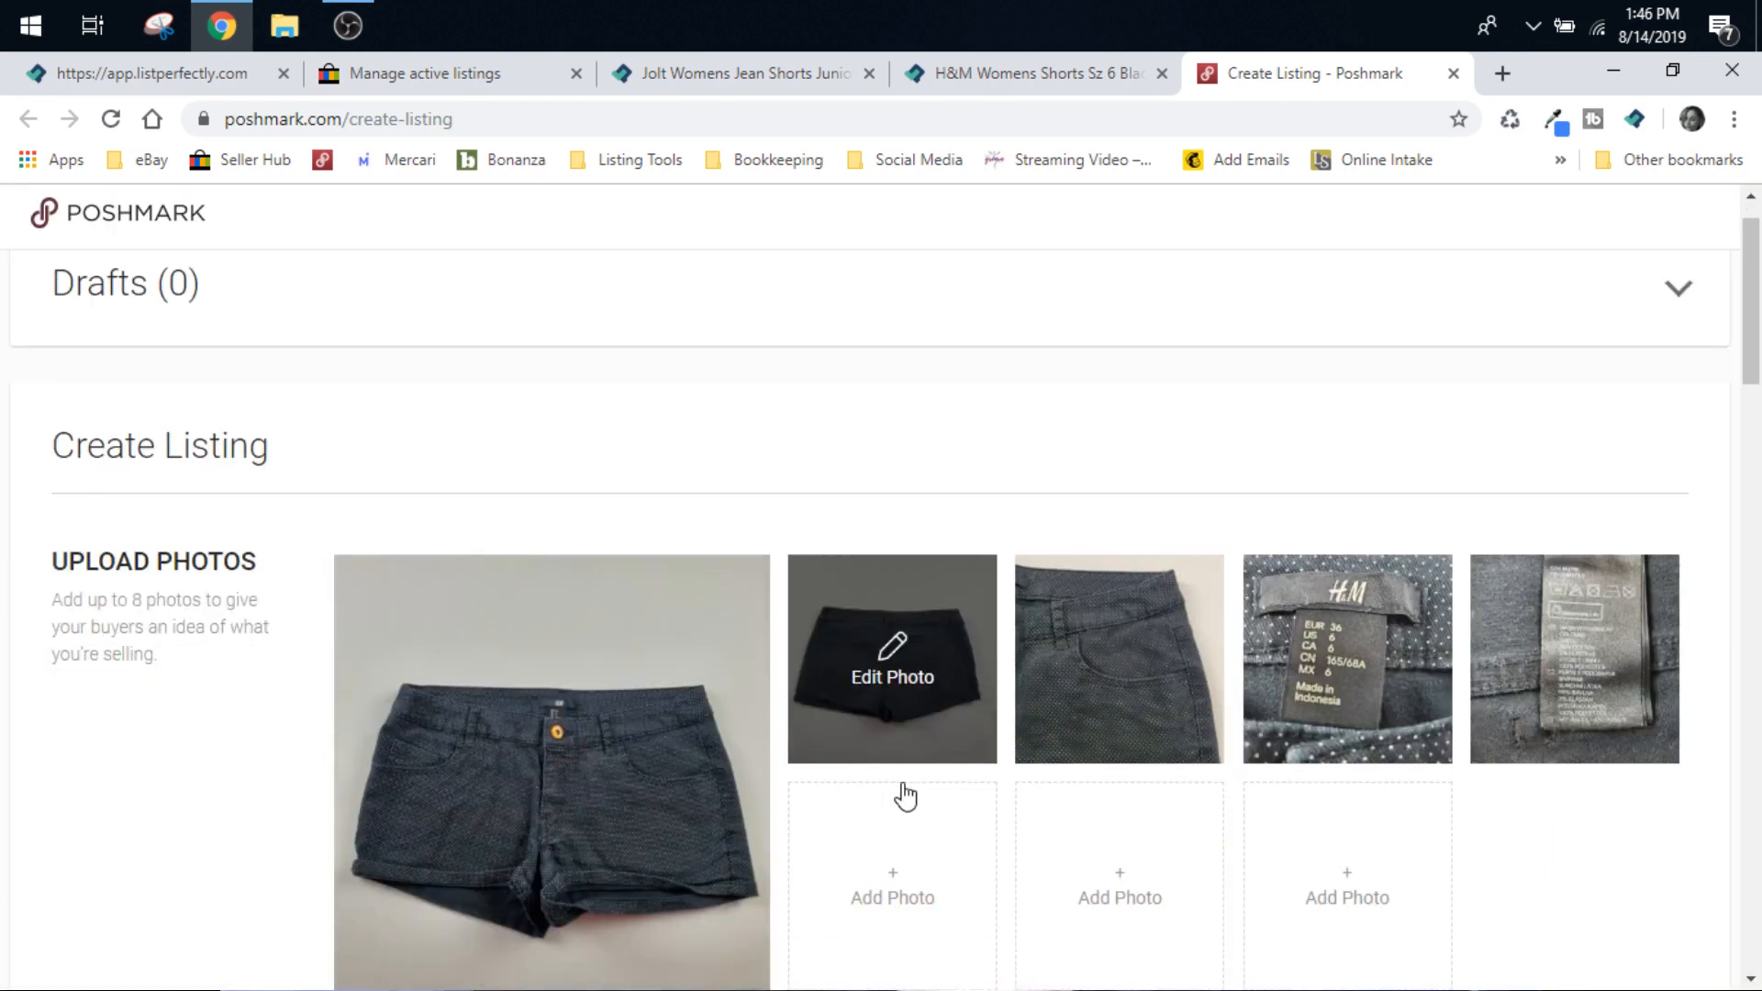
click(891, 659)
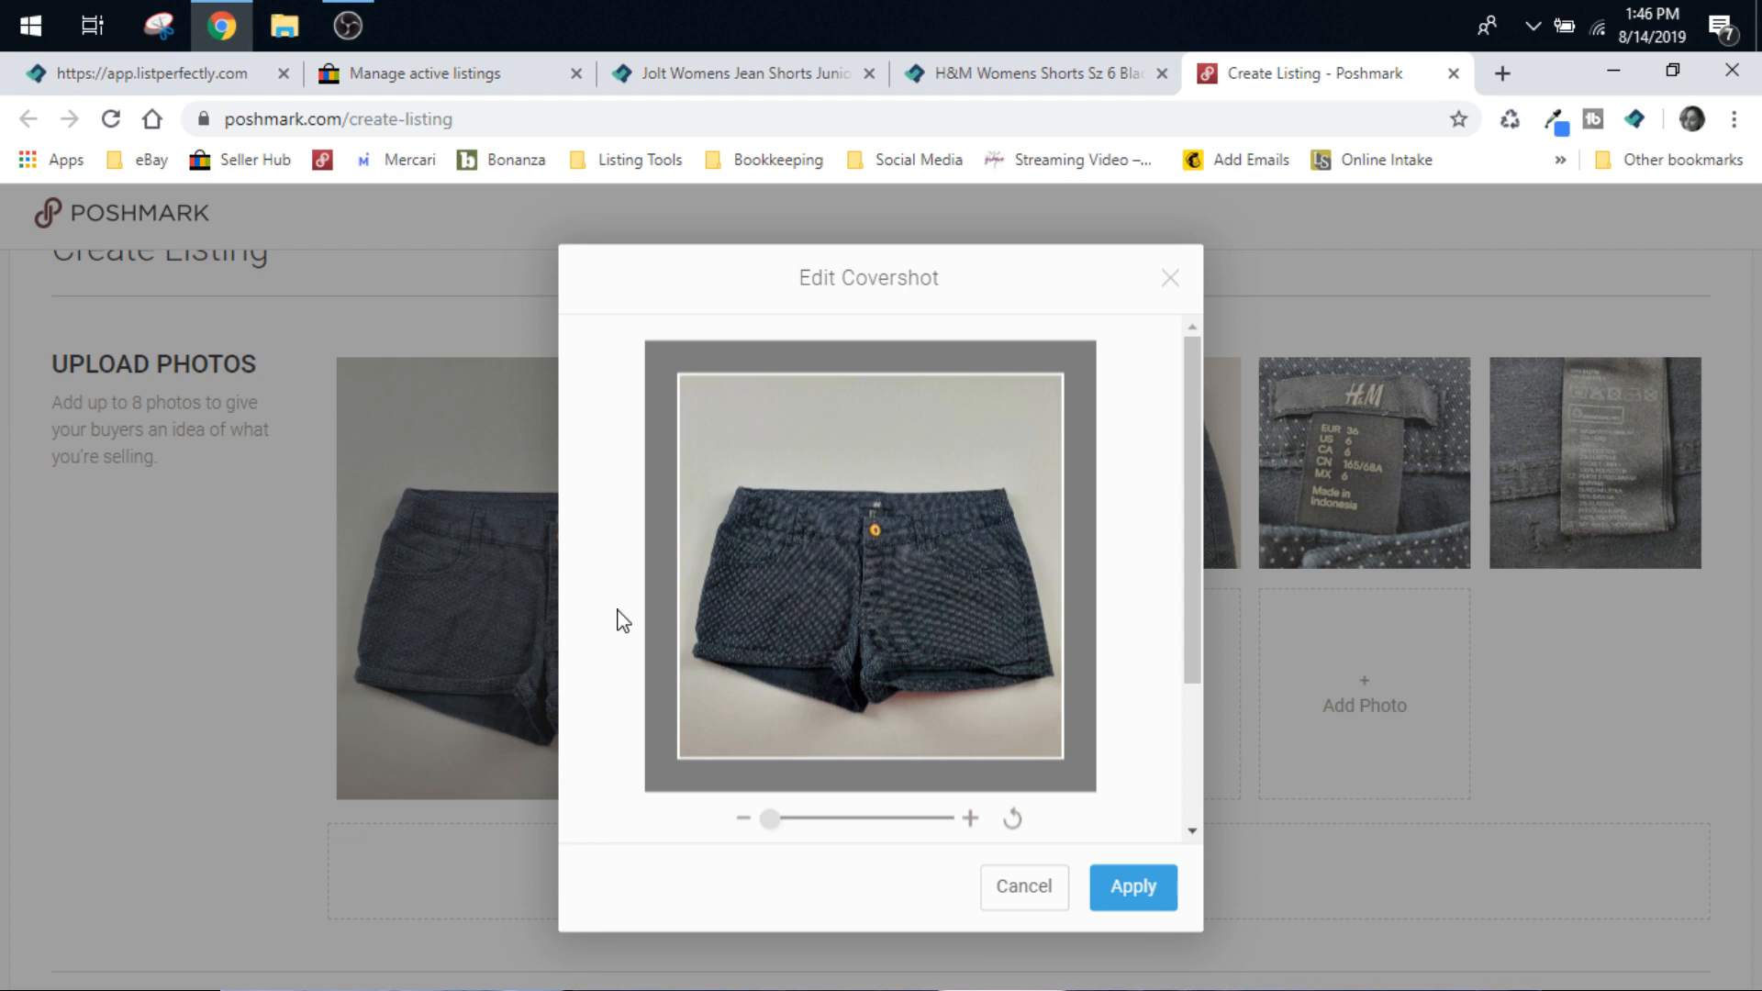
mouse_move(780, 562)
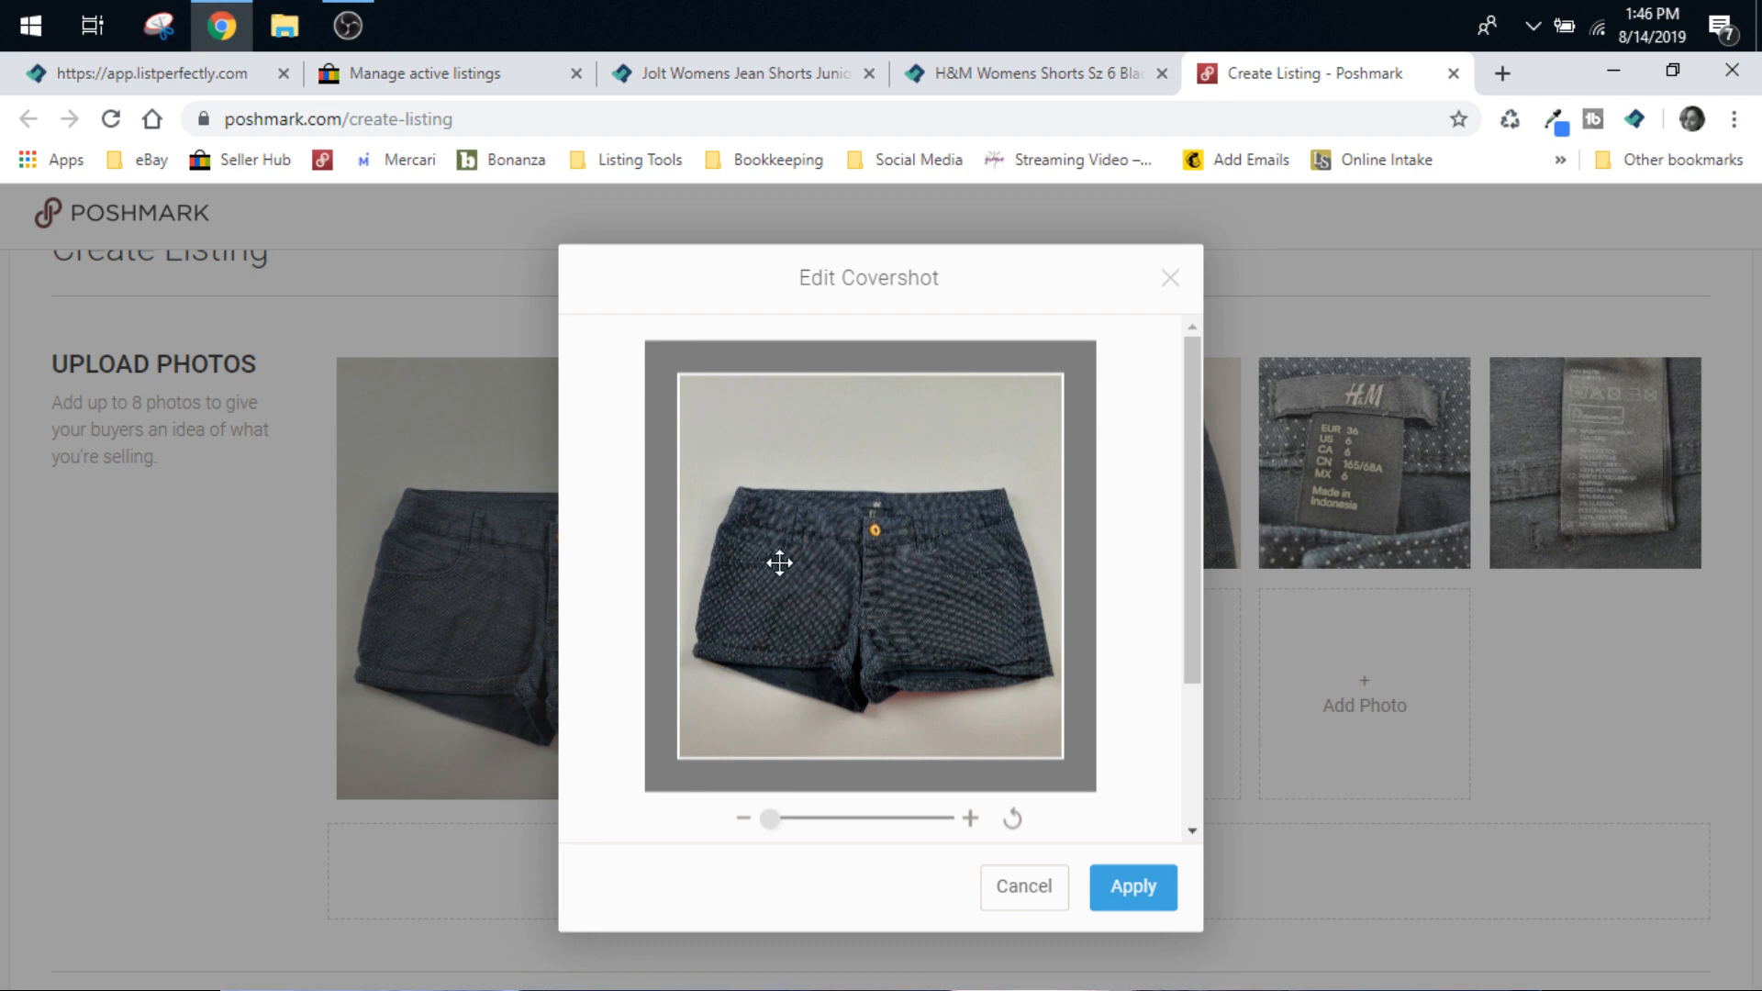
click(1130, 887)
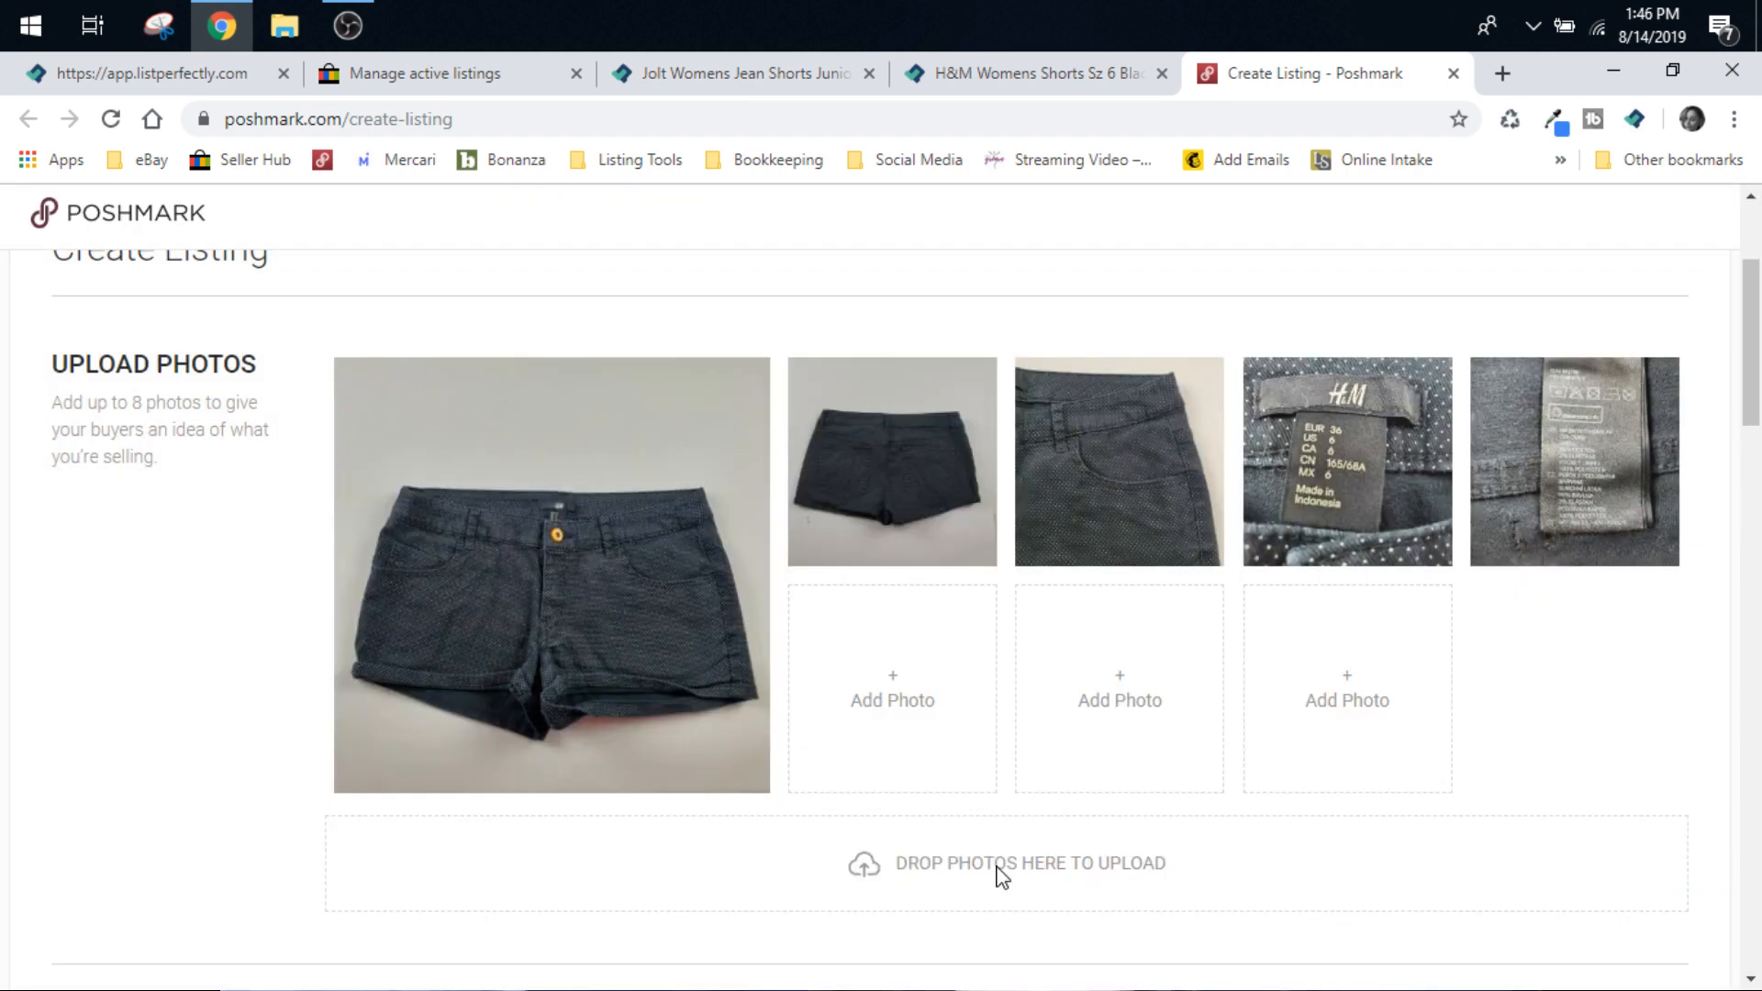
Review the draft's title, description, category and $12 price, then go back to eBay.
scroll(down, 3)
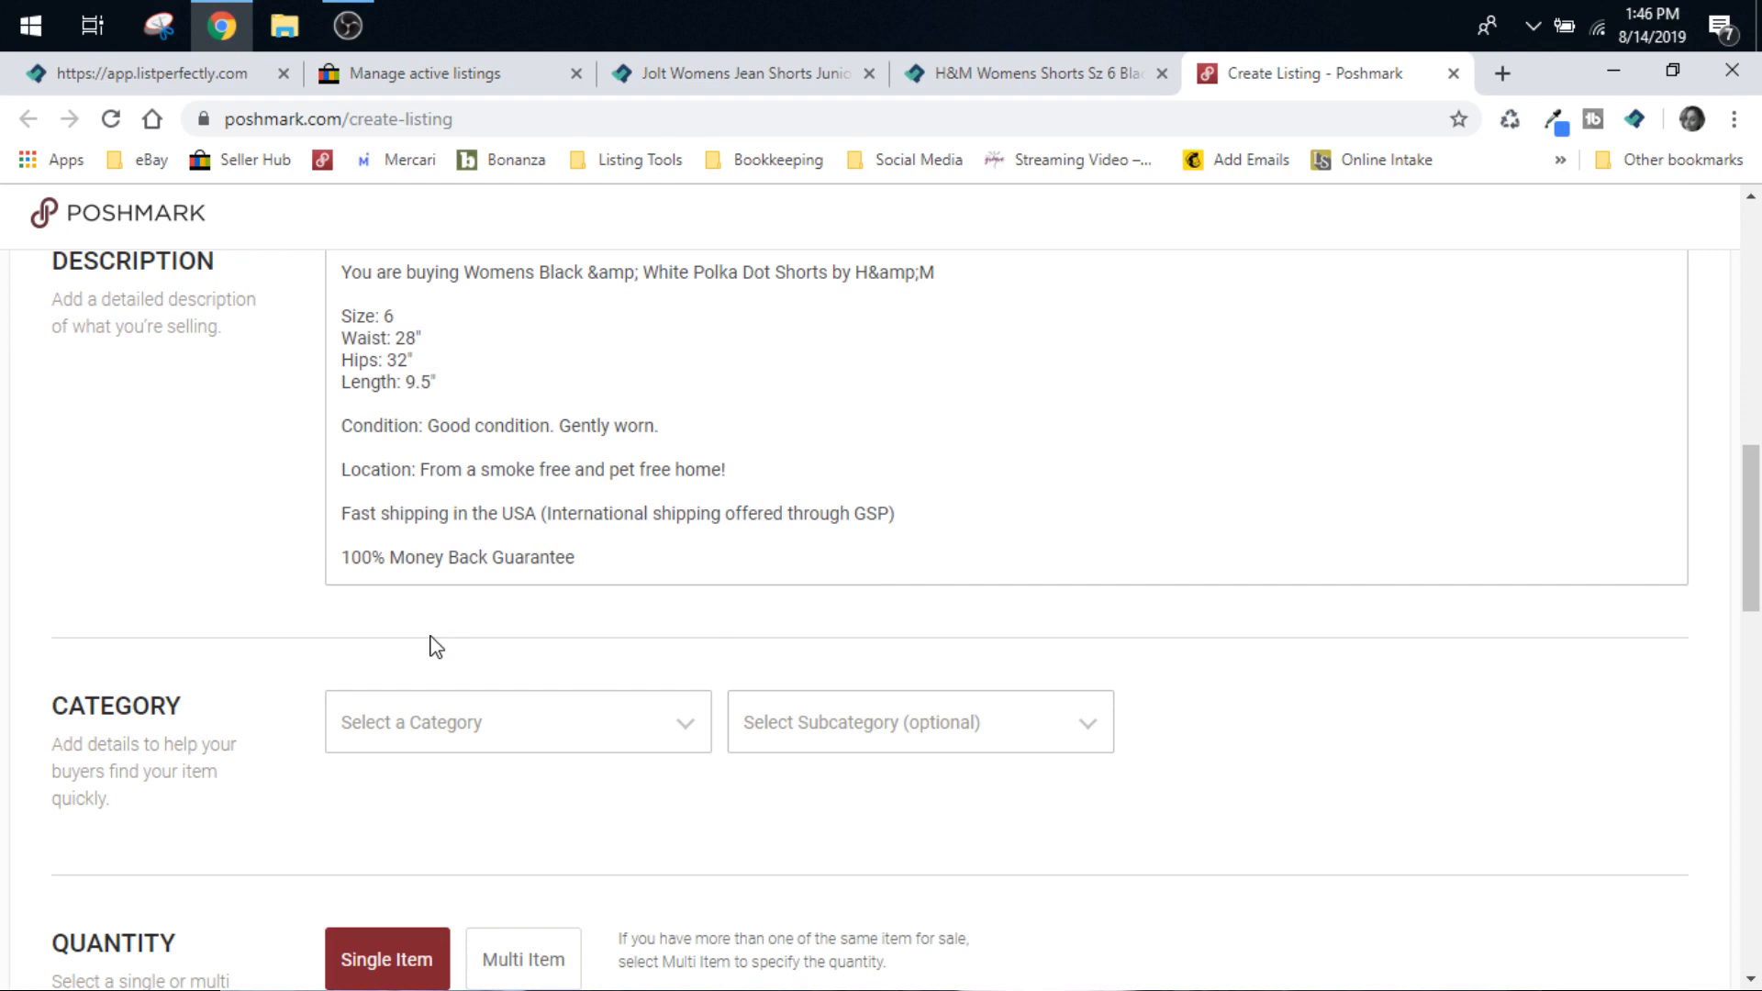
scroll(down, 3)
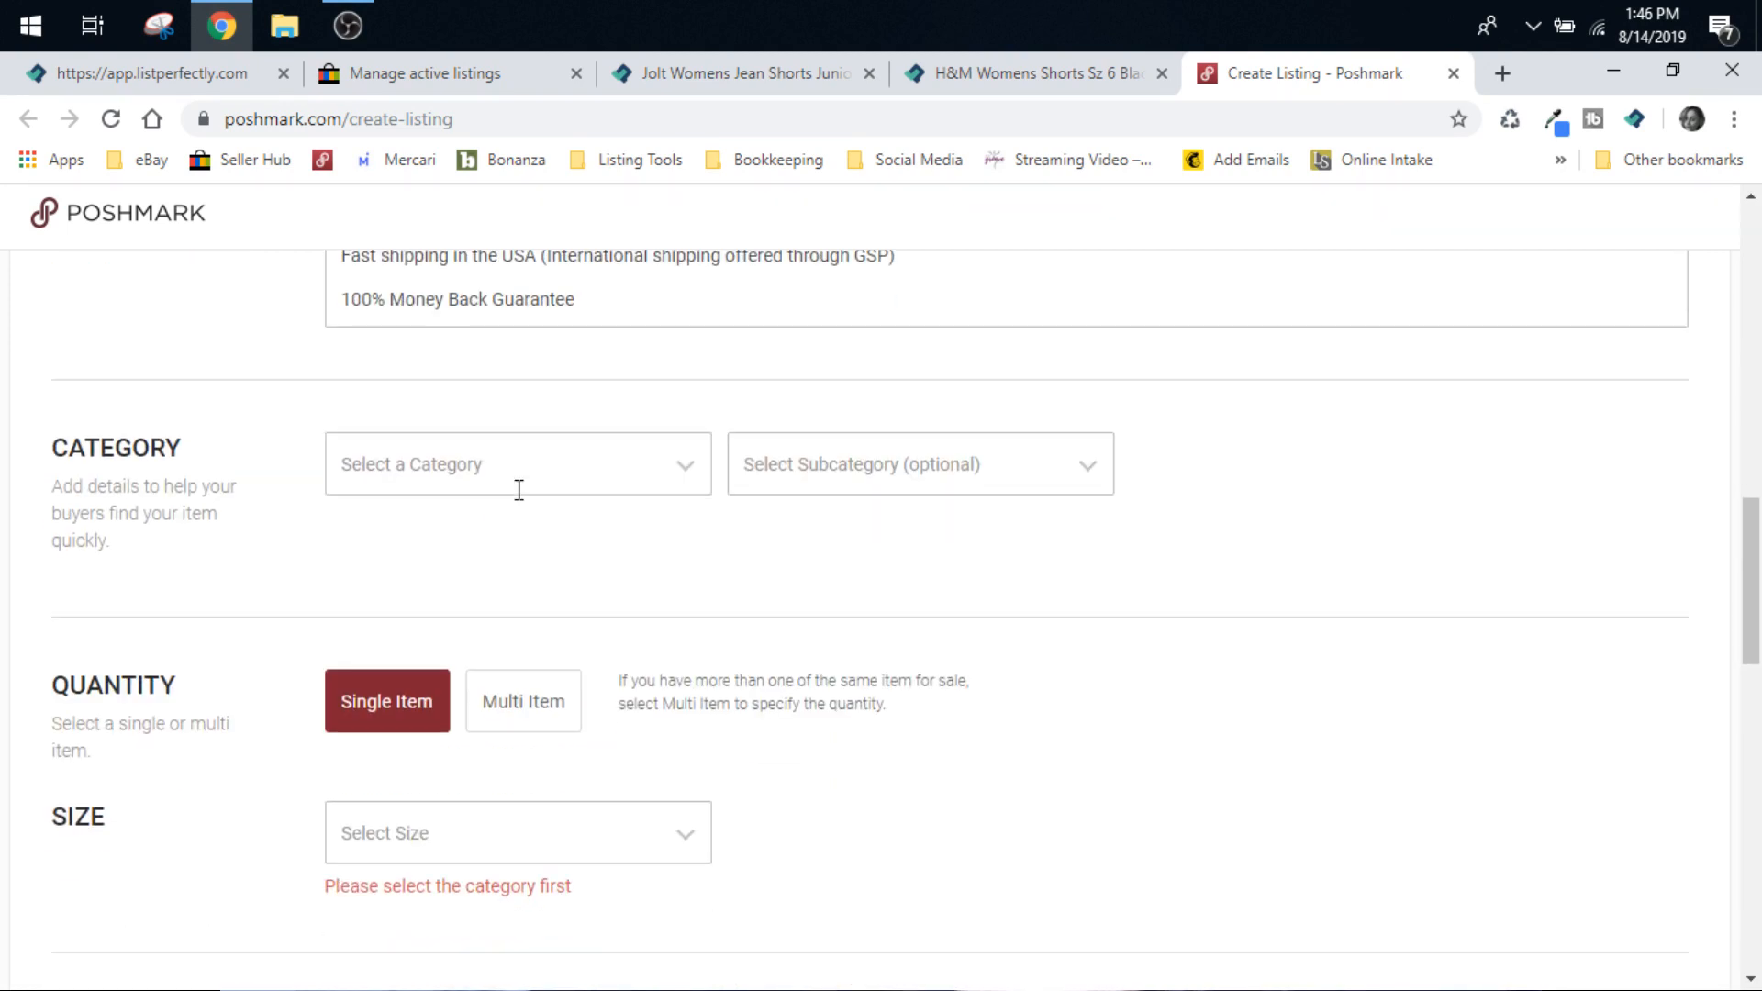
scroll(down, 3)
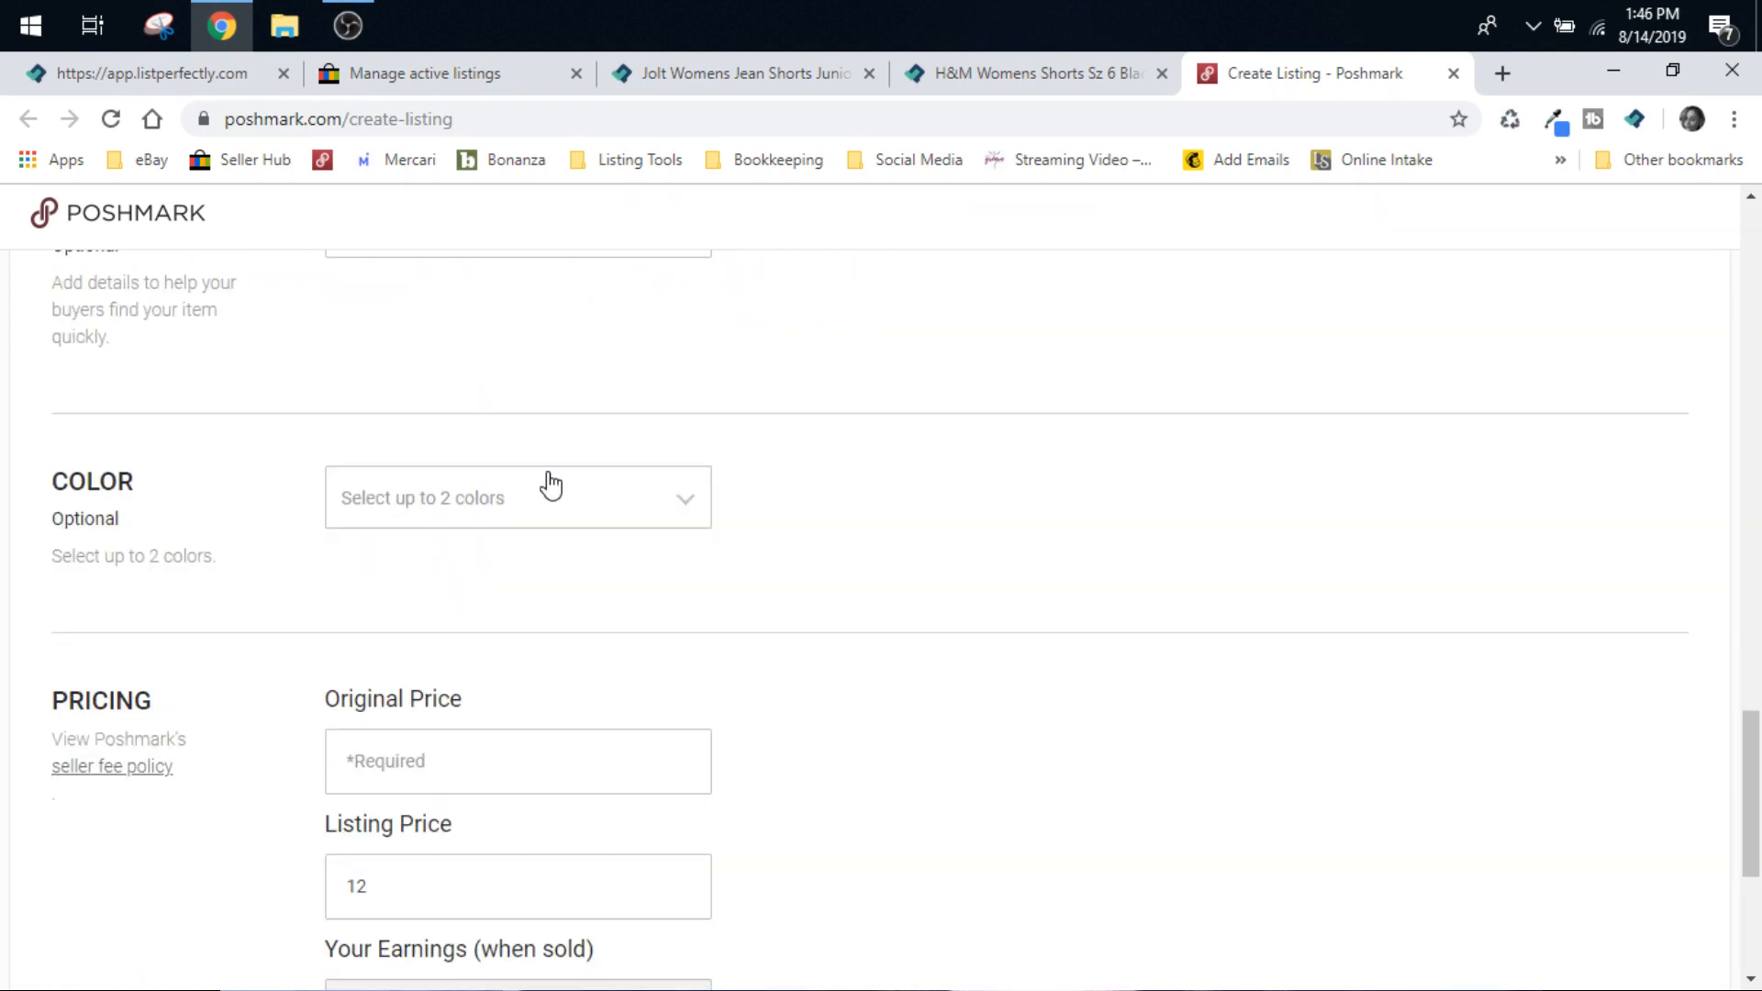
scroll(down, 3)
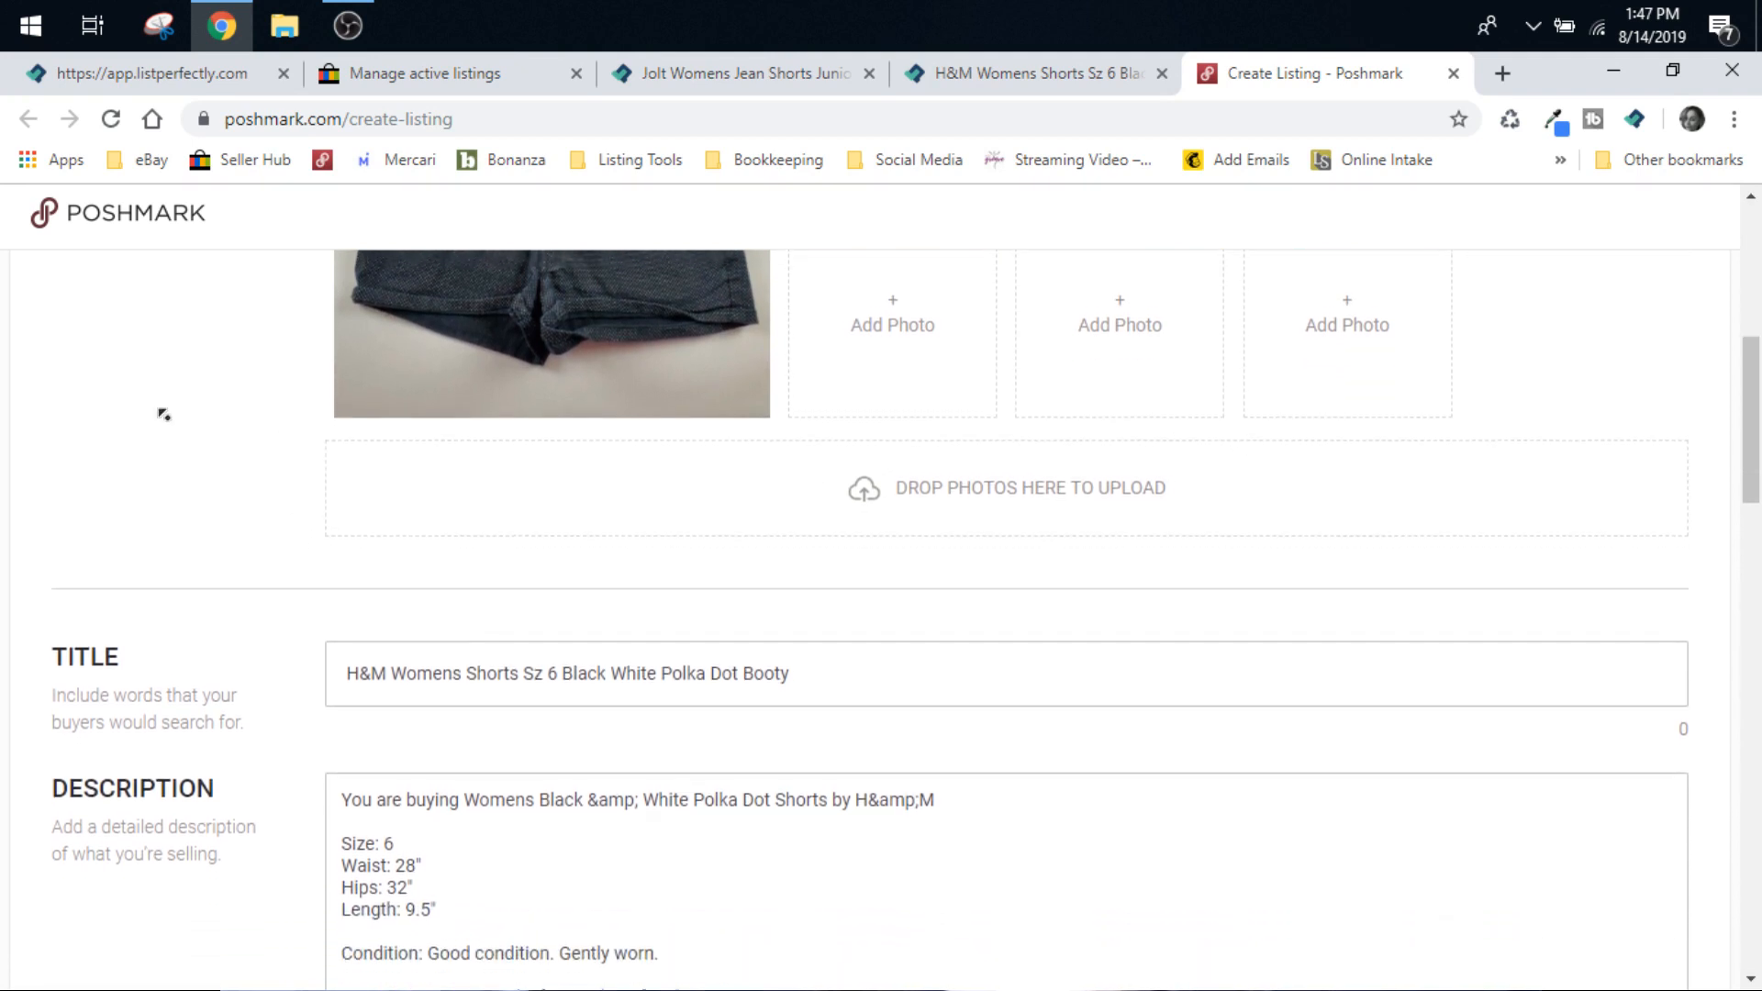
scroll(up, 3)
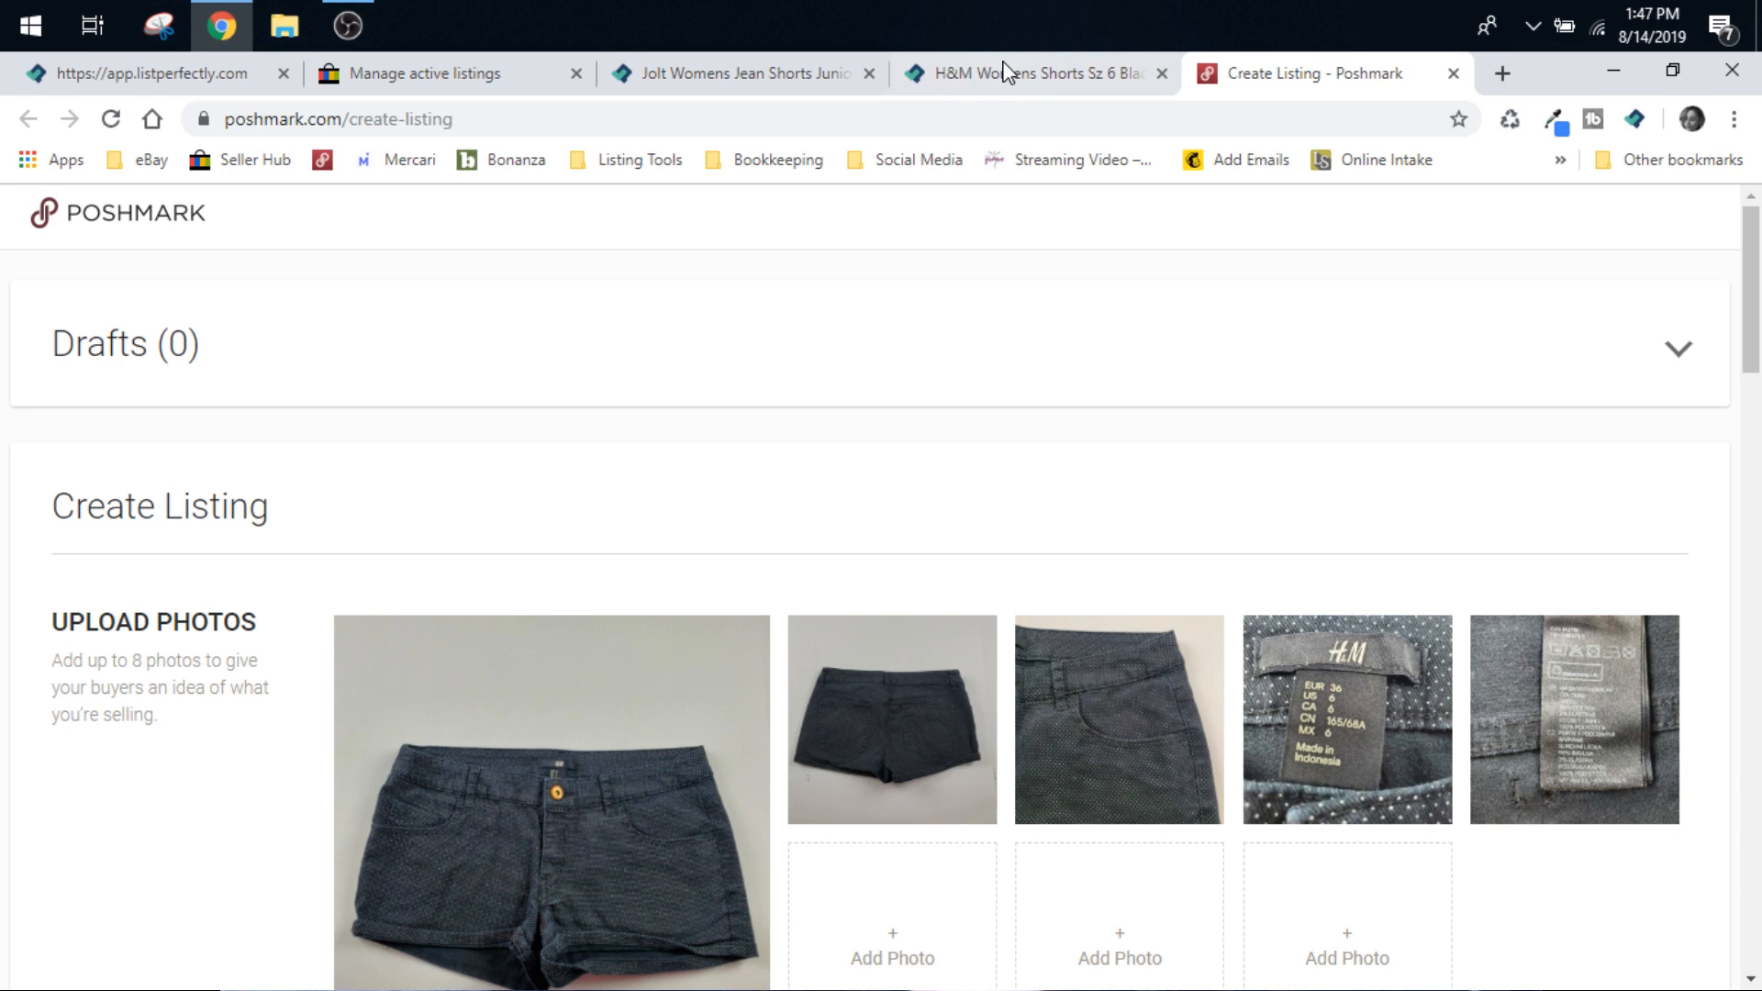
mouse_move(1022, 73)
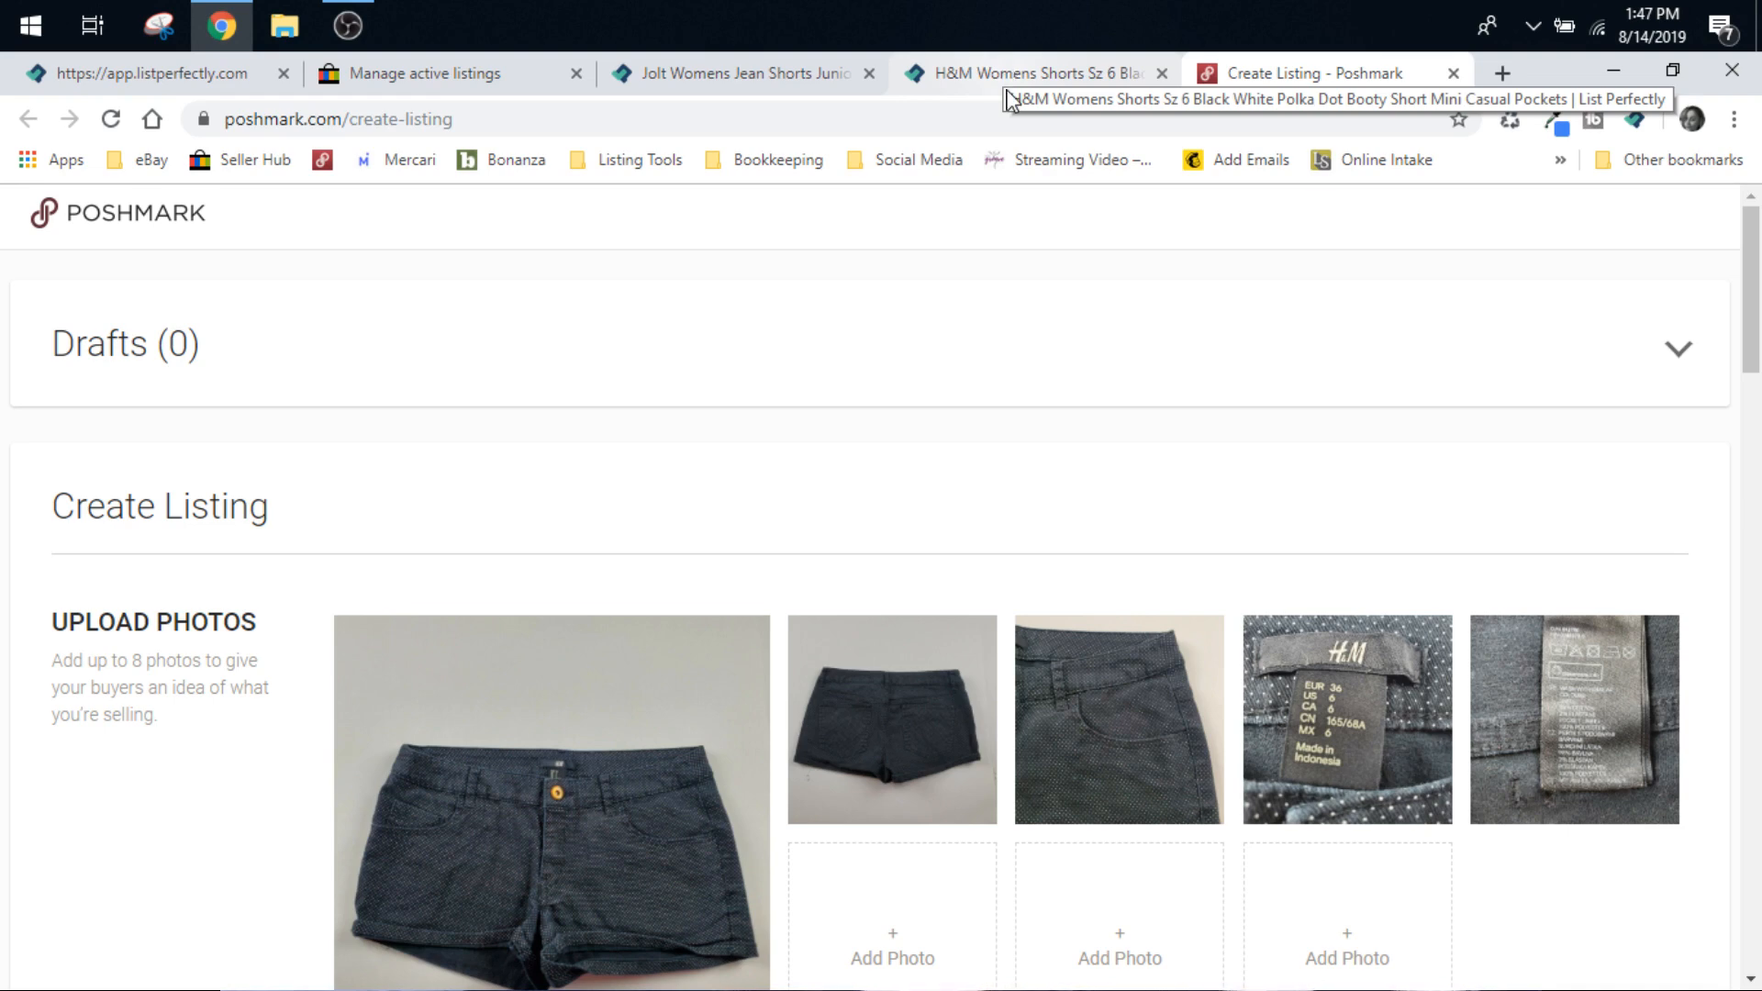
click(439, 73)
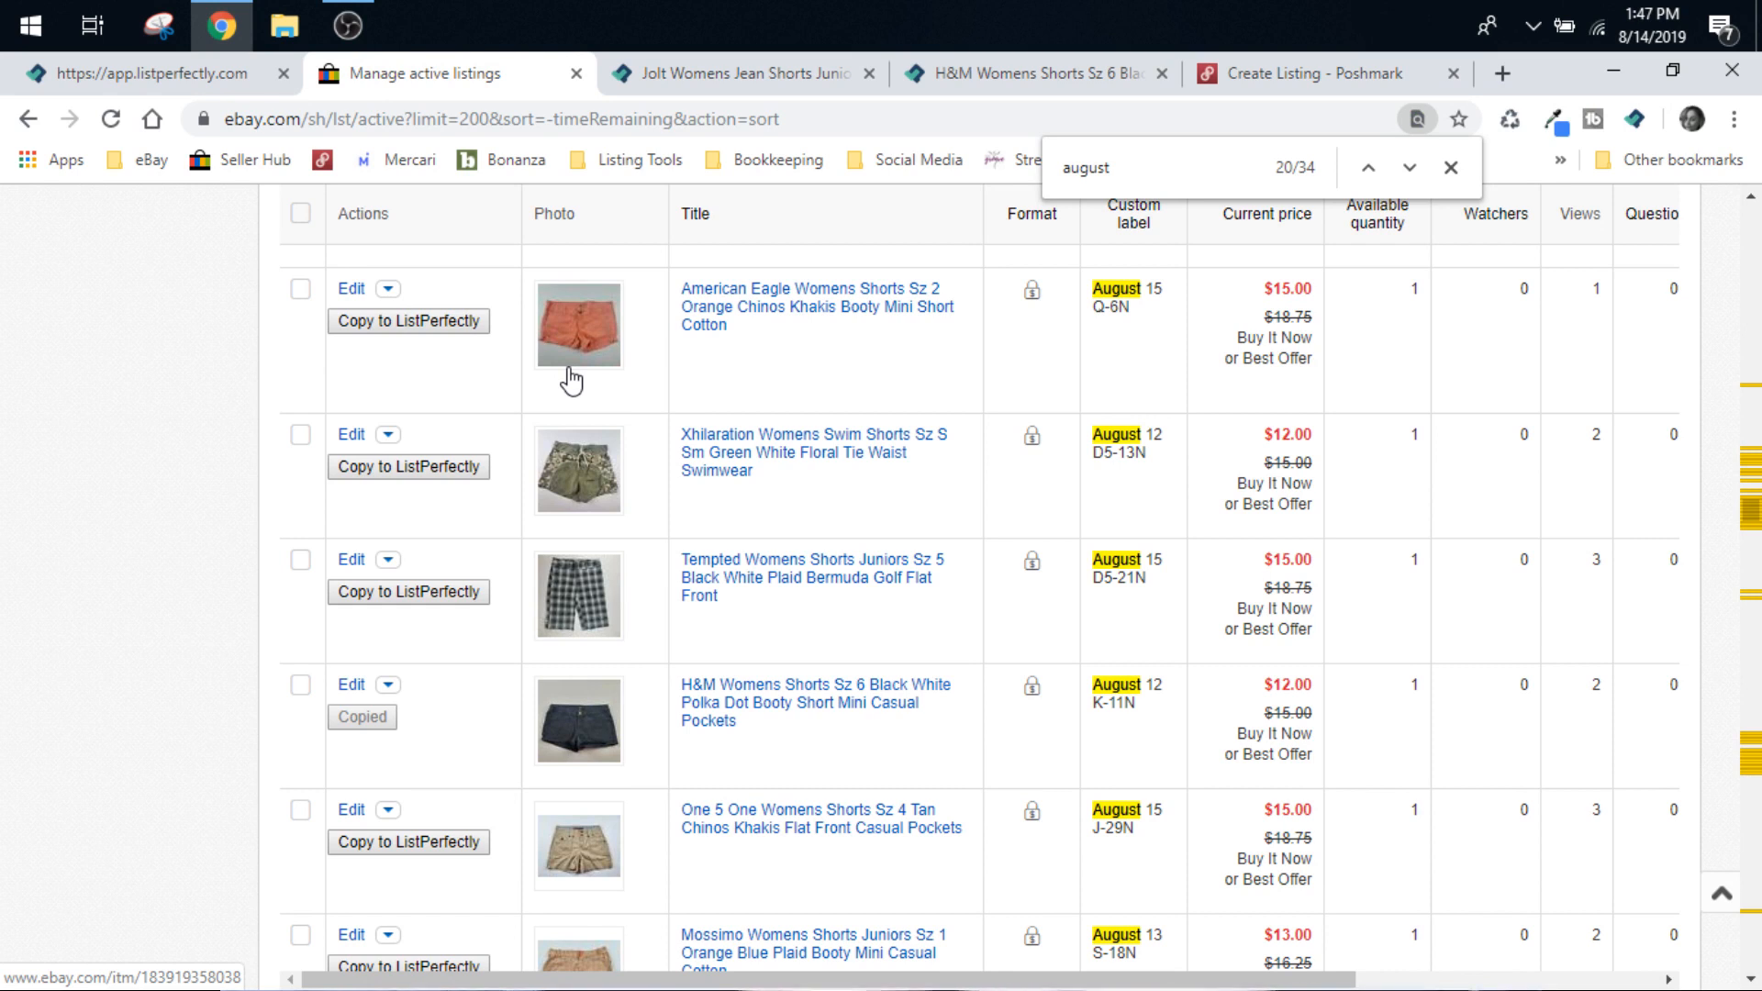
mouse_move(780, 176)
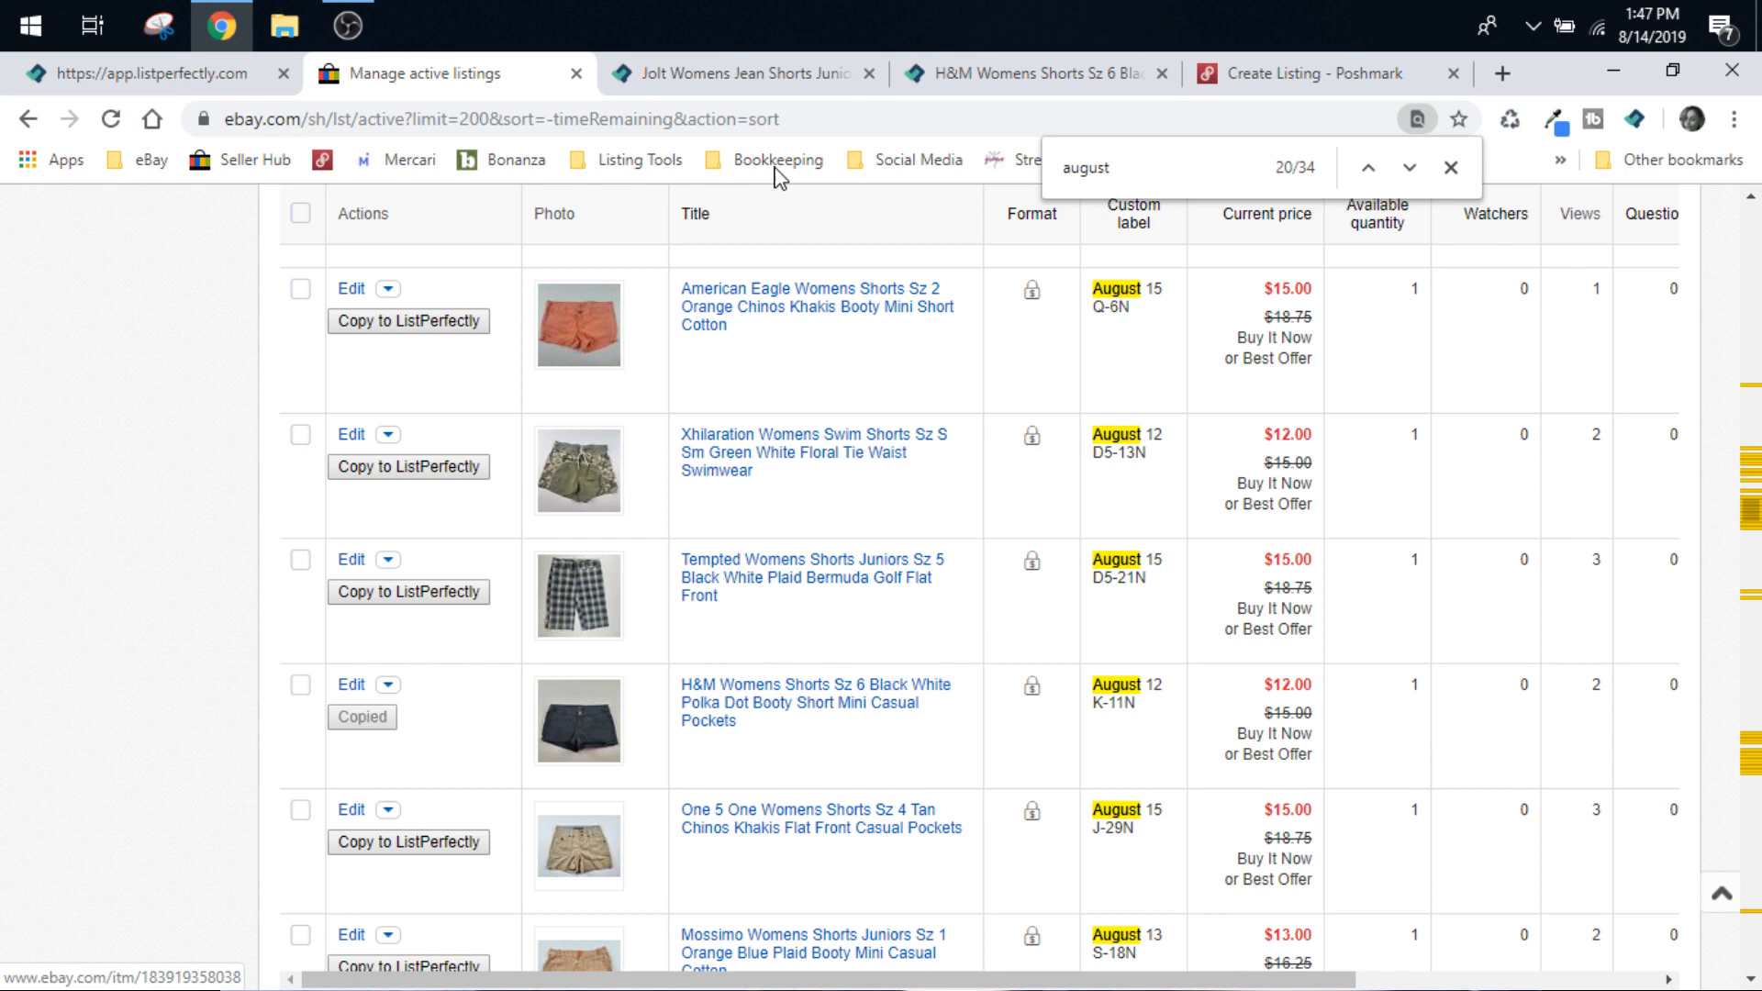
Return to the Poshmark H&M shorts draft and scroll through its five photos.
click(1314, 73)
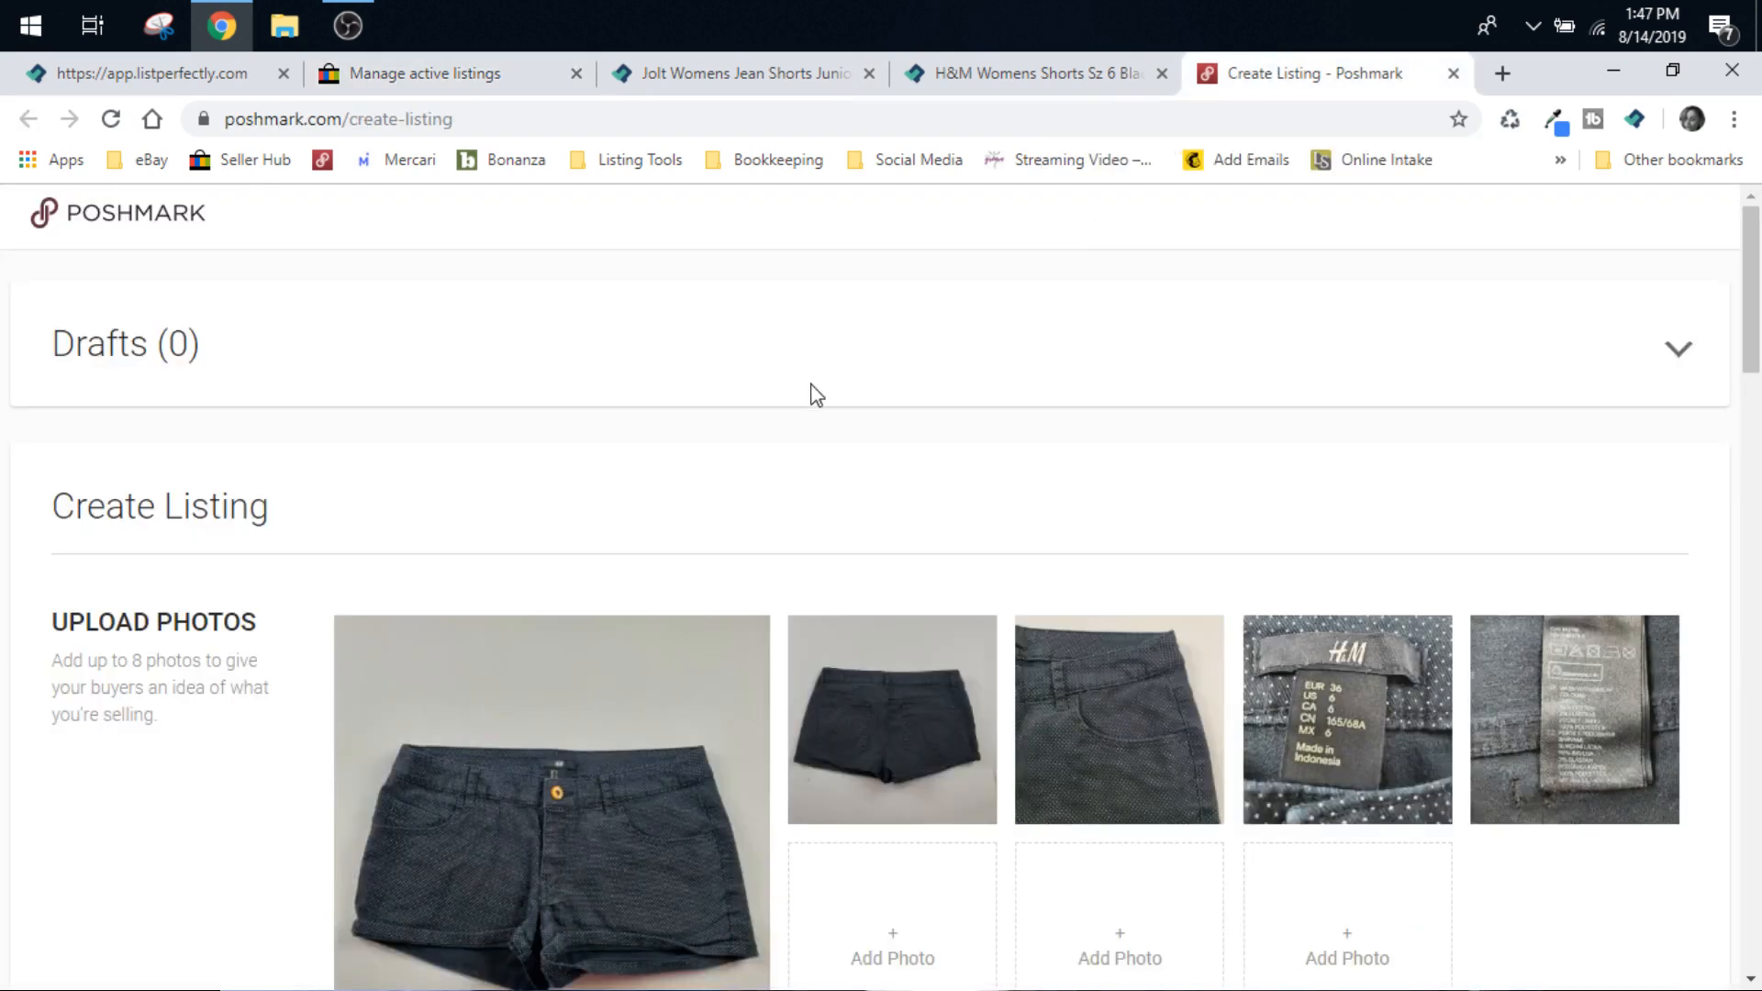
scroll(down, 3)
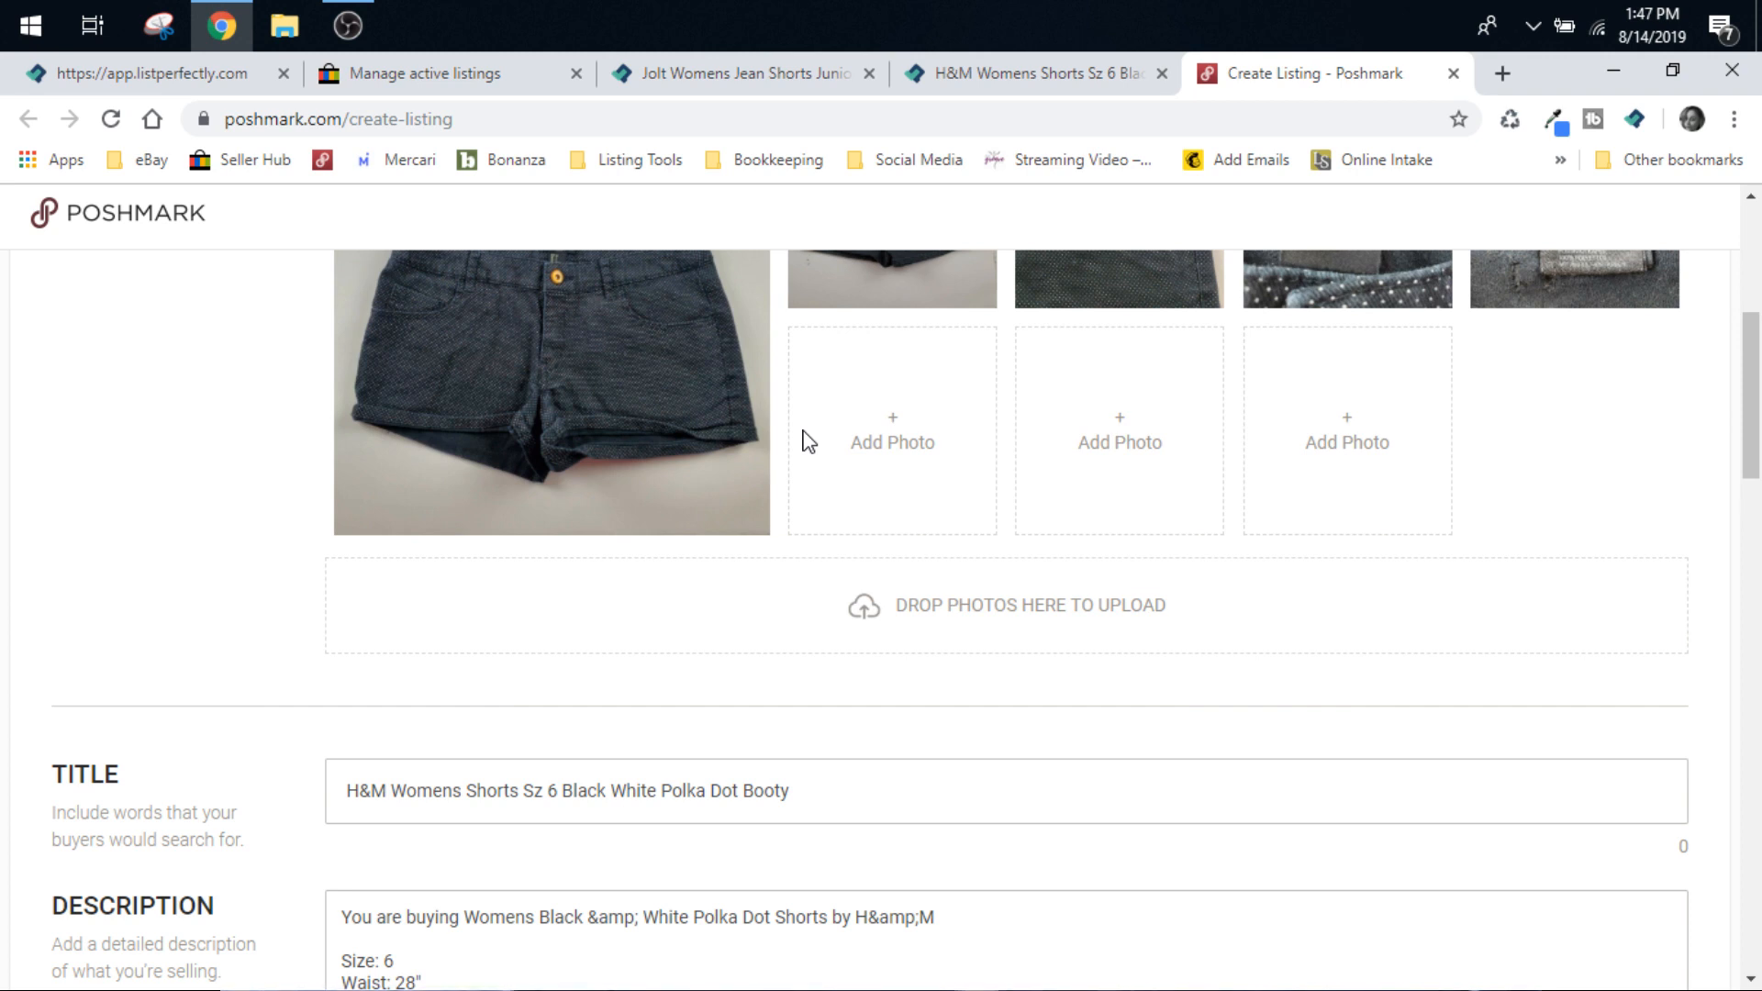
scroll(down, 3)
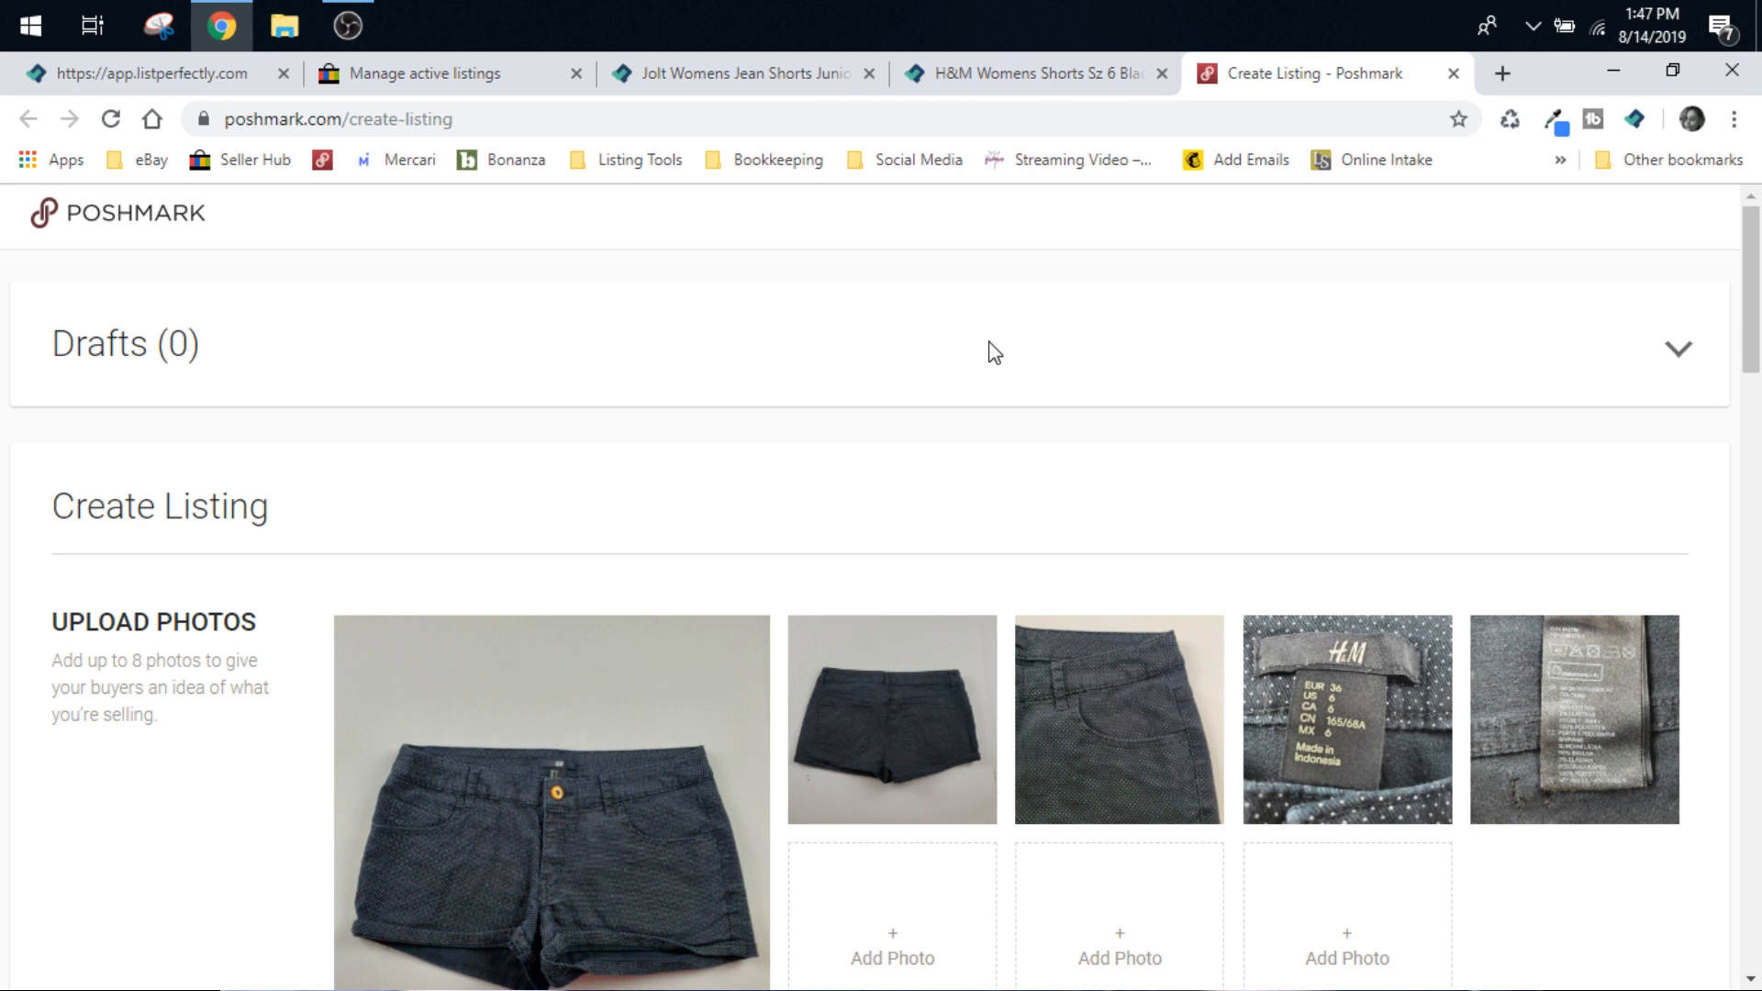
mouse_move(1560, 13)
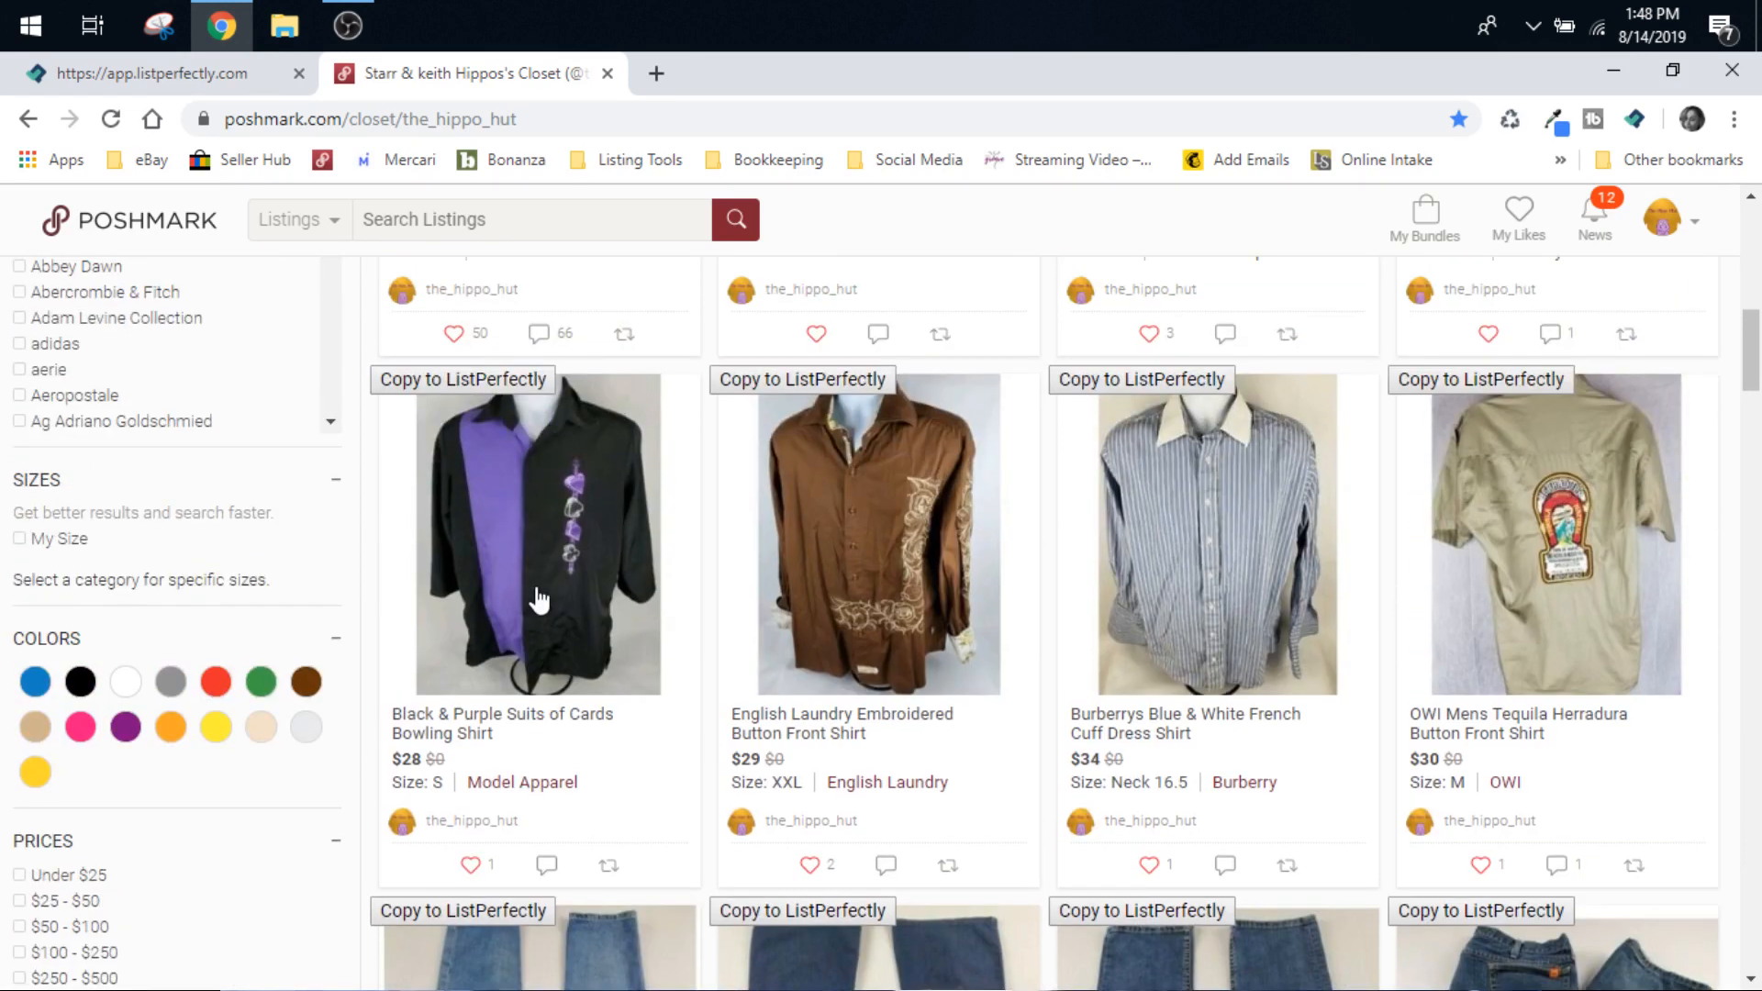
Copy the Black & Purple Suits of Cards Bowling Shirt into List Perfectly and scroll its page.
click(537, 530)
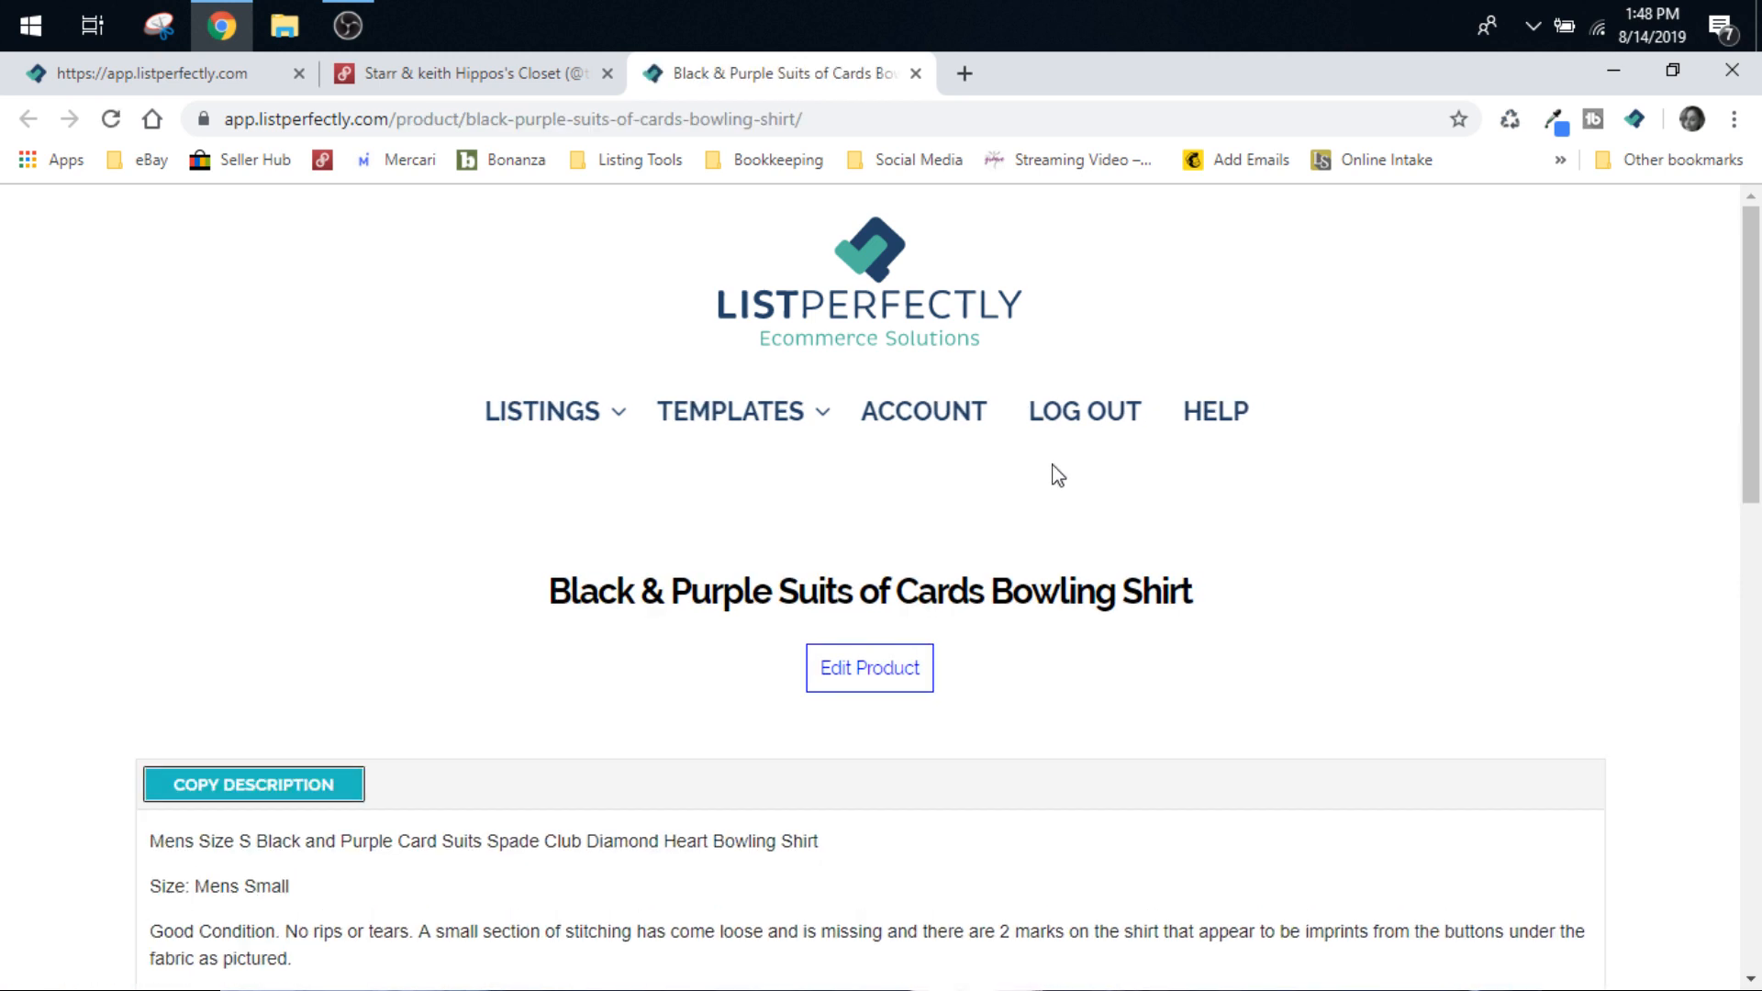
scroll(down, 3)
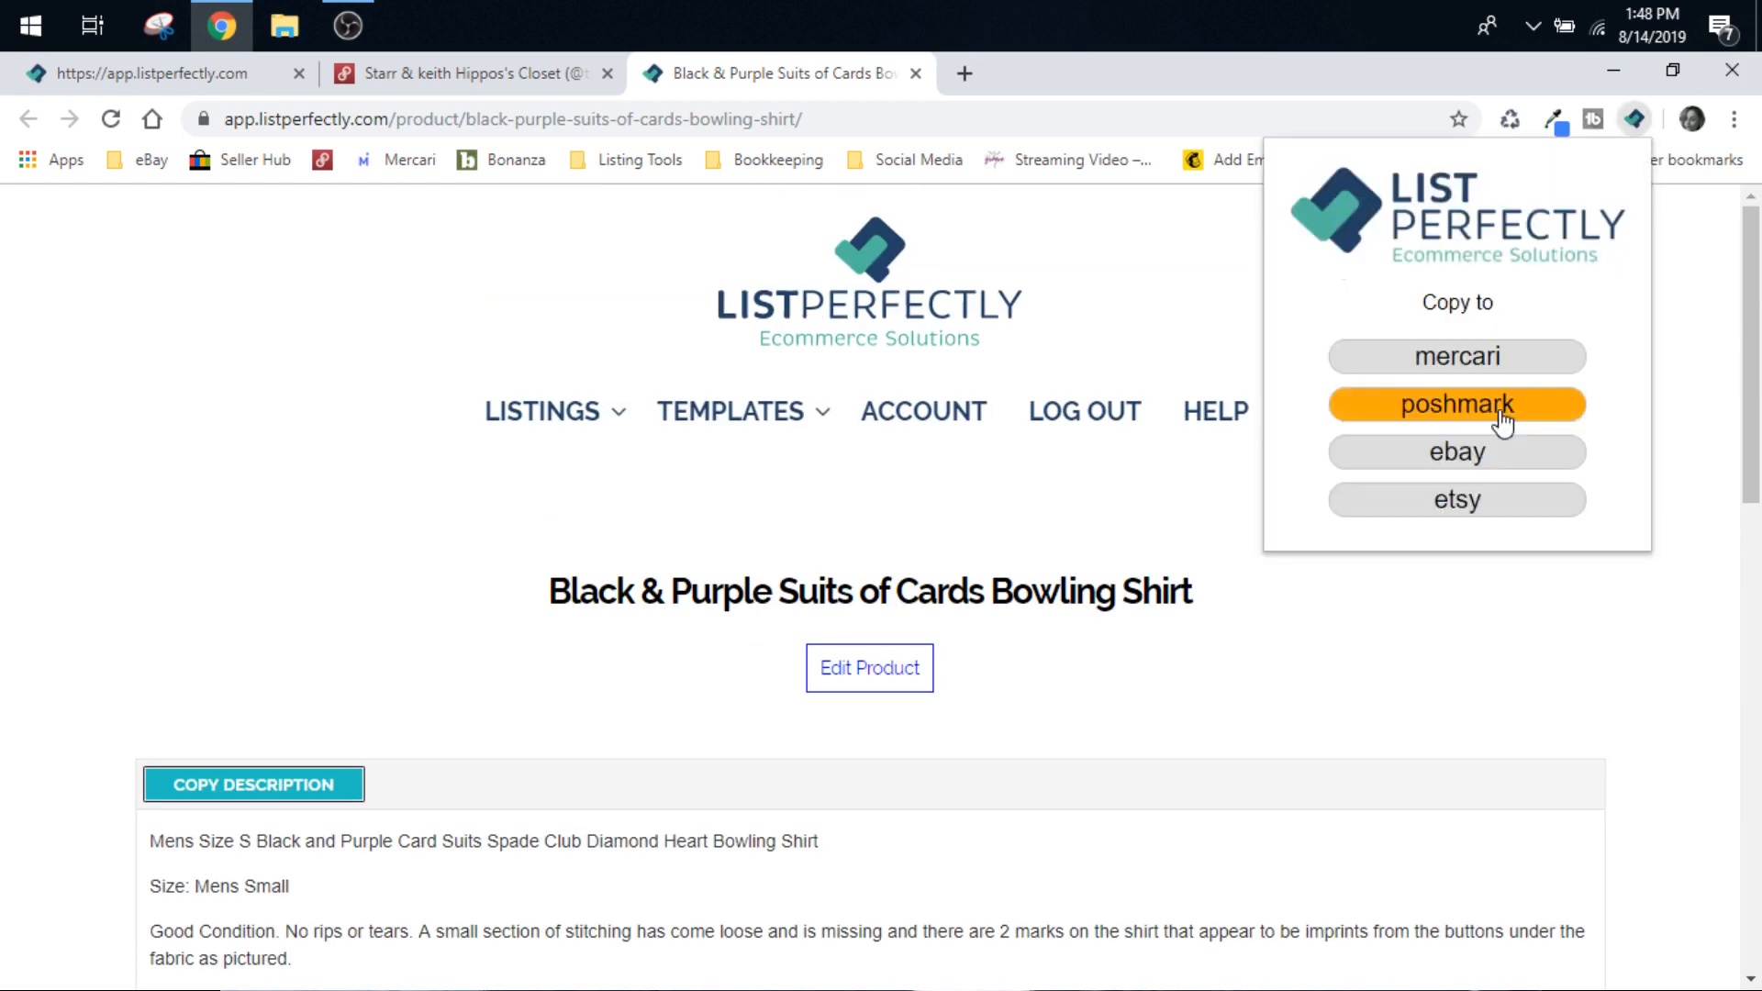
mouse_move(1639, 139)
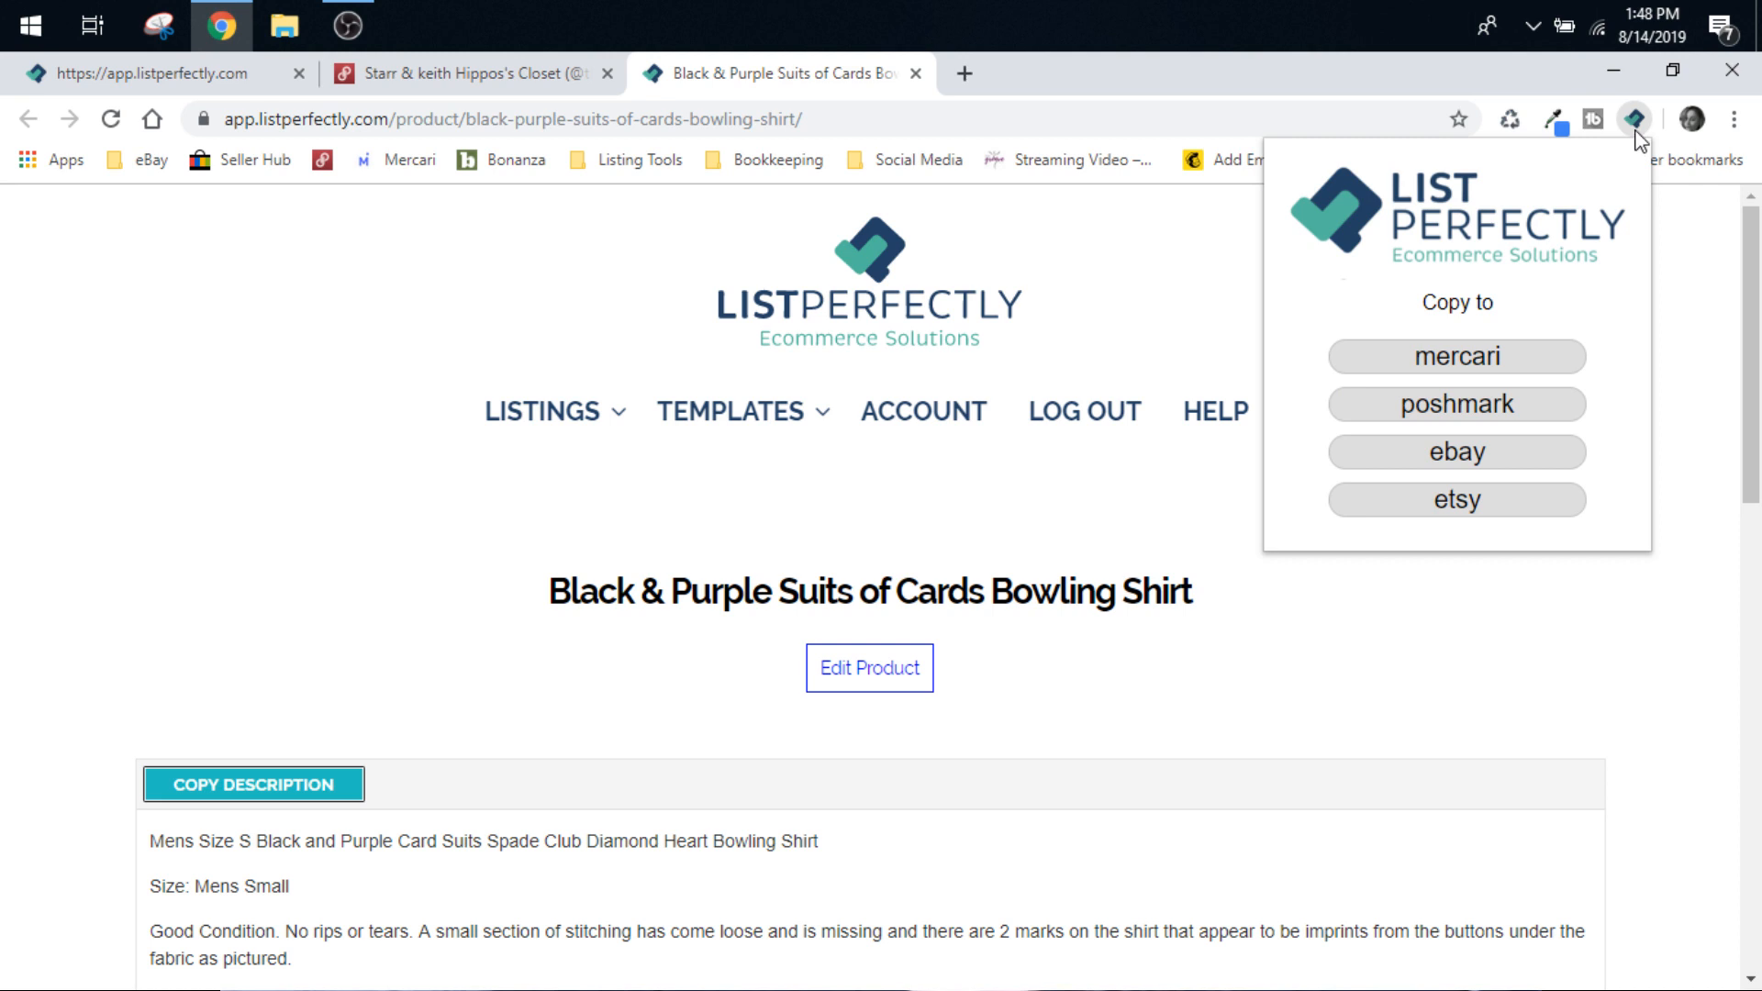
Send the bowling shirt to eBay and review its autofilled title, category and eight photos.
click(1456, 451)
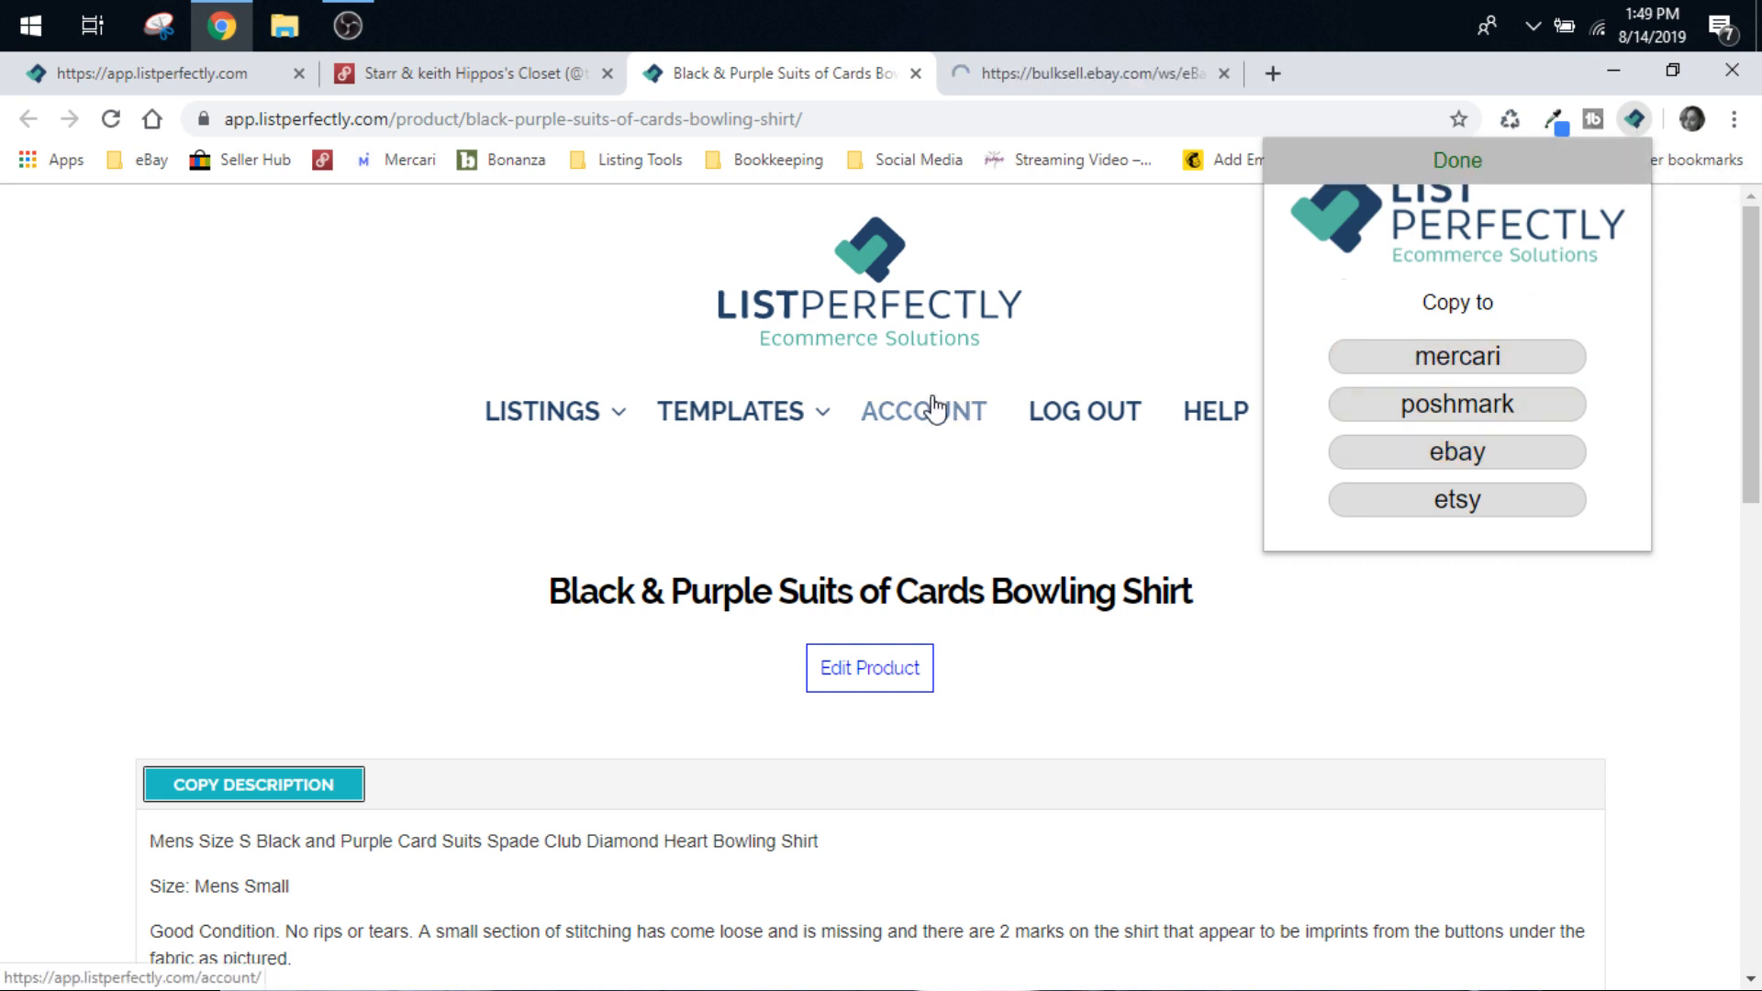
click(1456, 452)
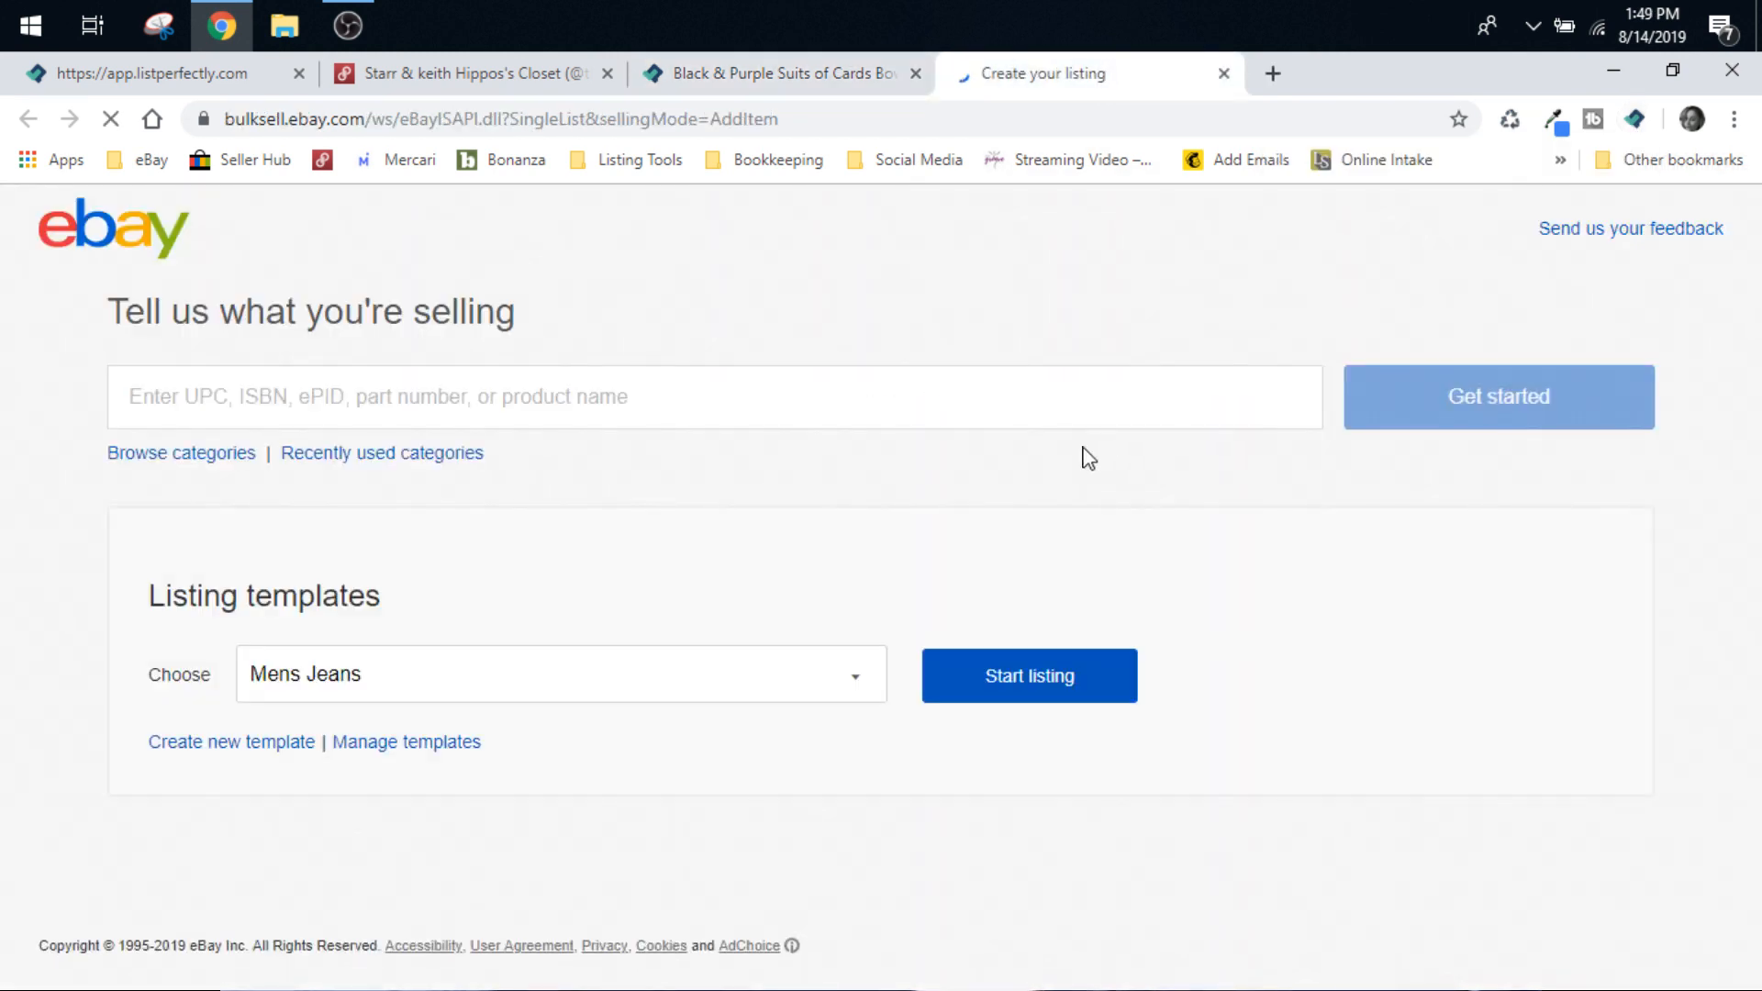
click(1026, 676)
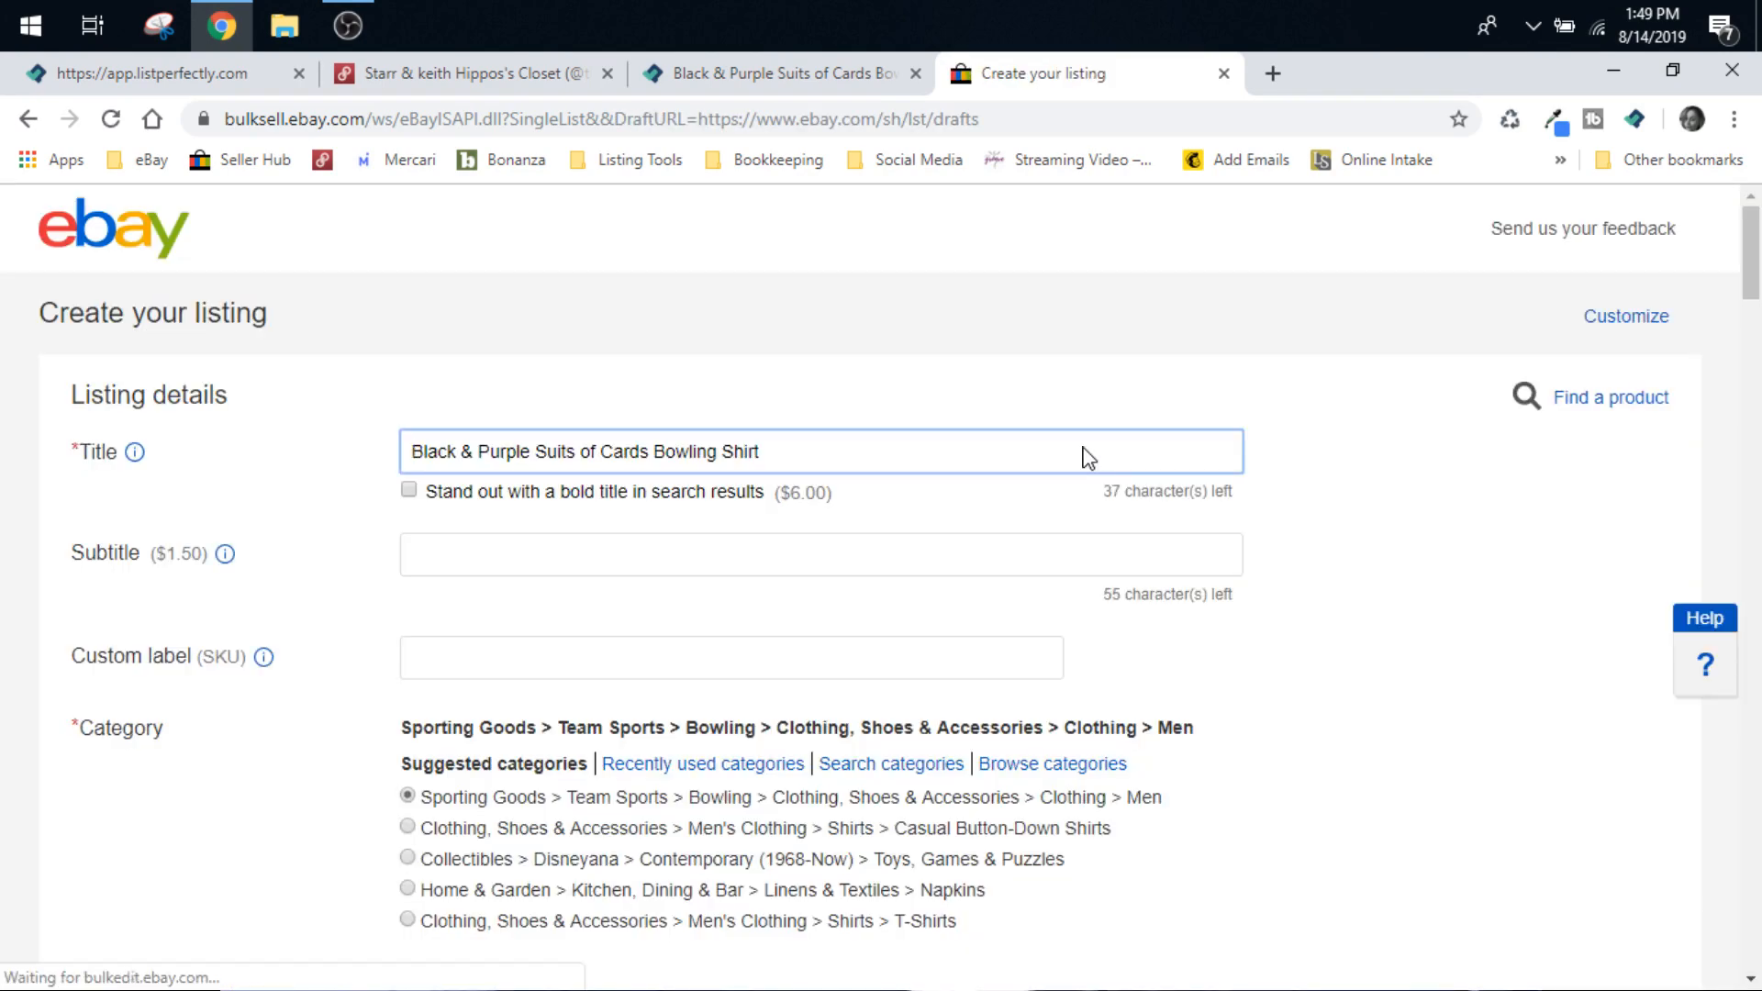
scroll(down, 3)
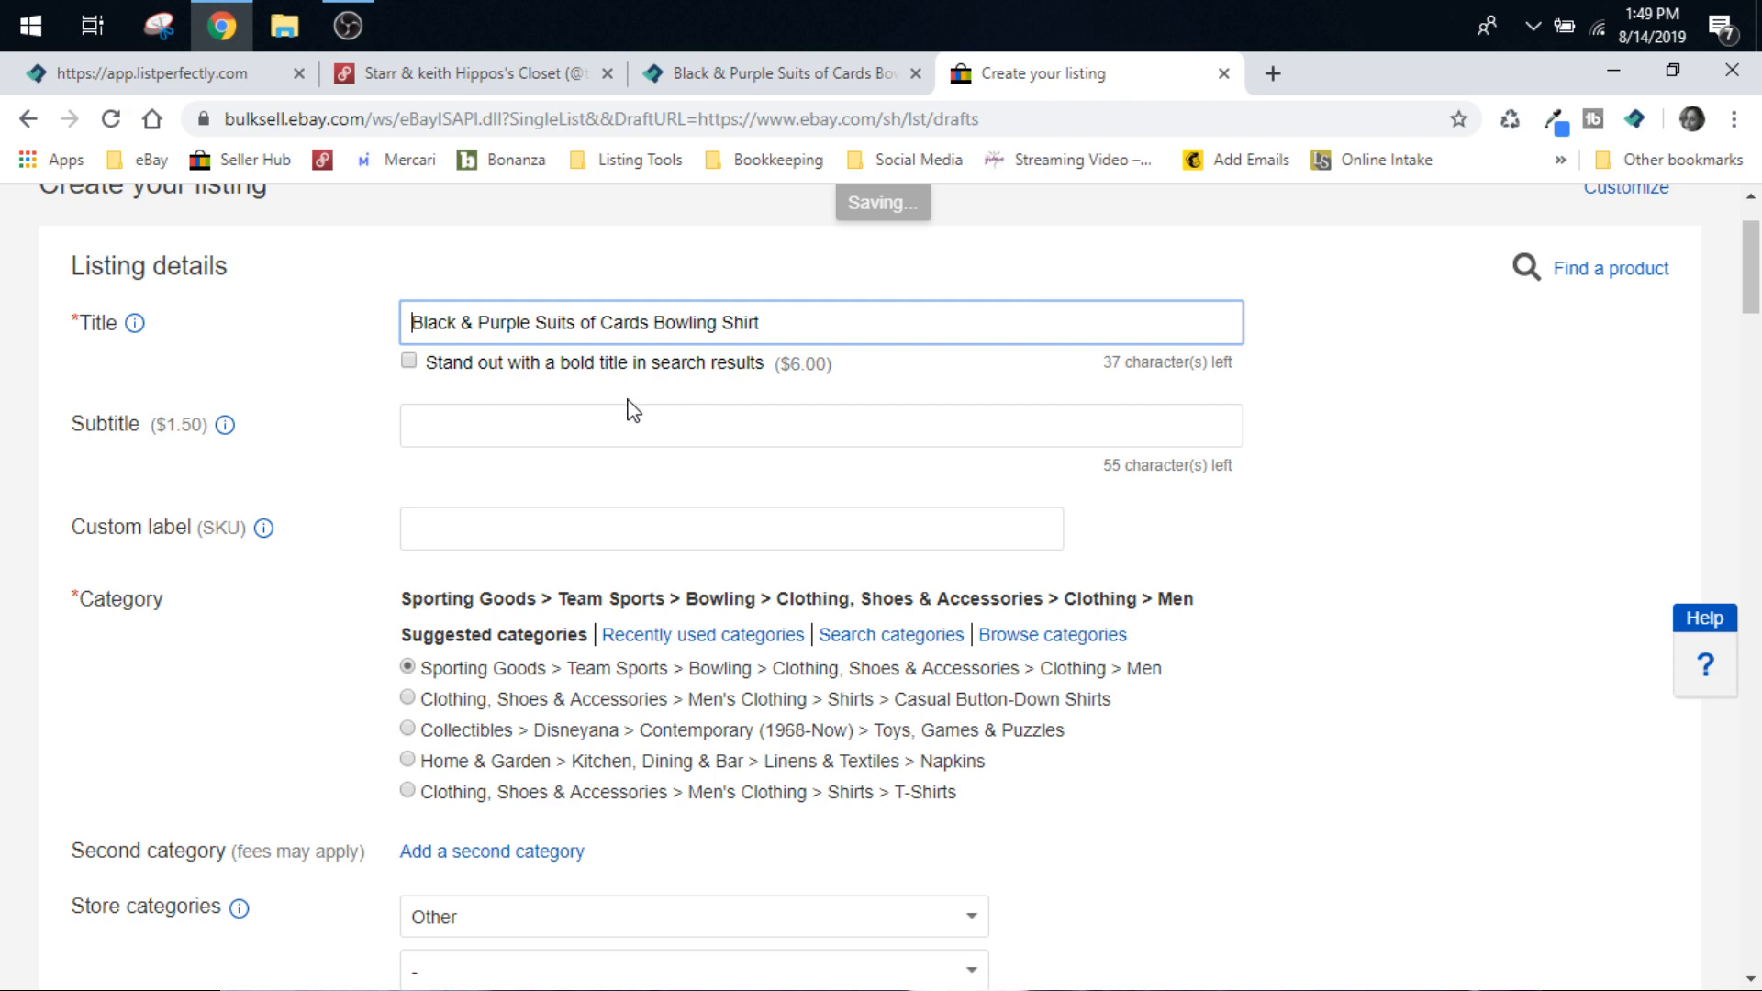
scroll(down, 3)
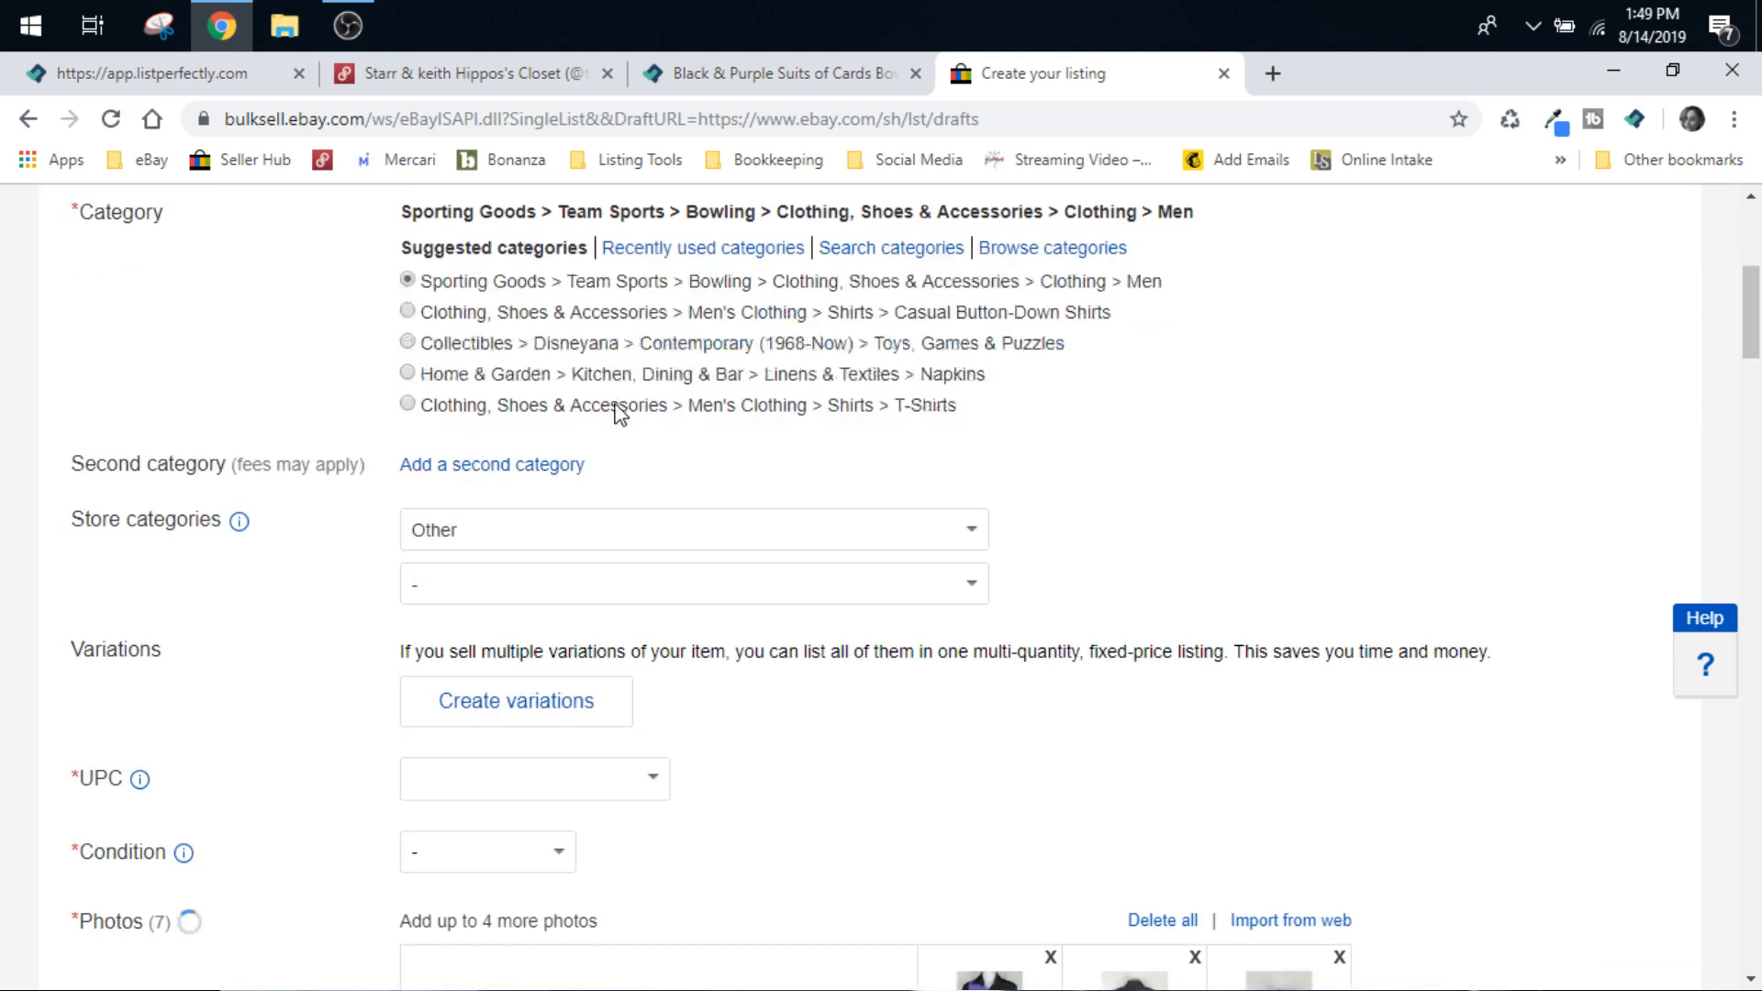
scroll(down, 3)
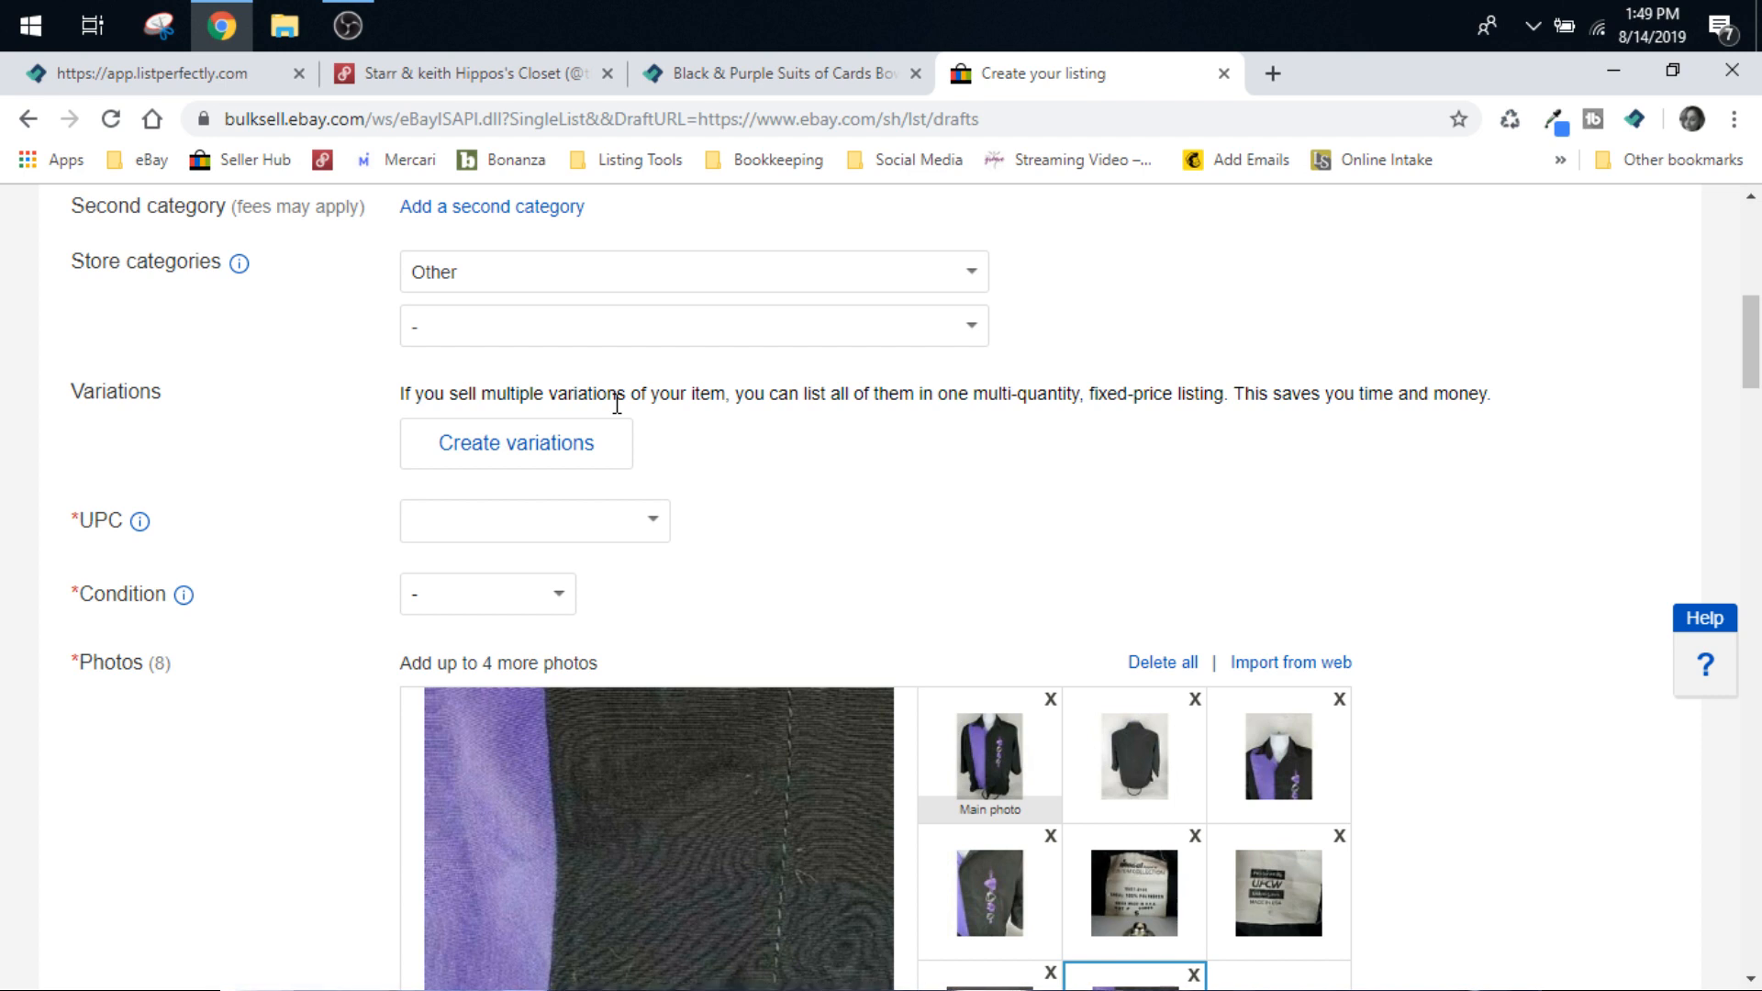
click(776, 73)
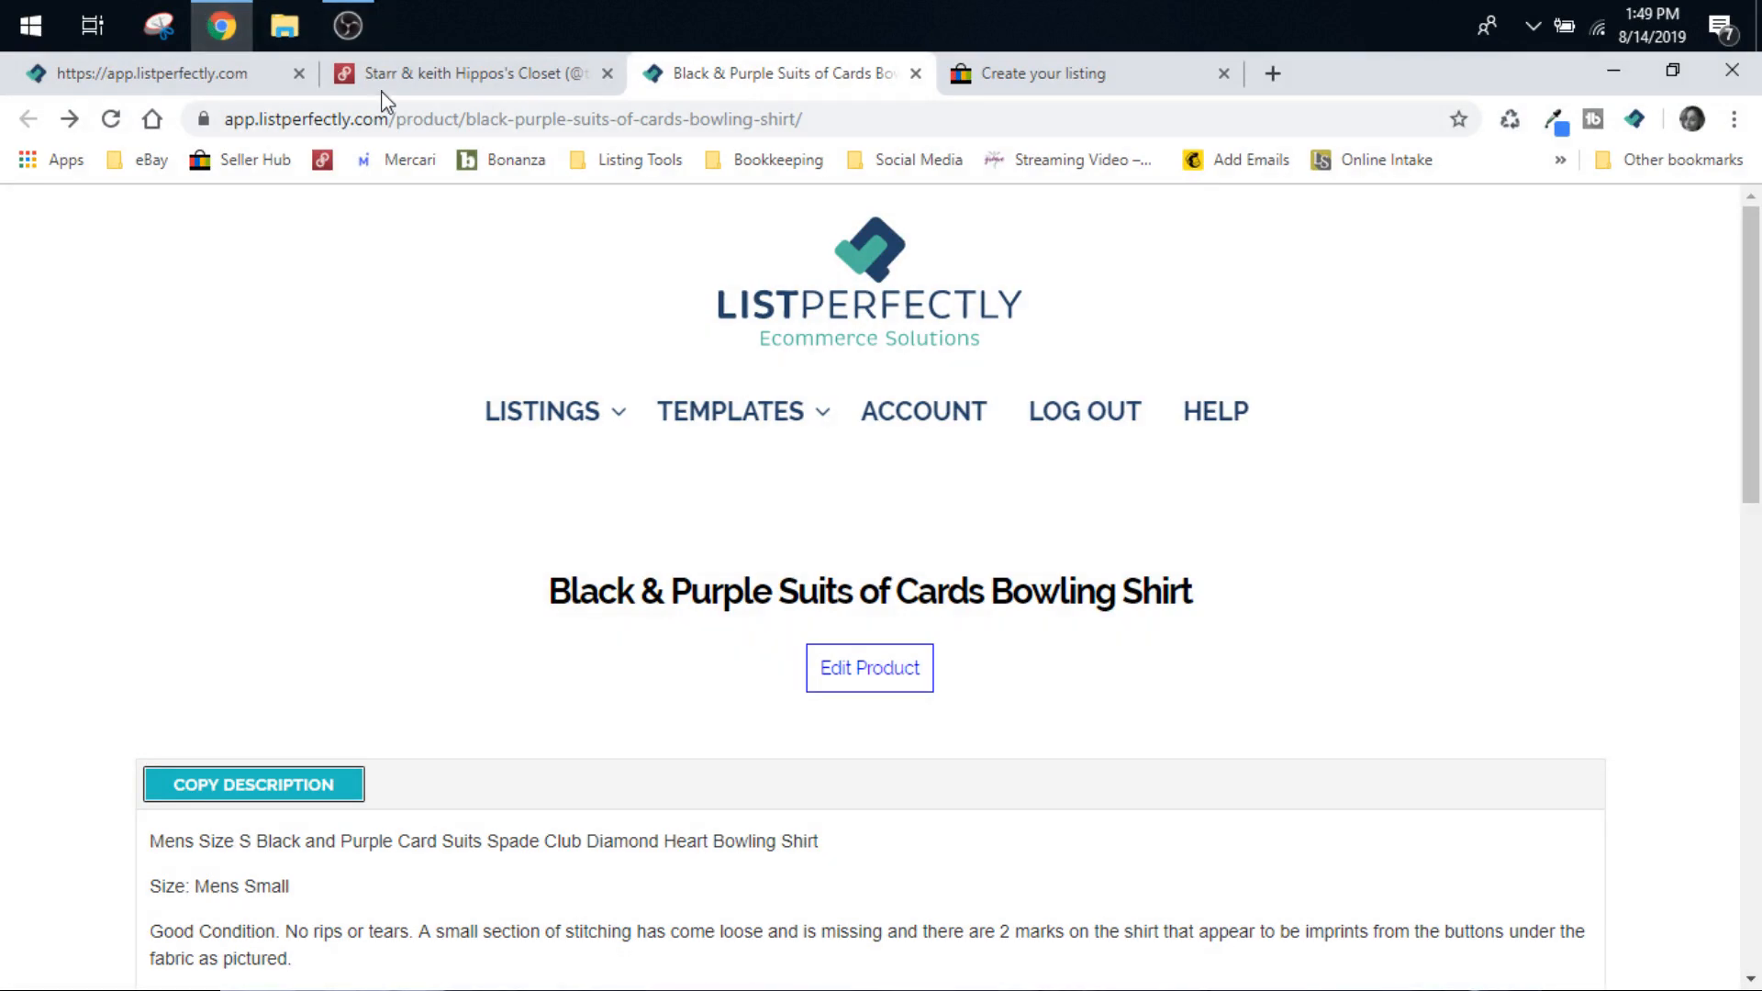
Start a new blank listing from the List Perfectly Listings menu.
click(542, 411)
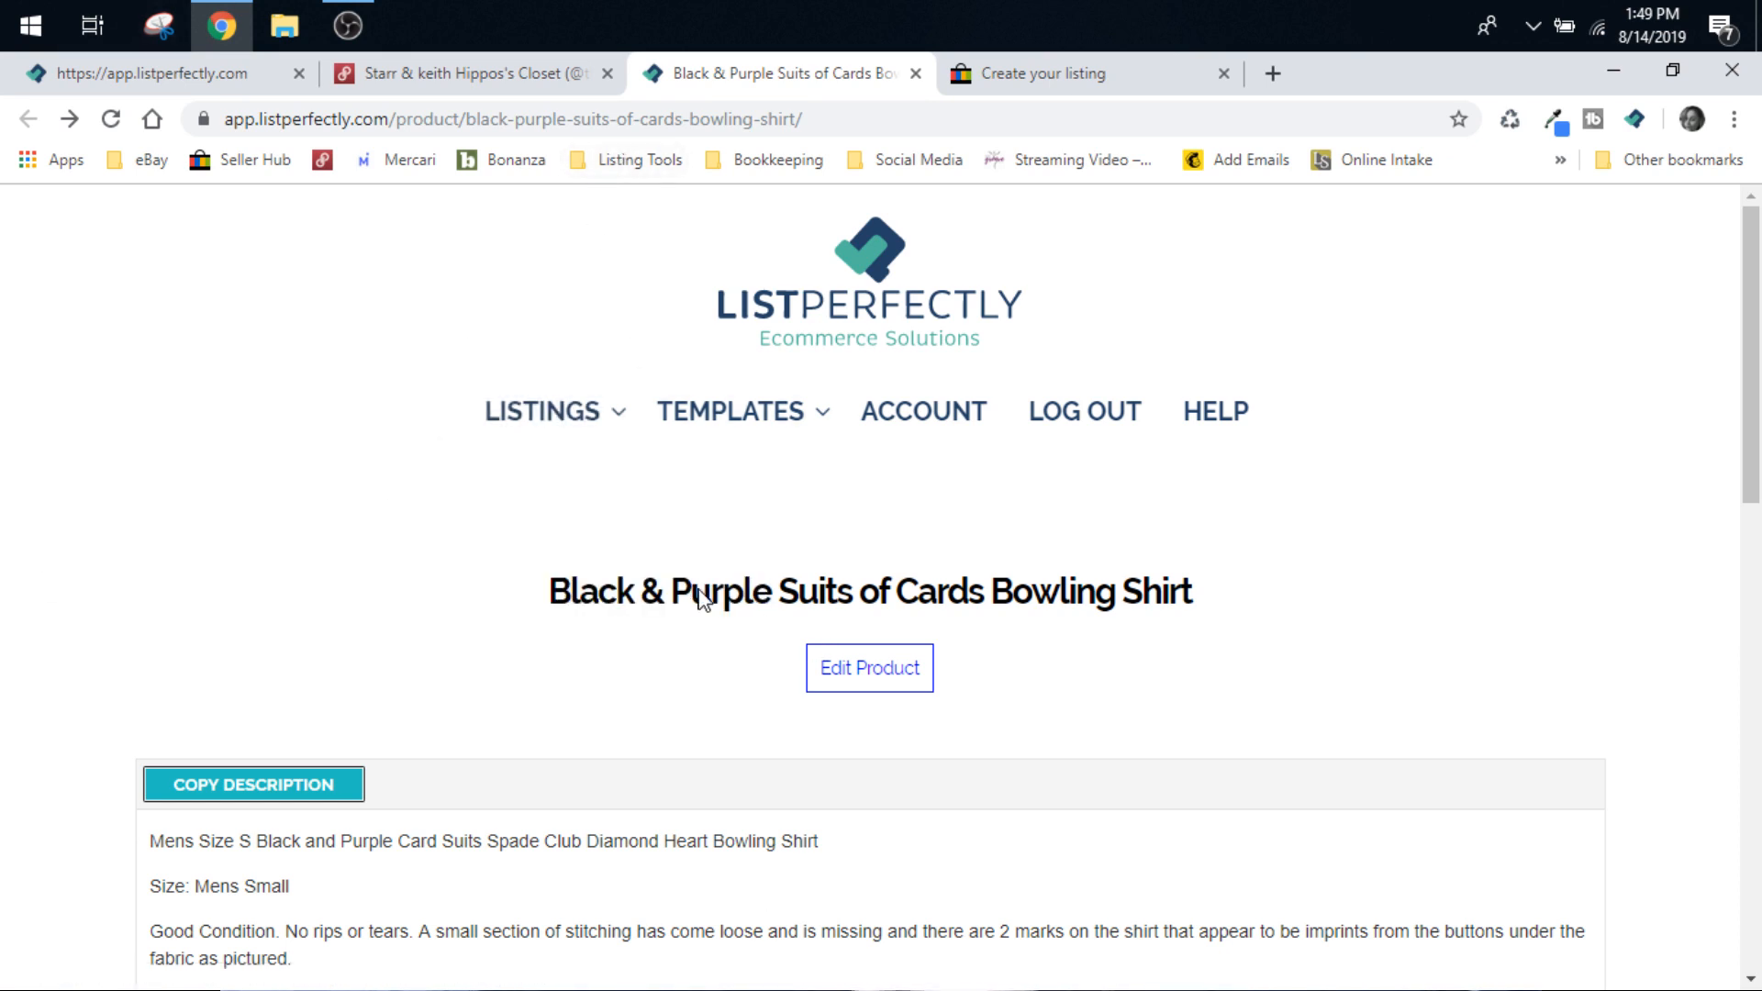
click(542, 410)
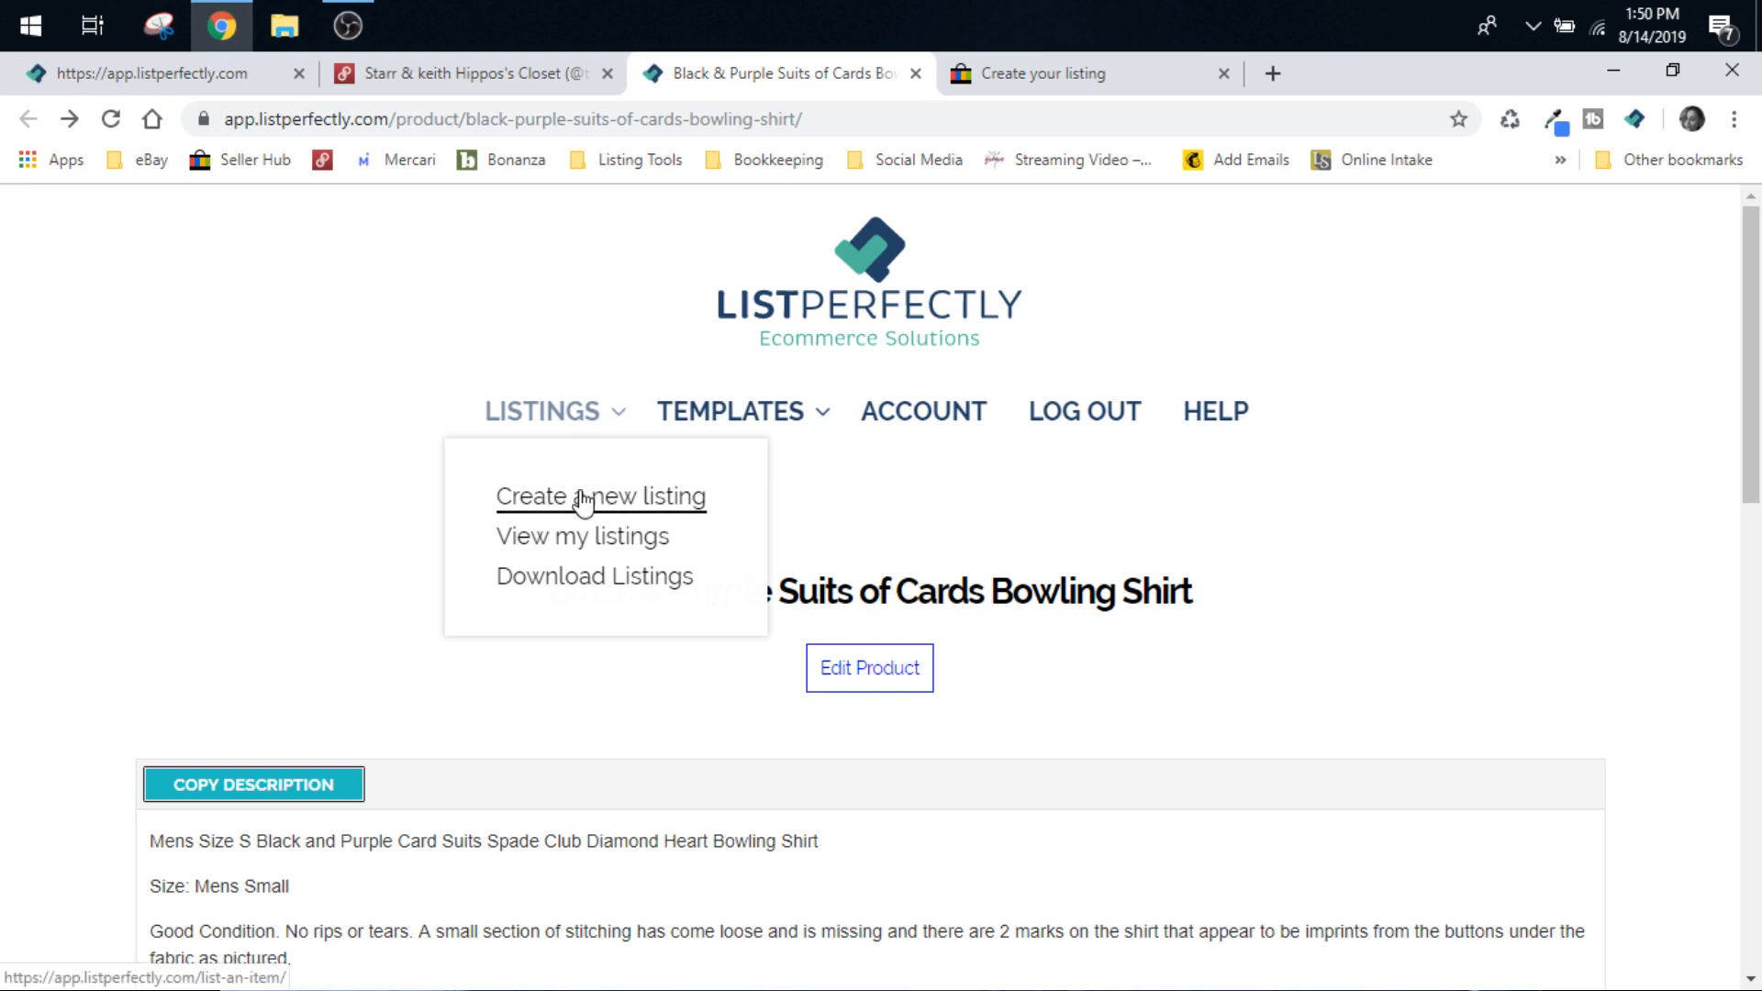
click(600, 496)
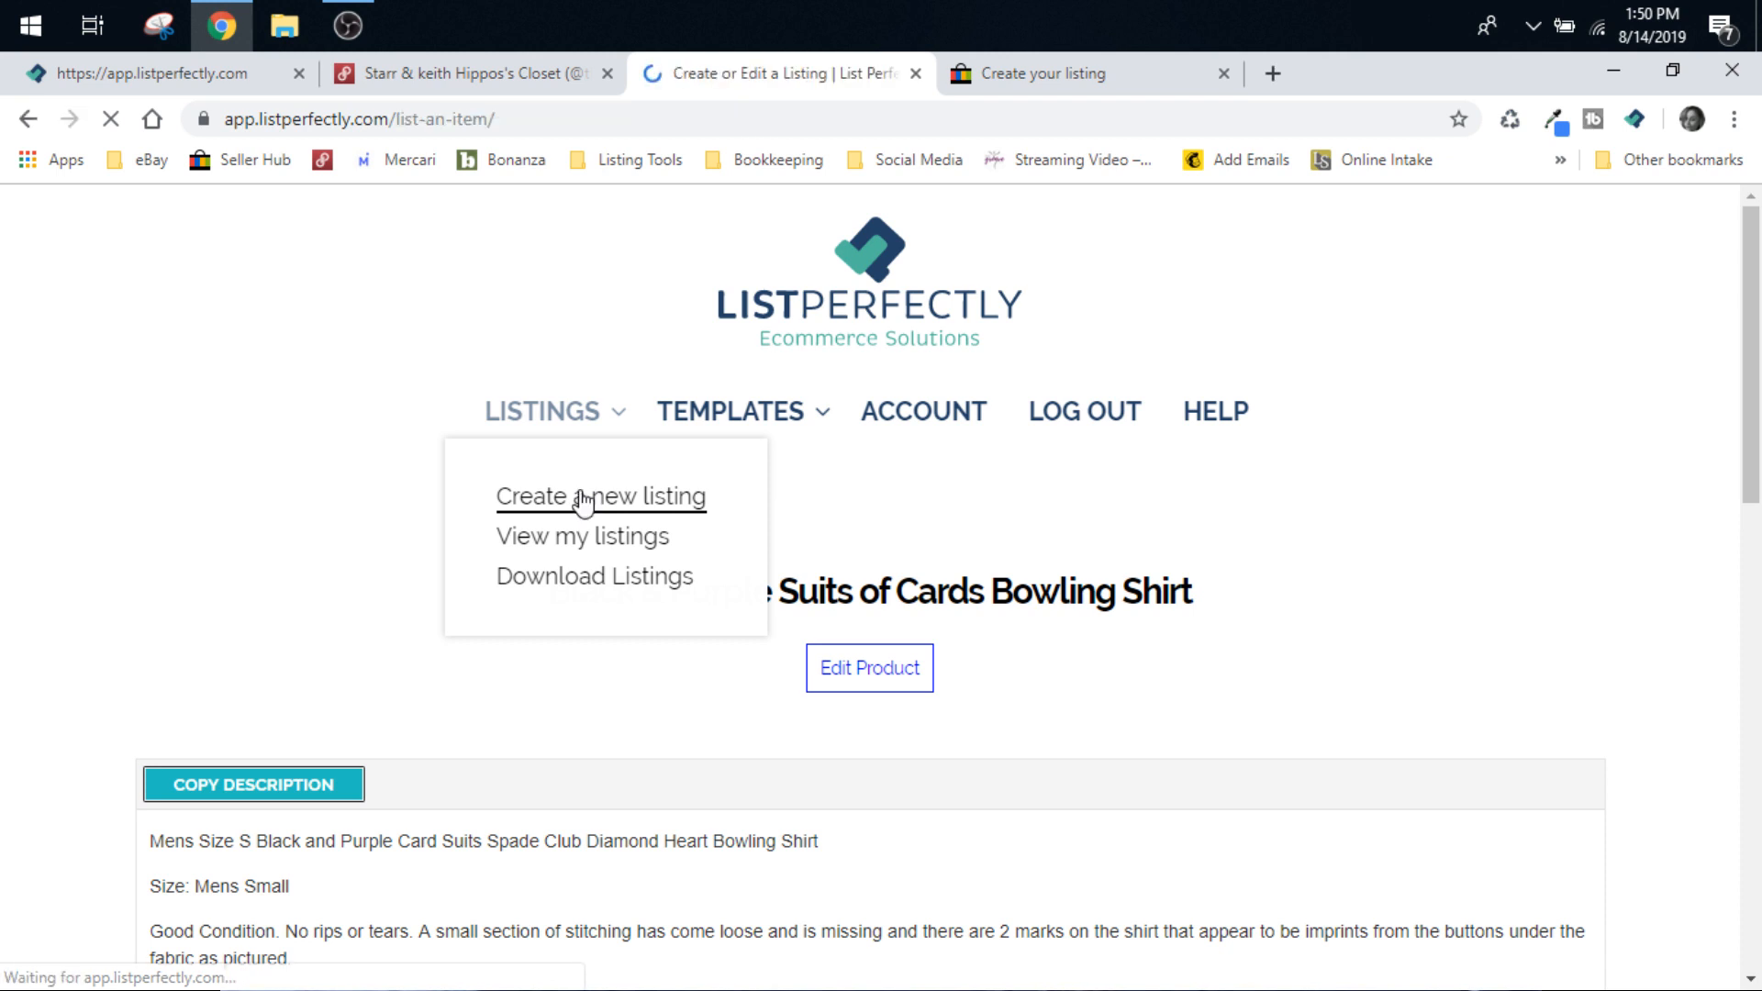
click(600, 495)
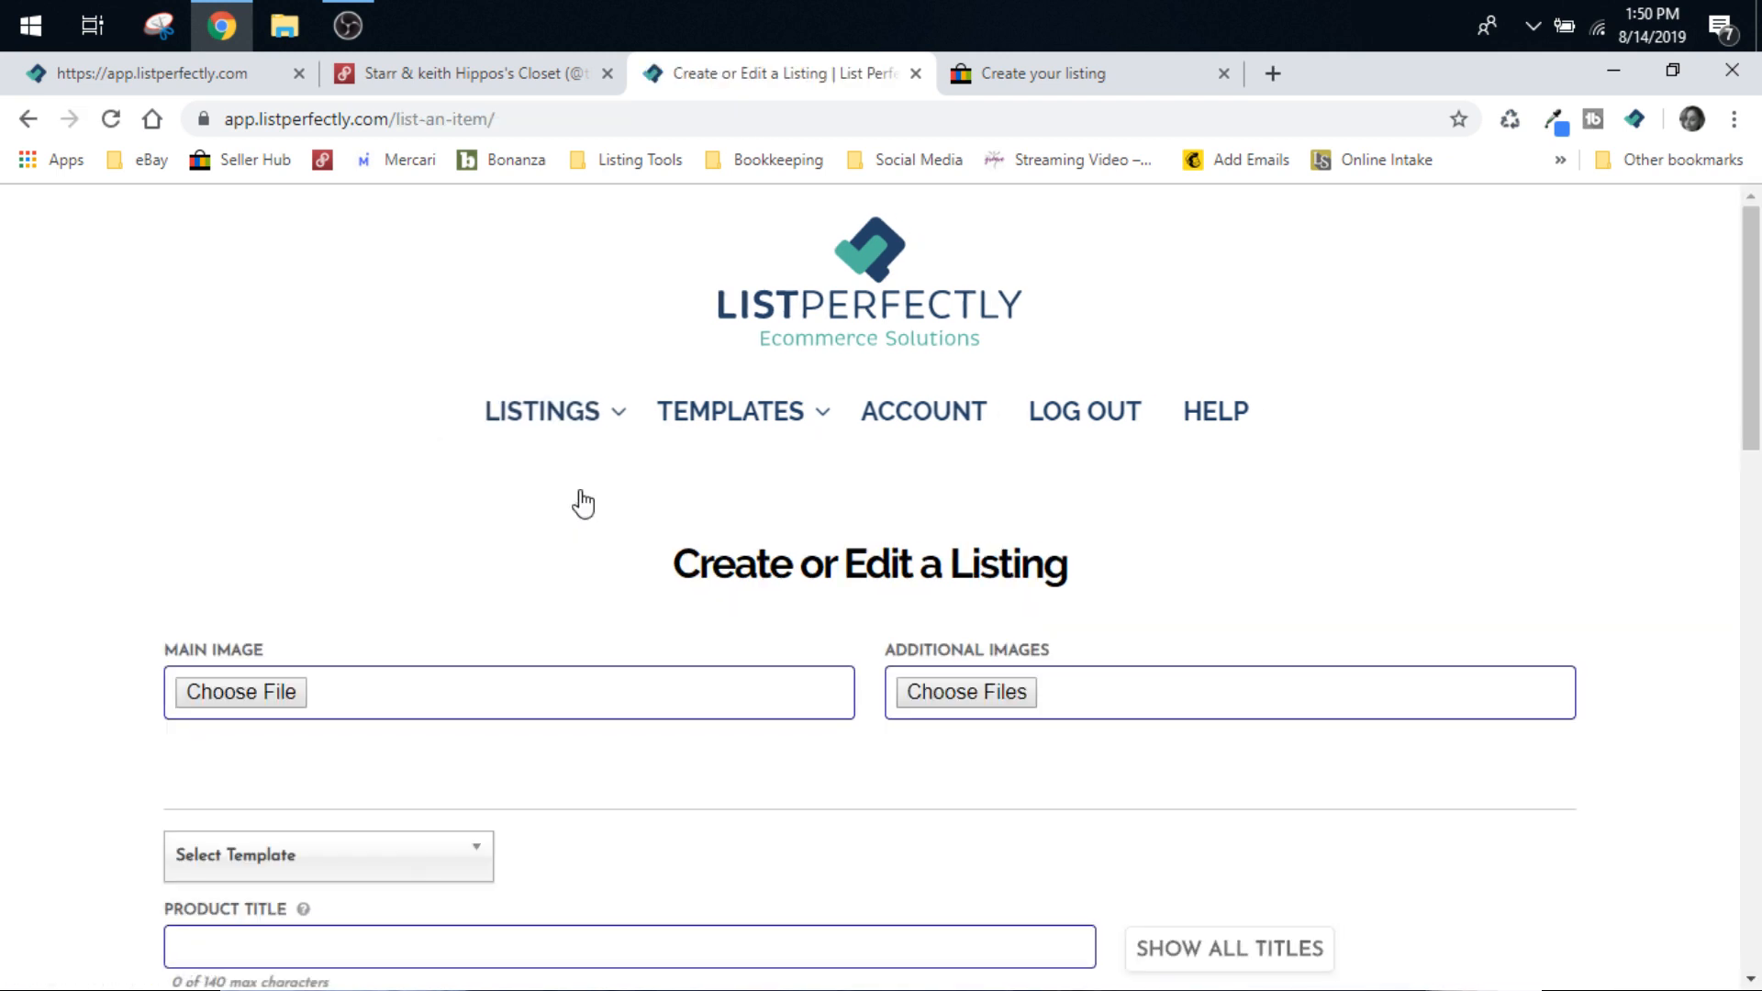
mouse_move(561, 542)
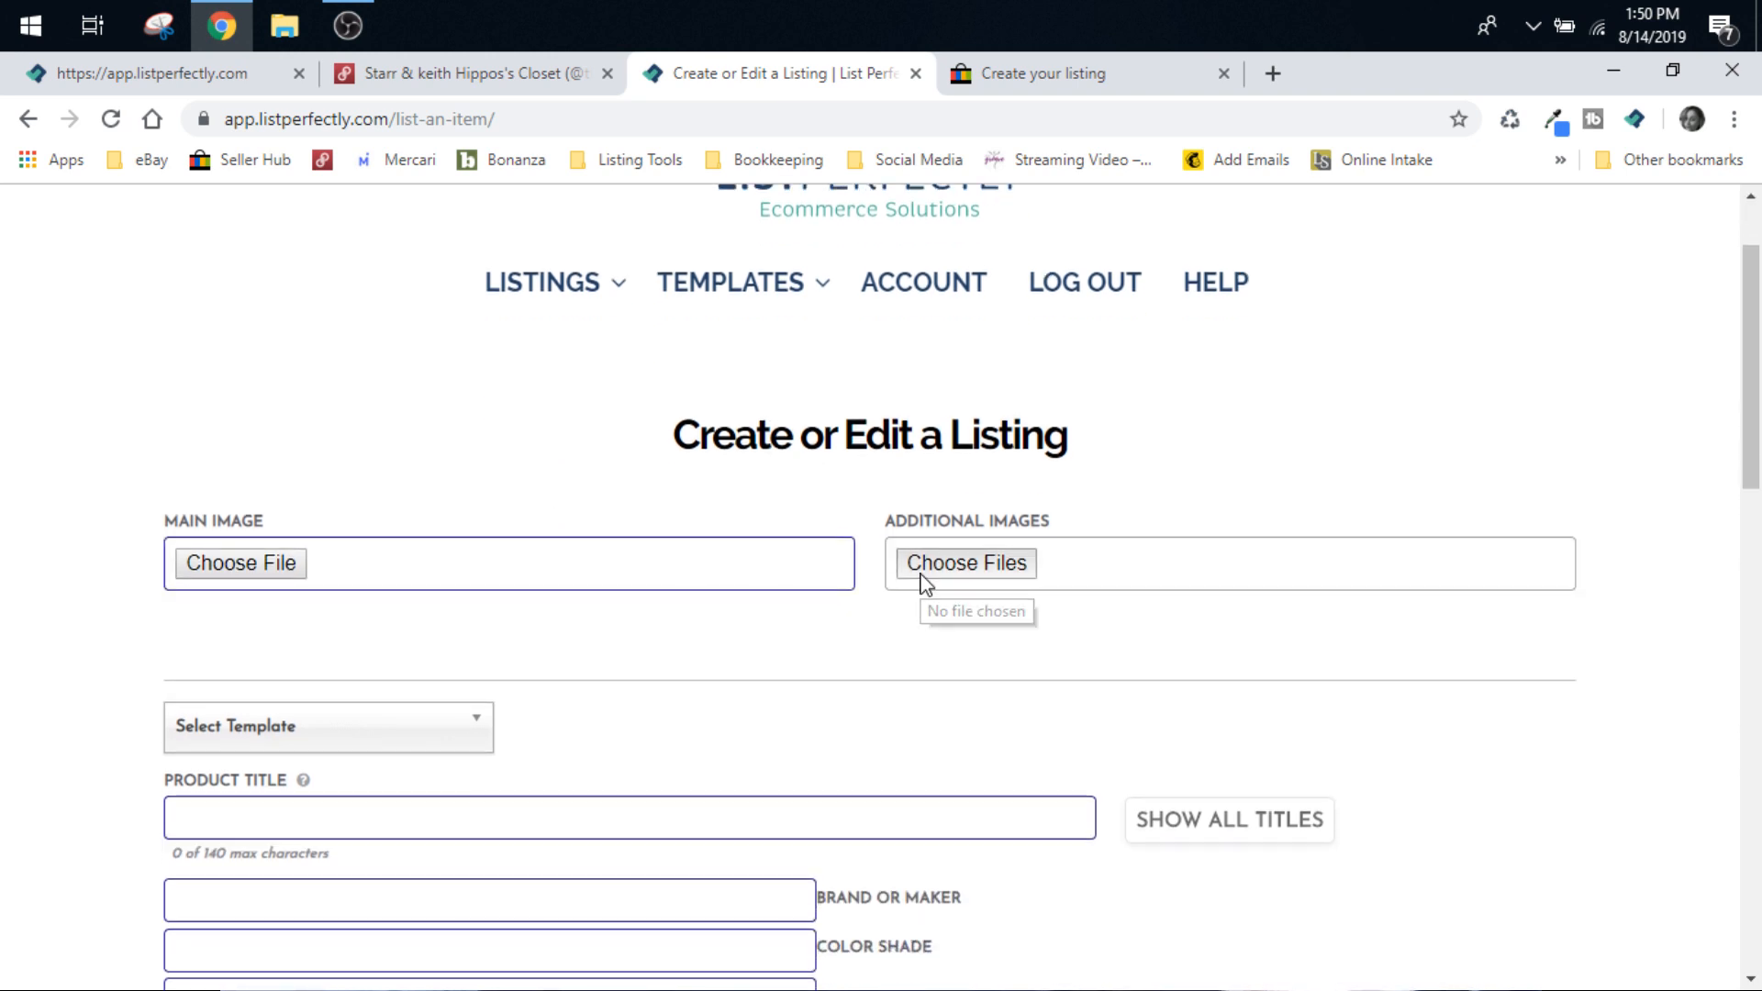
Add the seven Miss Me jeans photos from Photos for listing as additional images.
click(965, 562)
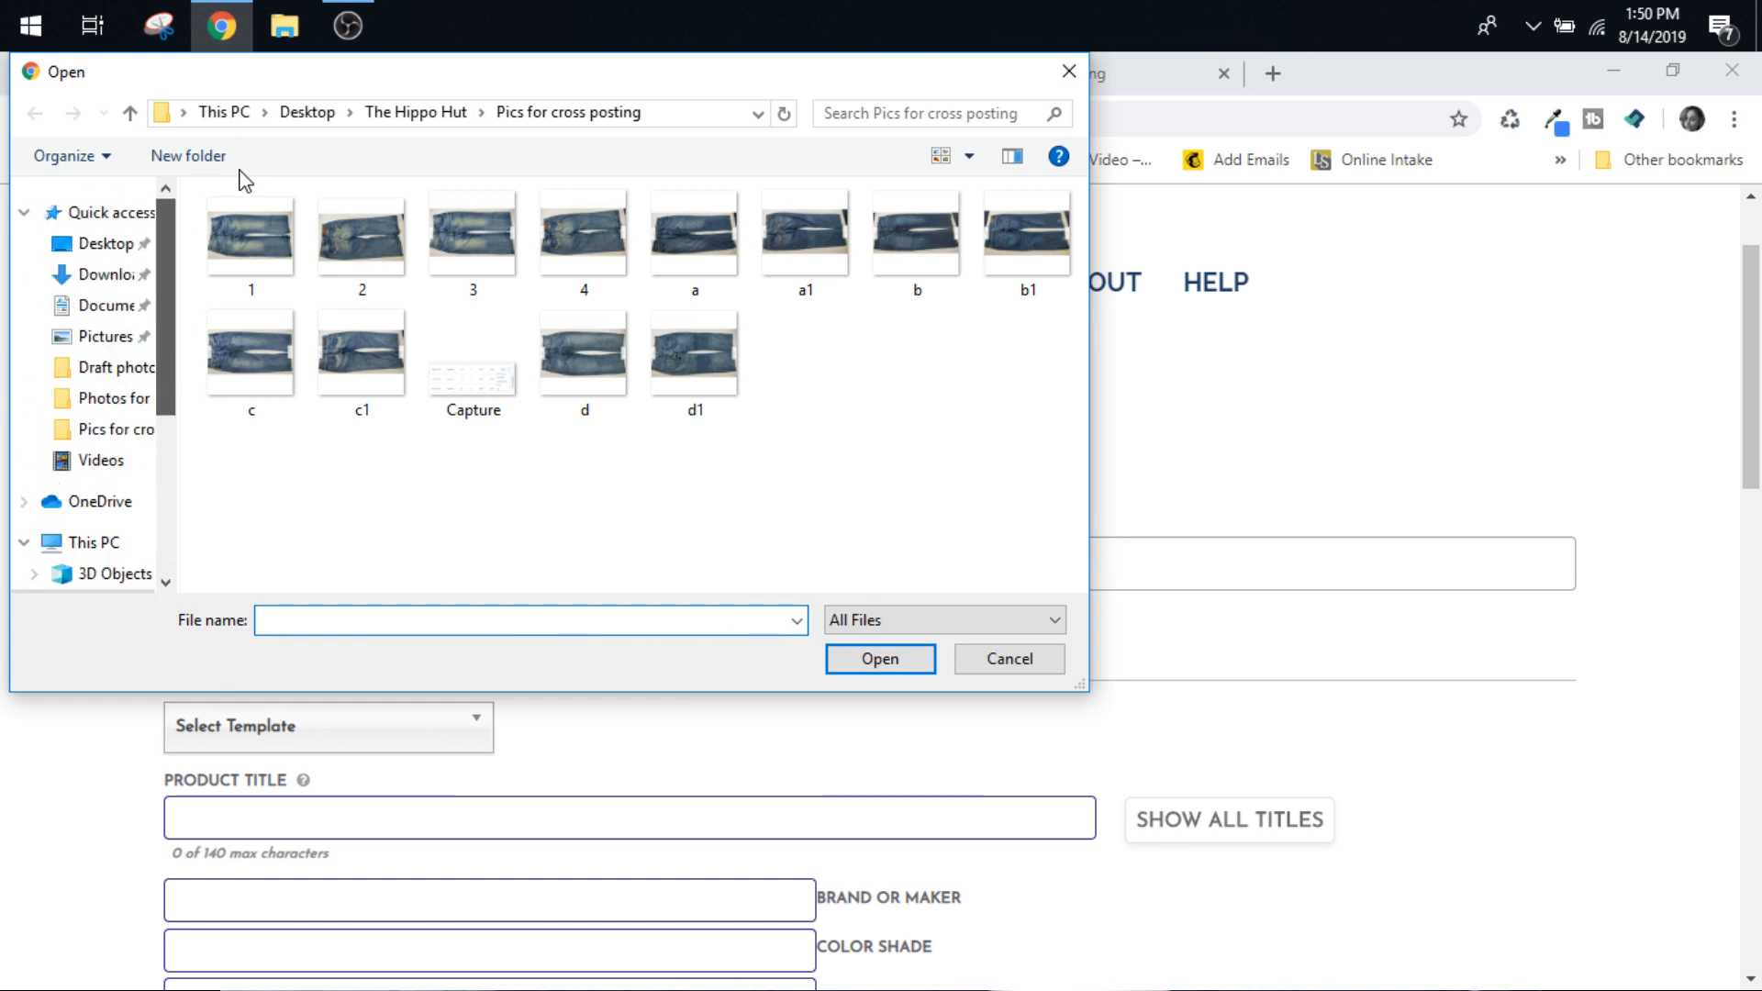
click(112, 397)
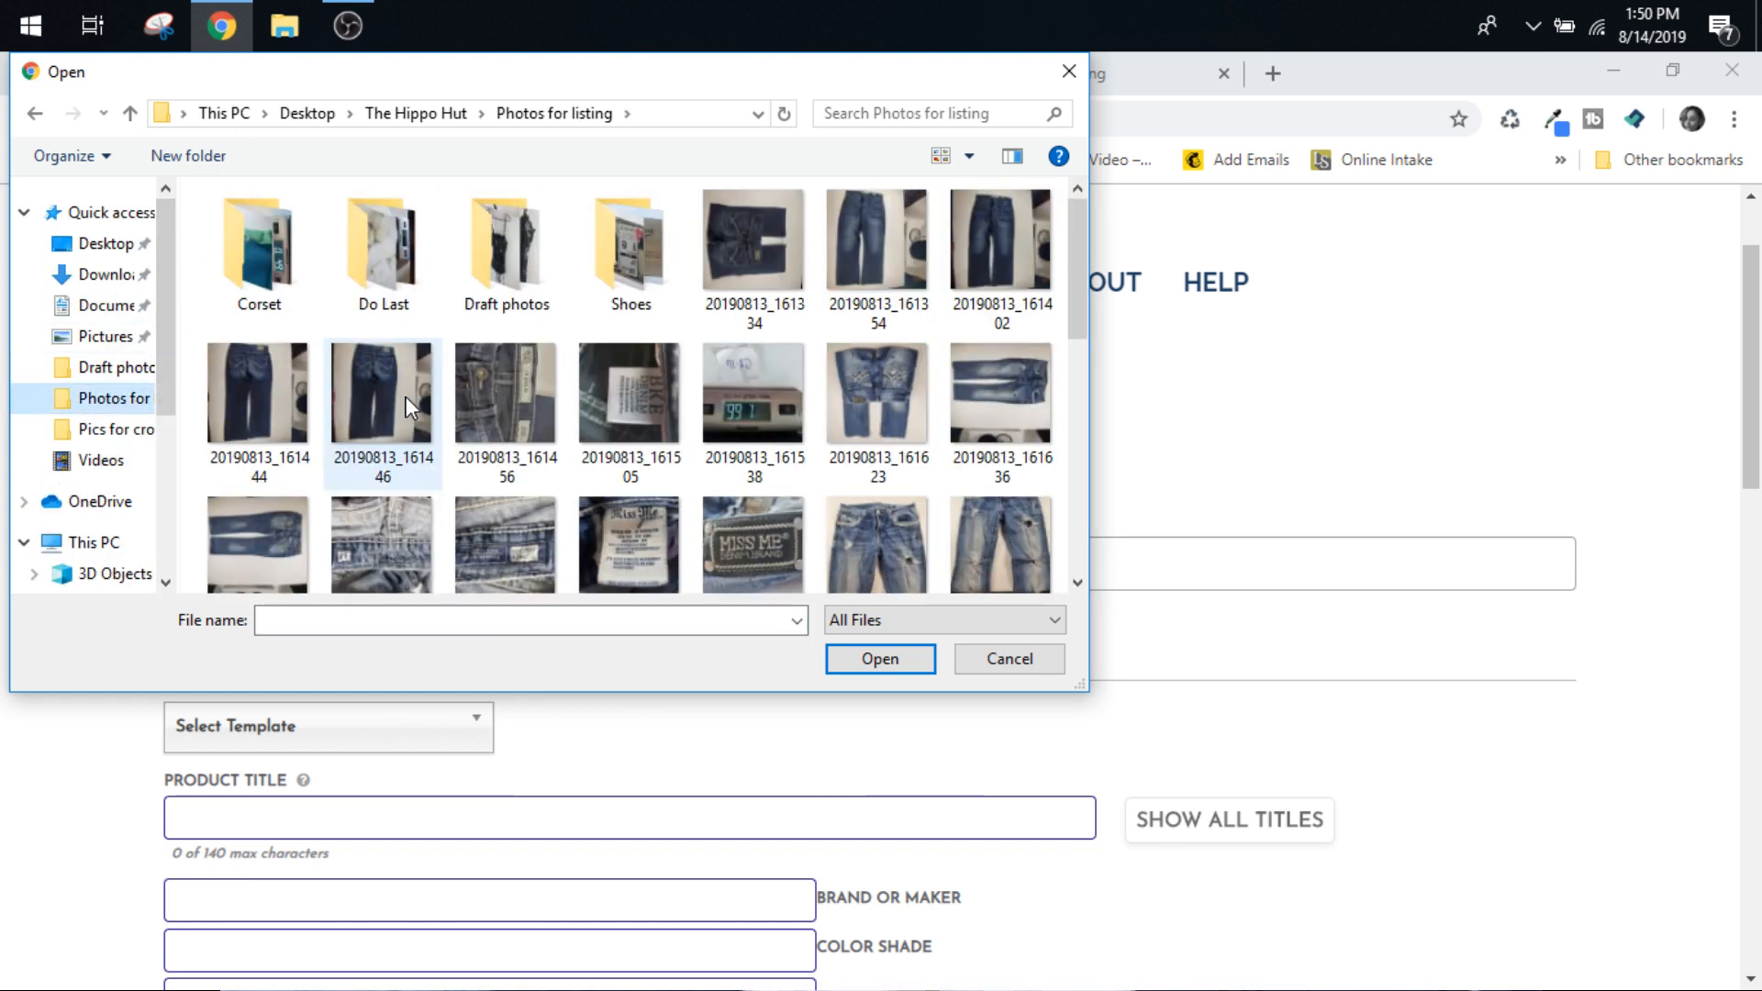
click(877, 394)
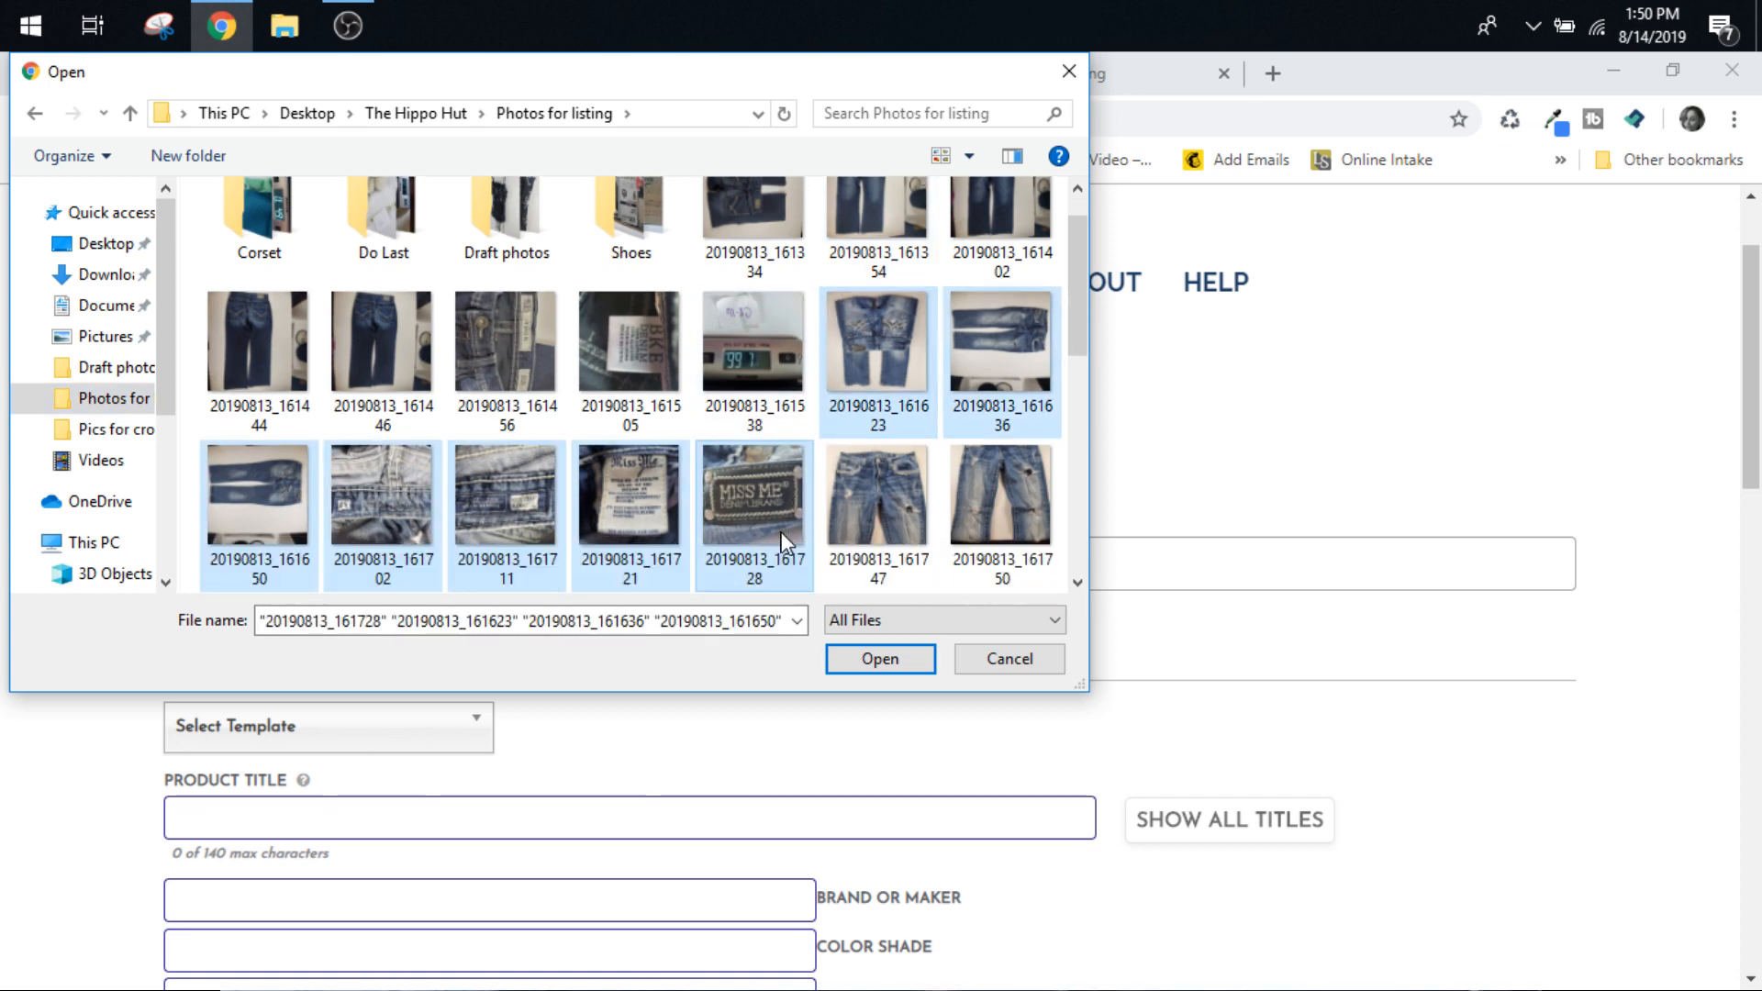
click(879, 659)
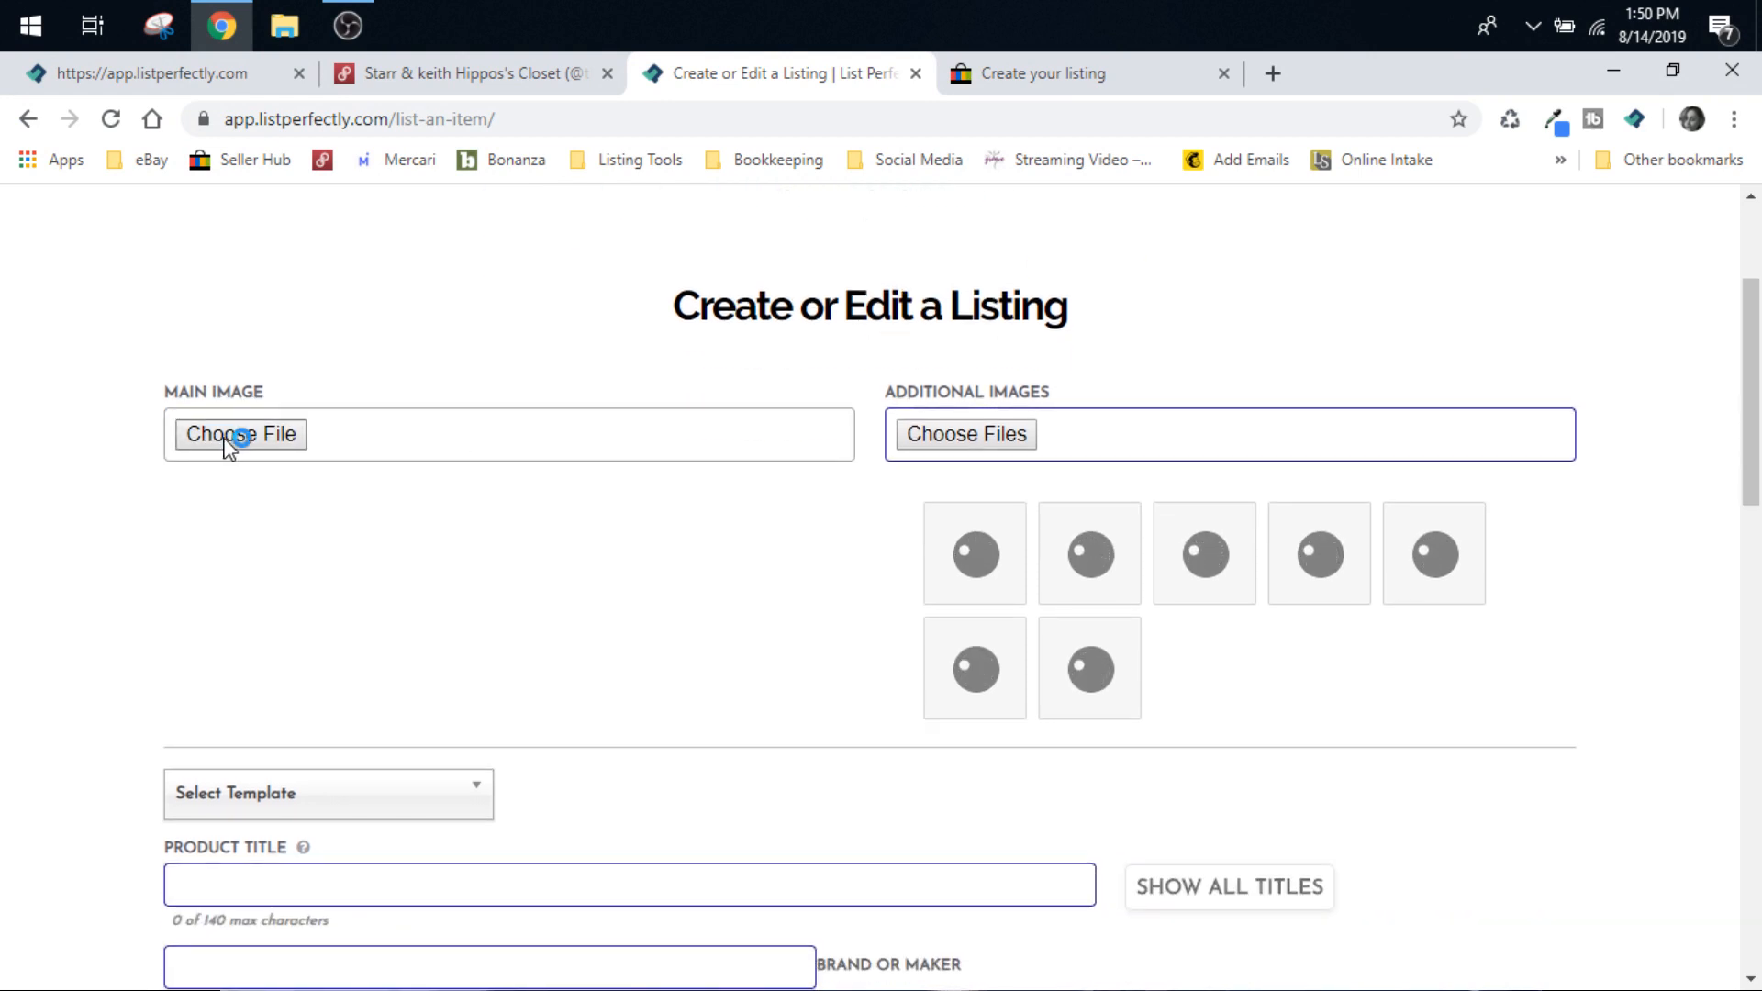
Enter title 'Miss Me Jeans', size 34 and material 99% Cotton 1% Spandex.
click(241, 435)
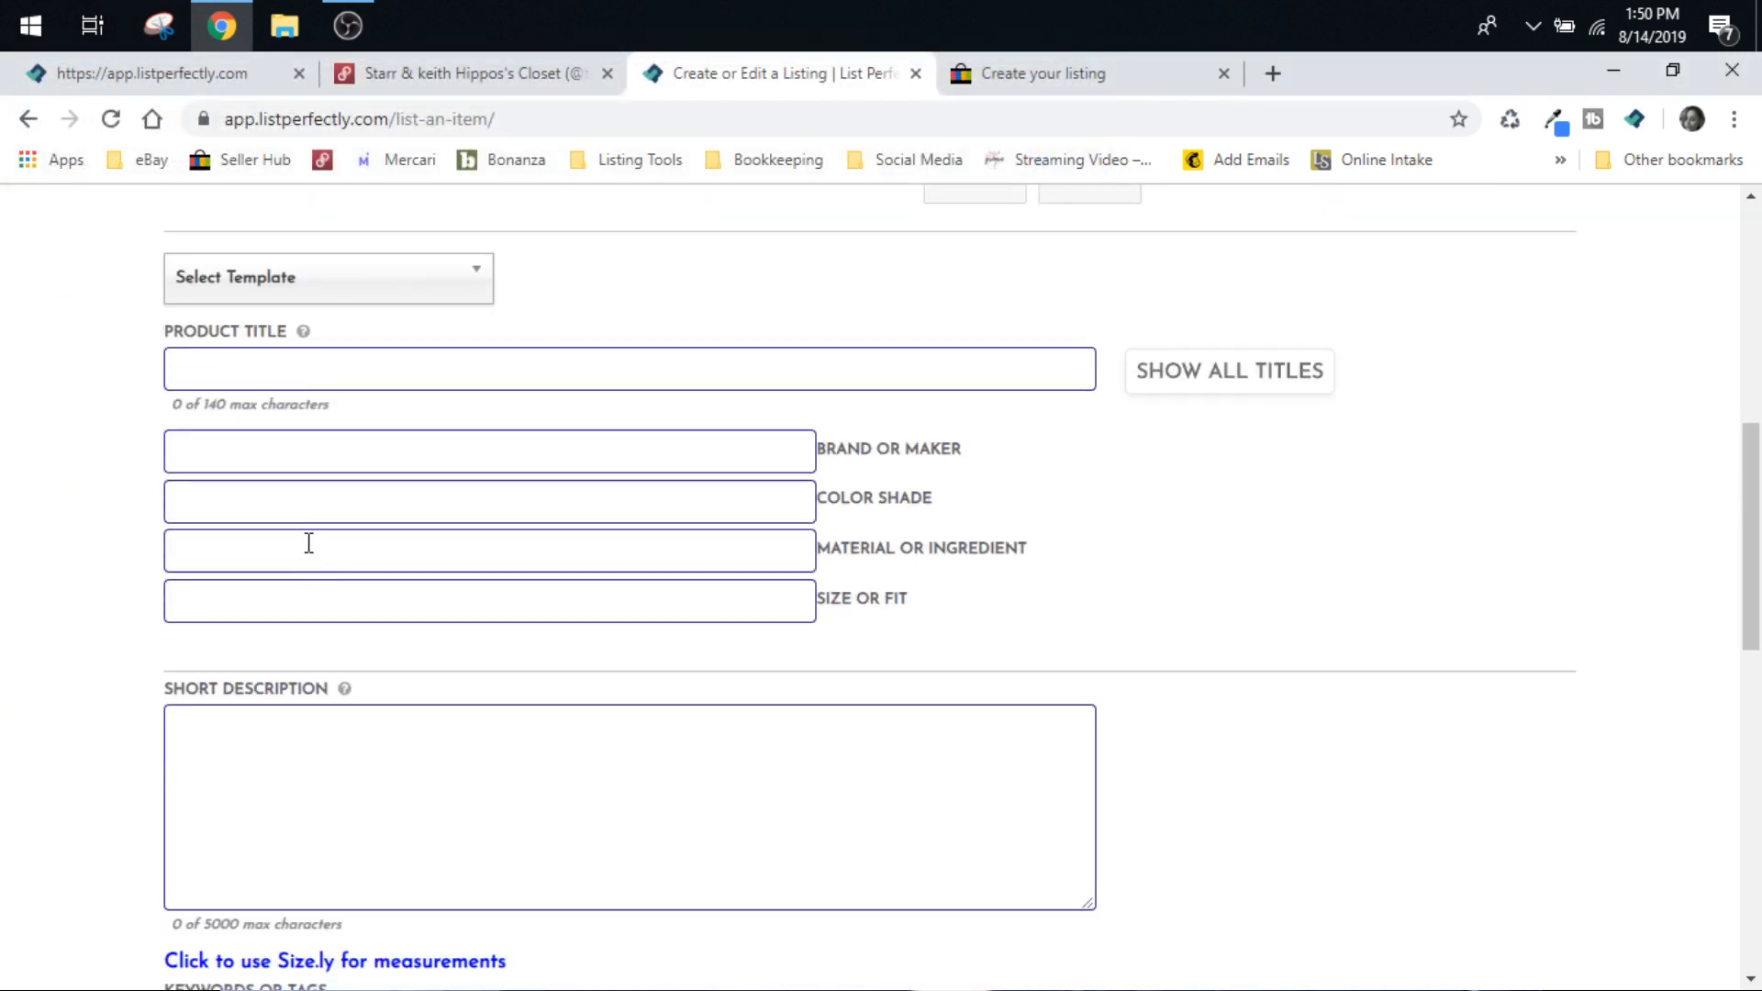
click(629, 369)
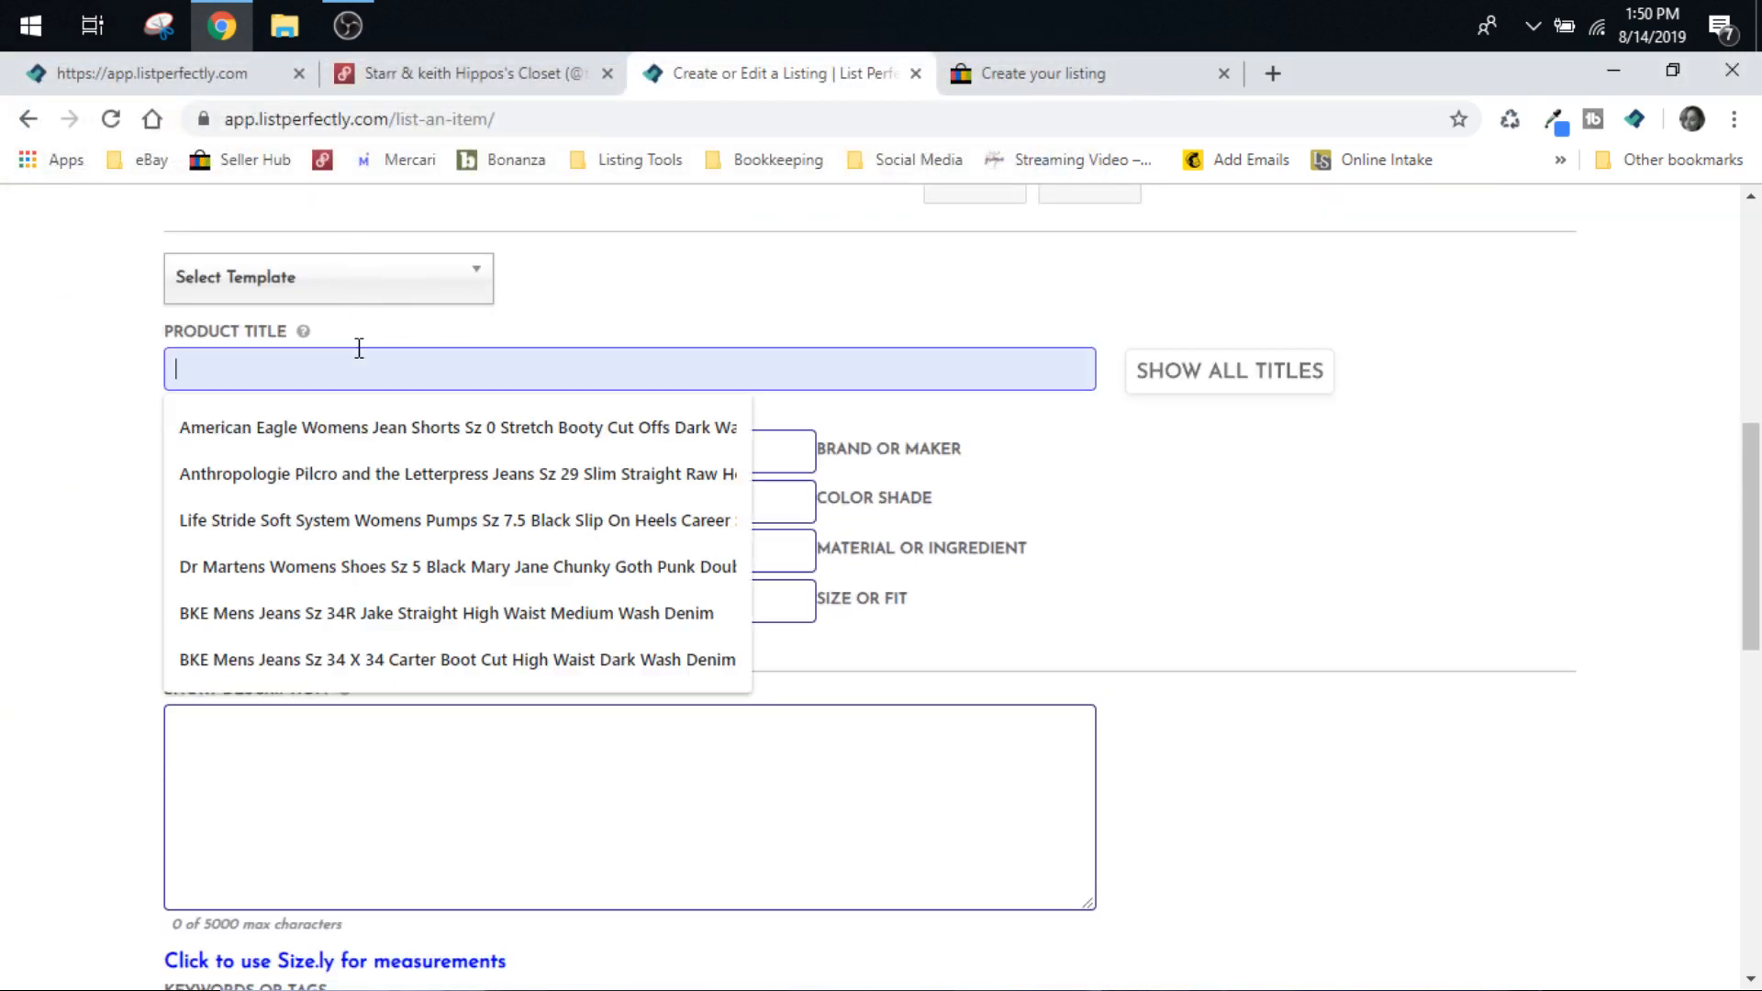
text(Miss Me J)
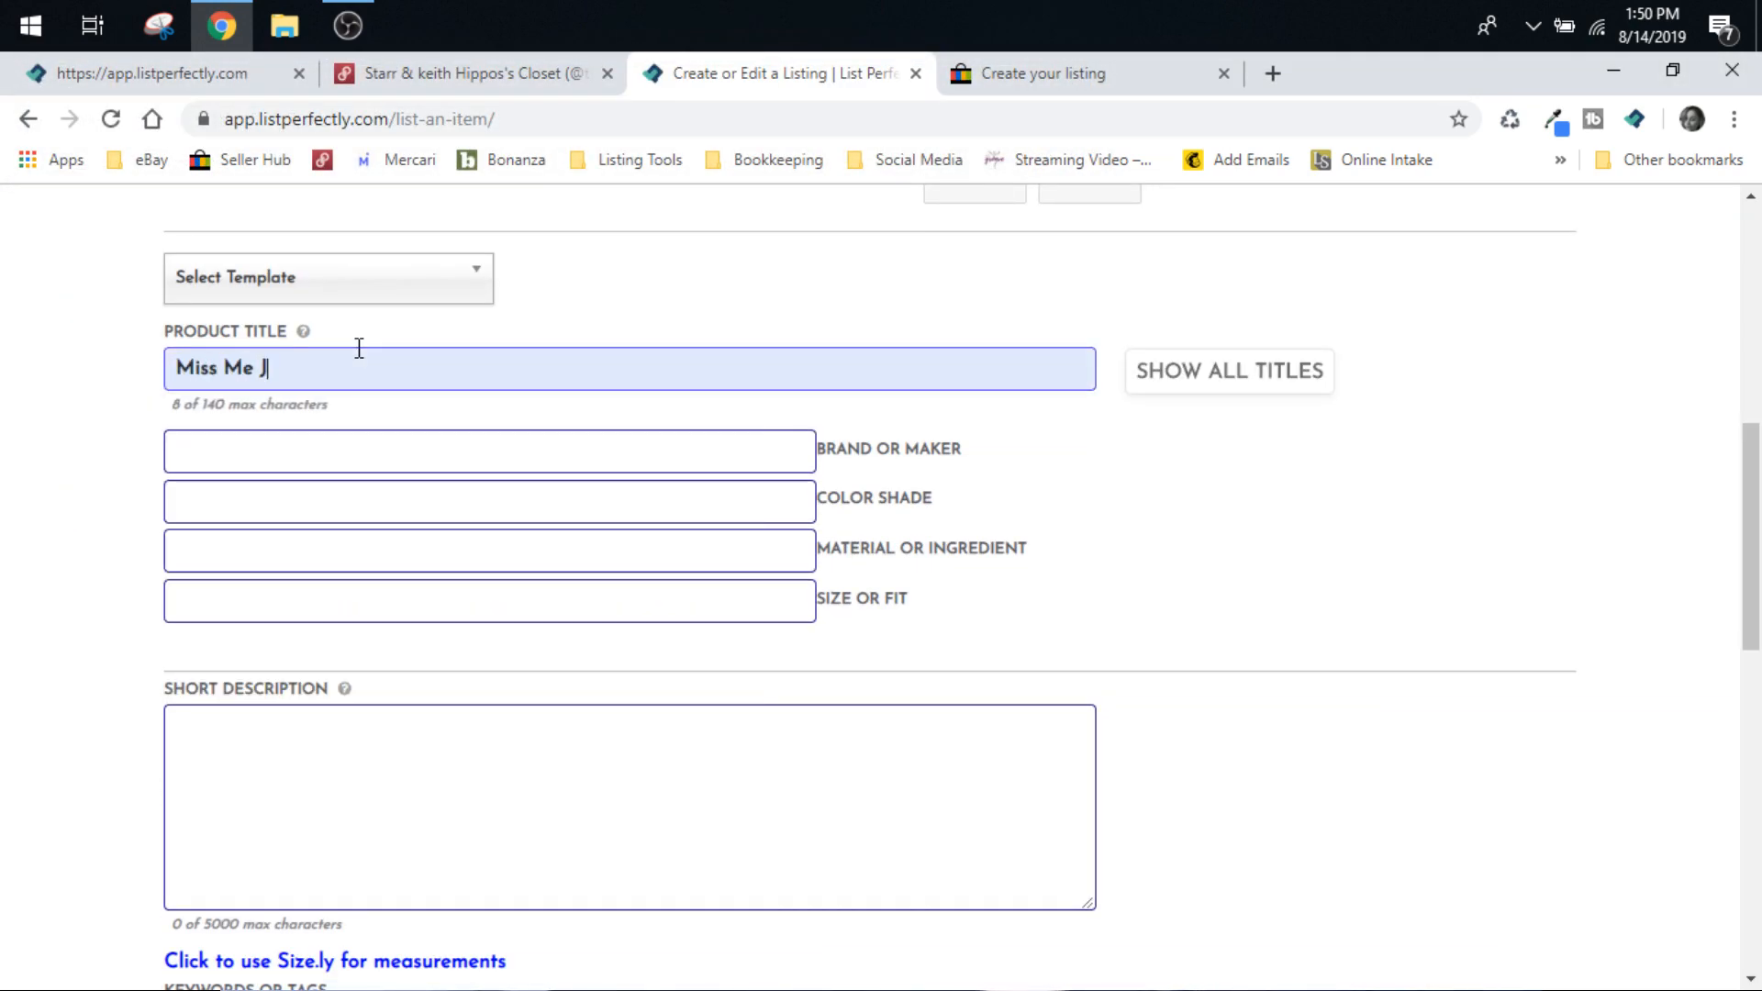
text(eans)
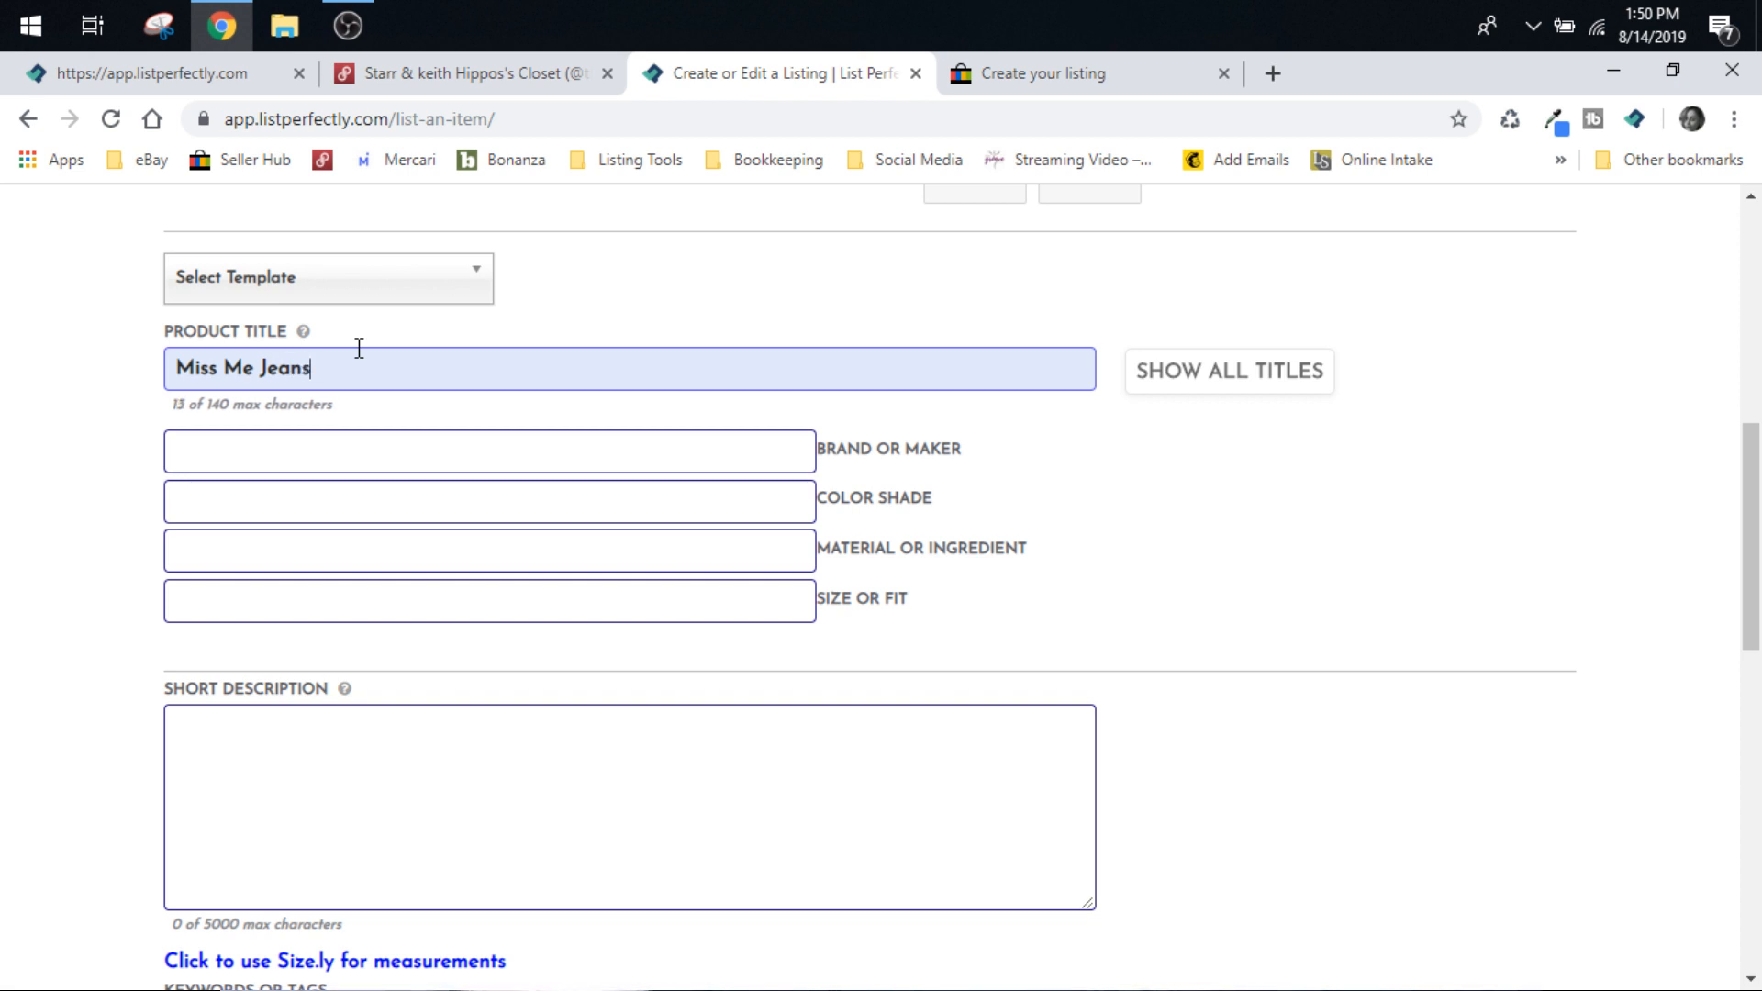
click(487, 450)
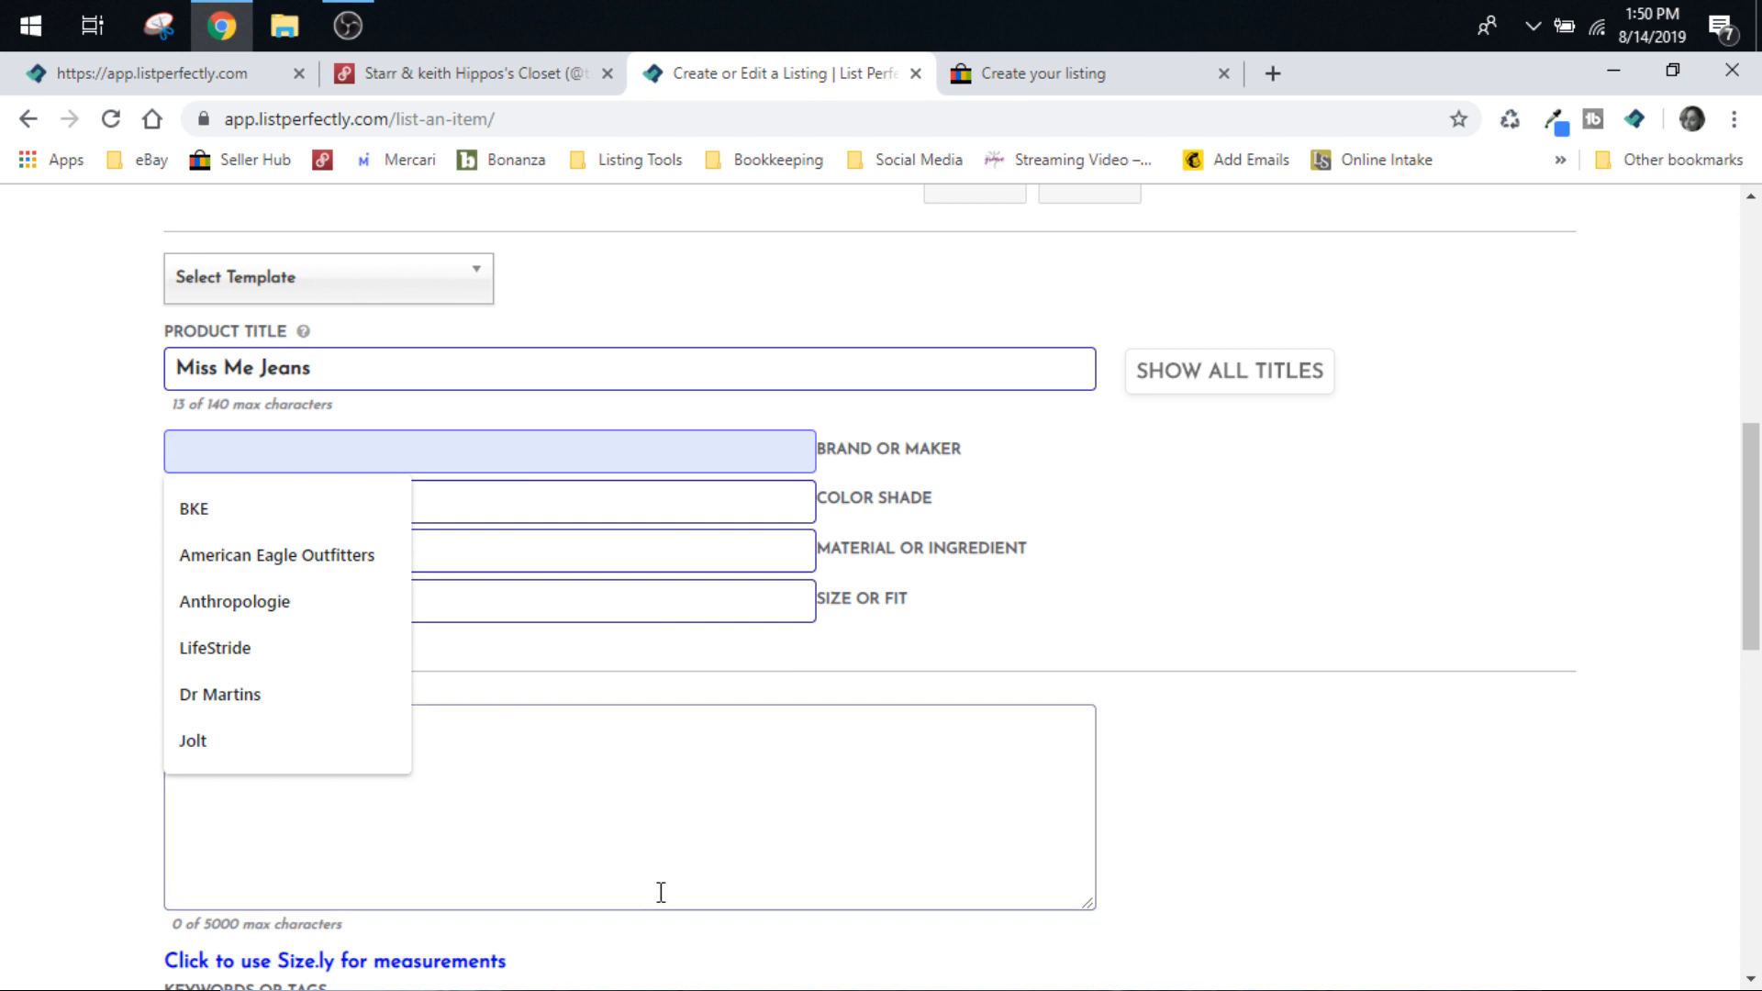
click(489, 599)
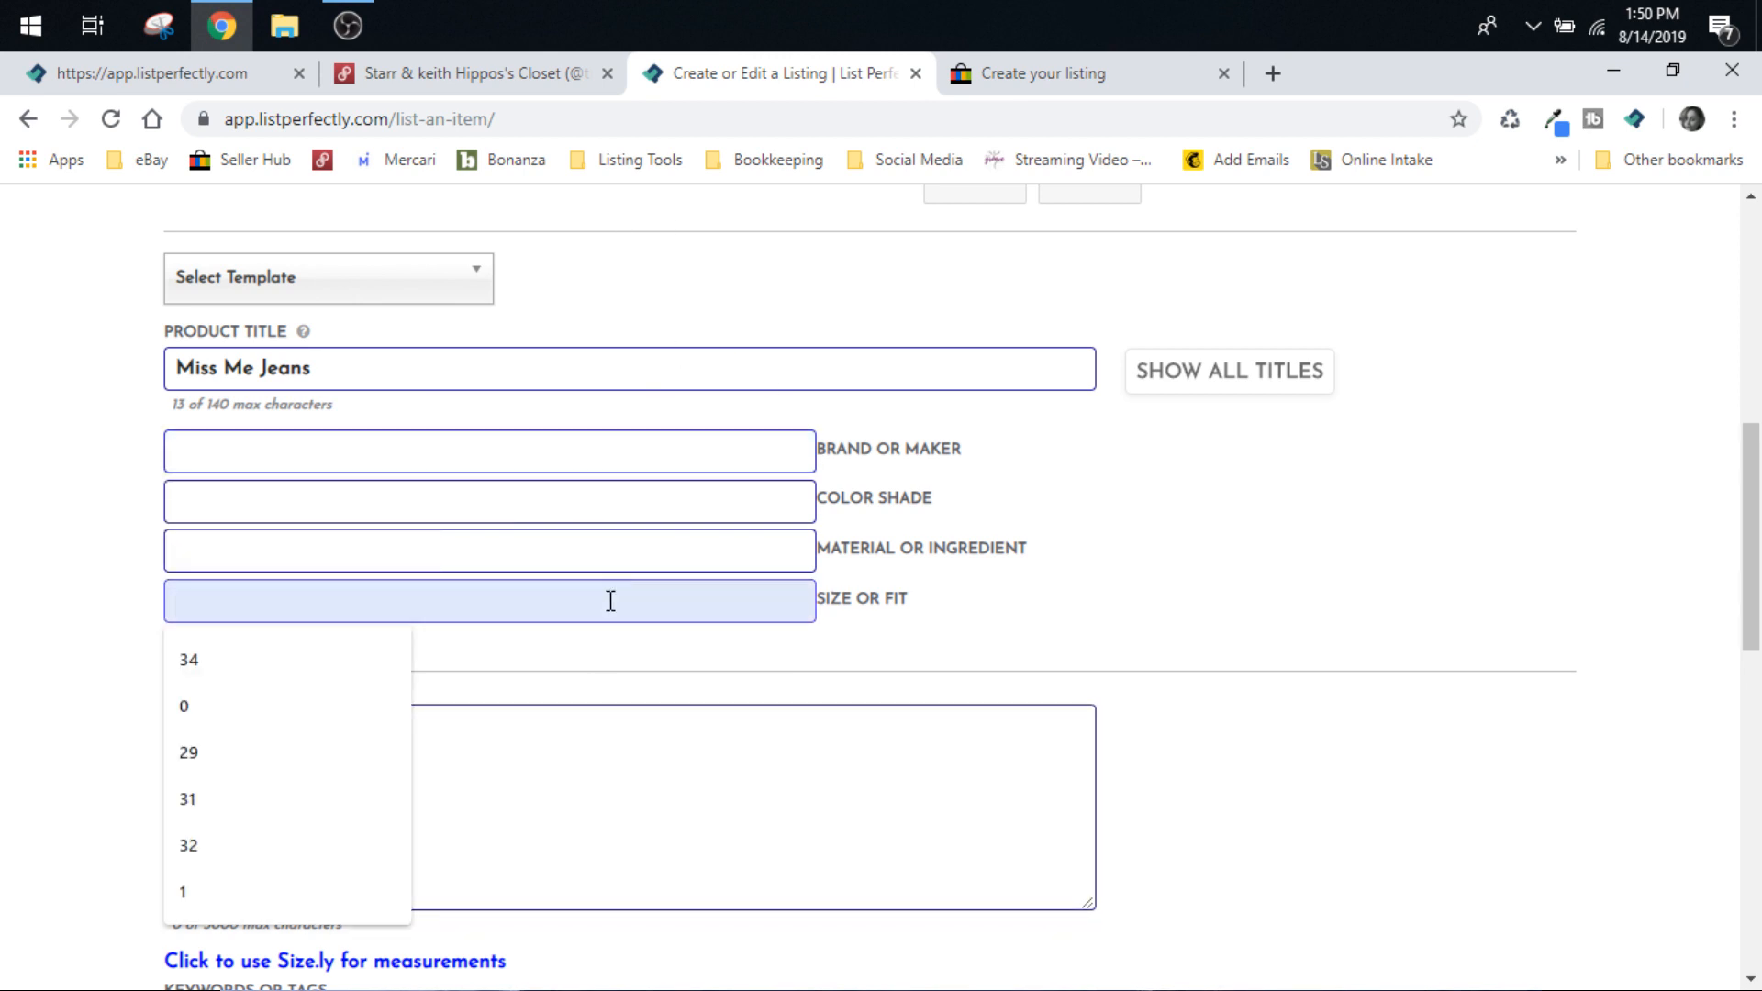
click(489, 549)
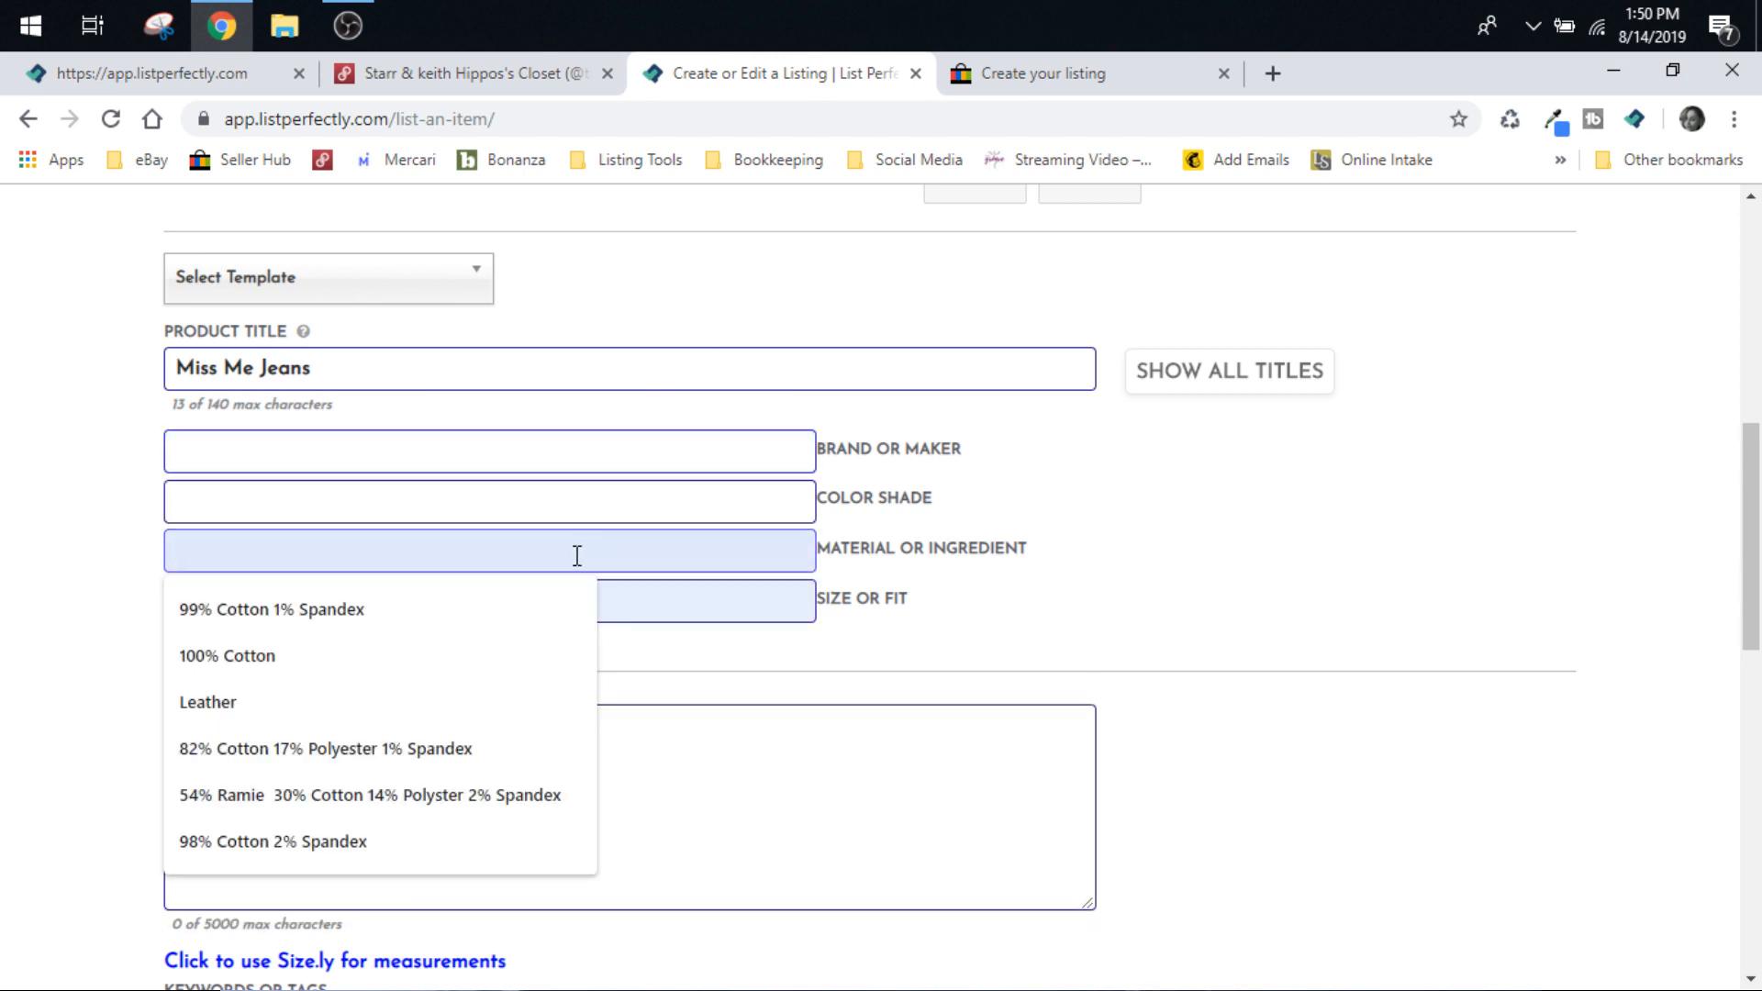
click(269, 610)
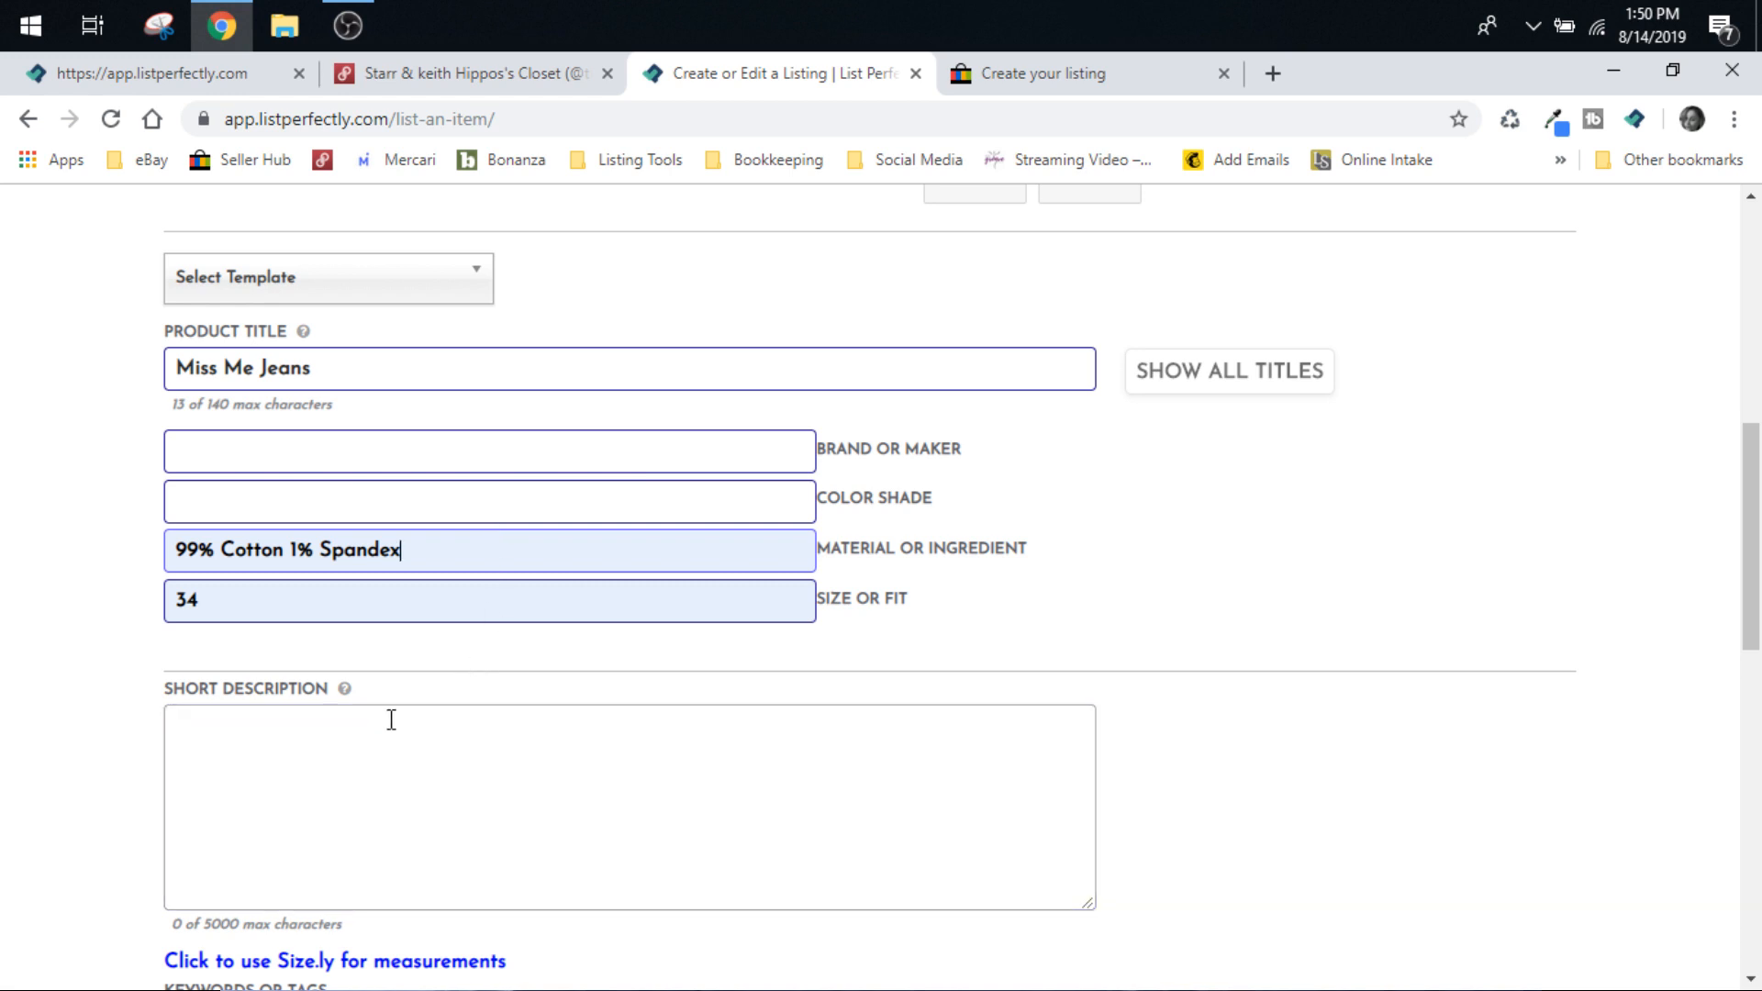
Set the price to $50.00 and the SKU to August 50 B4-14.
scroll(down, 3)
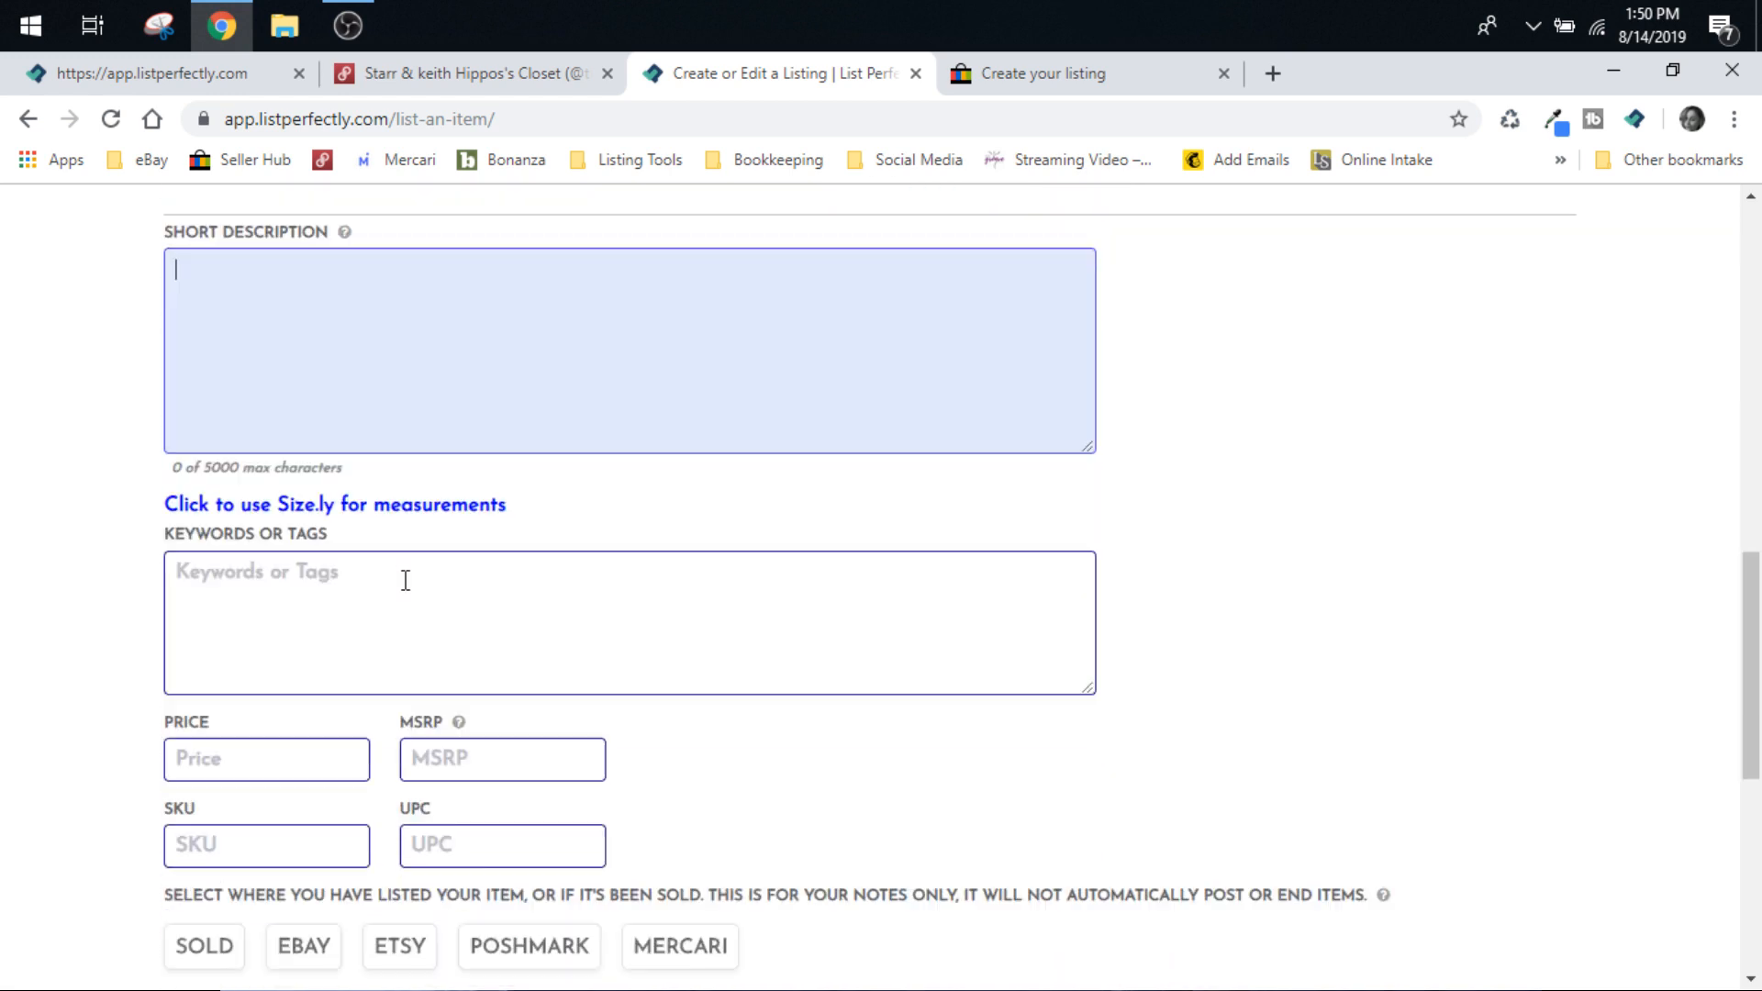
scroll(down, 3)
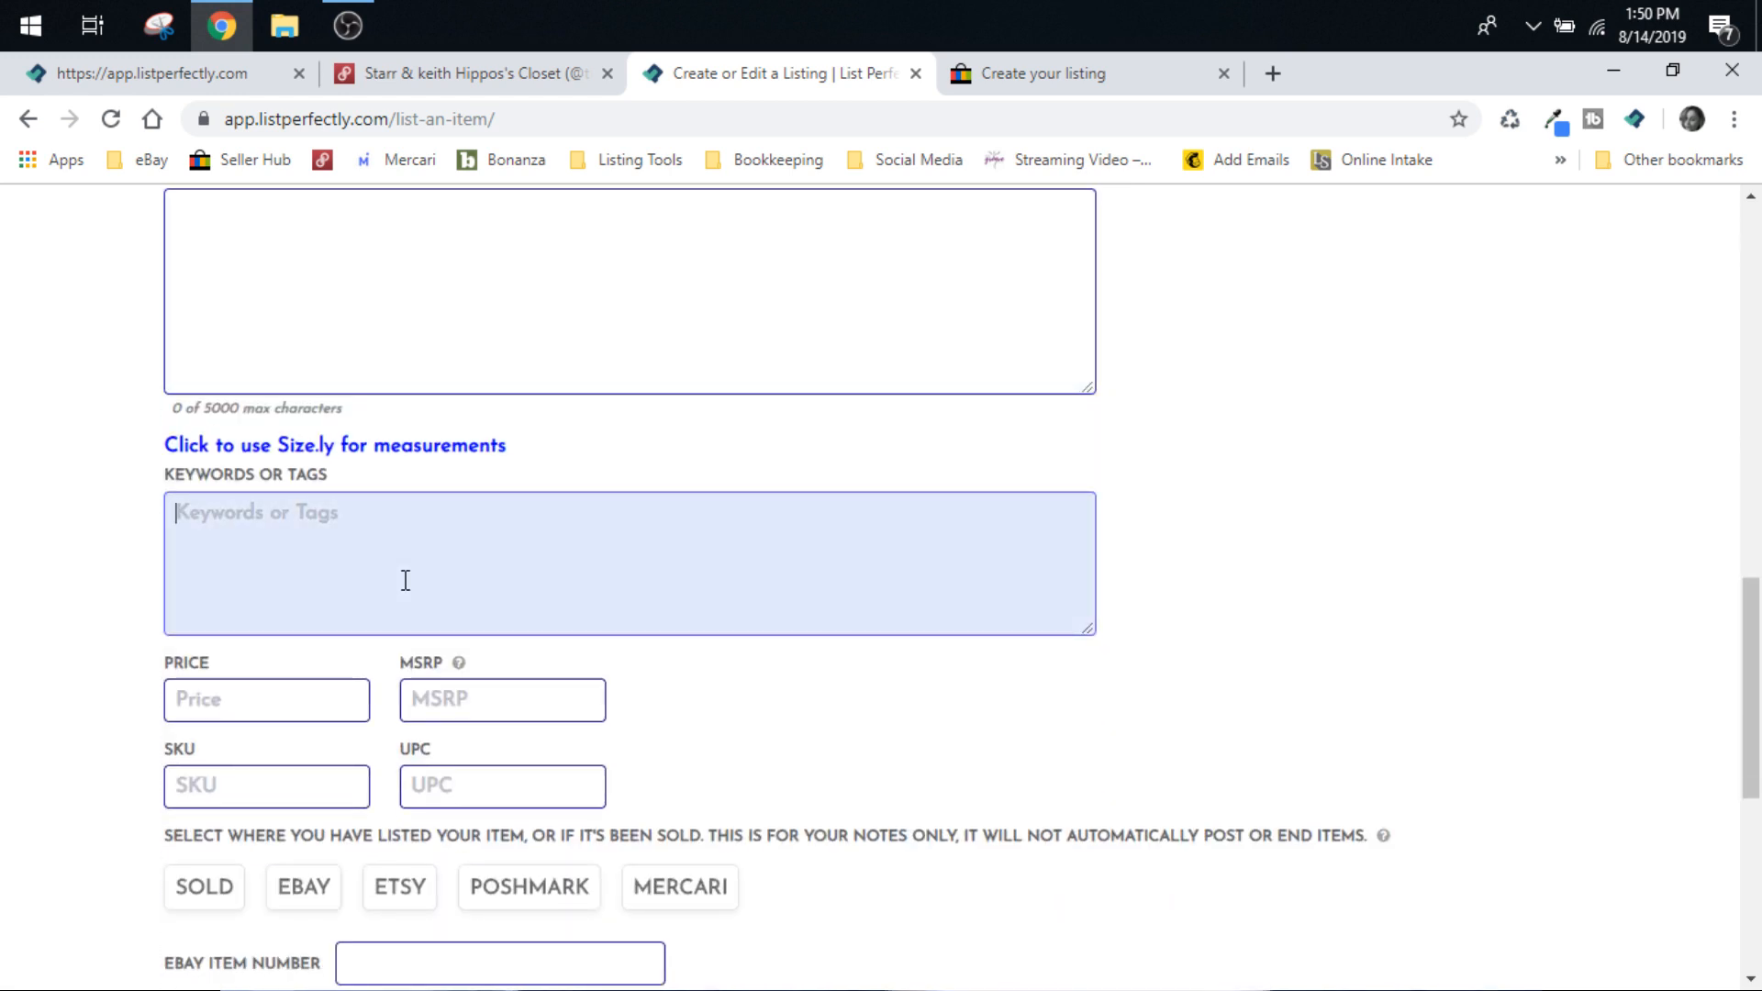
scroll(down, 3)
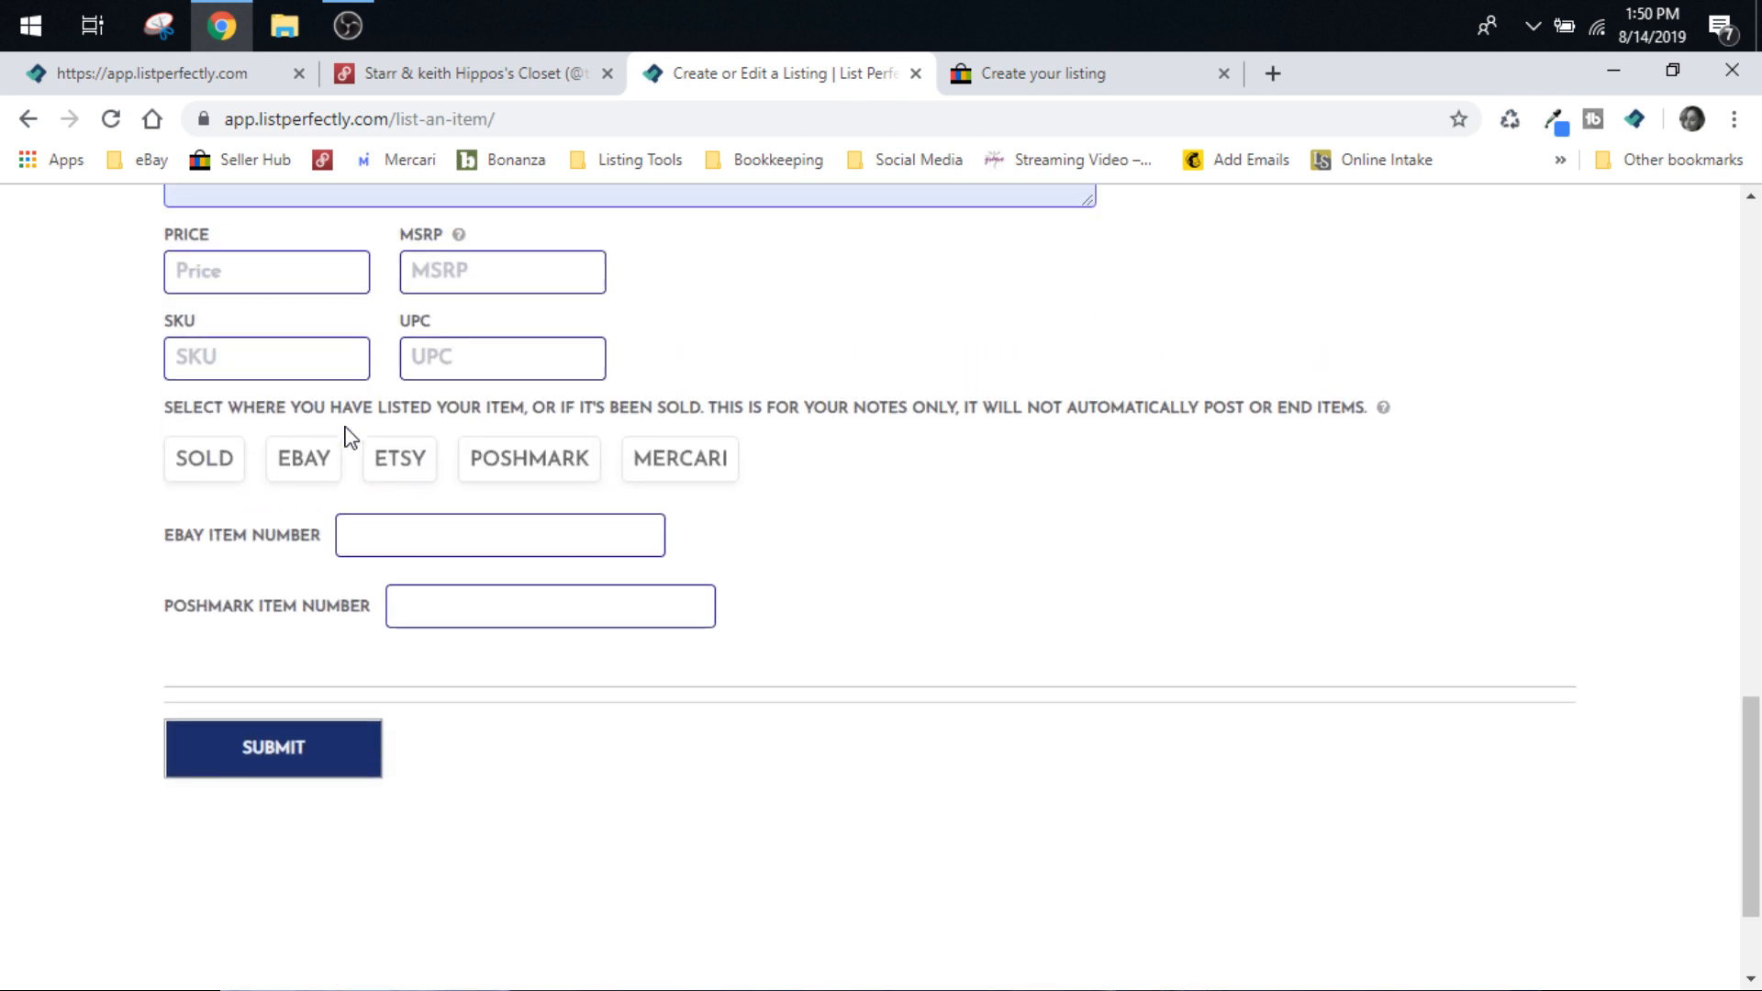
text(50)
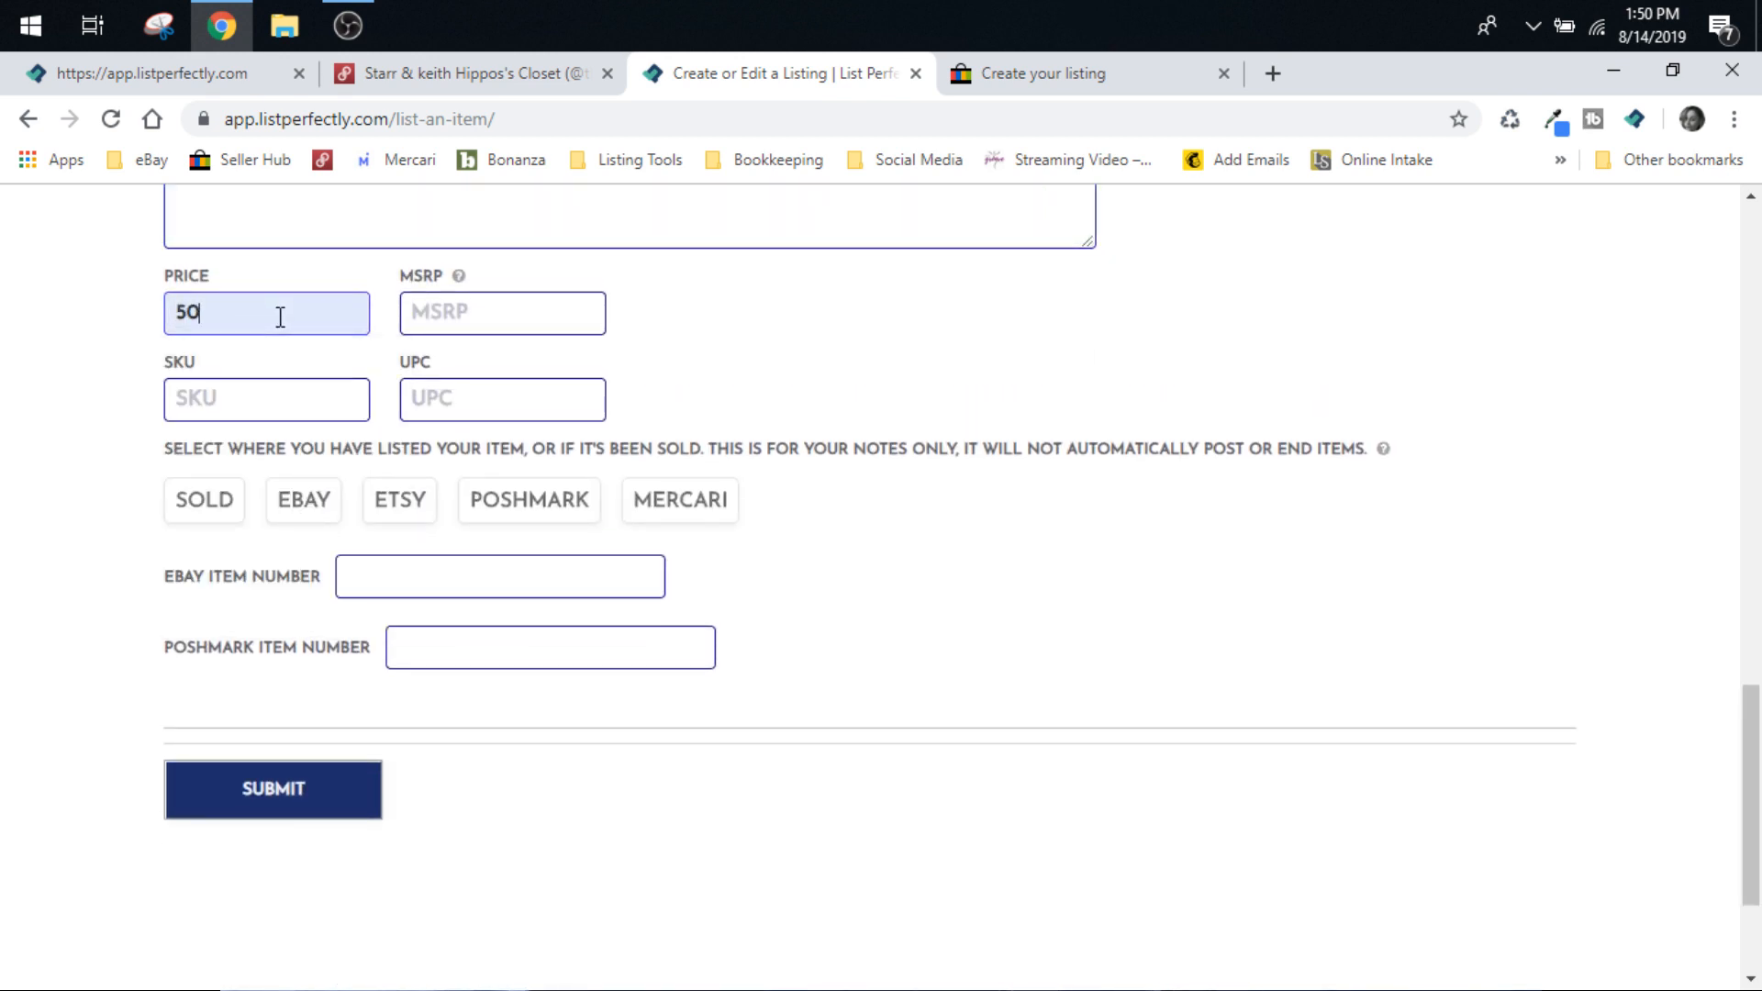
click(266, 399)
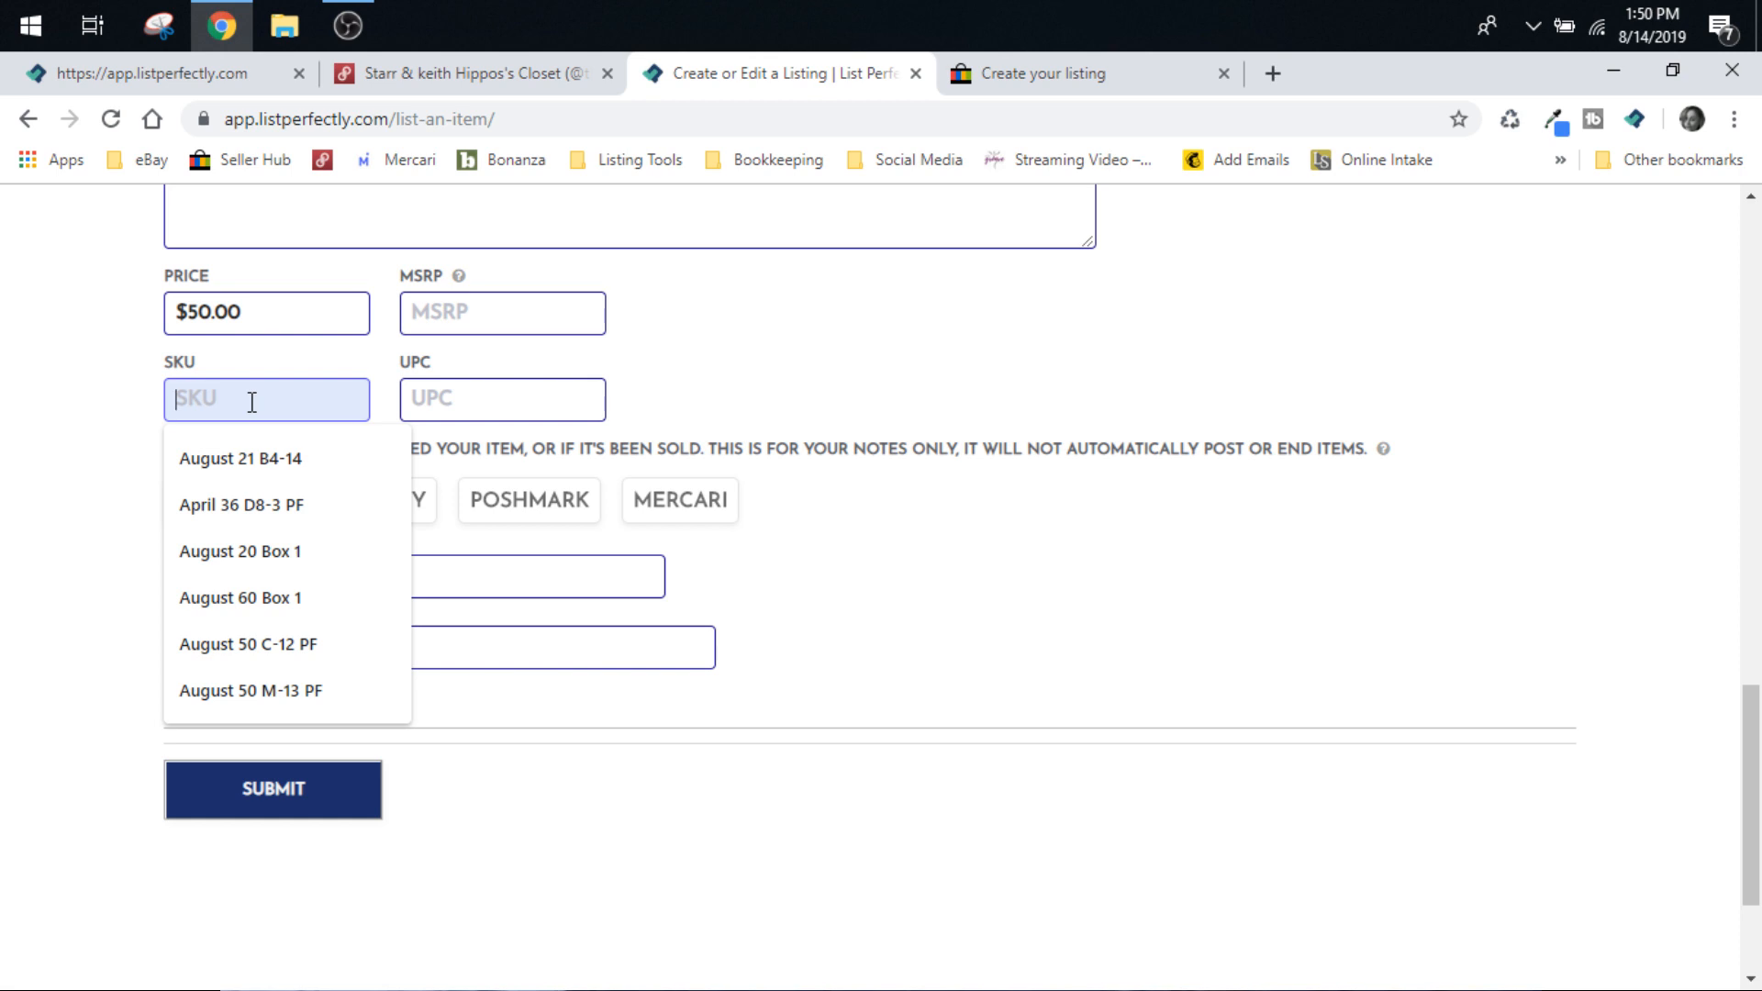
click(240, 458)
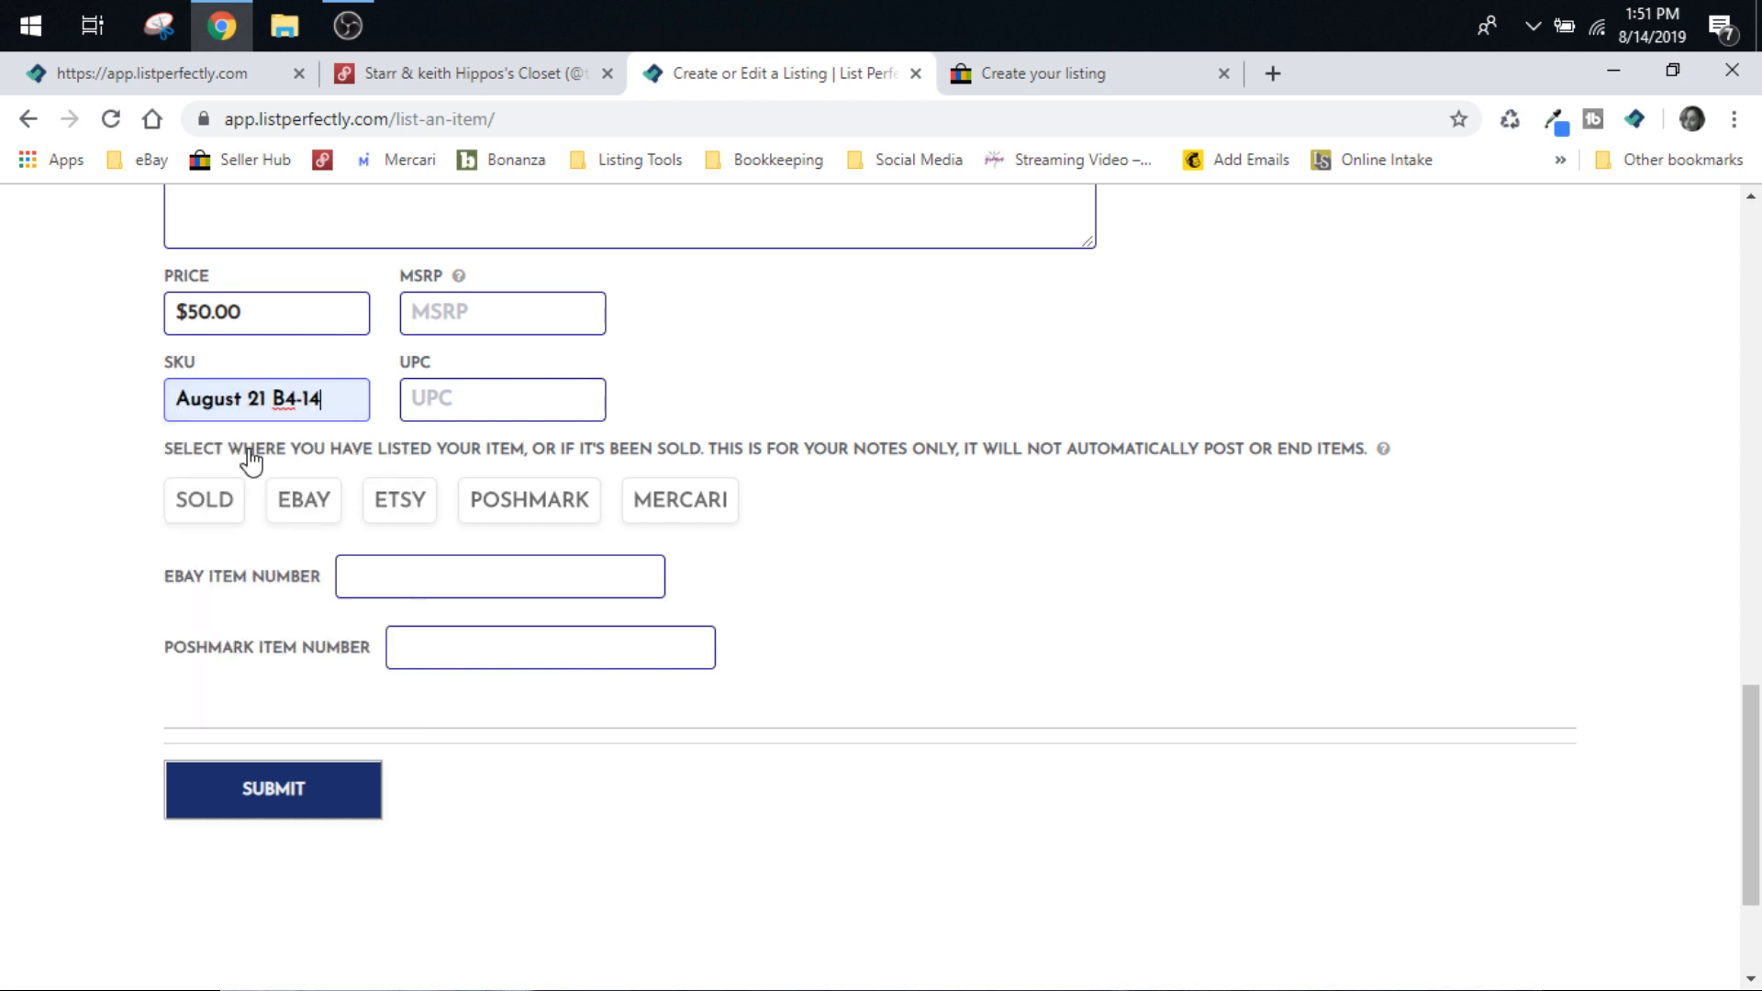
click(272, 788)
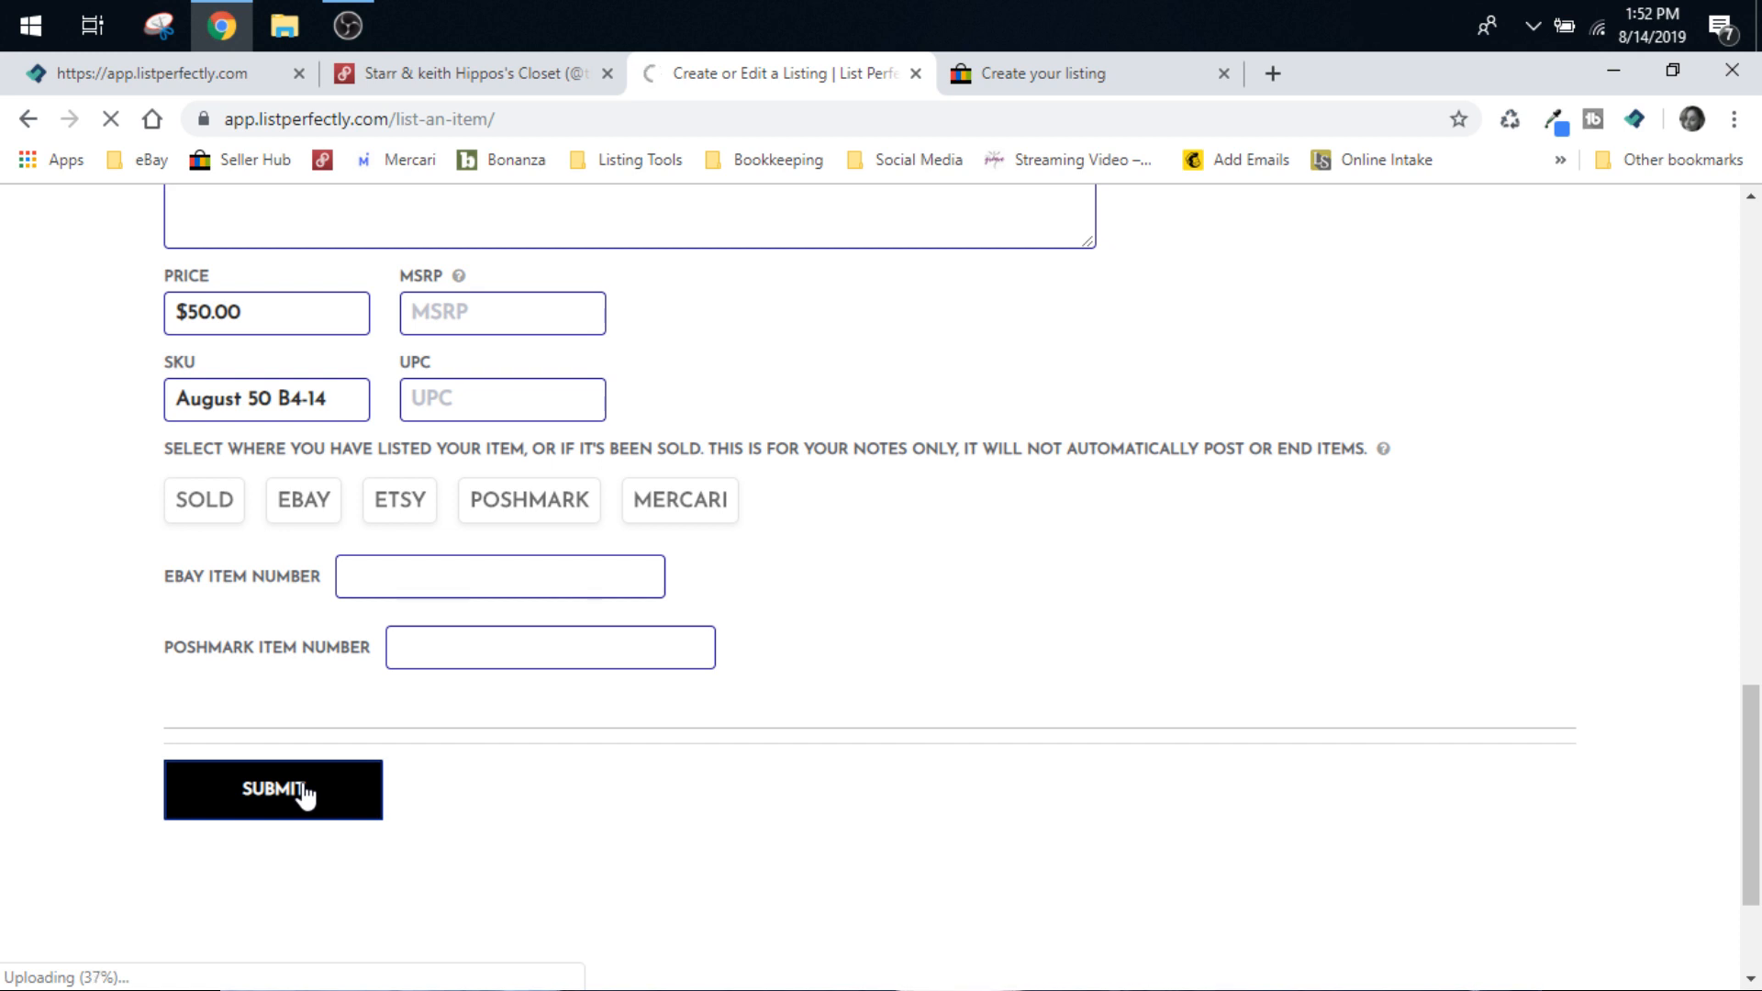
Save the Miss Me Jeans listing and close the eBay and other extra tabs.
click(274, 789)
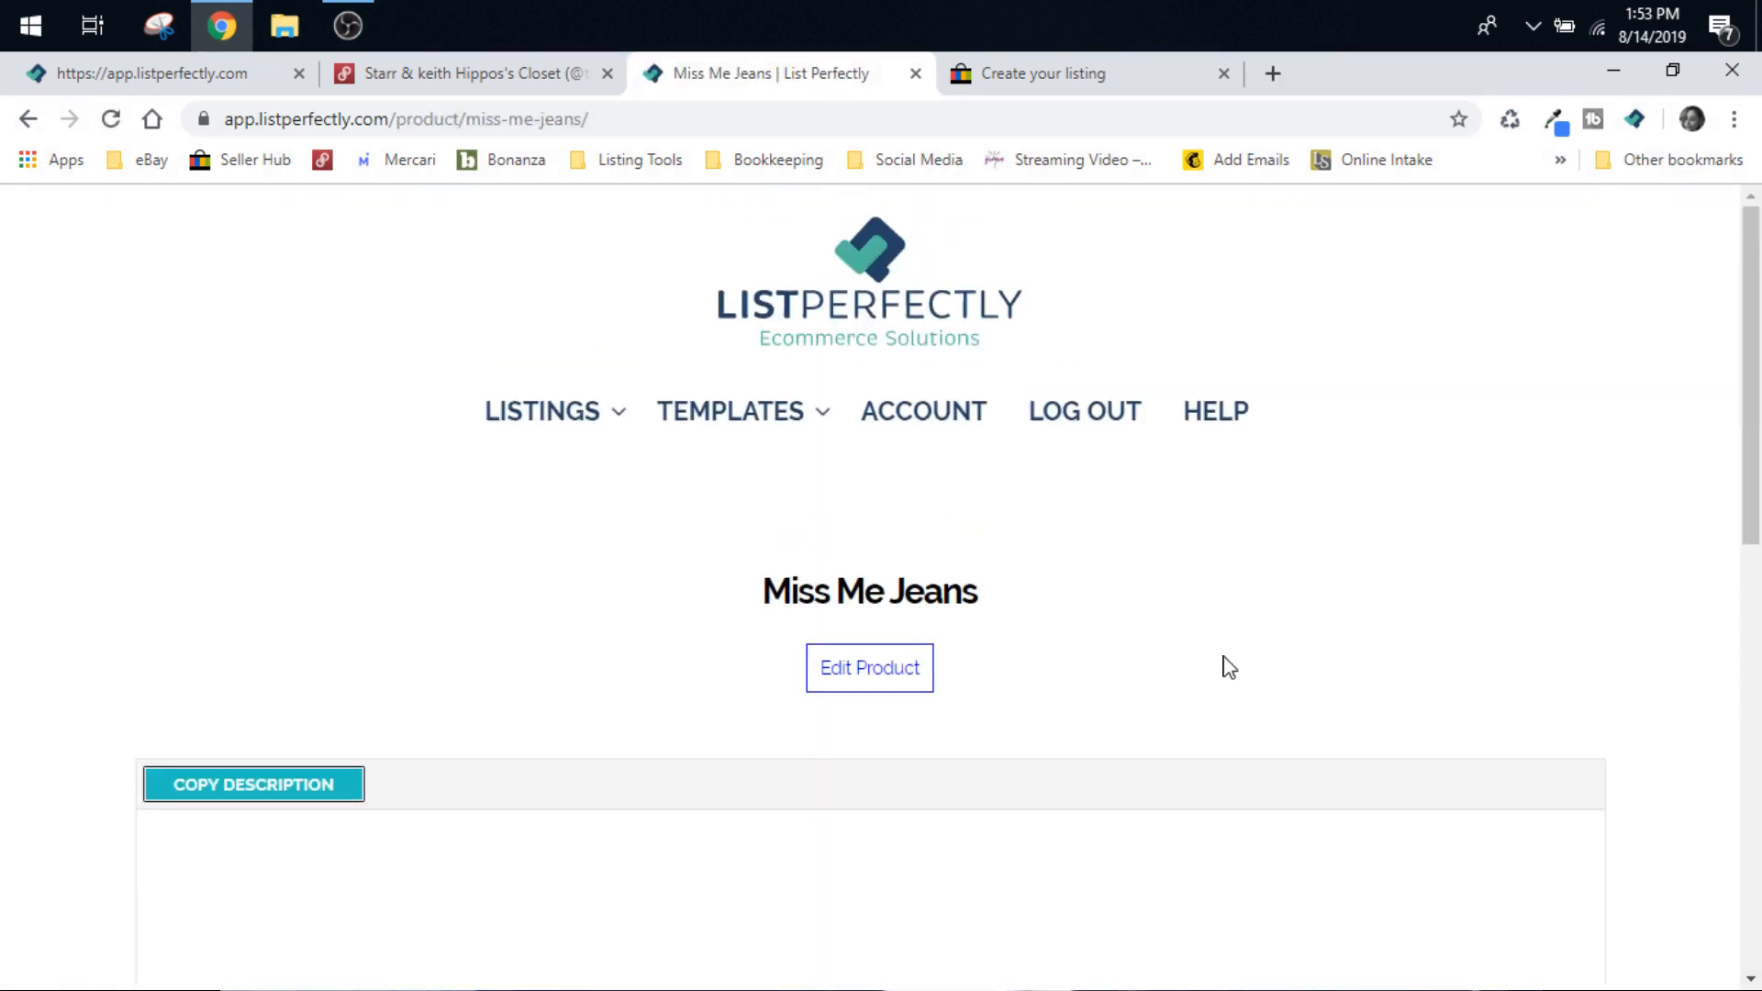
mouse_move(1278, 652)
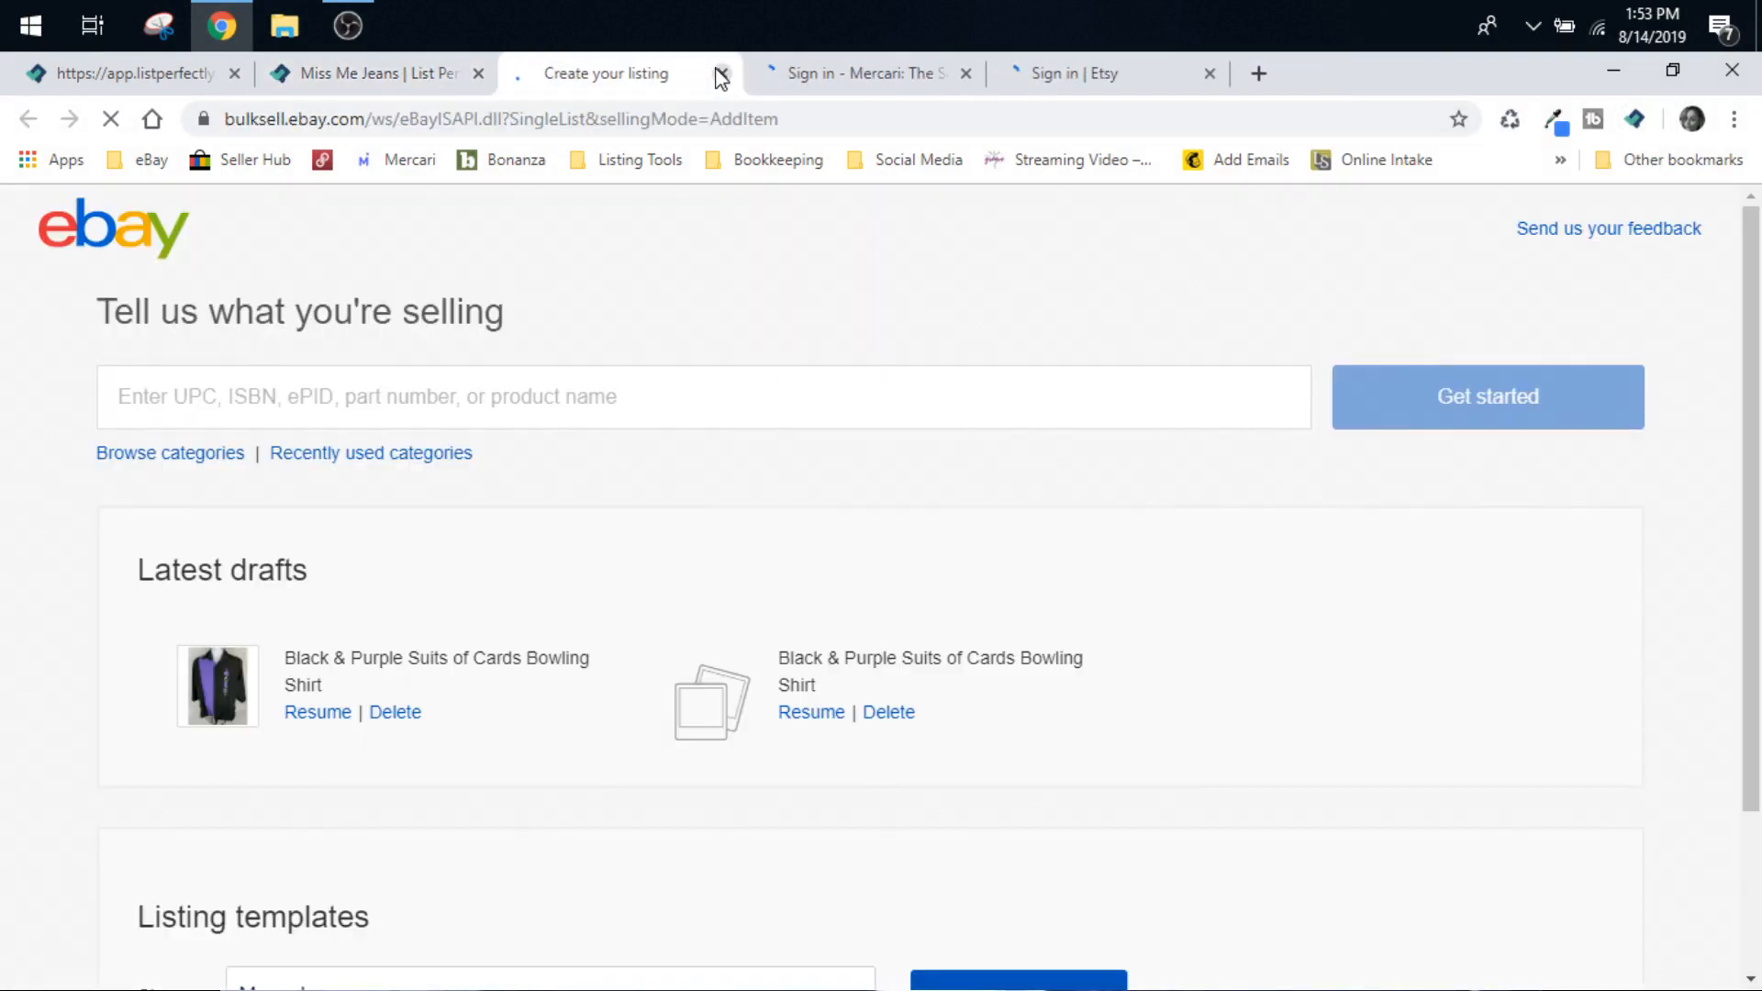
click(721, 73)
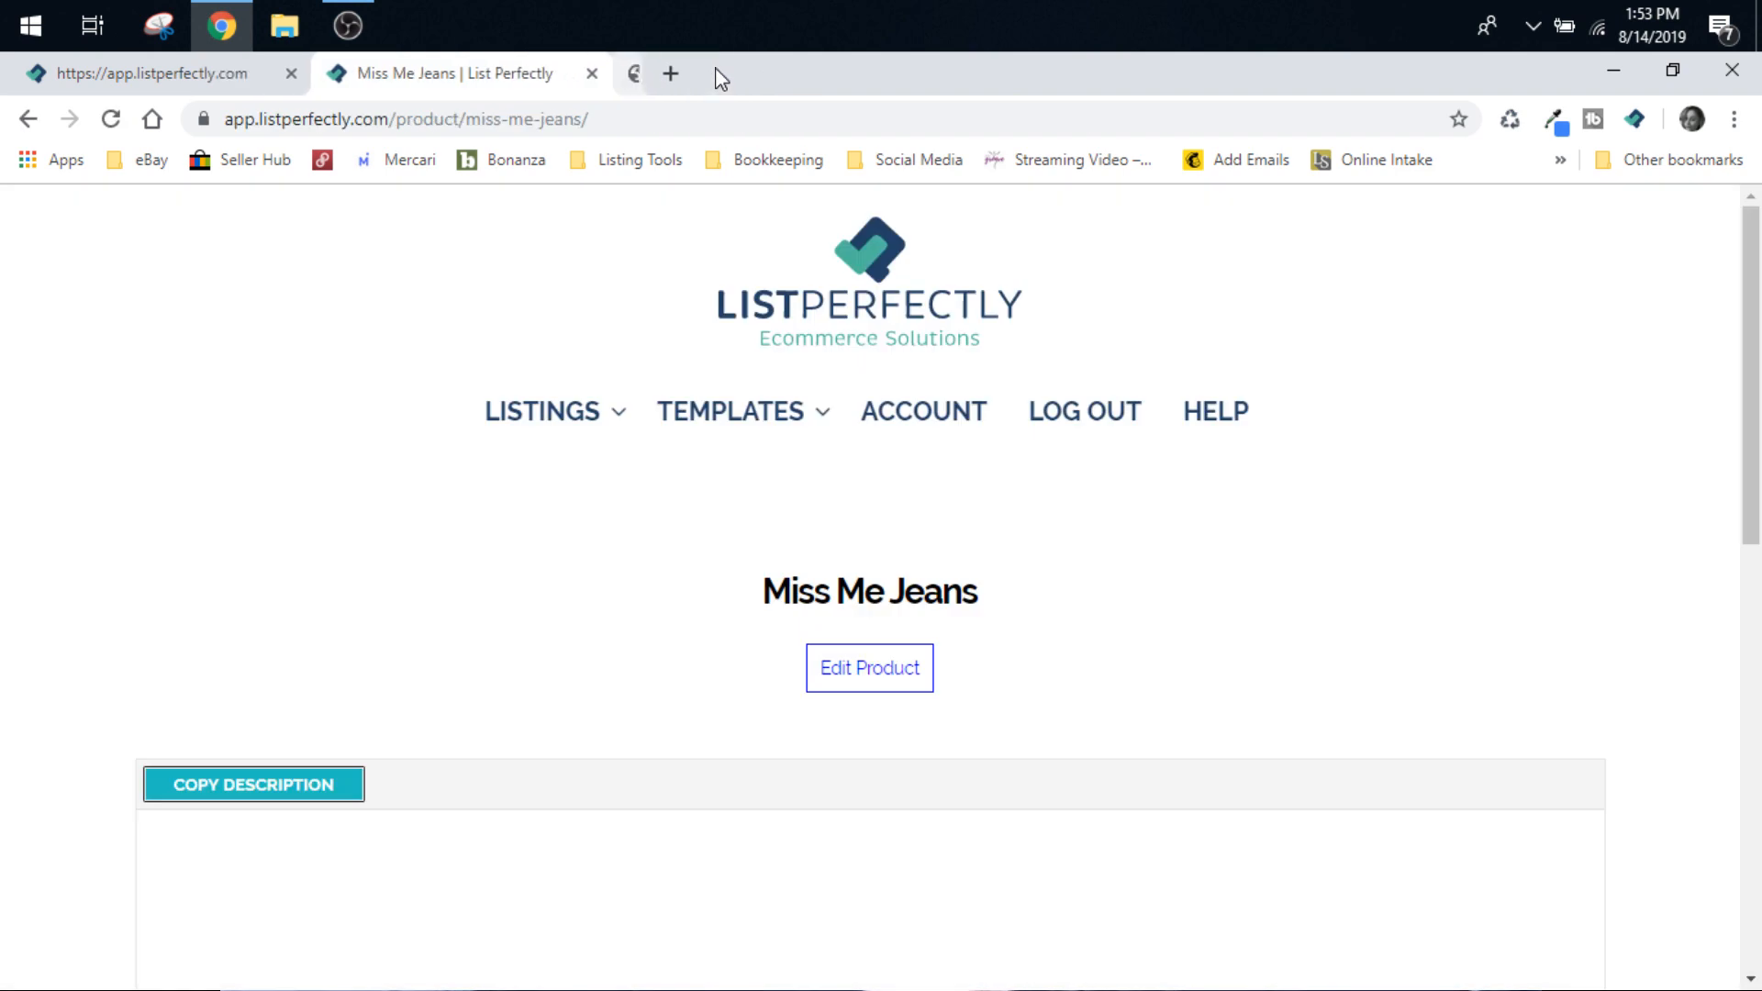
click(730, 411)
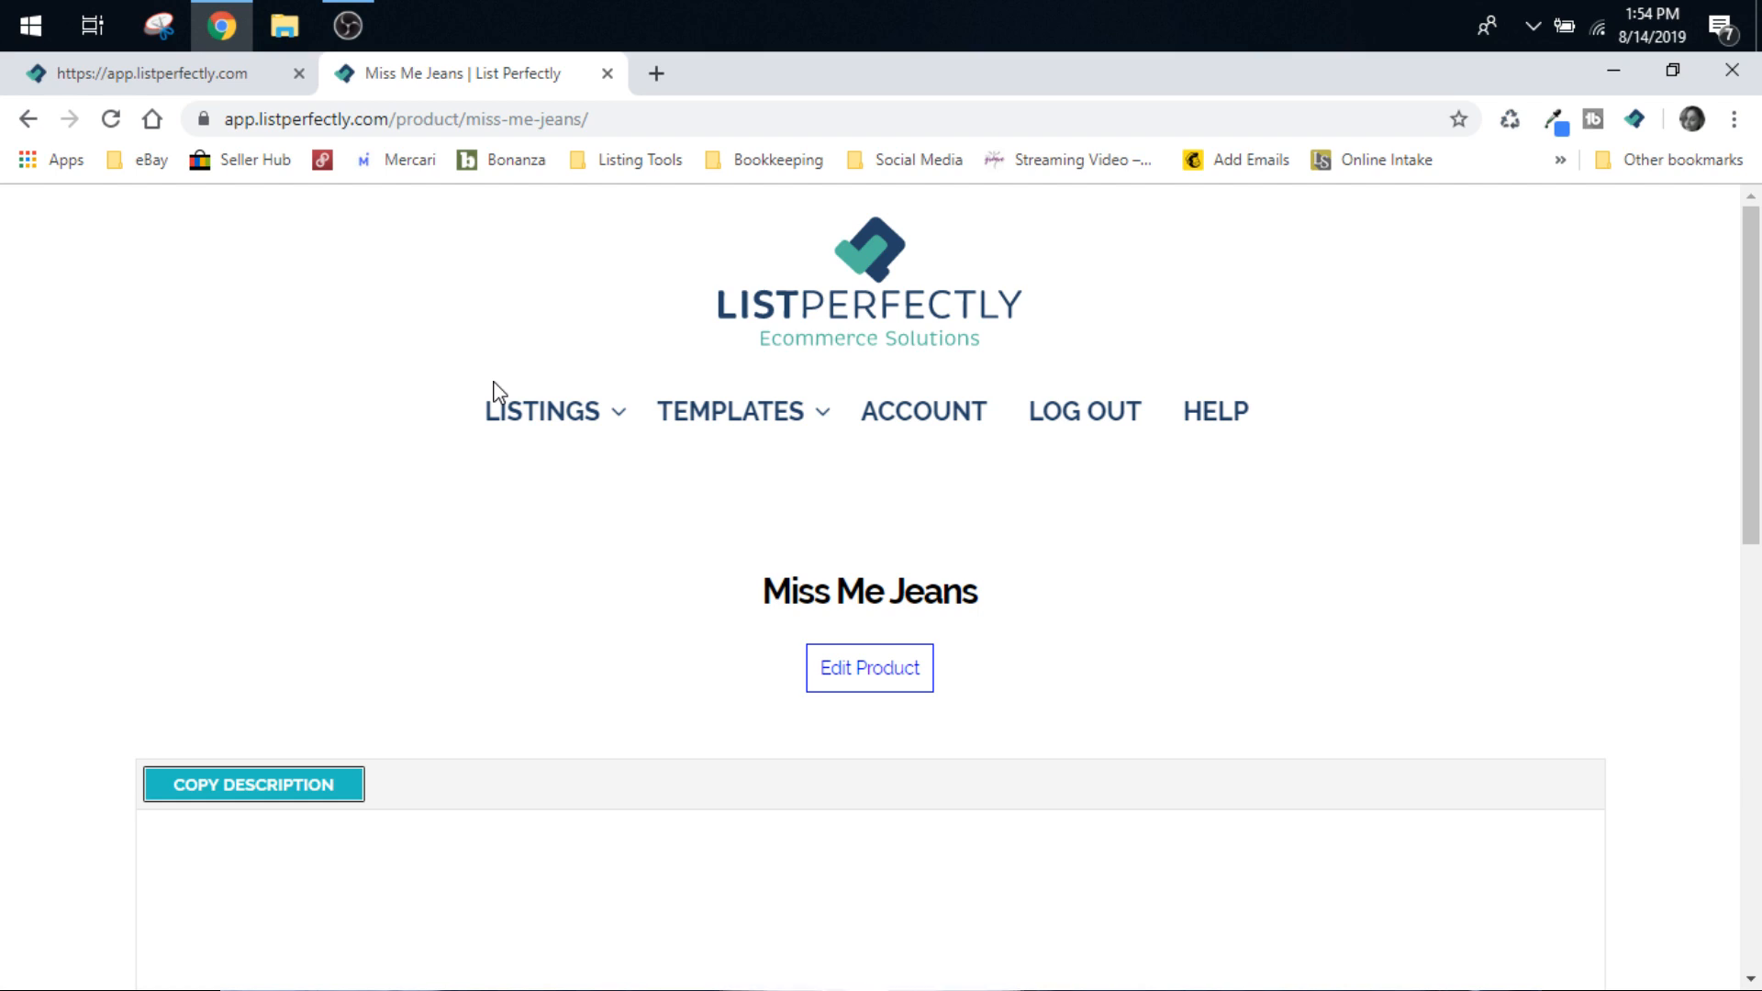
Open Templates – Create or Edit from the Templates menu.
click(731, 410)
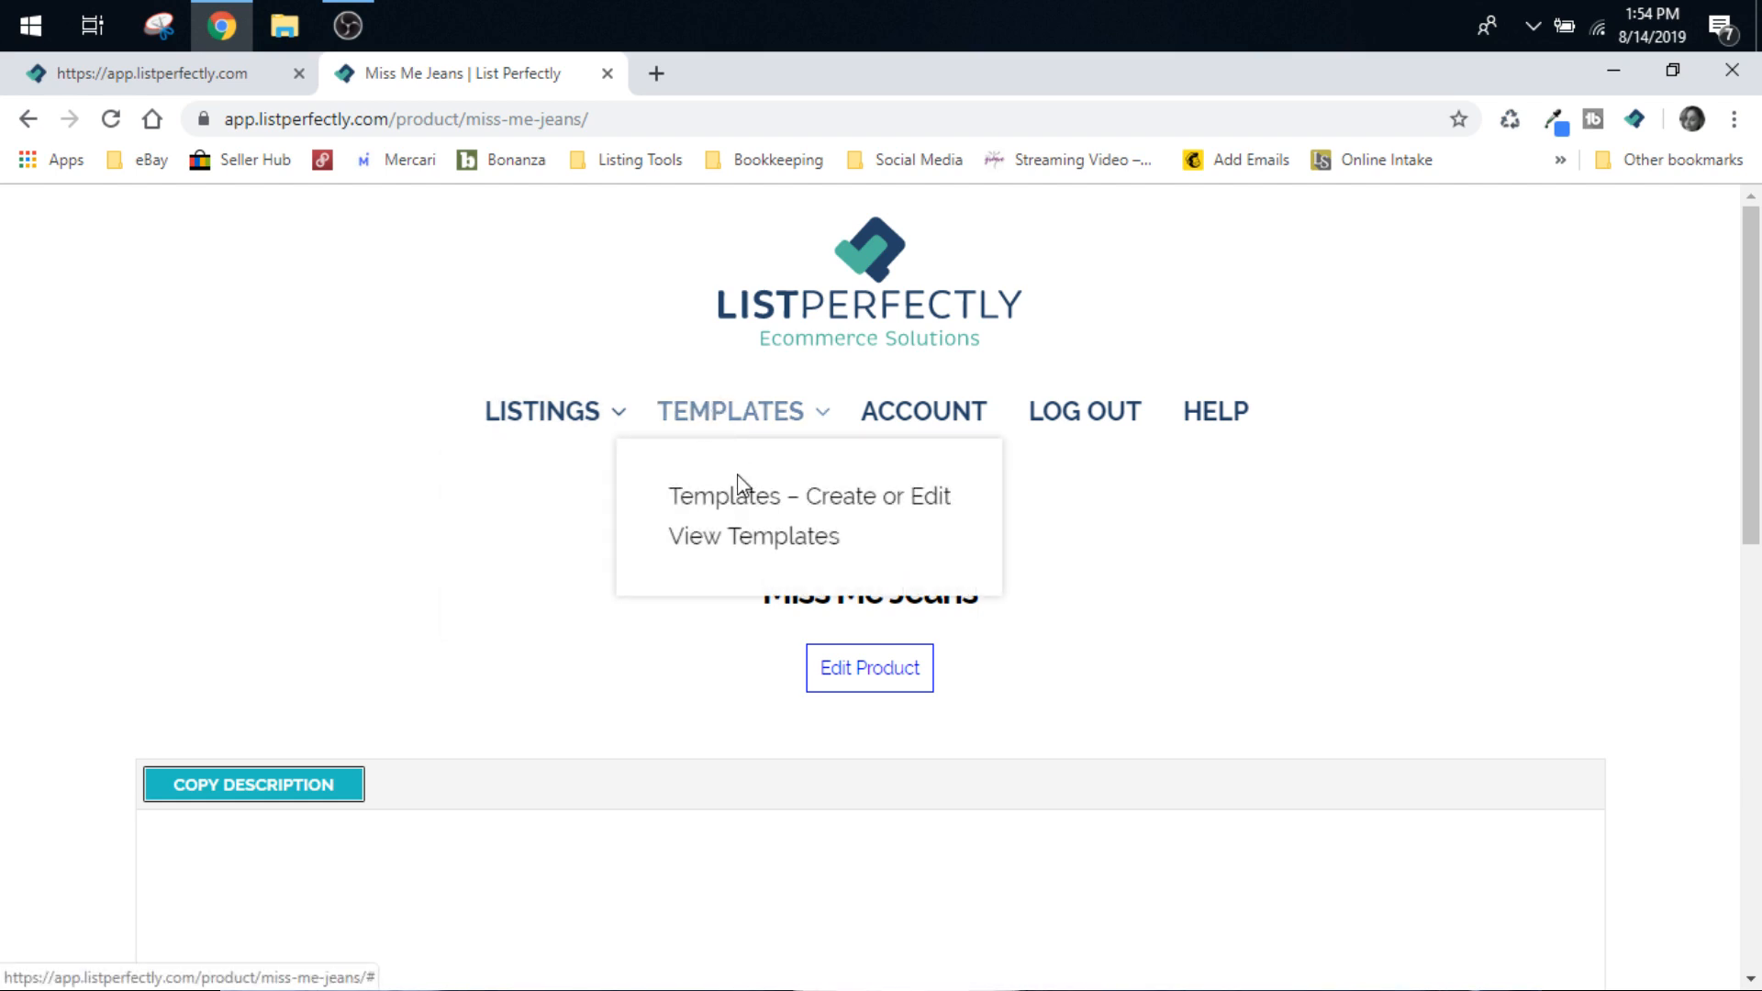
click(806, 496)
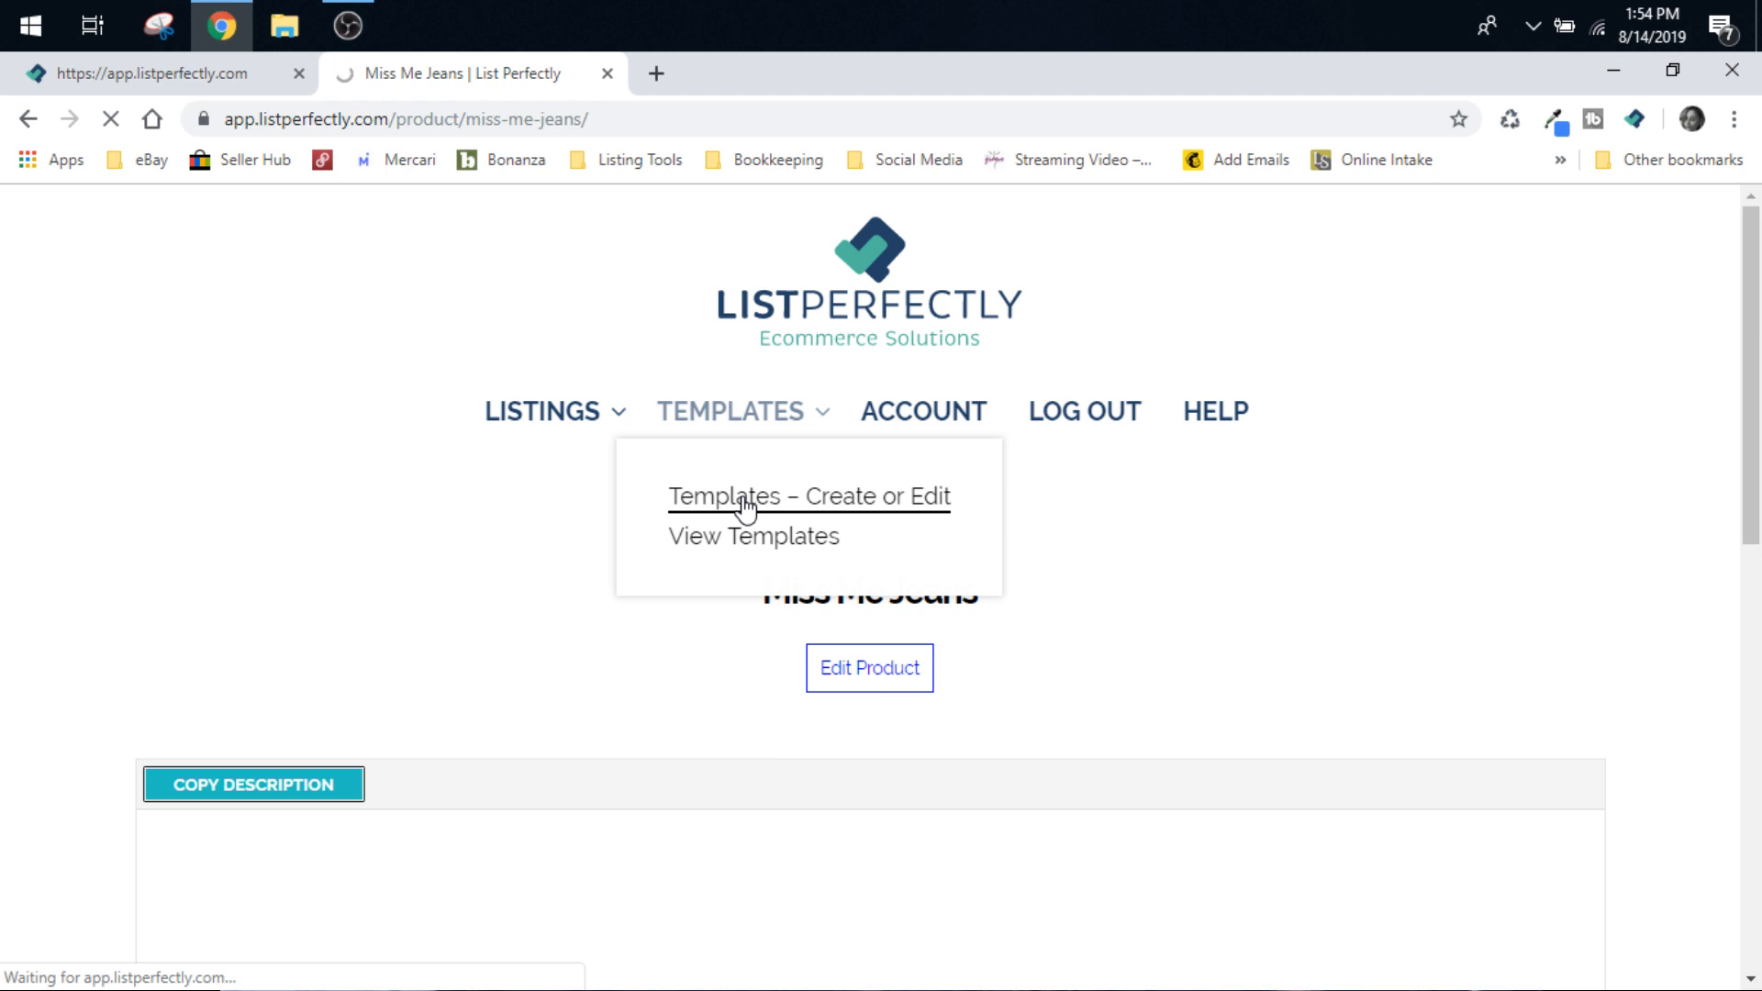
click(807, 495)
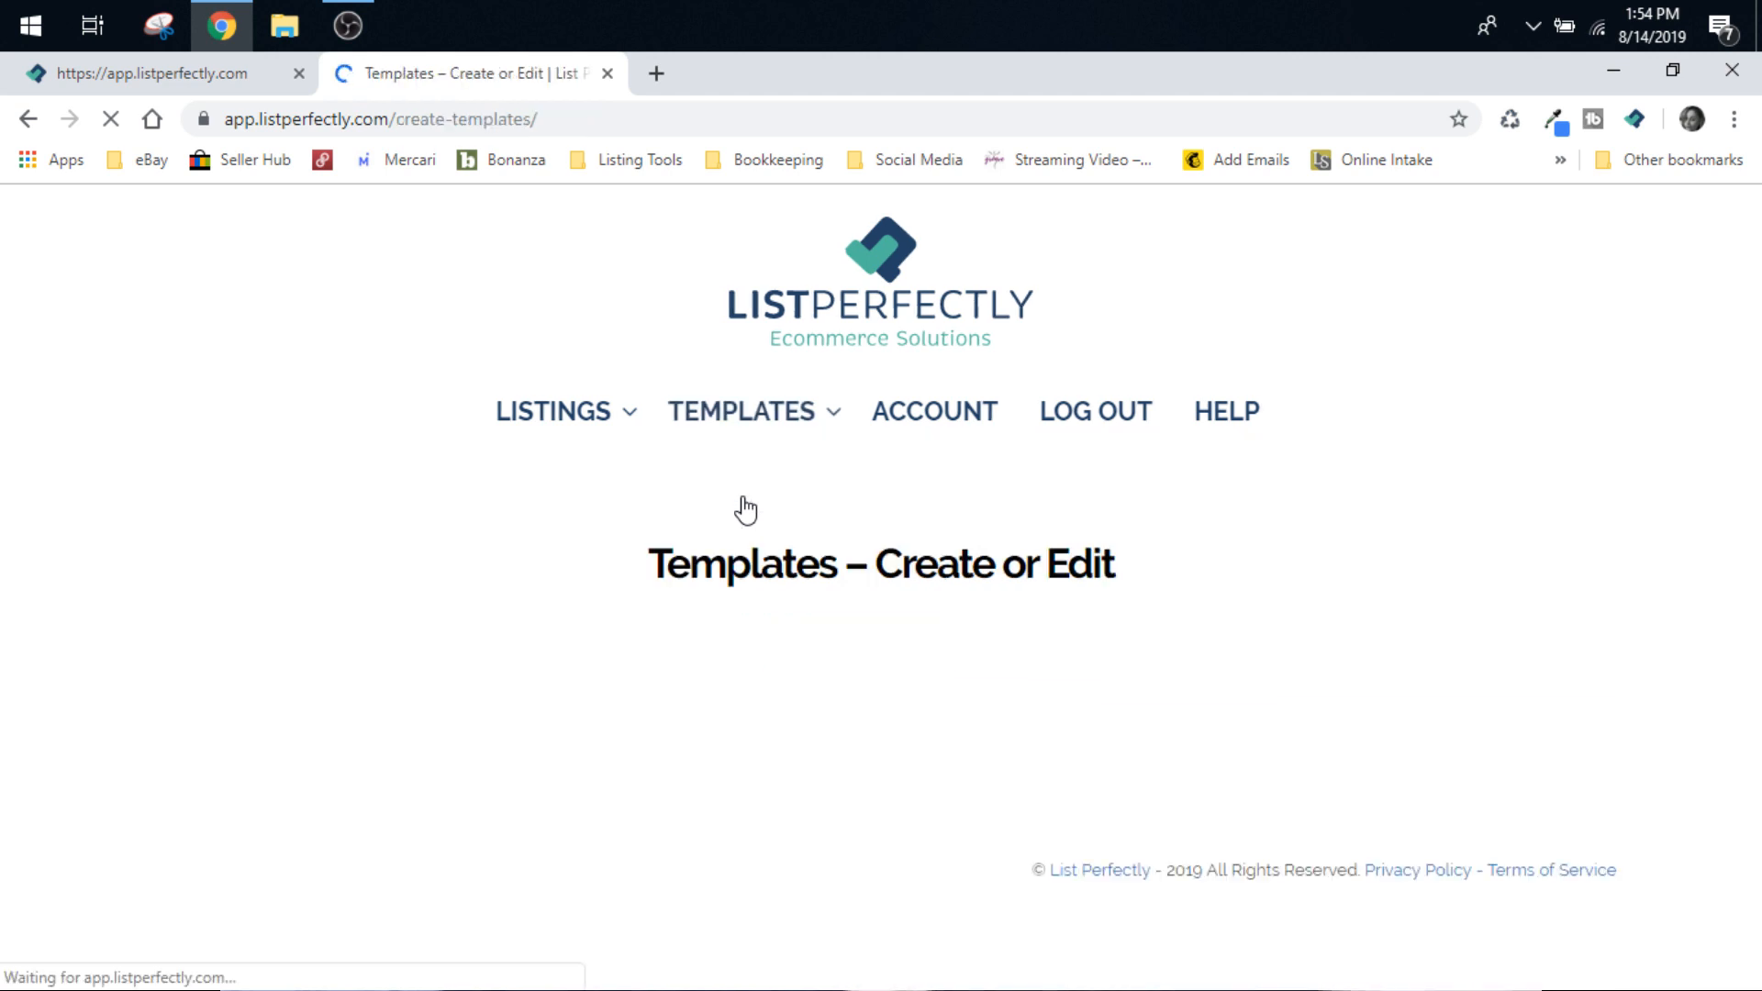